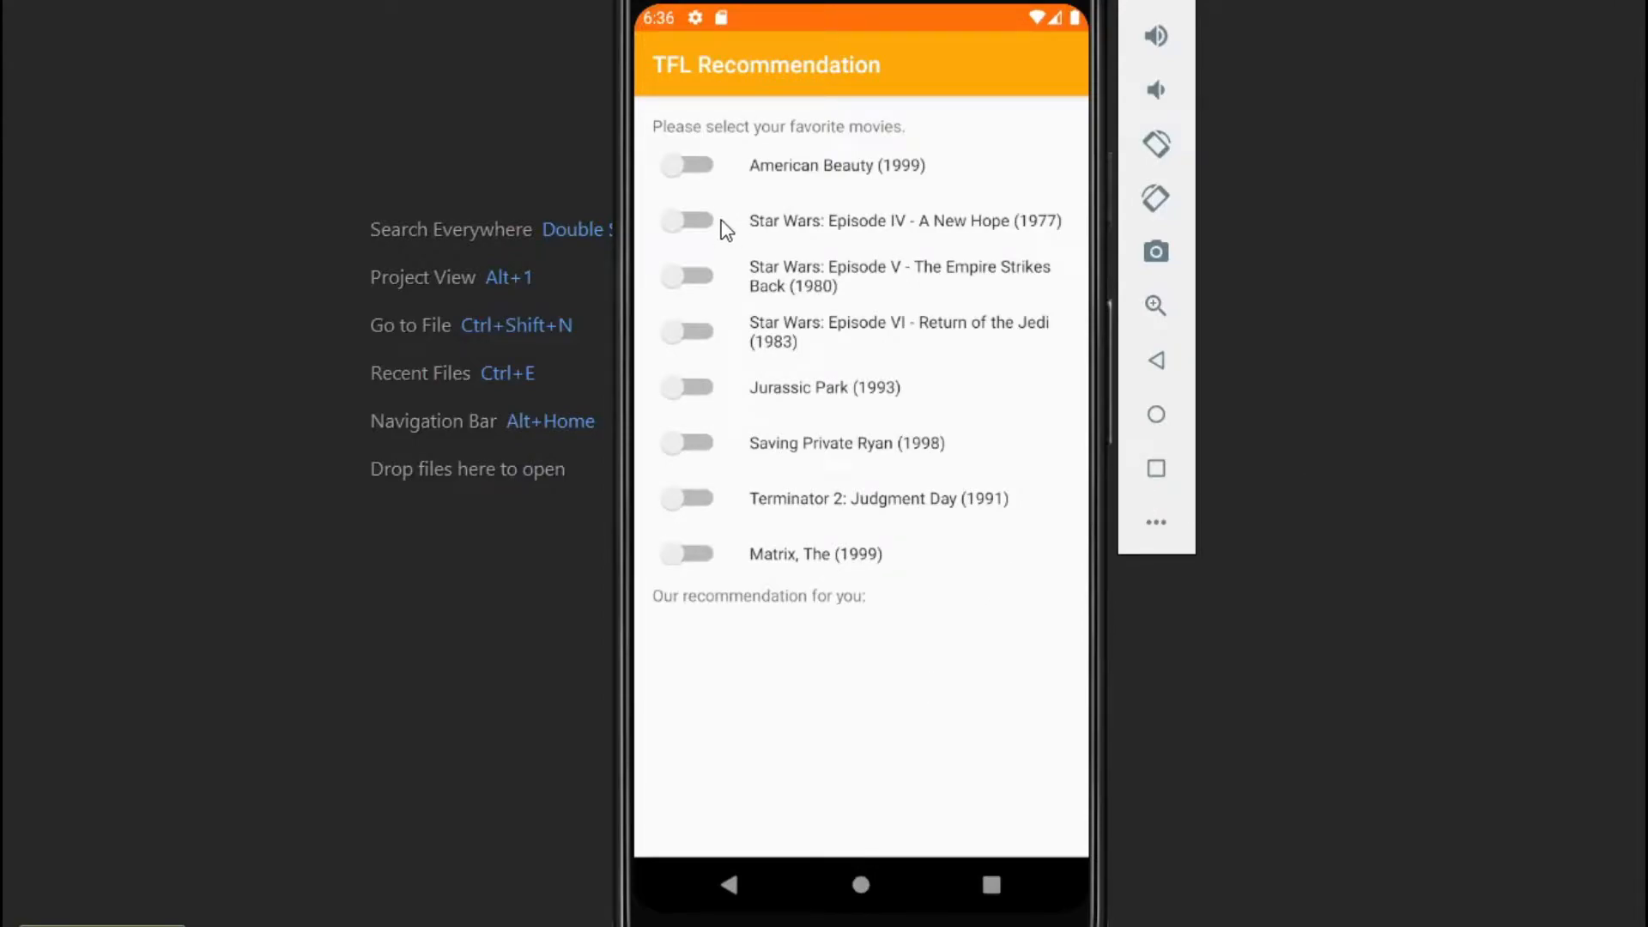
Switch on Star Wars IV and two more movies as favourites to get recommendations.
left_click(687, 221)
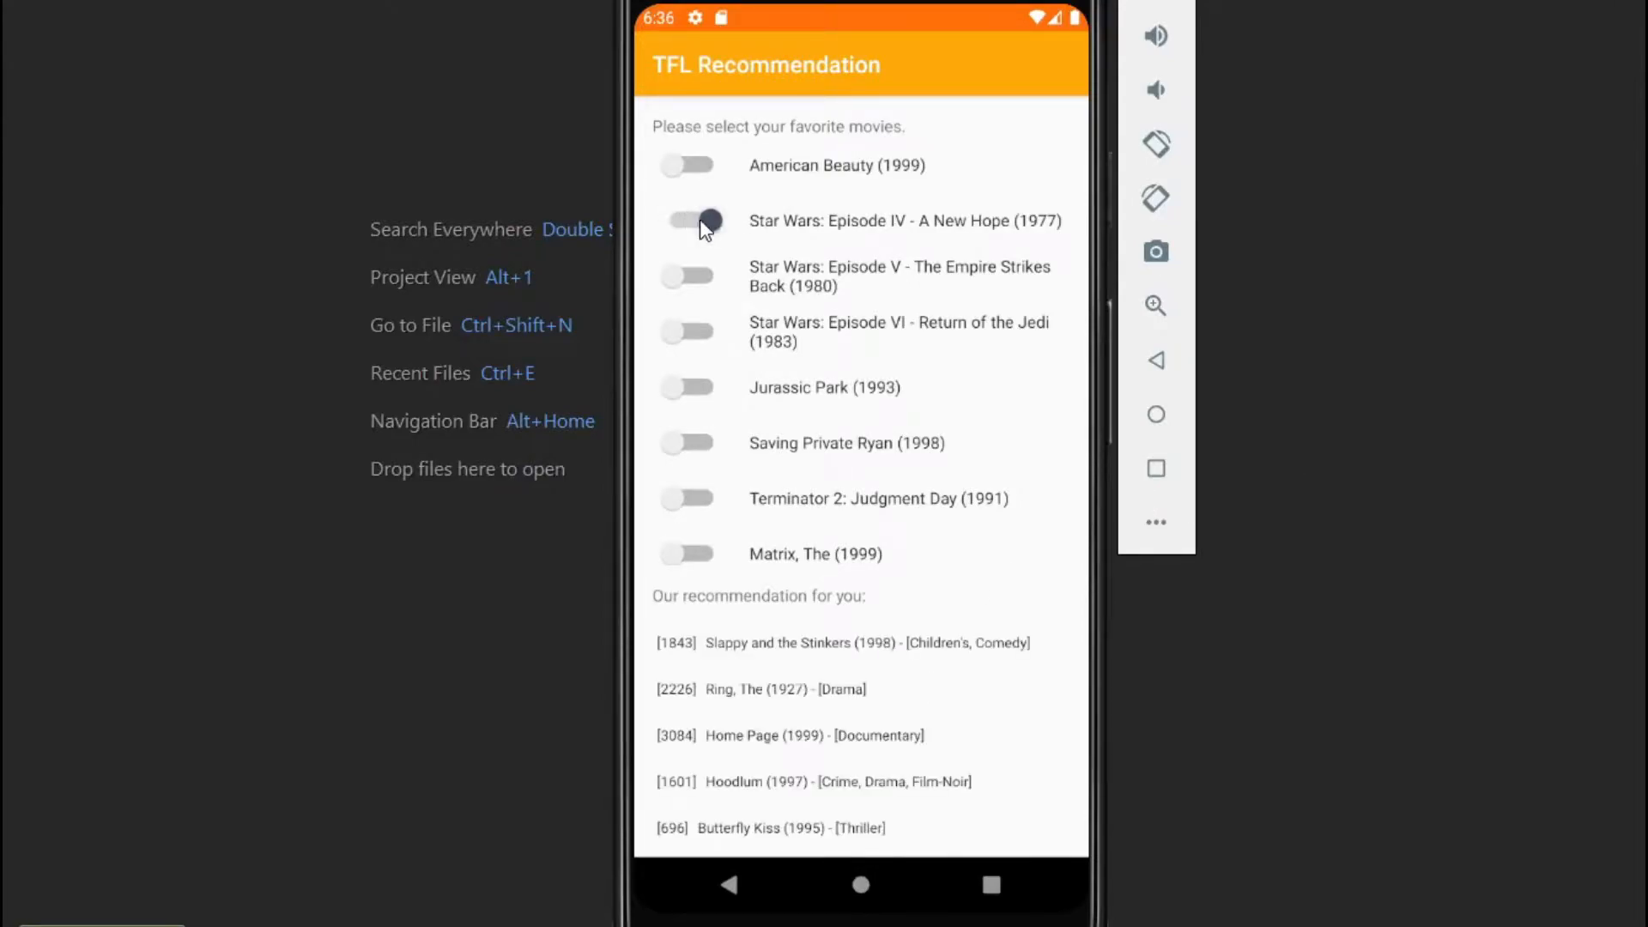
left_click(686, 386)
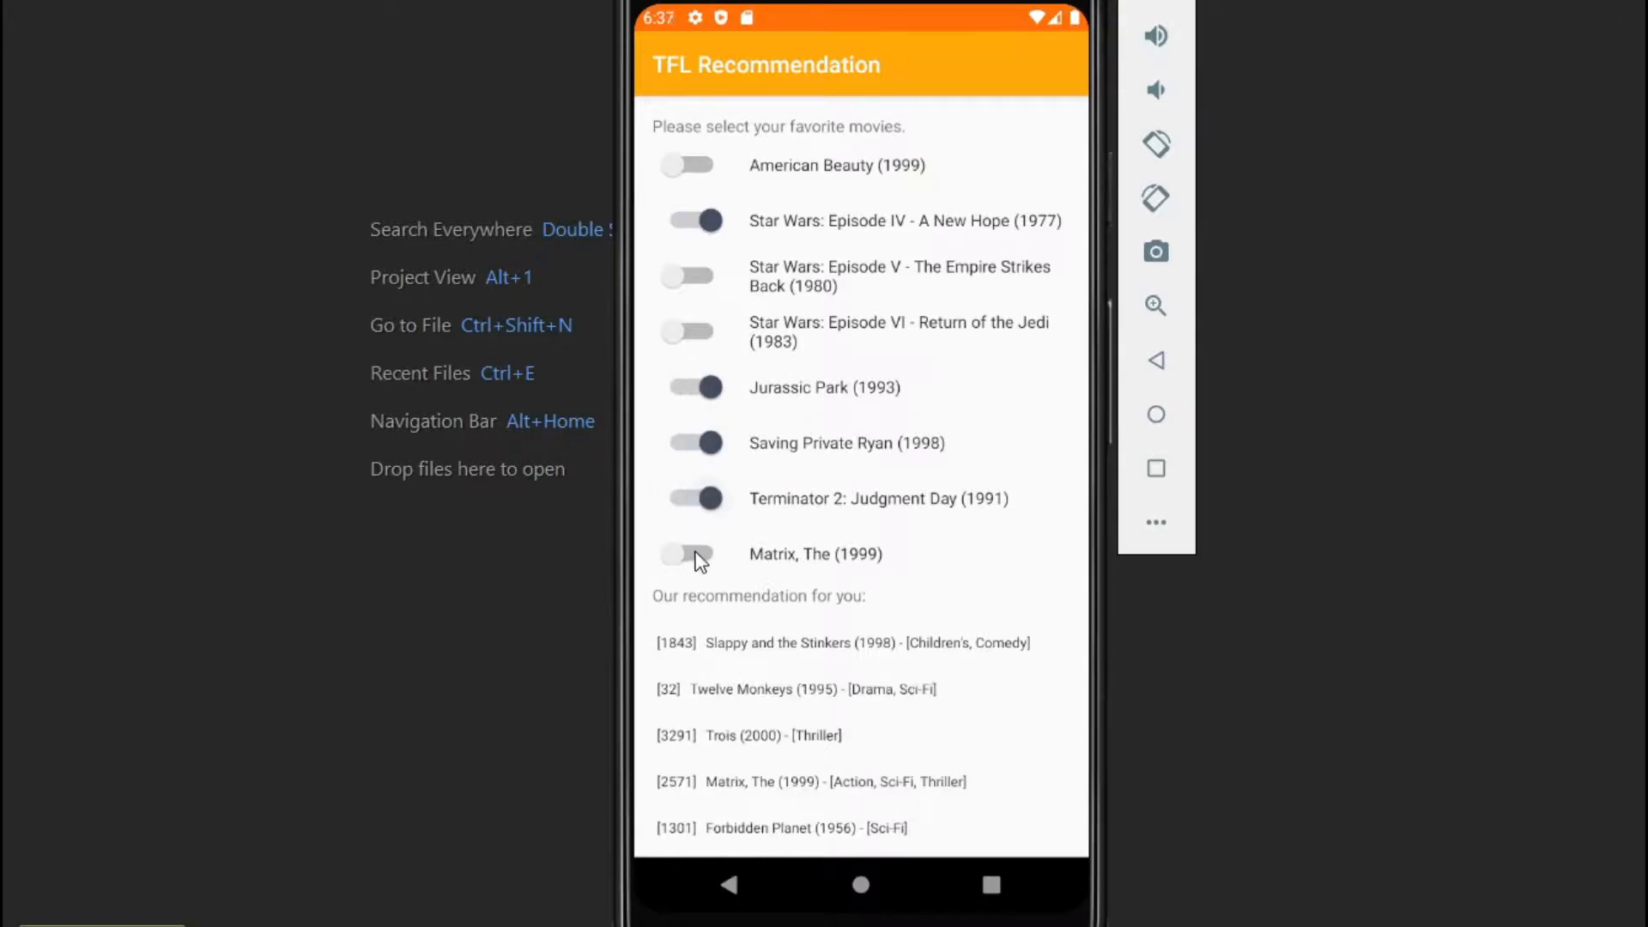
left_click(695, 554)
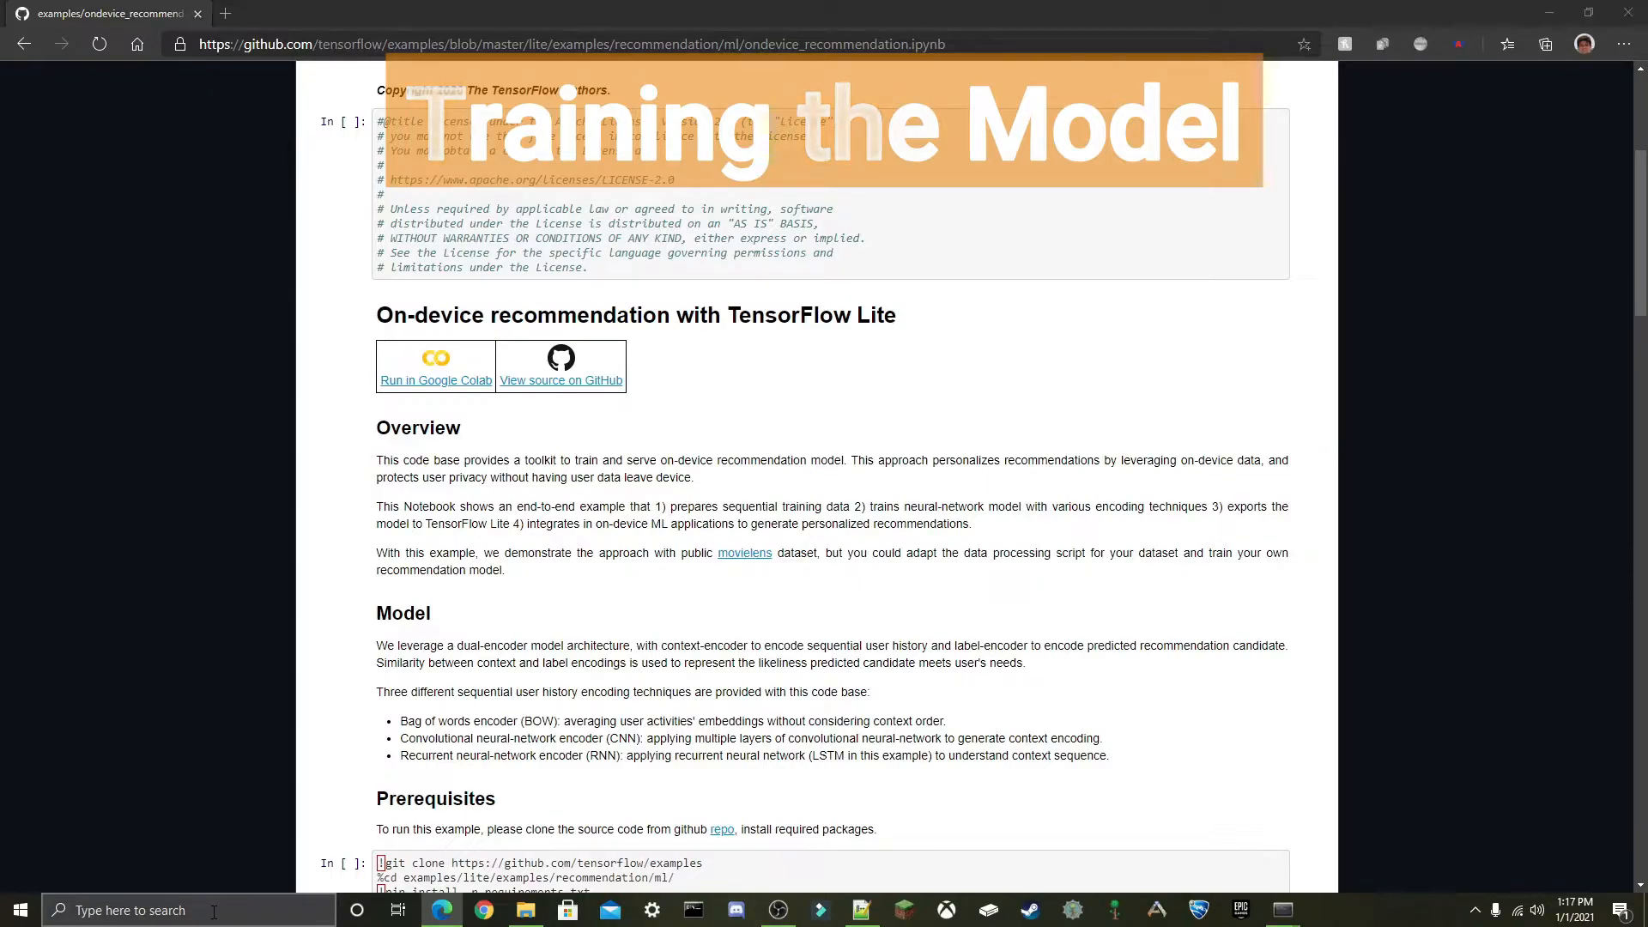
Search the Start menu for 'anaconda' and launch Anaconda Prompt.
type("anaconda")
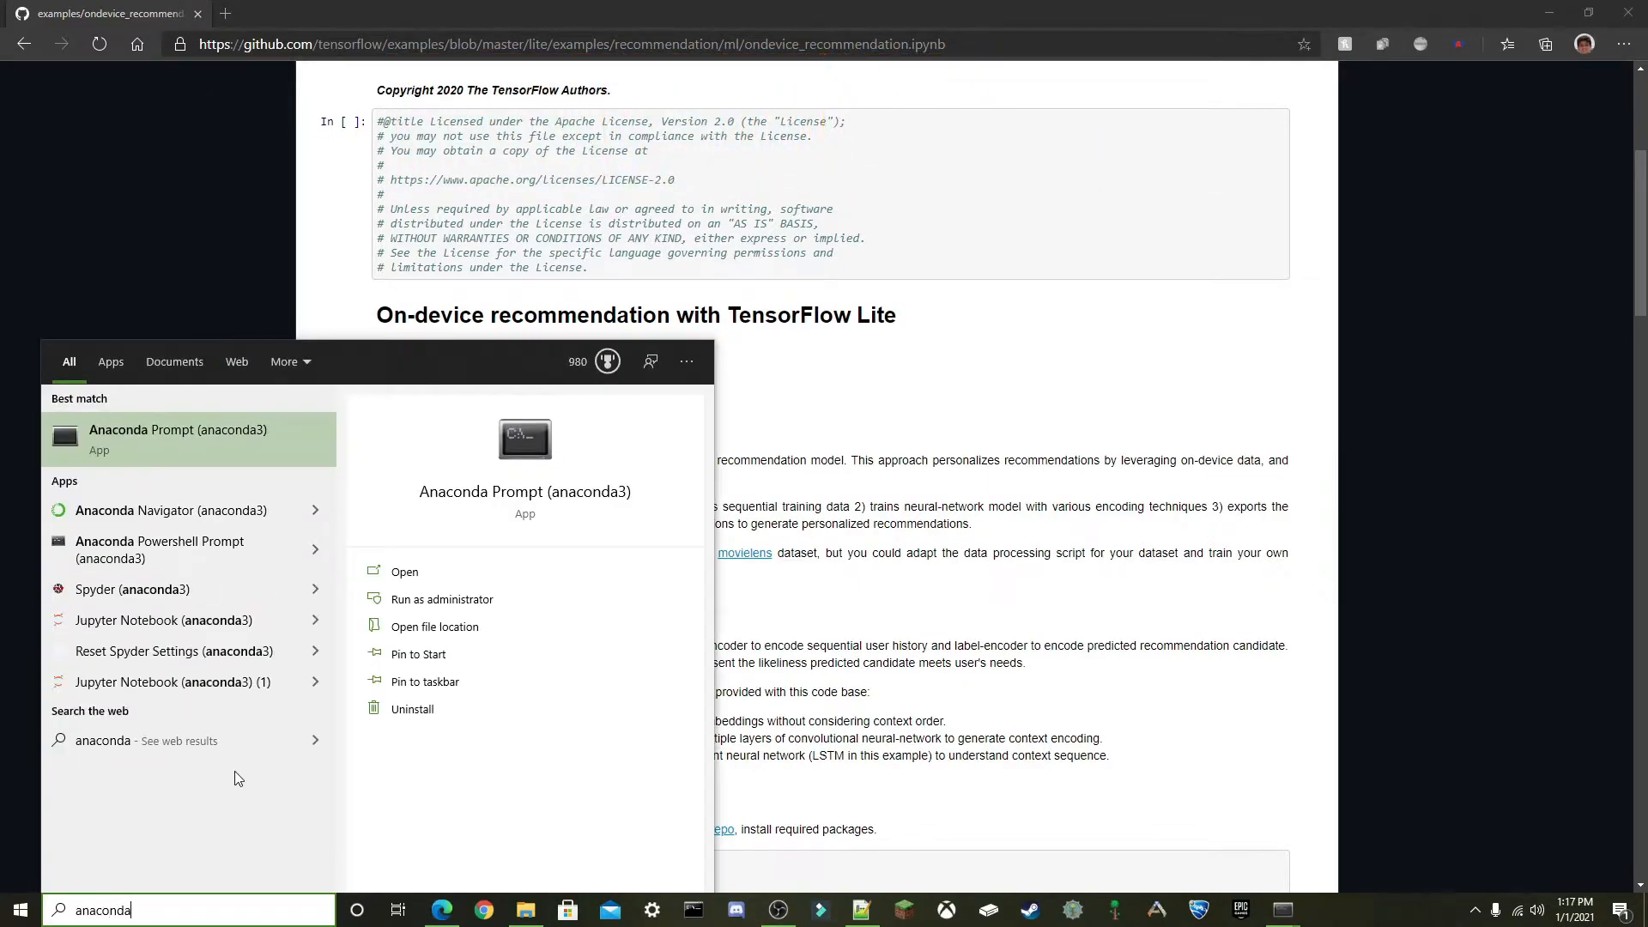
left_click(178, 438)
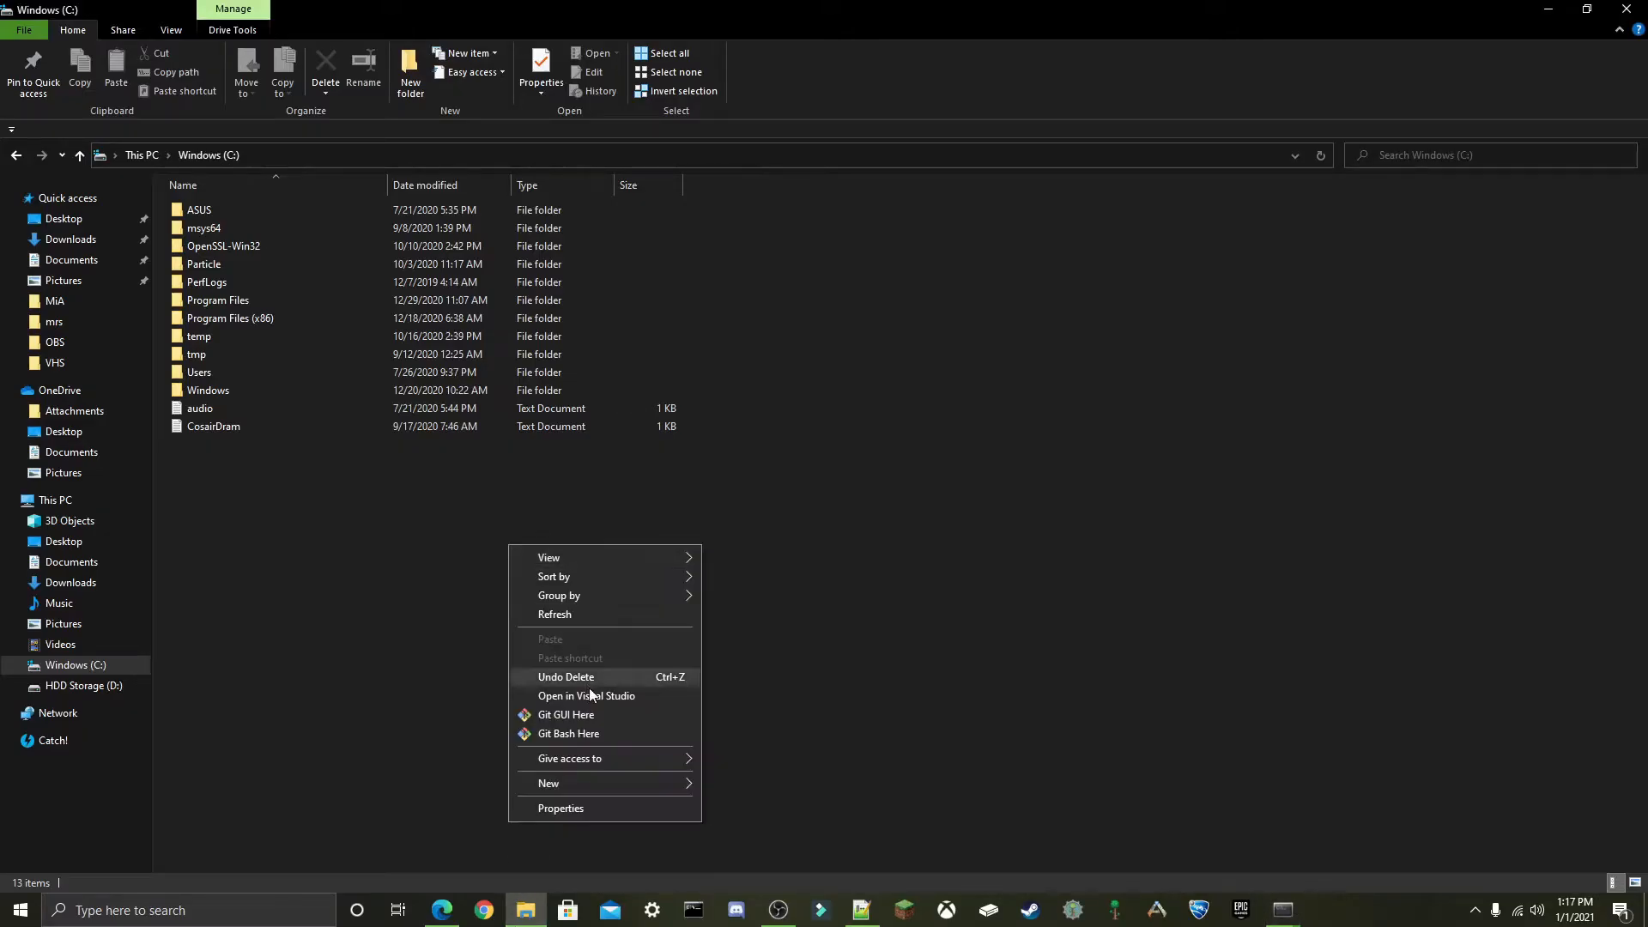
mouse_move(548, 783)
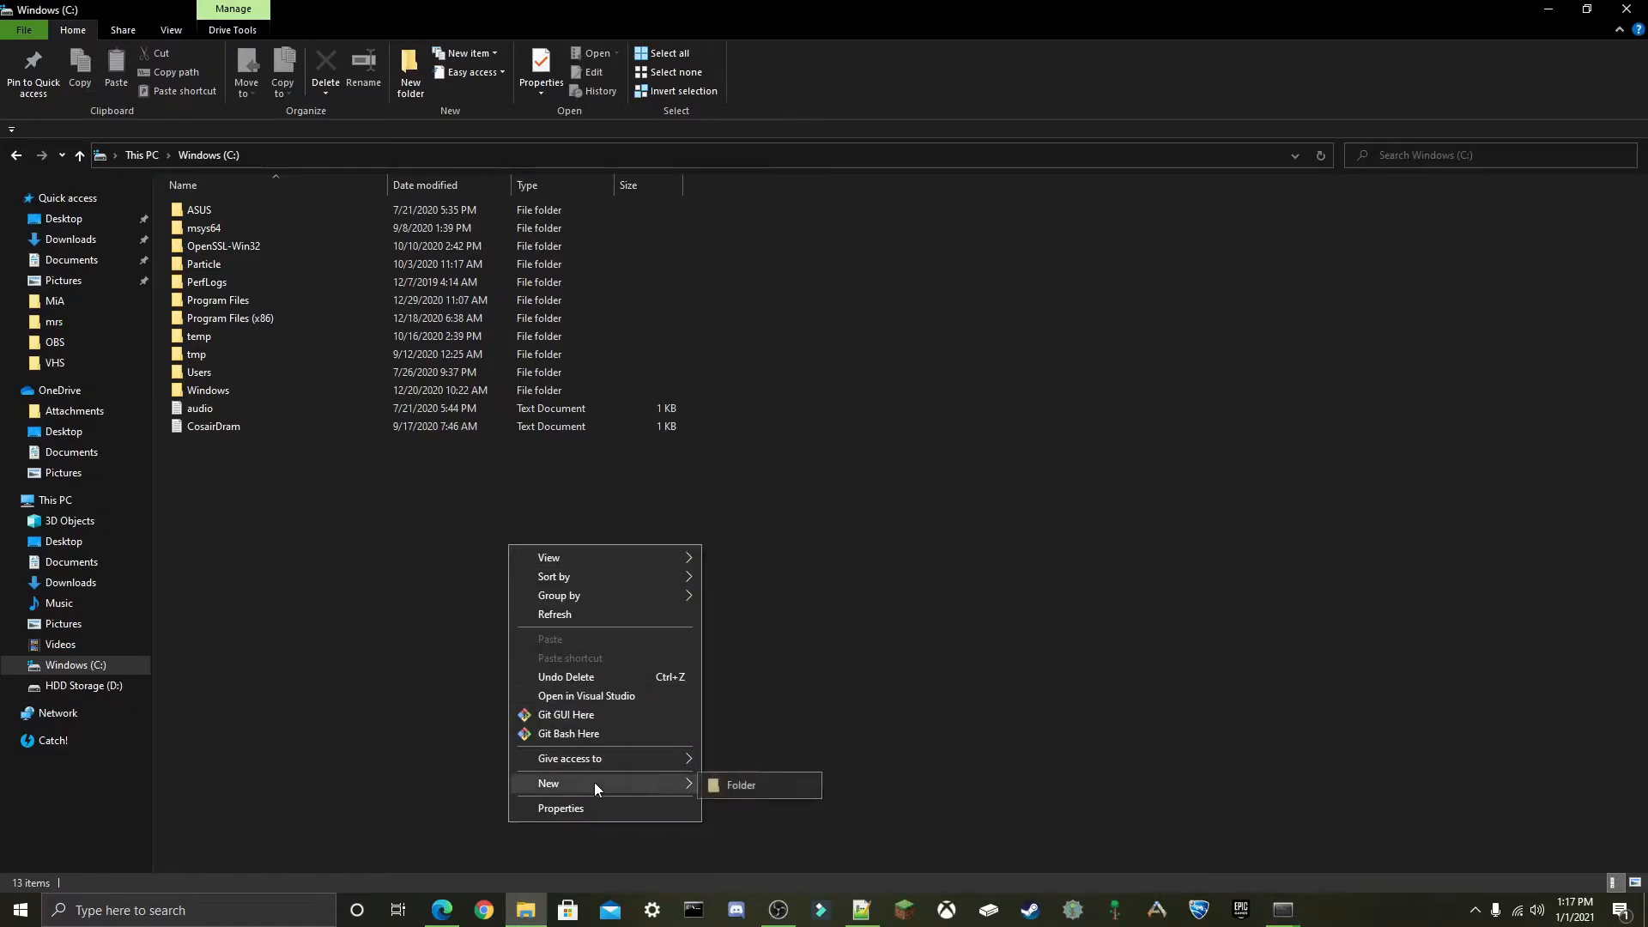
Create a new folder named TensorFlow on the C: drive.
left_click(740, 784)
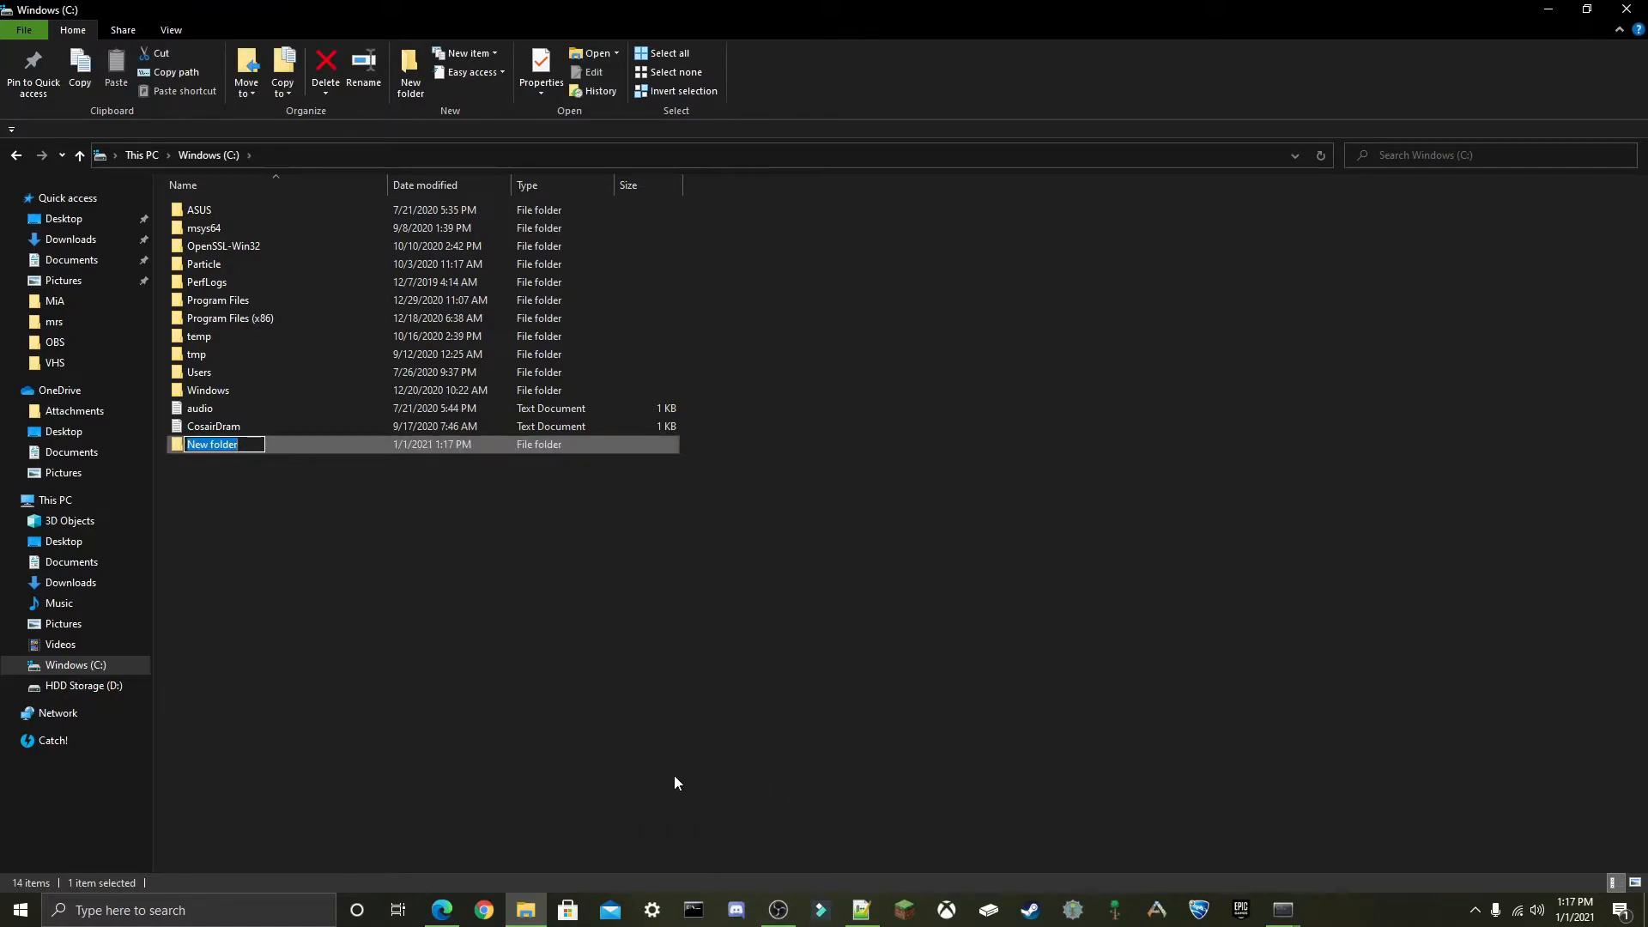
mouse_move(706, 858)
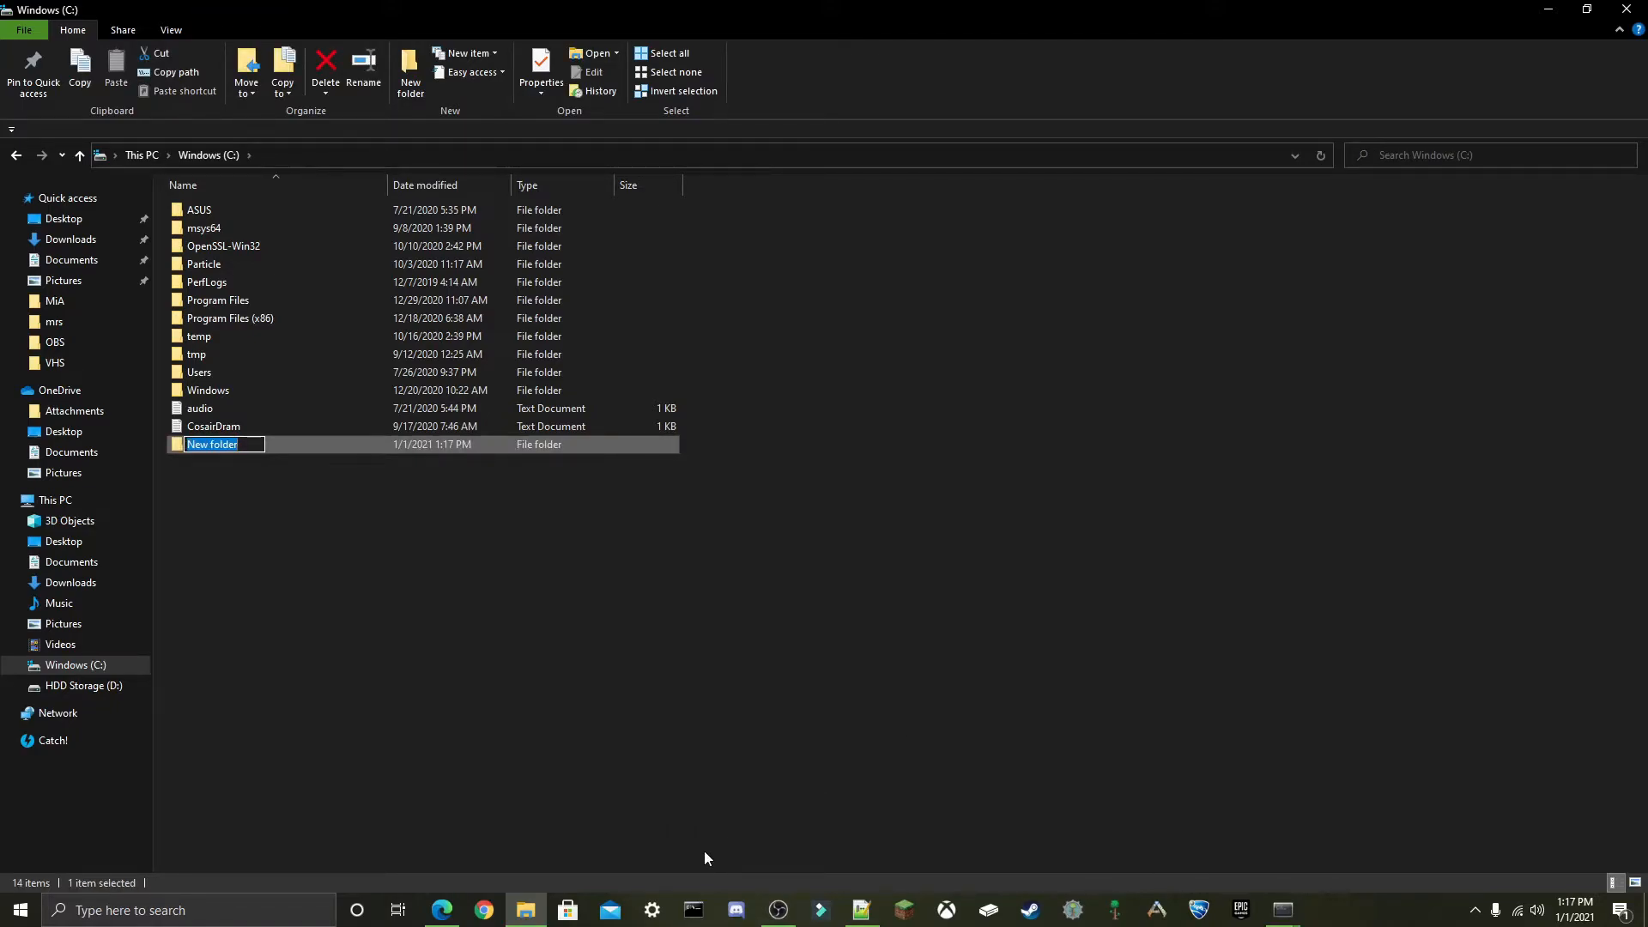
mouse_move(673, 789)
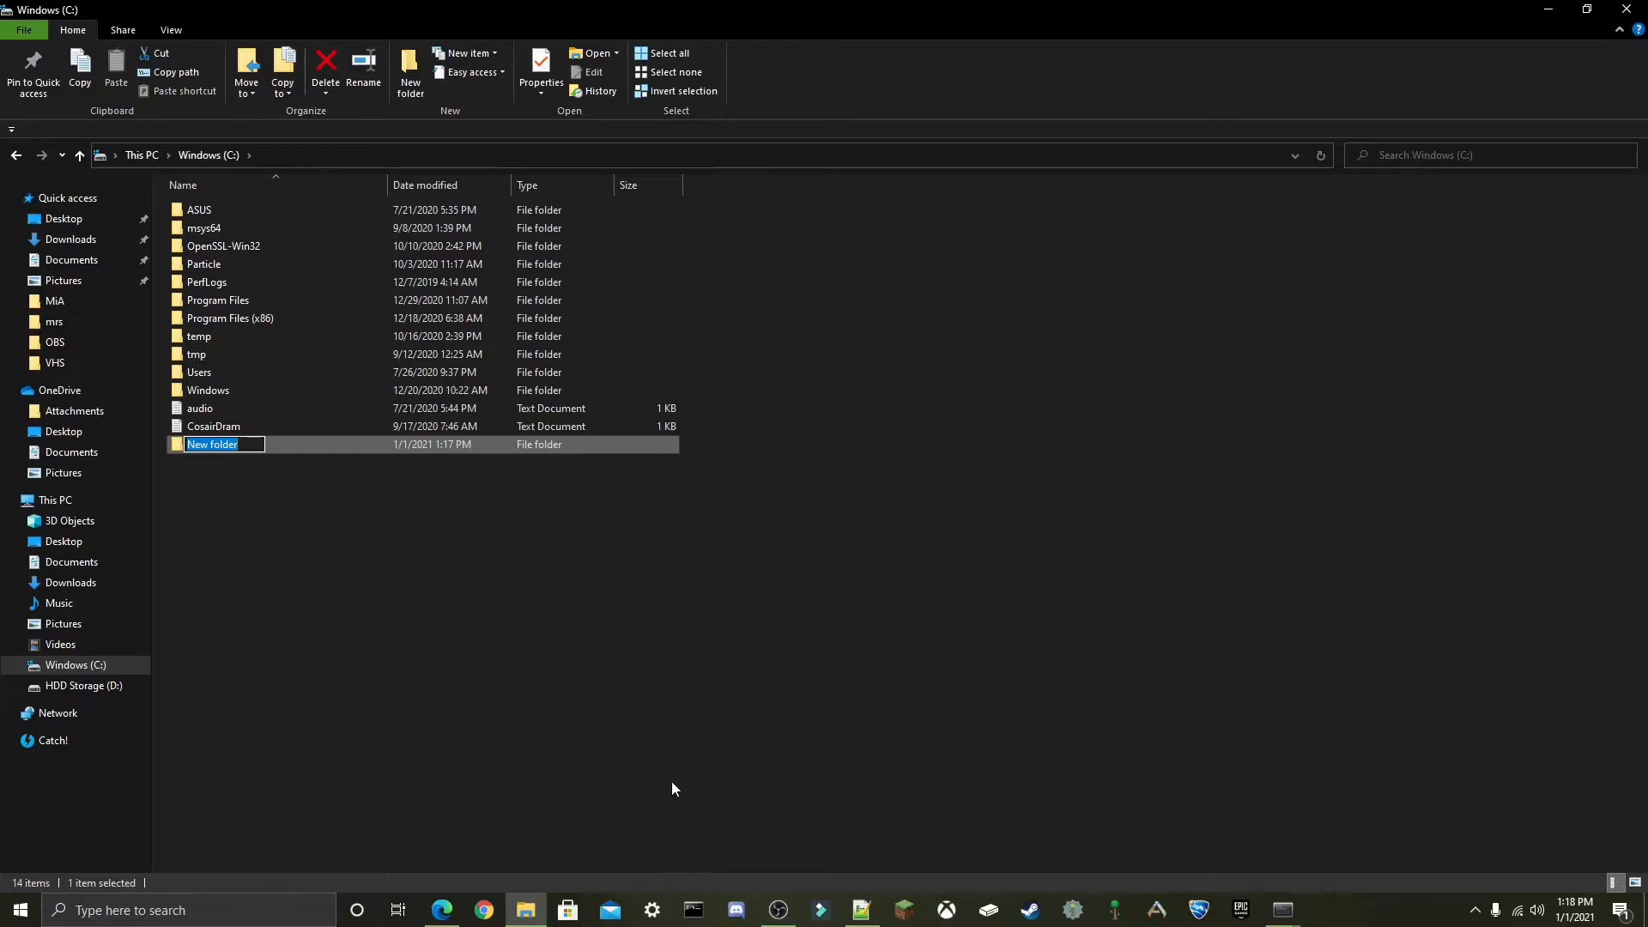
type("TensorF")
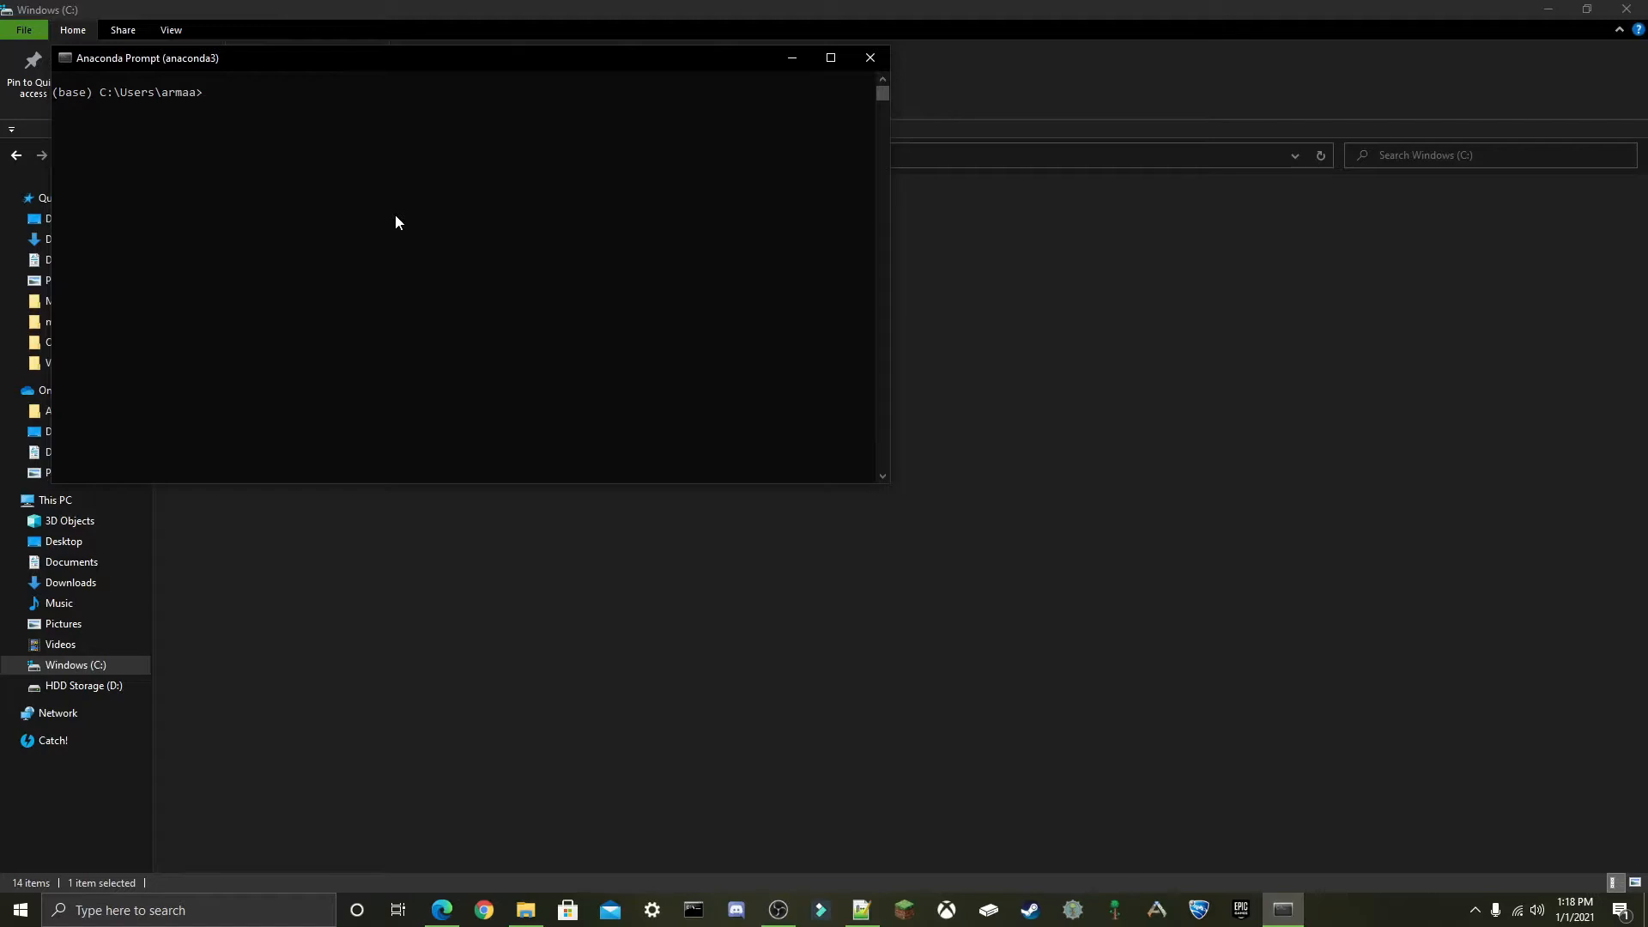
Create the conda environment mrs with Python 3.8, confirm with y, and activate it.
type("conda create -n m")
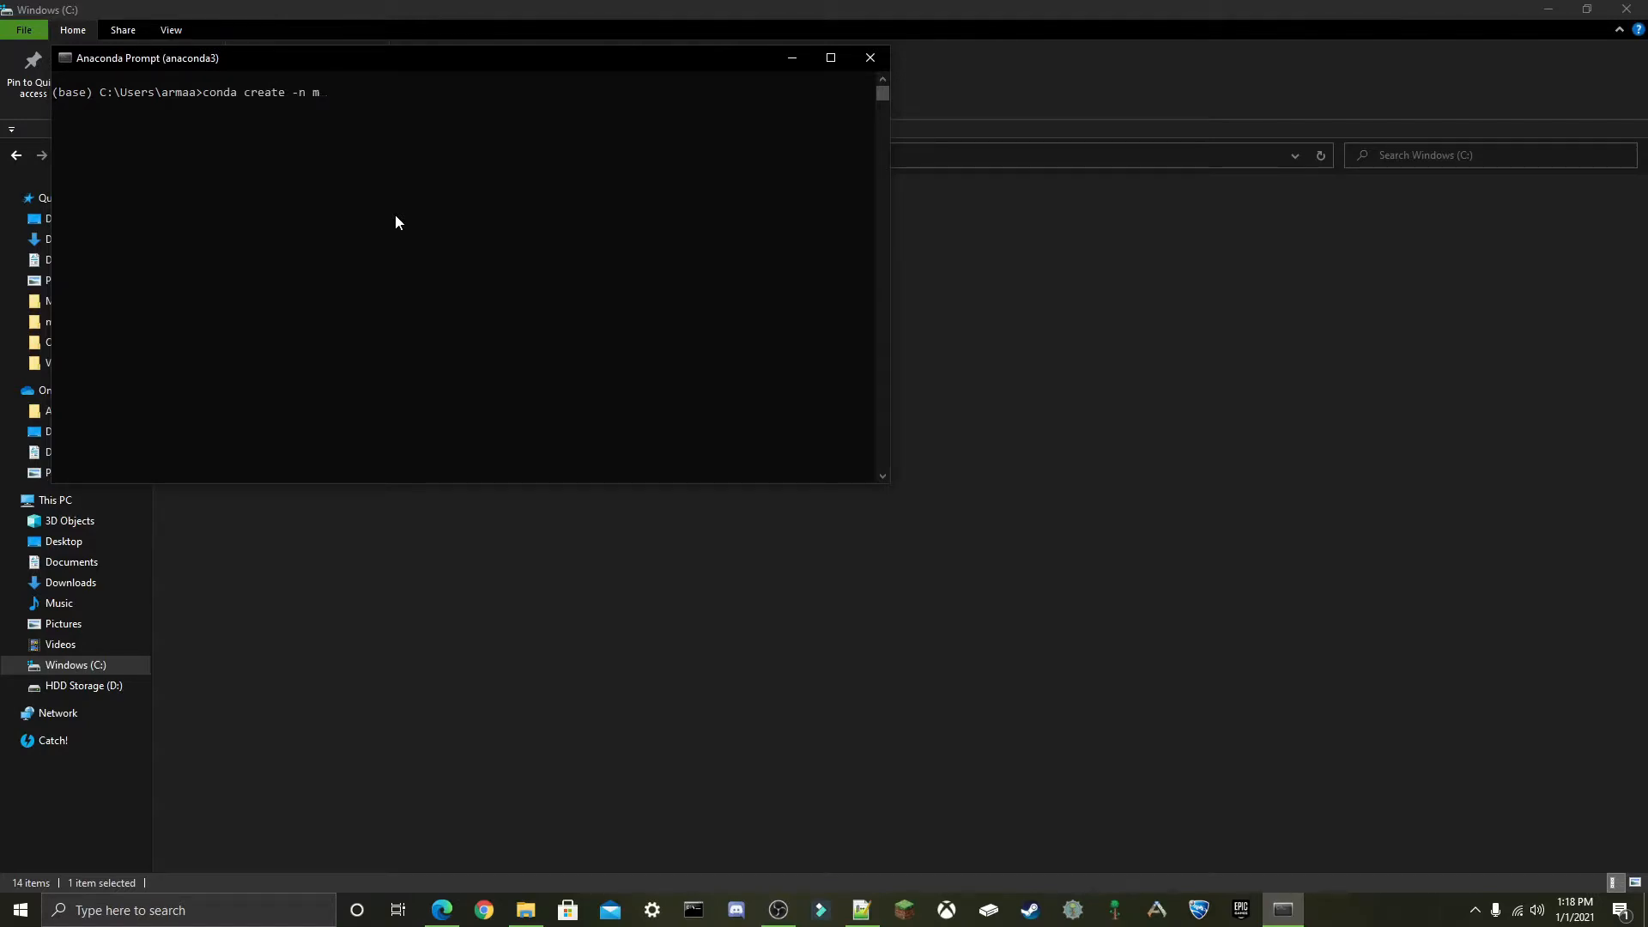
type("rs")
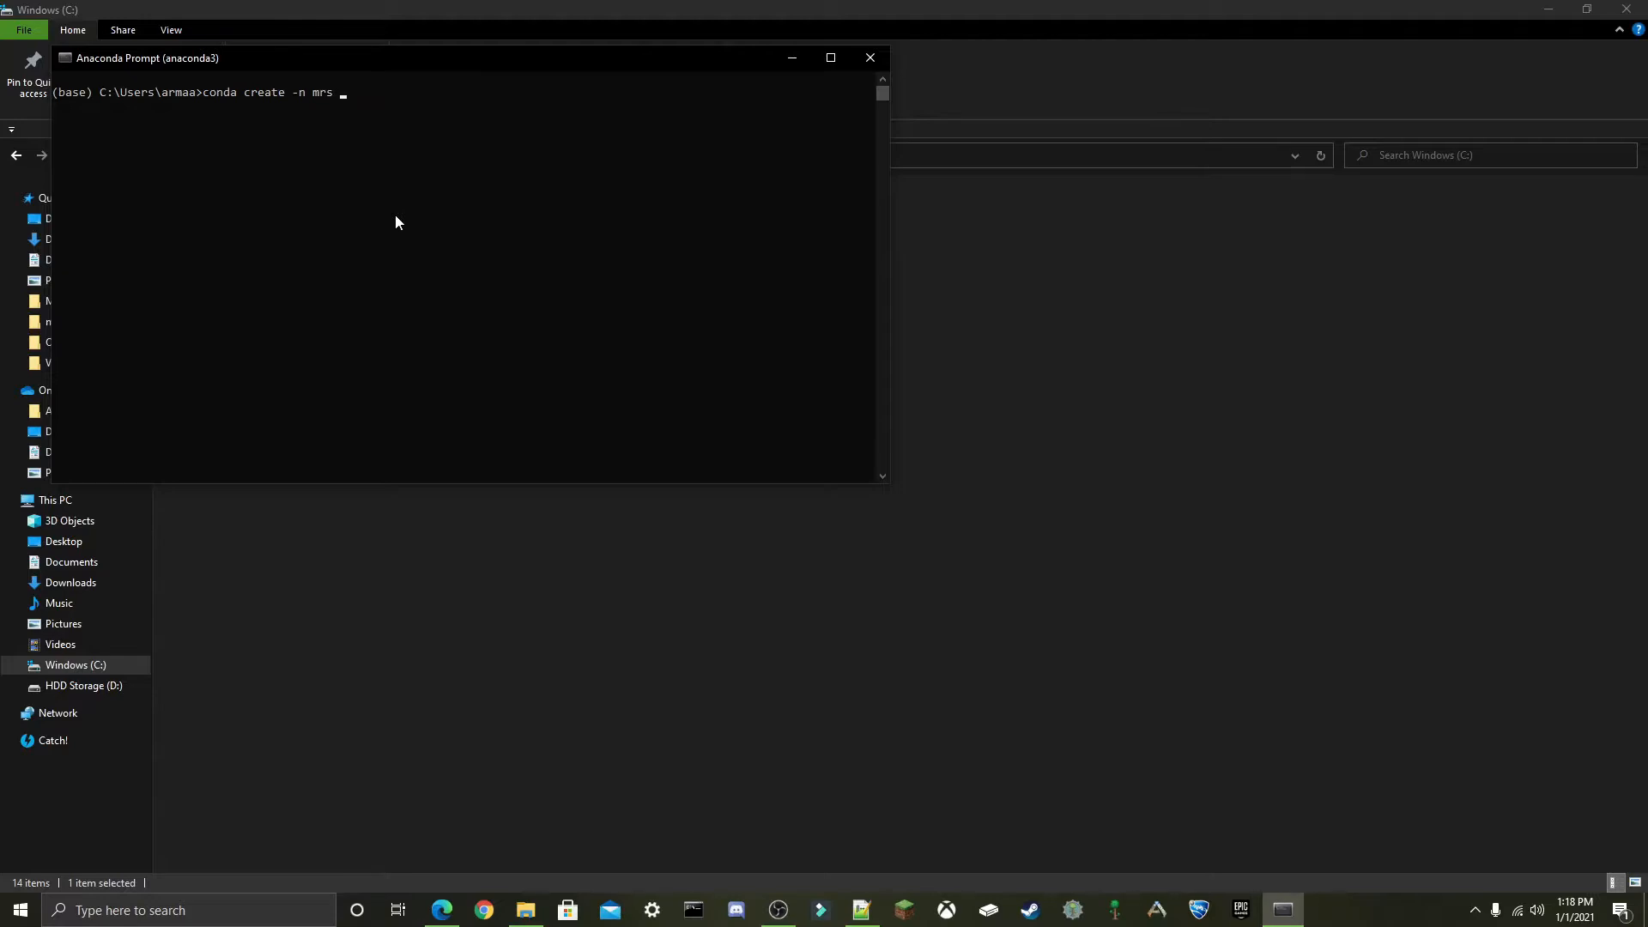
type("python")
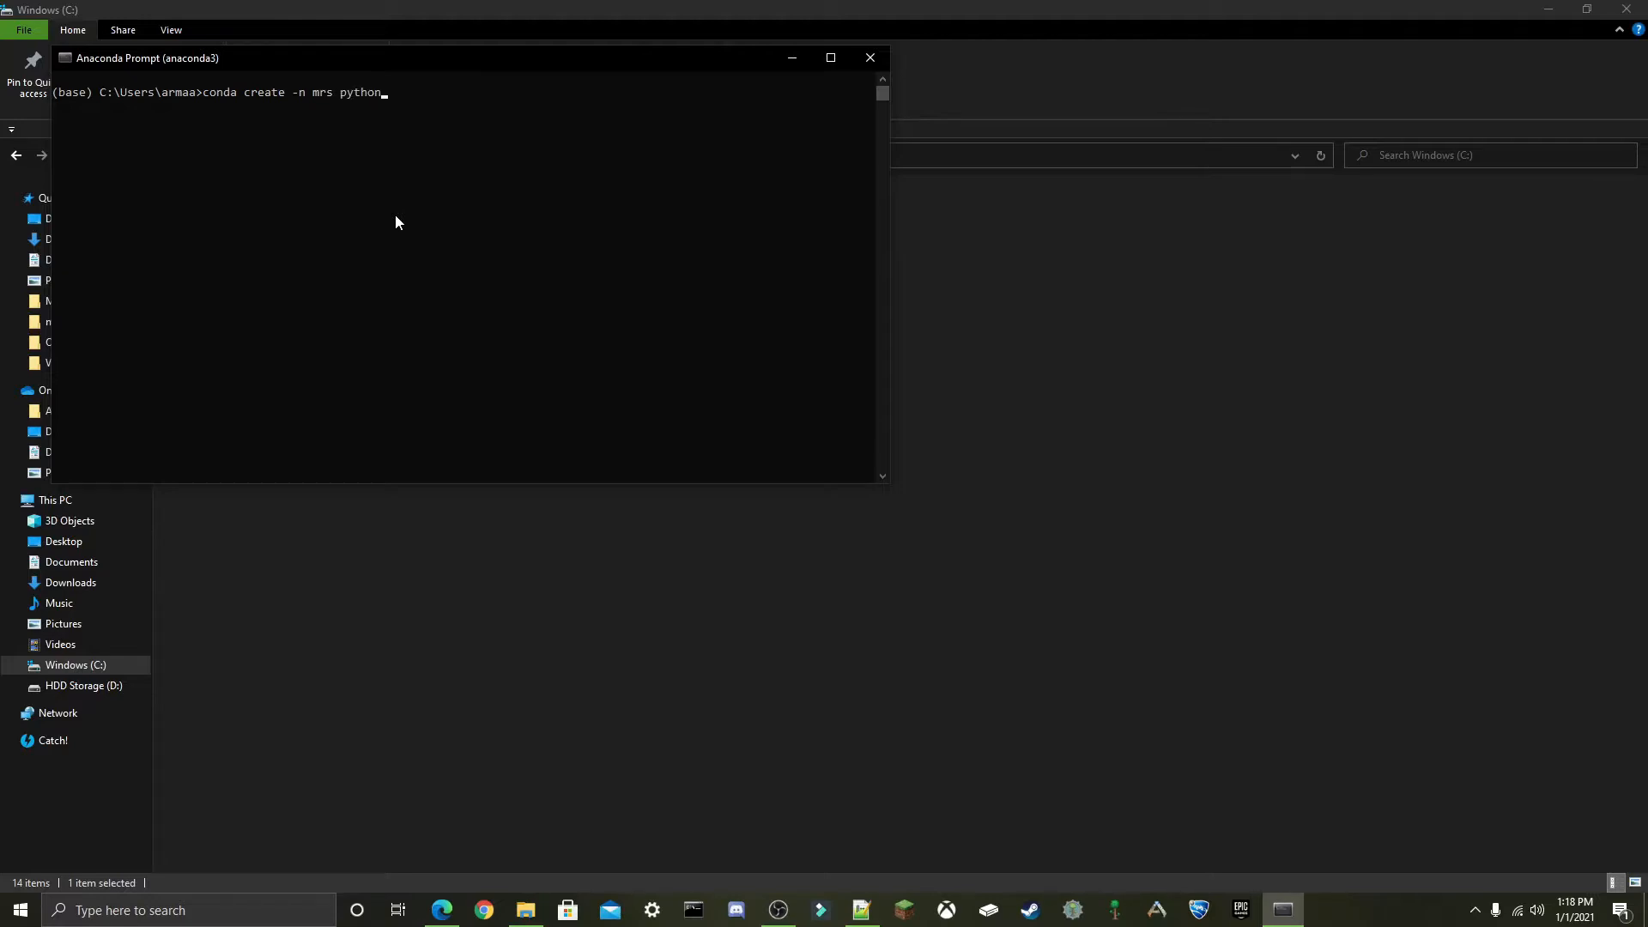
type("=3.8")
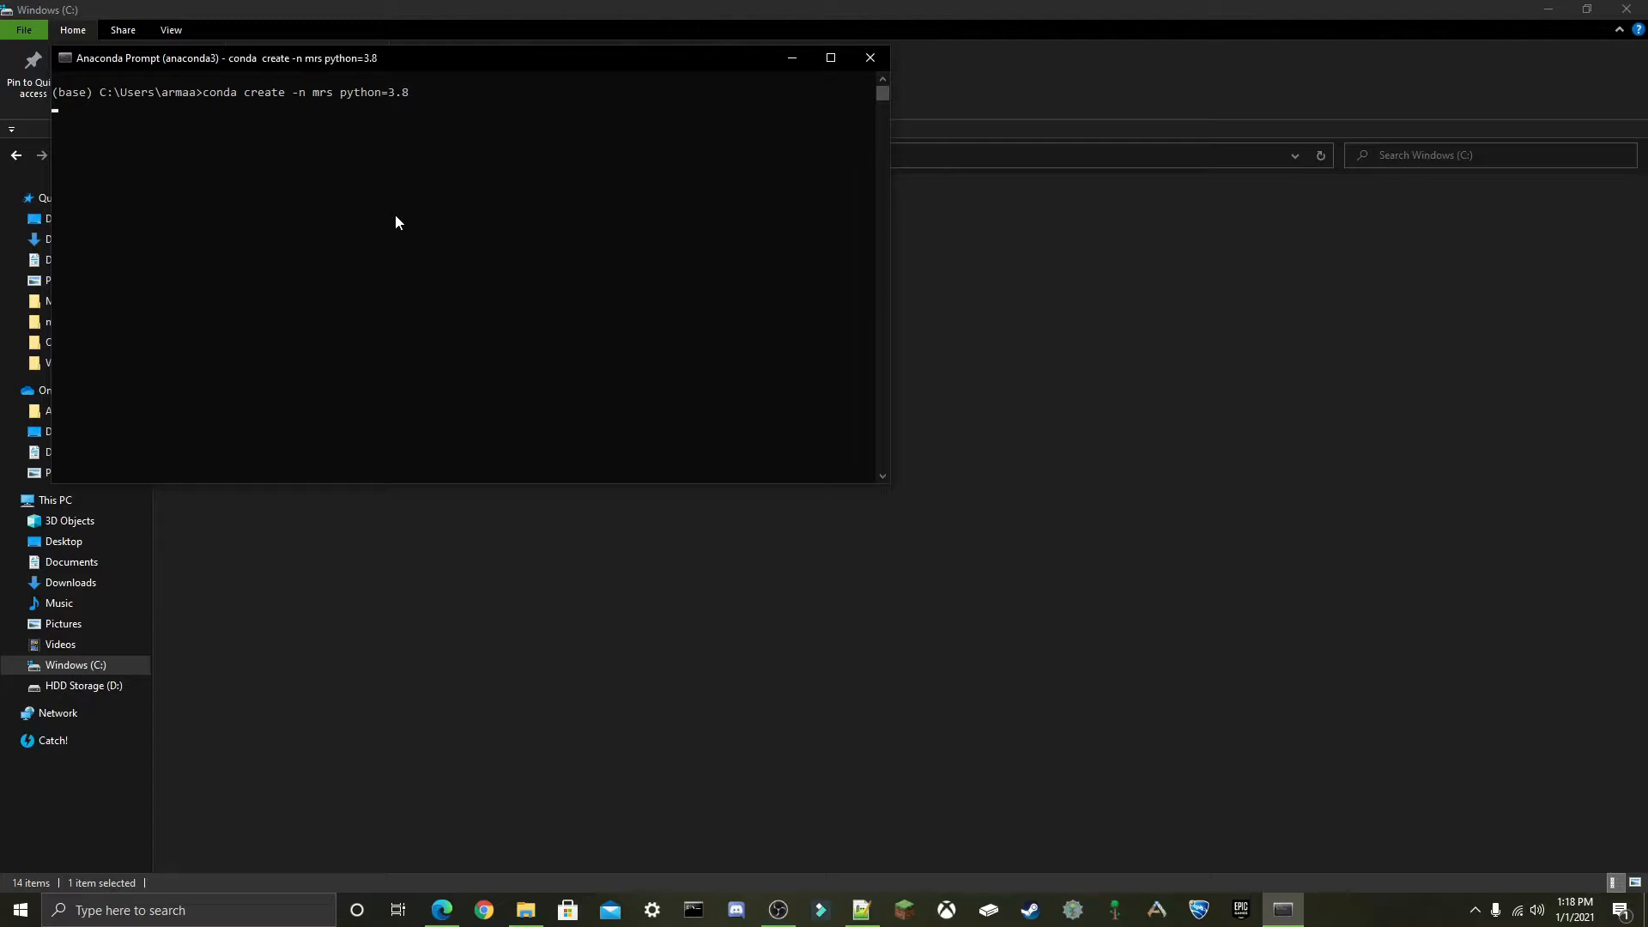
type("y]/n)? y")
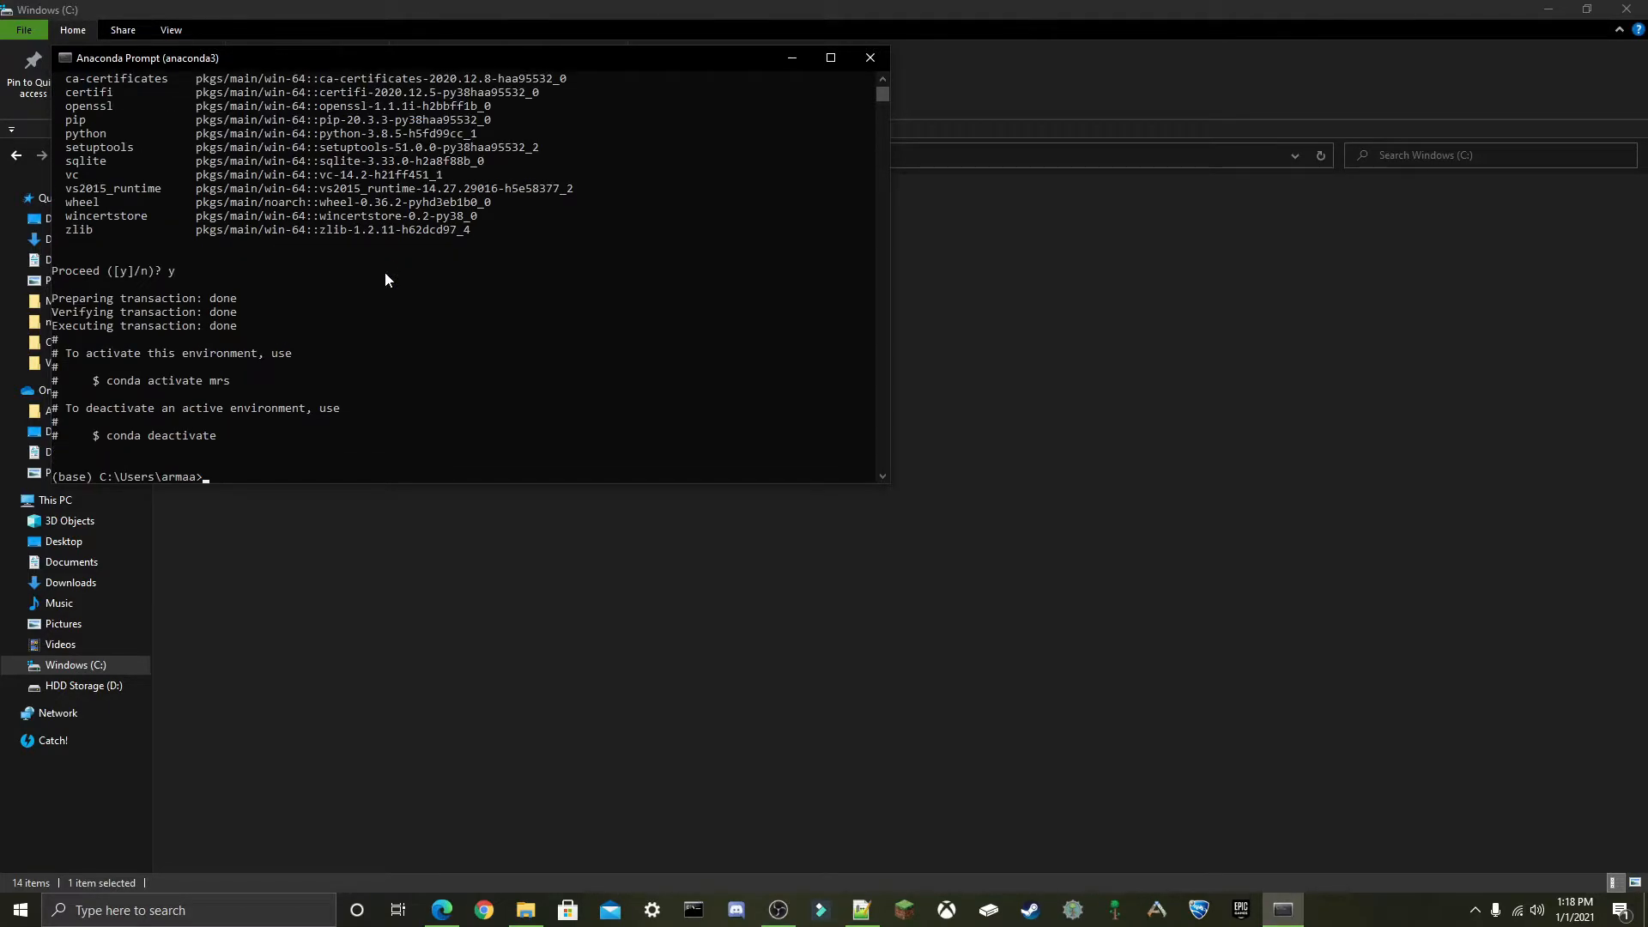
type("conda activate mrs")
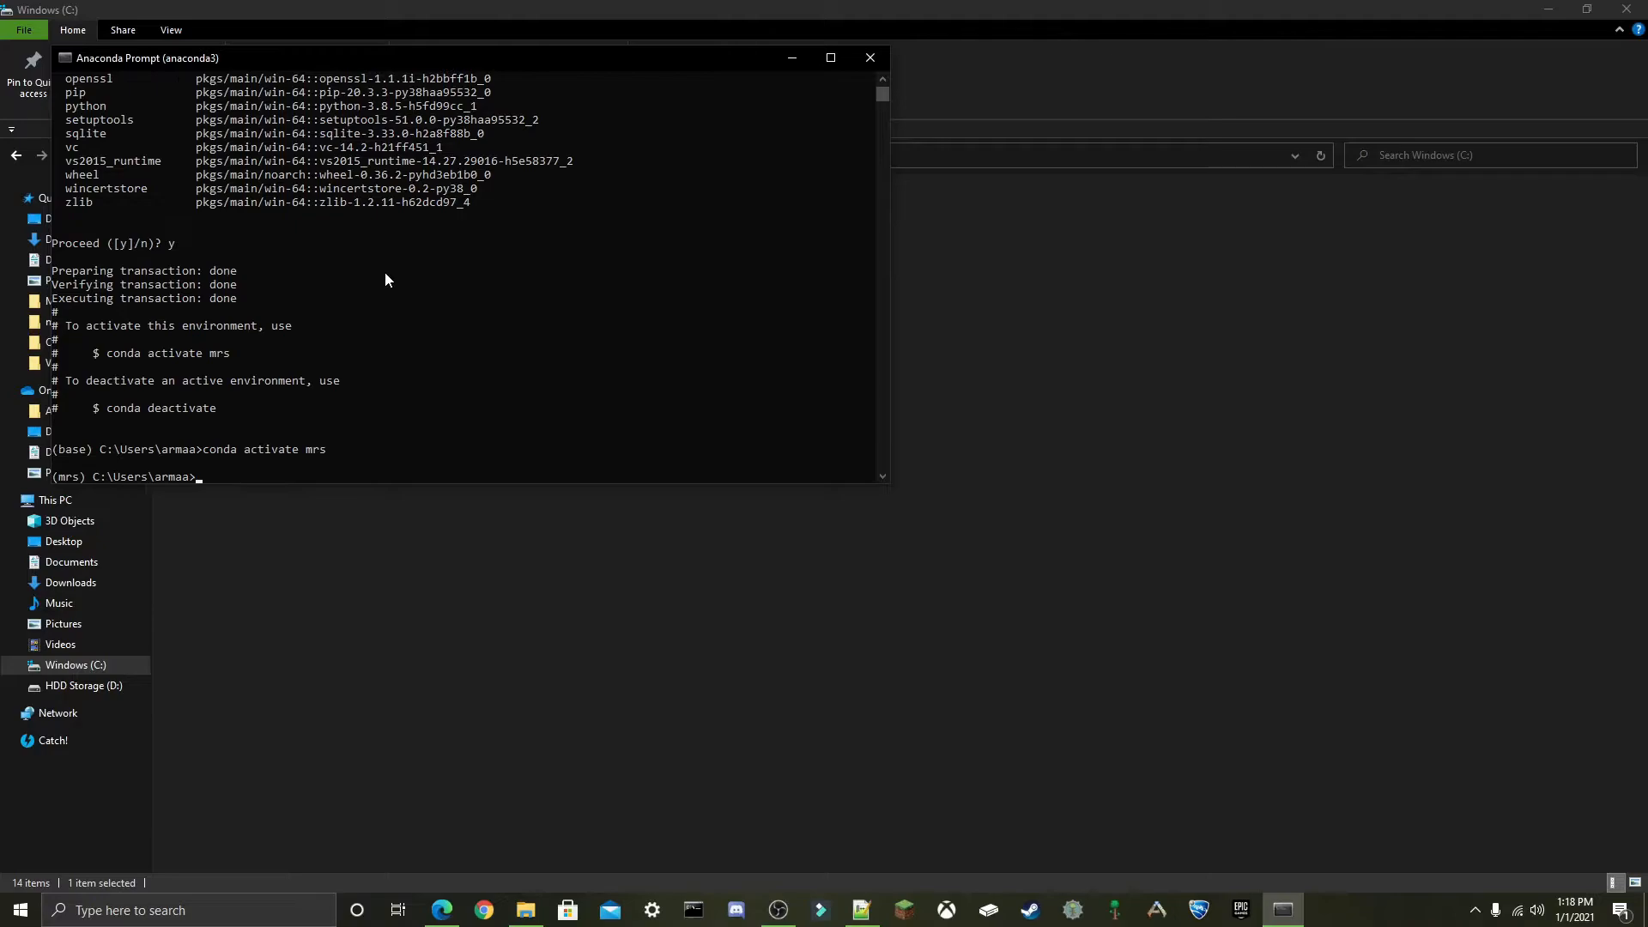
Change the working directory to C:\TensorFlow and bring up the saved commands in Notepad++.
type("cd")
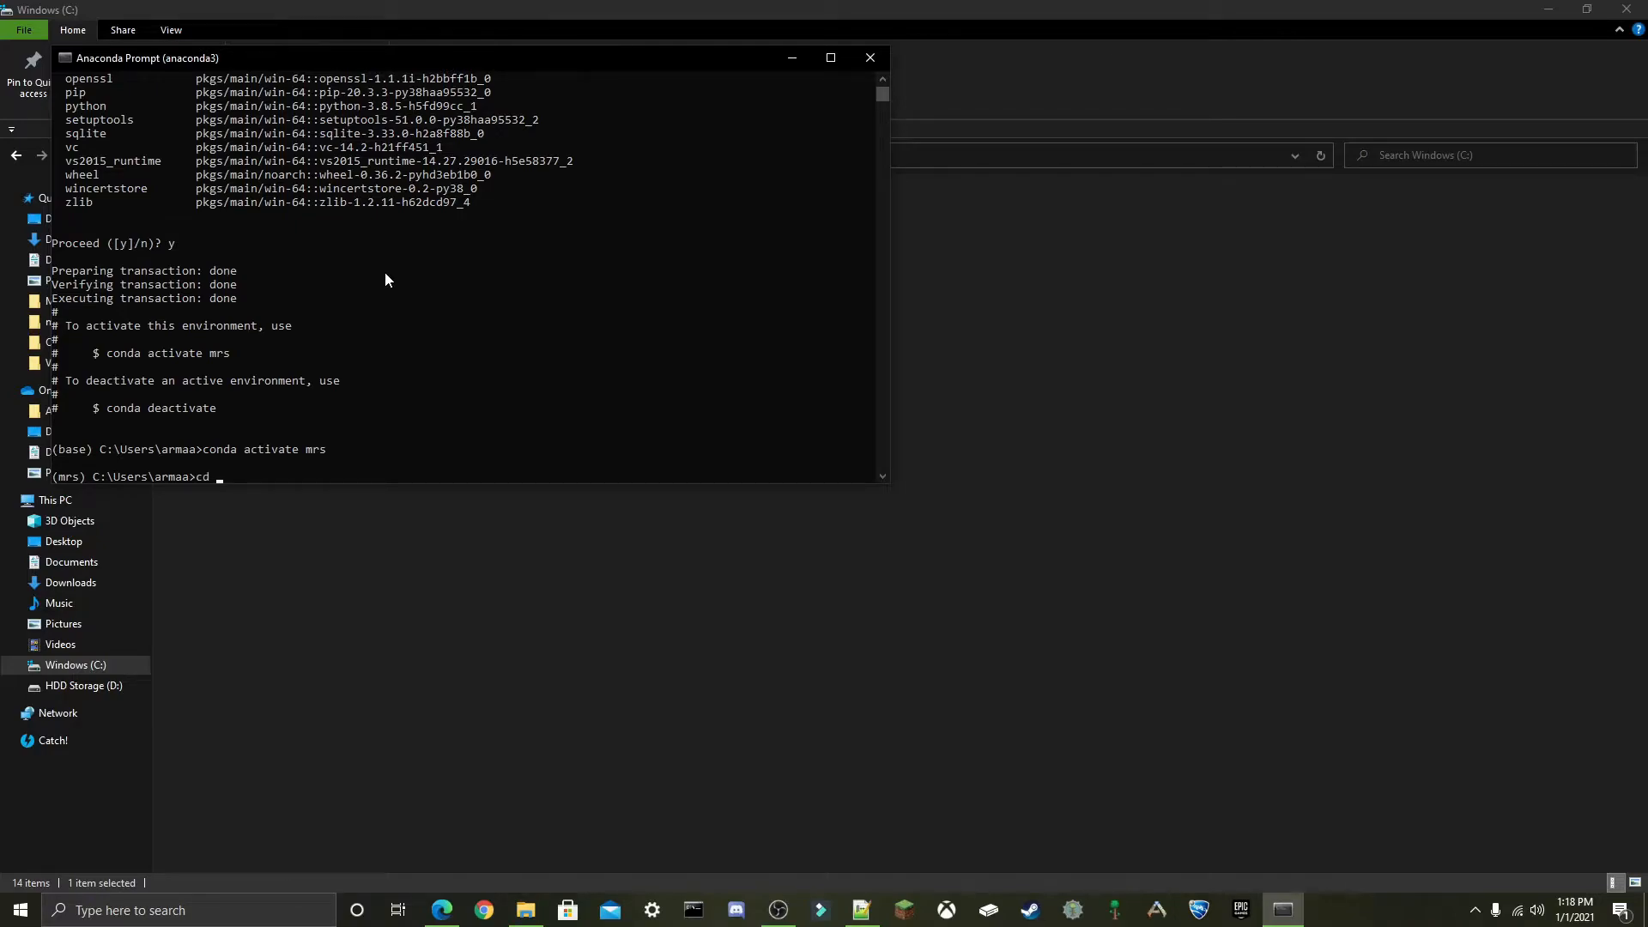
type("C:\\")
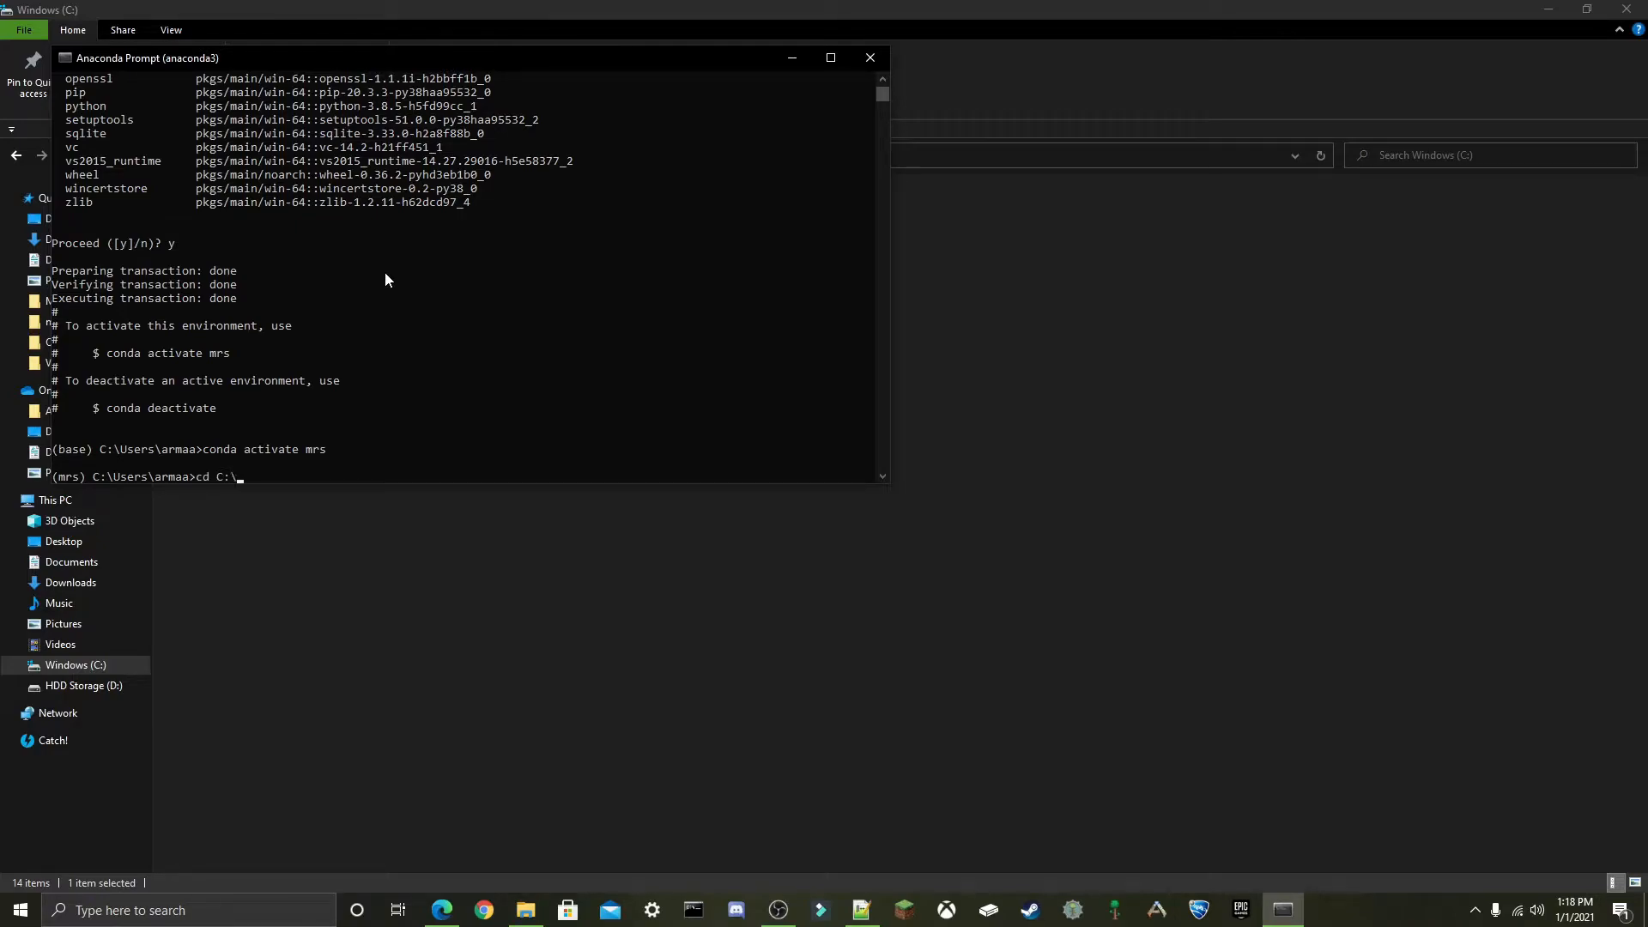
key("Backspace")
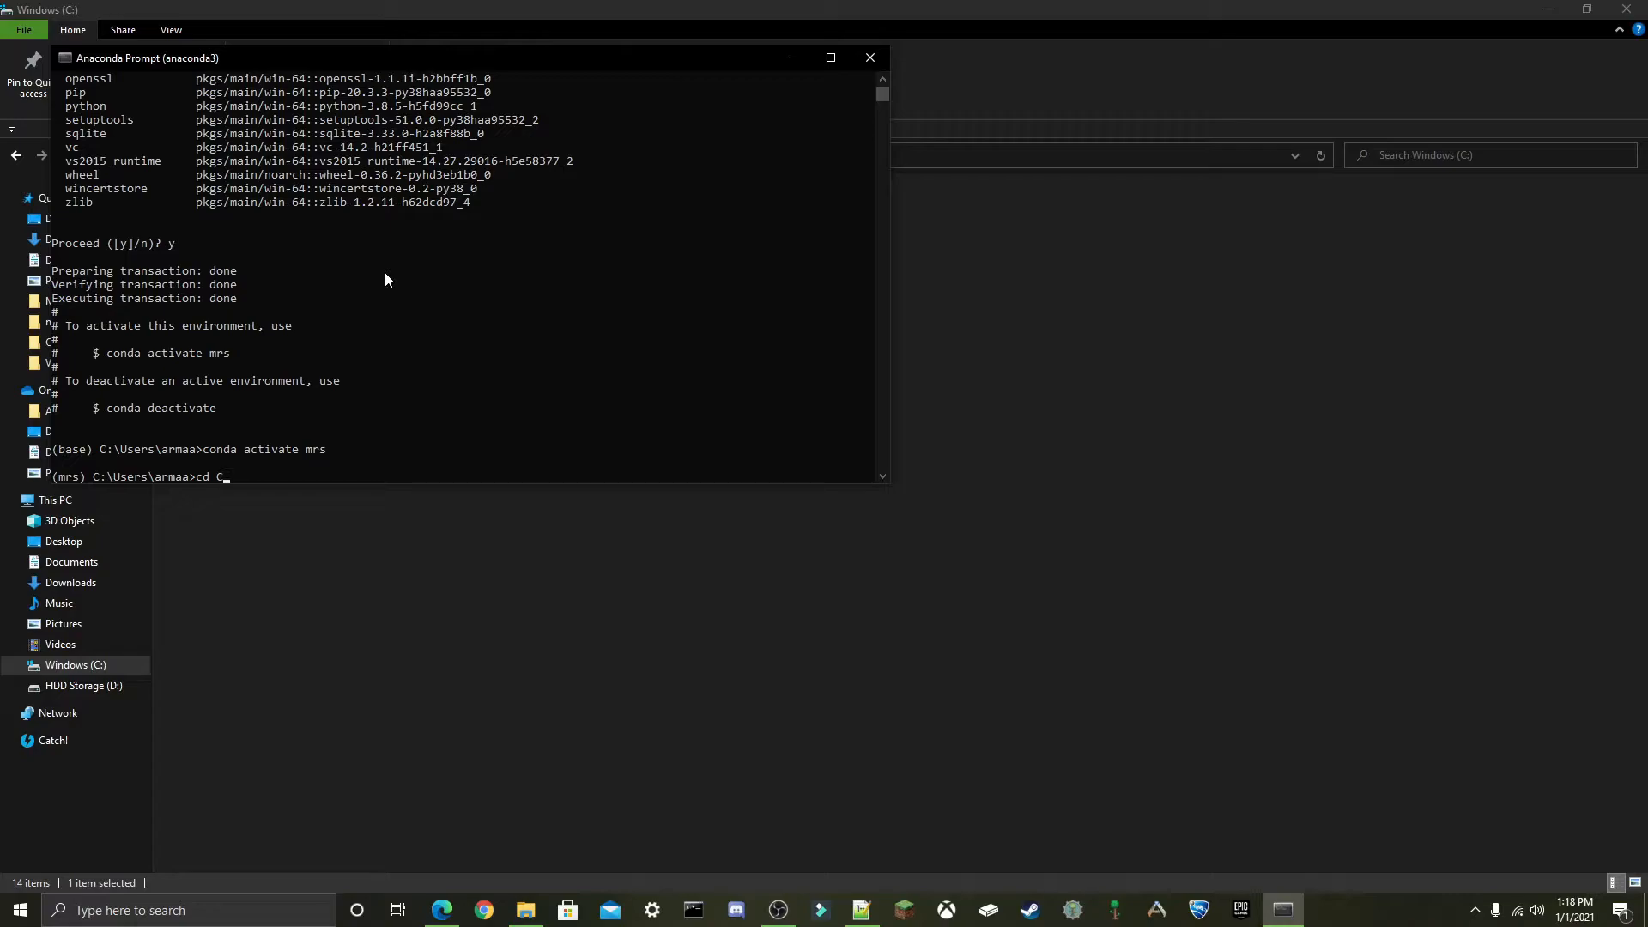
type(":\\T")
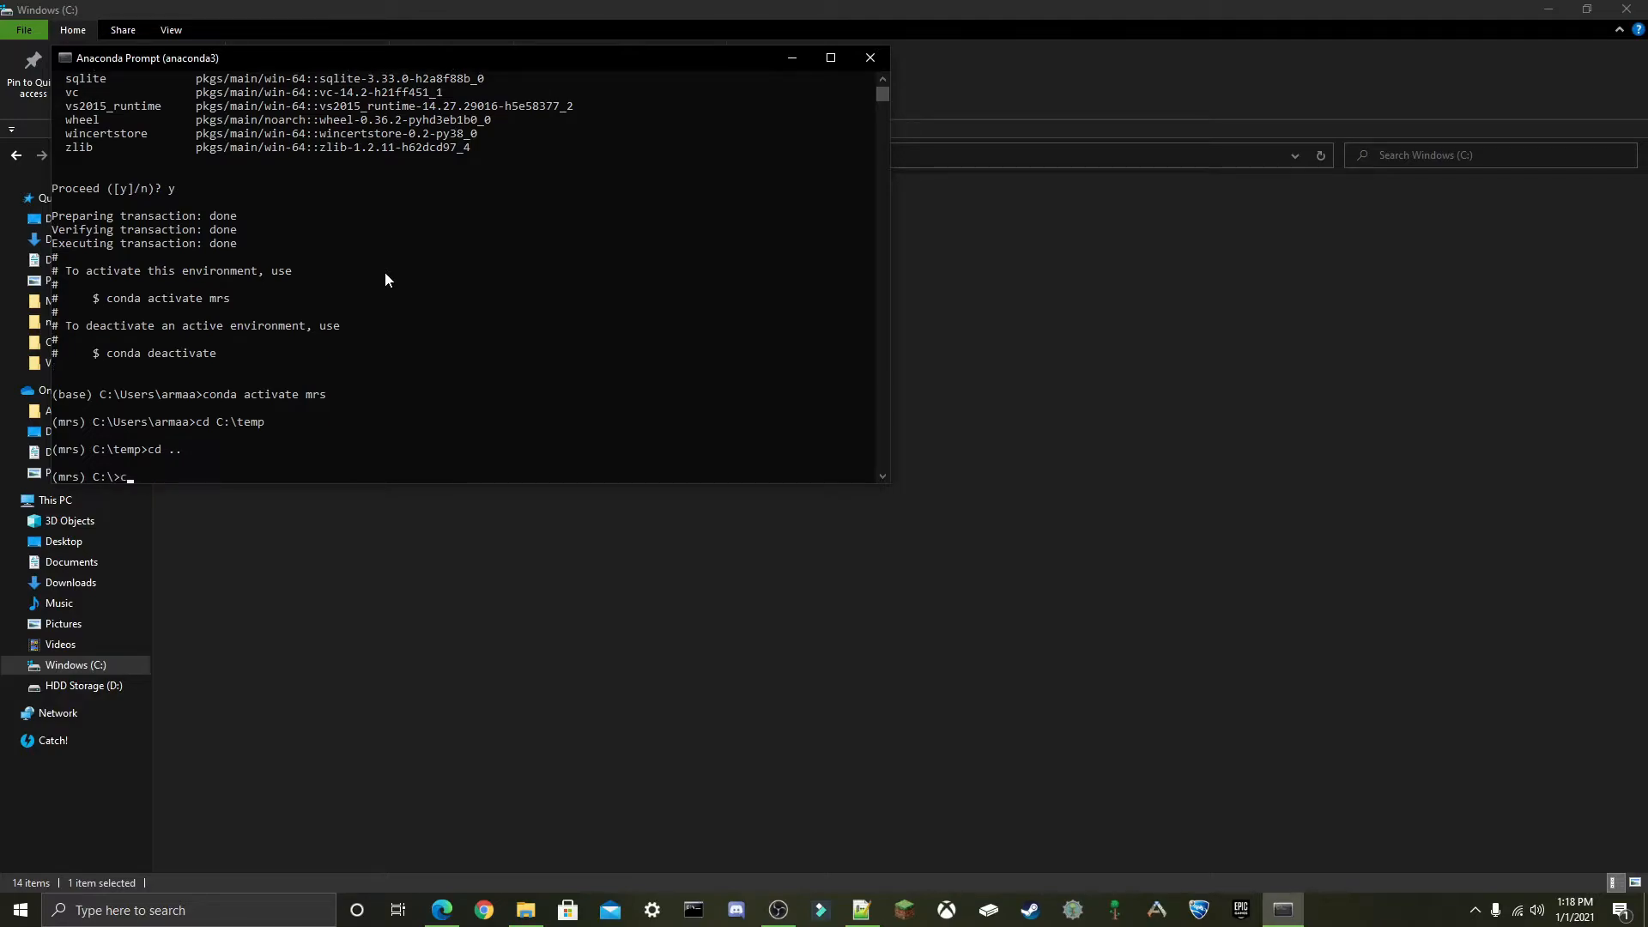
type("cd TensorFlow")
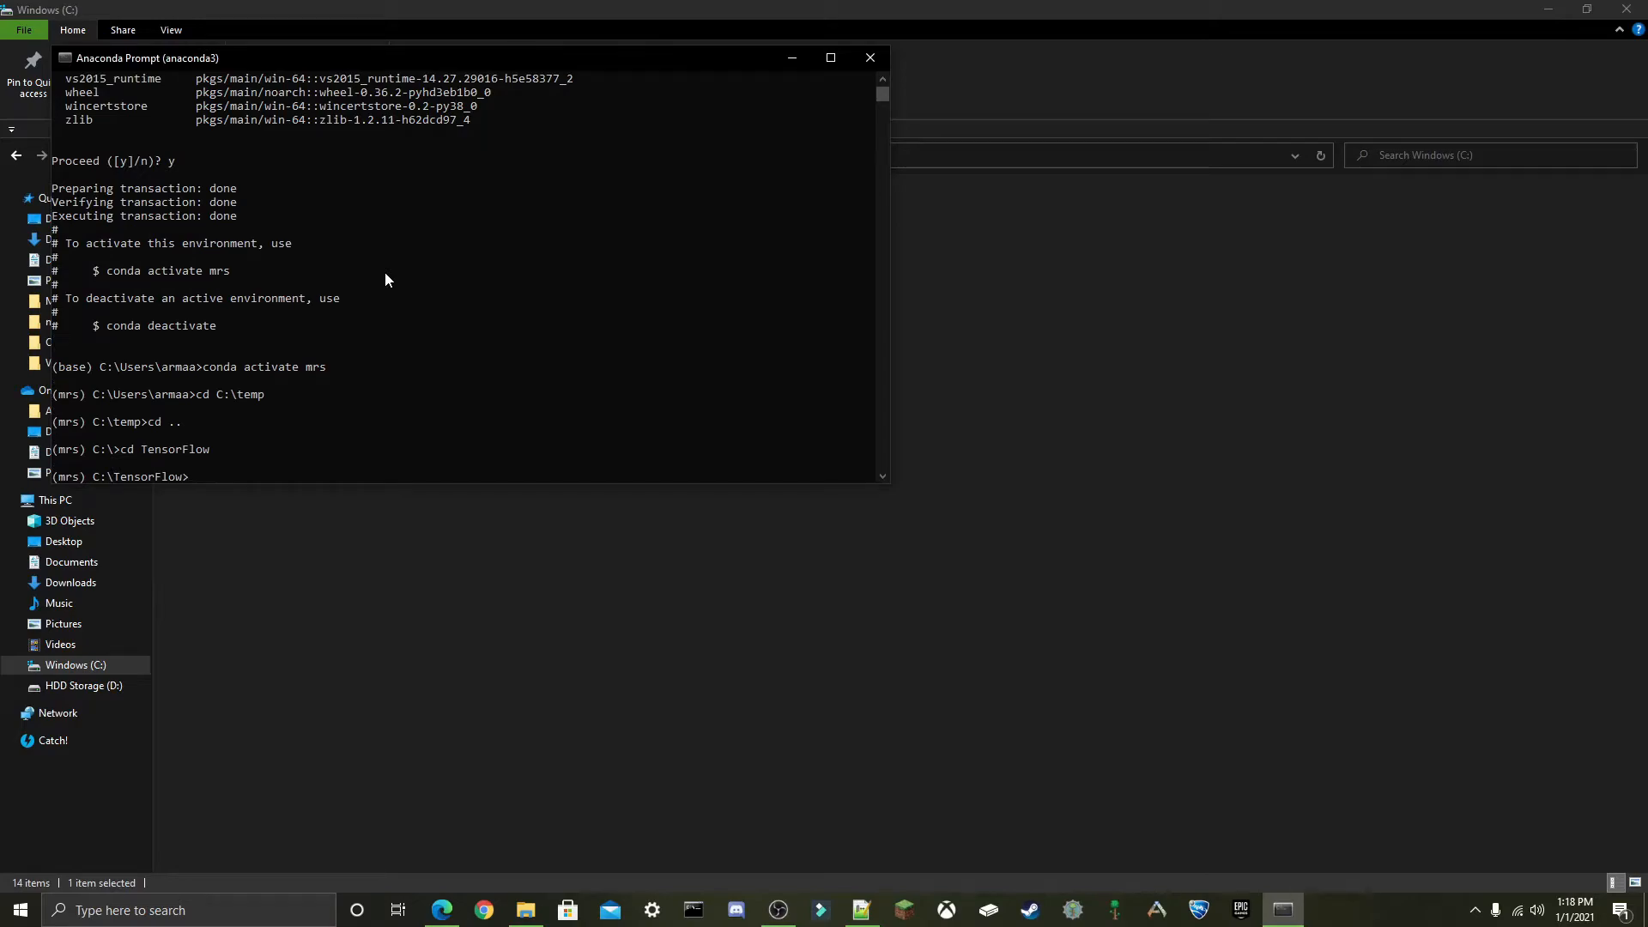
mouse_move(529, 364)
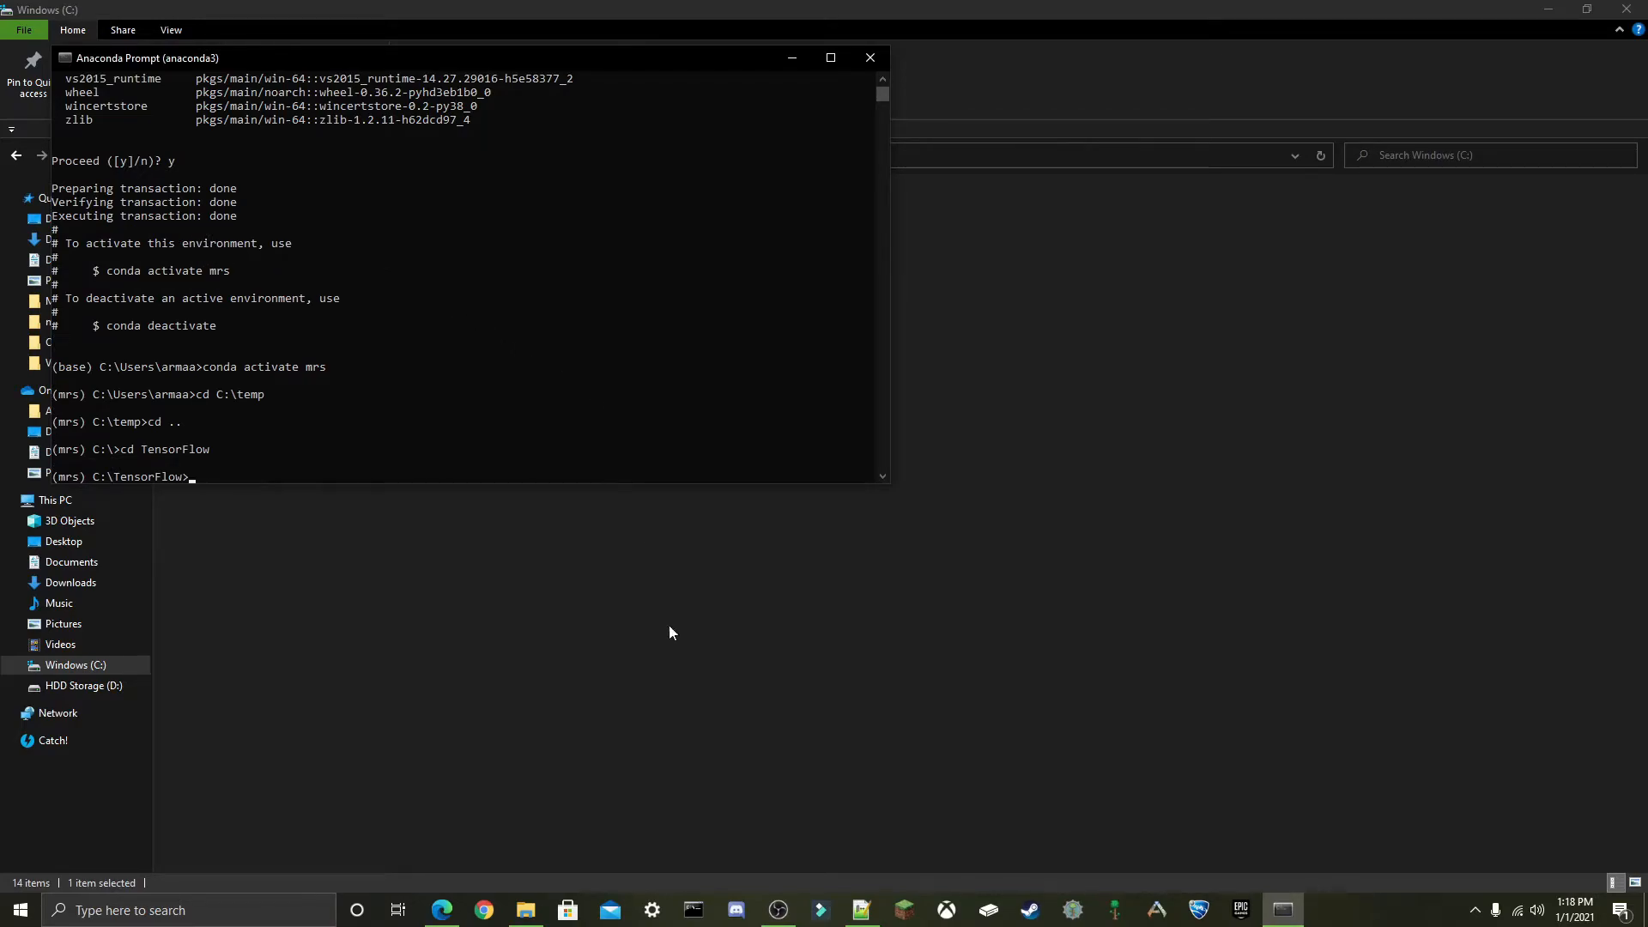
left_click(860, 910)
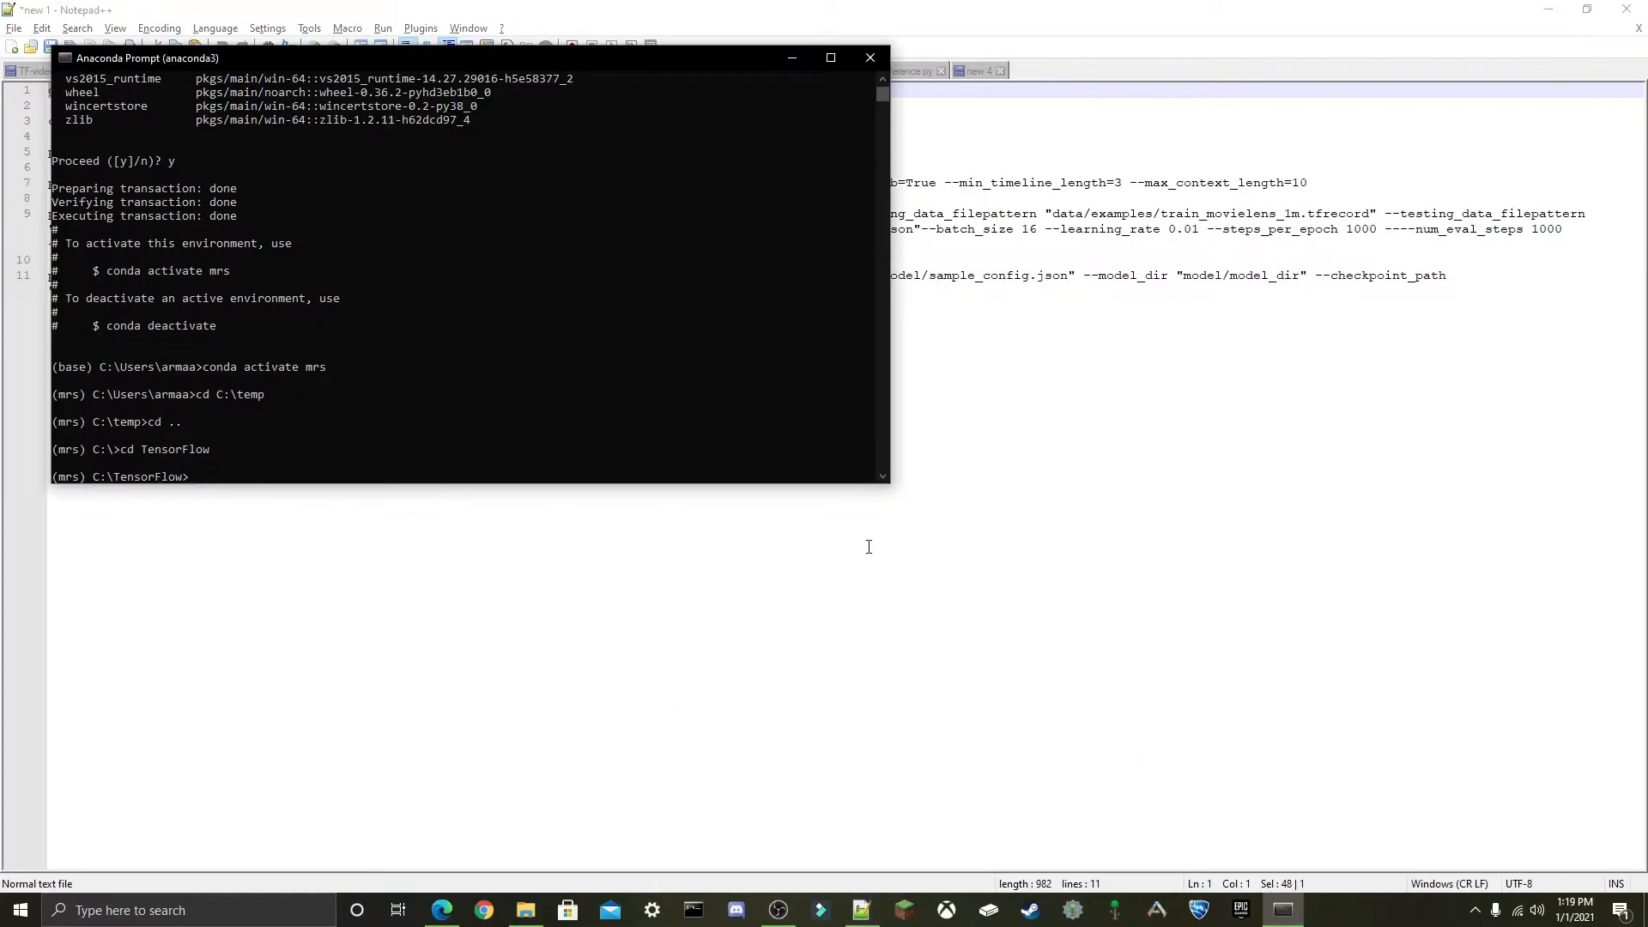
Clone github.com/tensorflow/examples and cd into examples\lite\examples\recommendation\ml.
type("git clone https://github.com/tensorflow/examples")
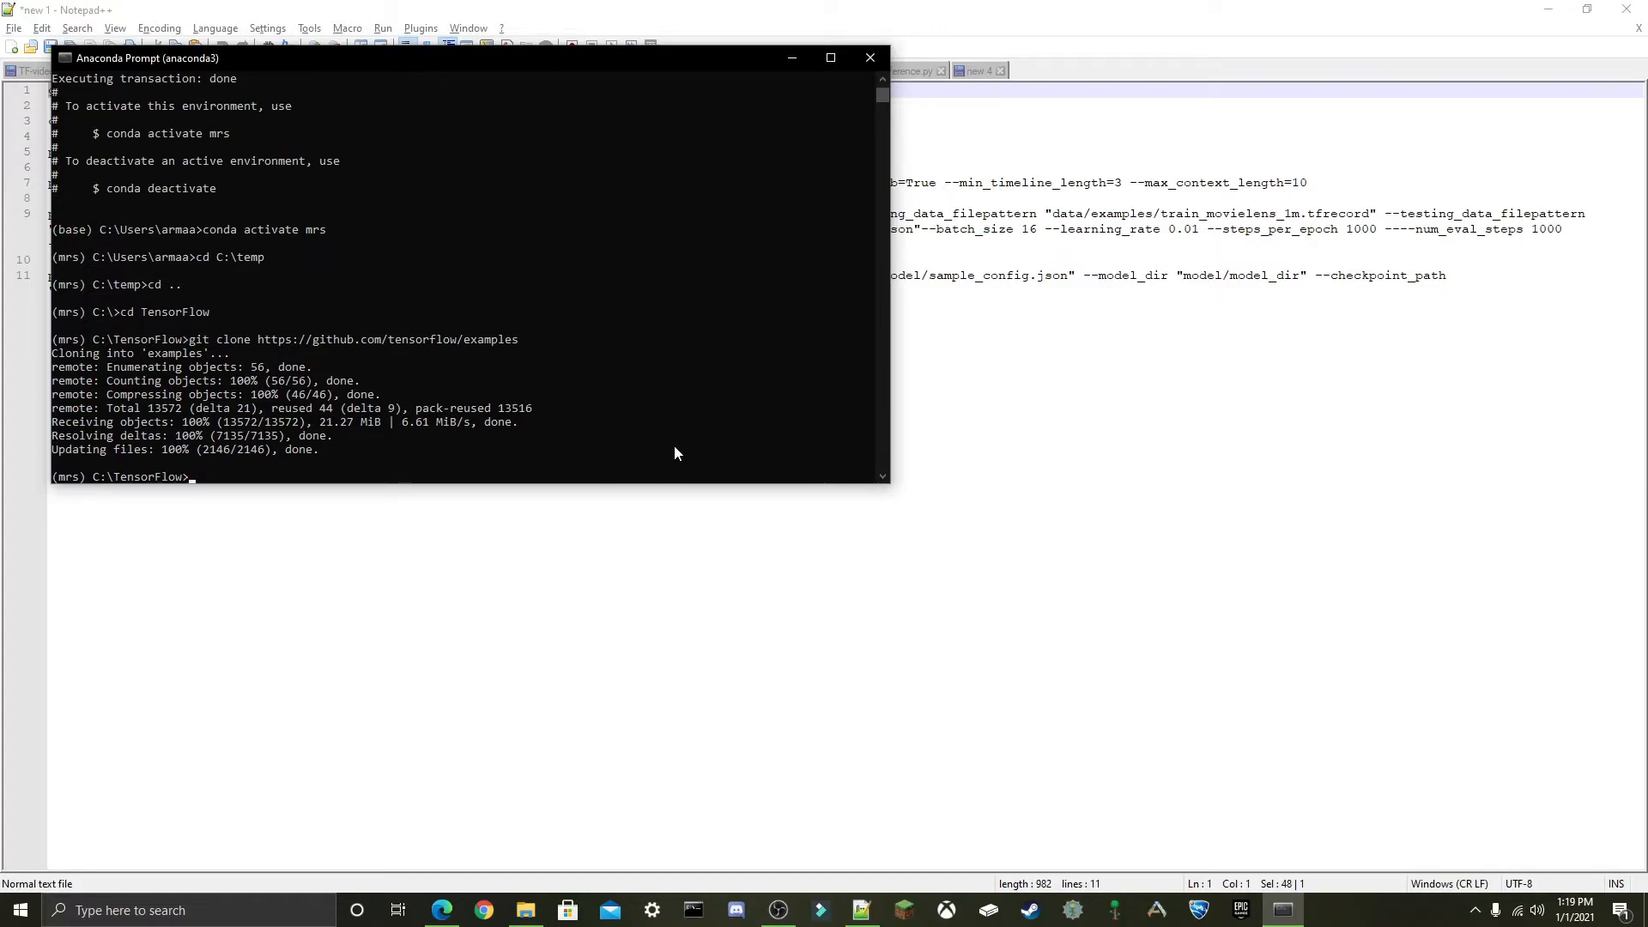
type("cd examples")
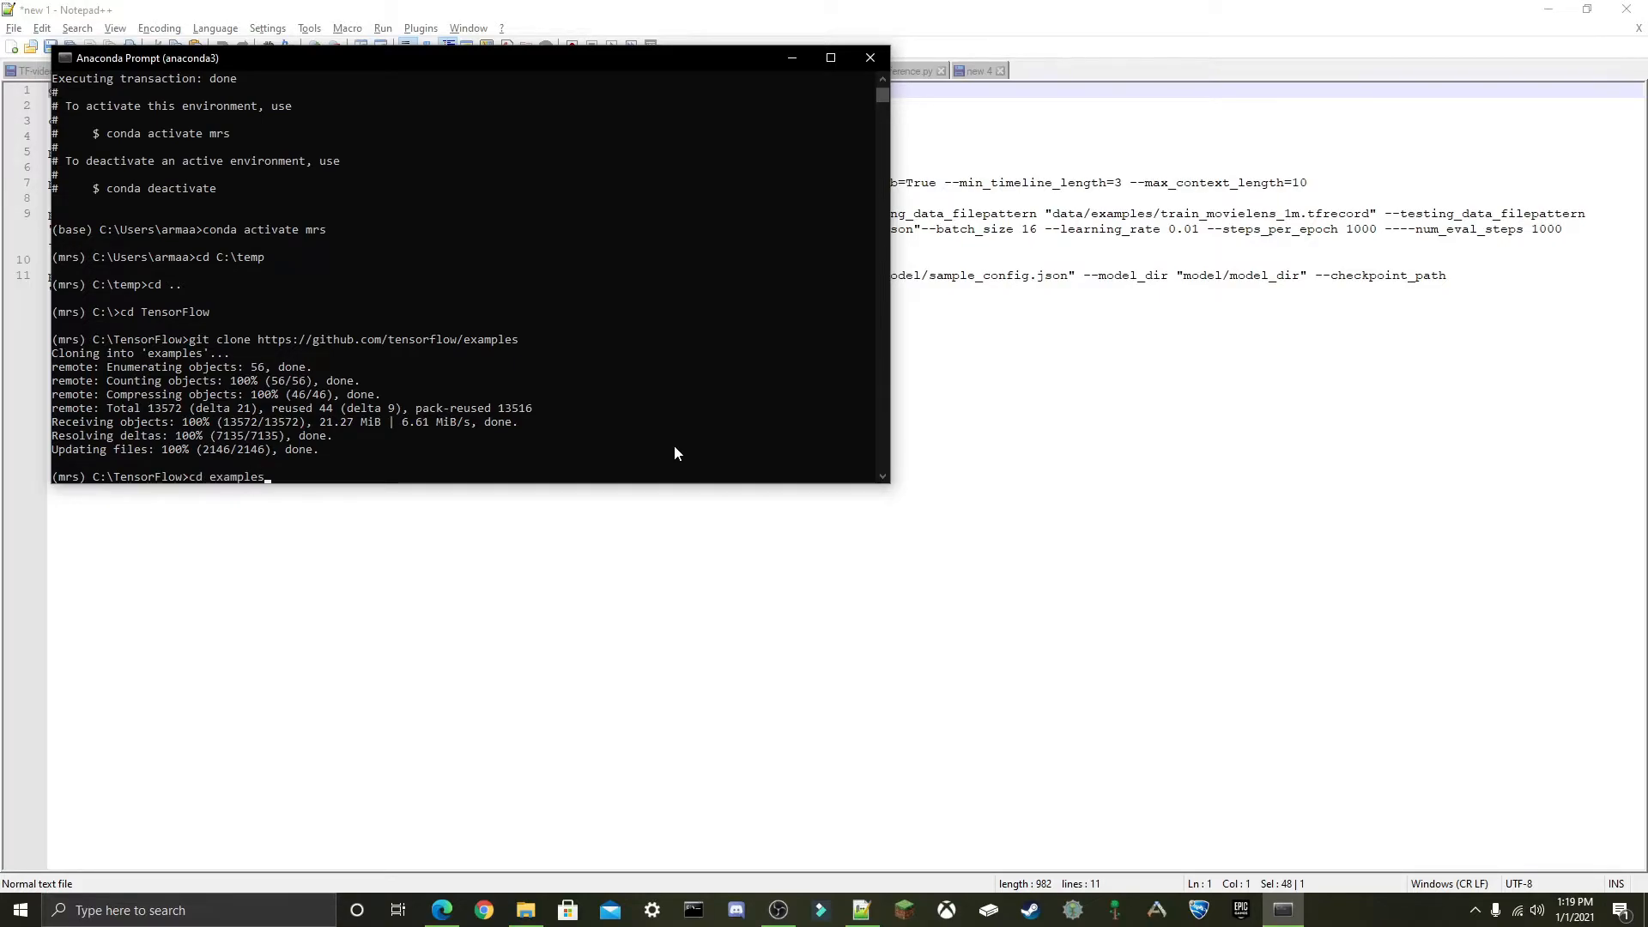
type("\\lite\\examples\\recommendation\\ml")
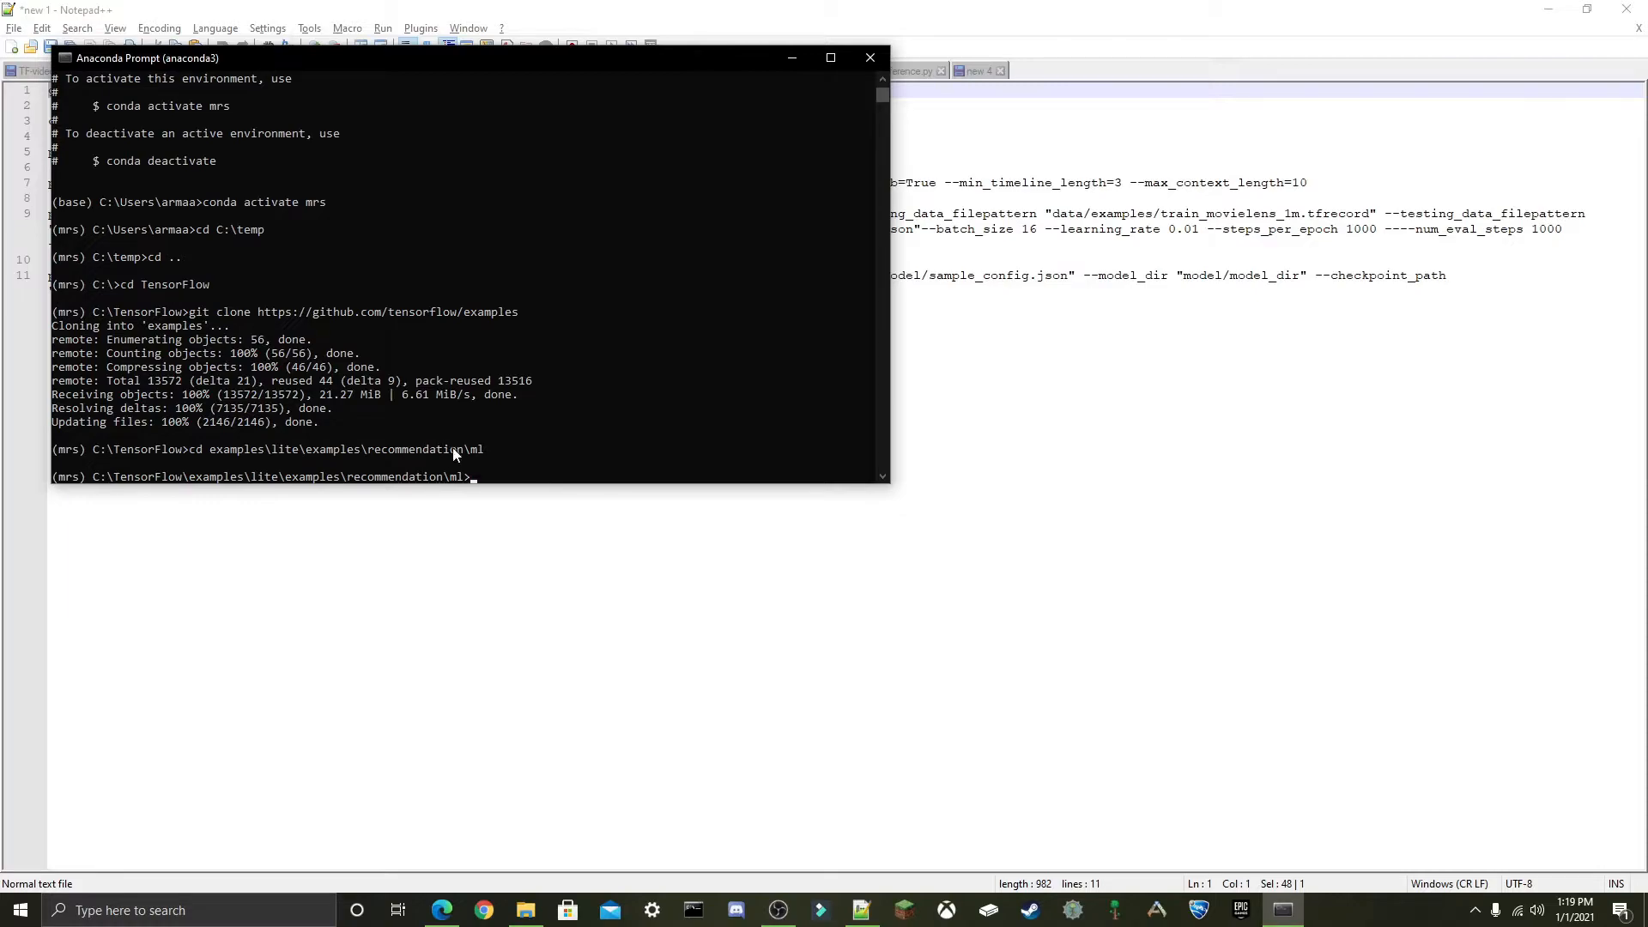
mouse_move(539, 410)
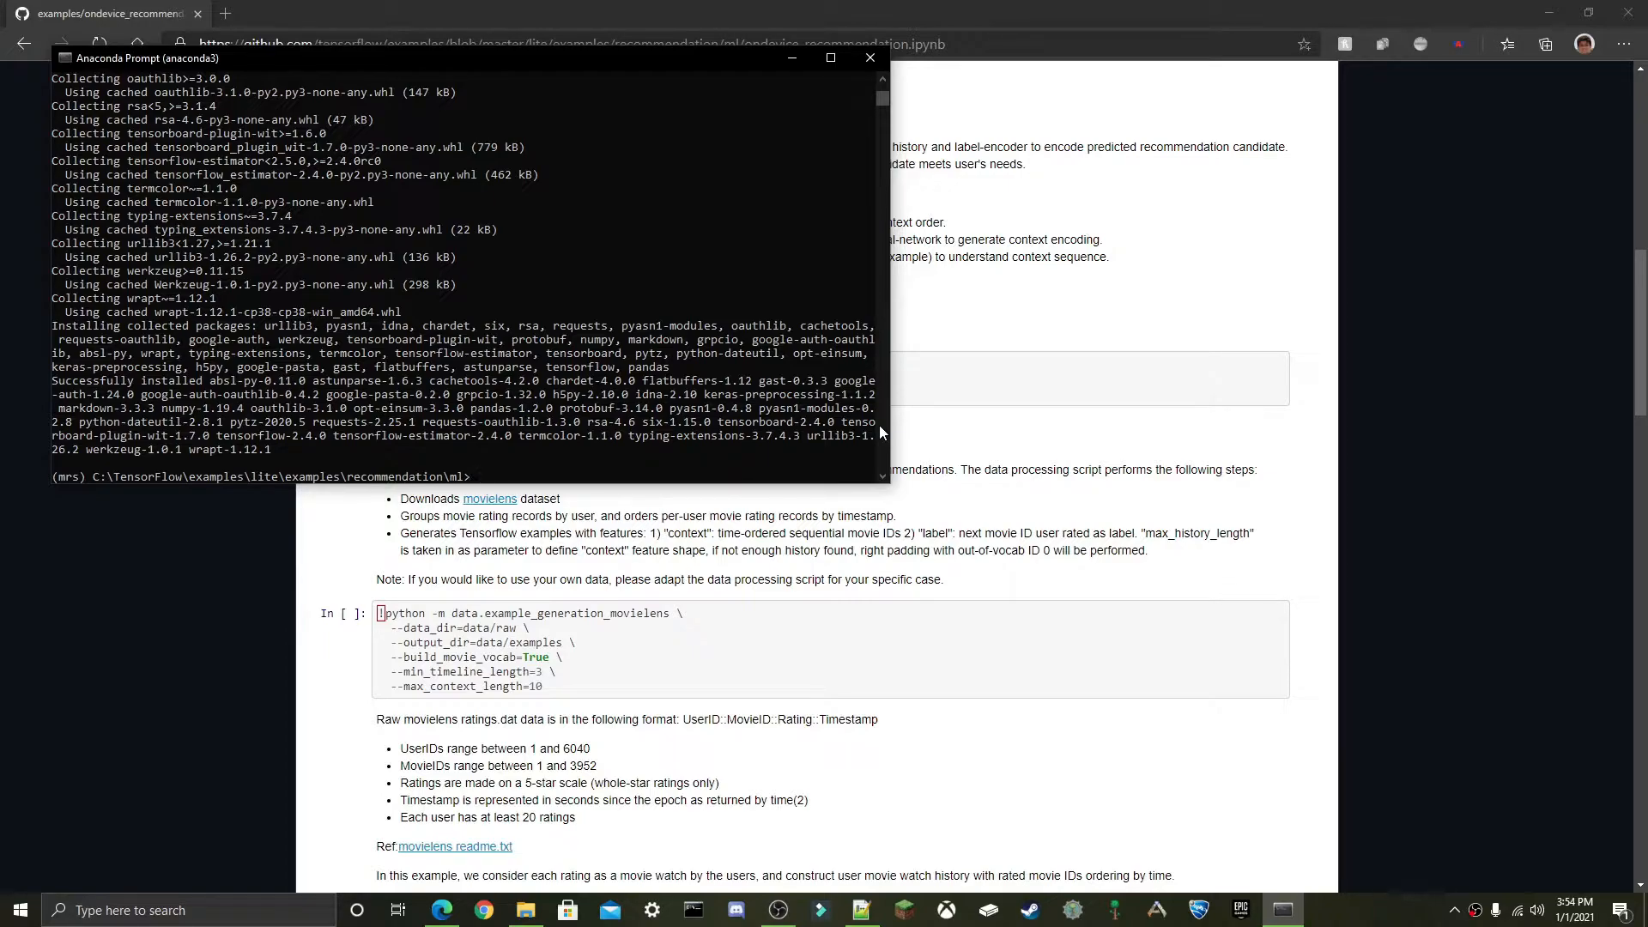
Run pip install tensorflow-gpu to add TensorFlow GPU 2.4.0 to the environment.
type("ip")
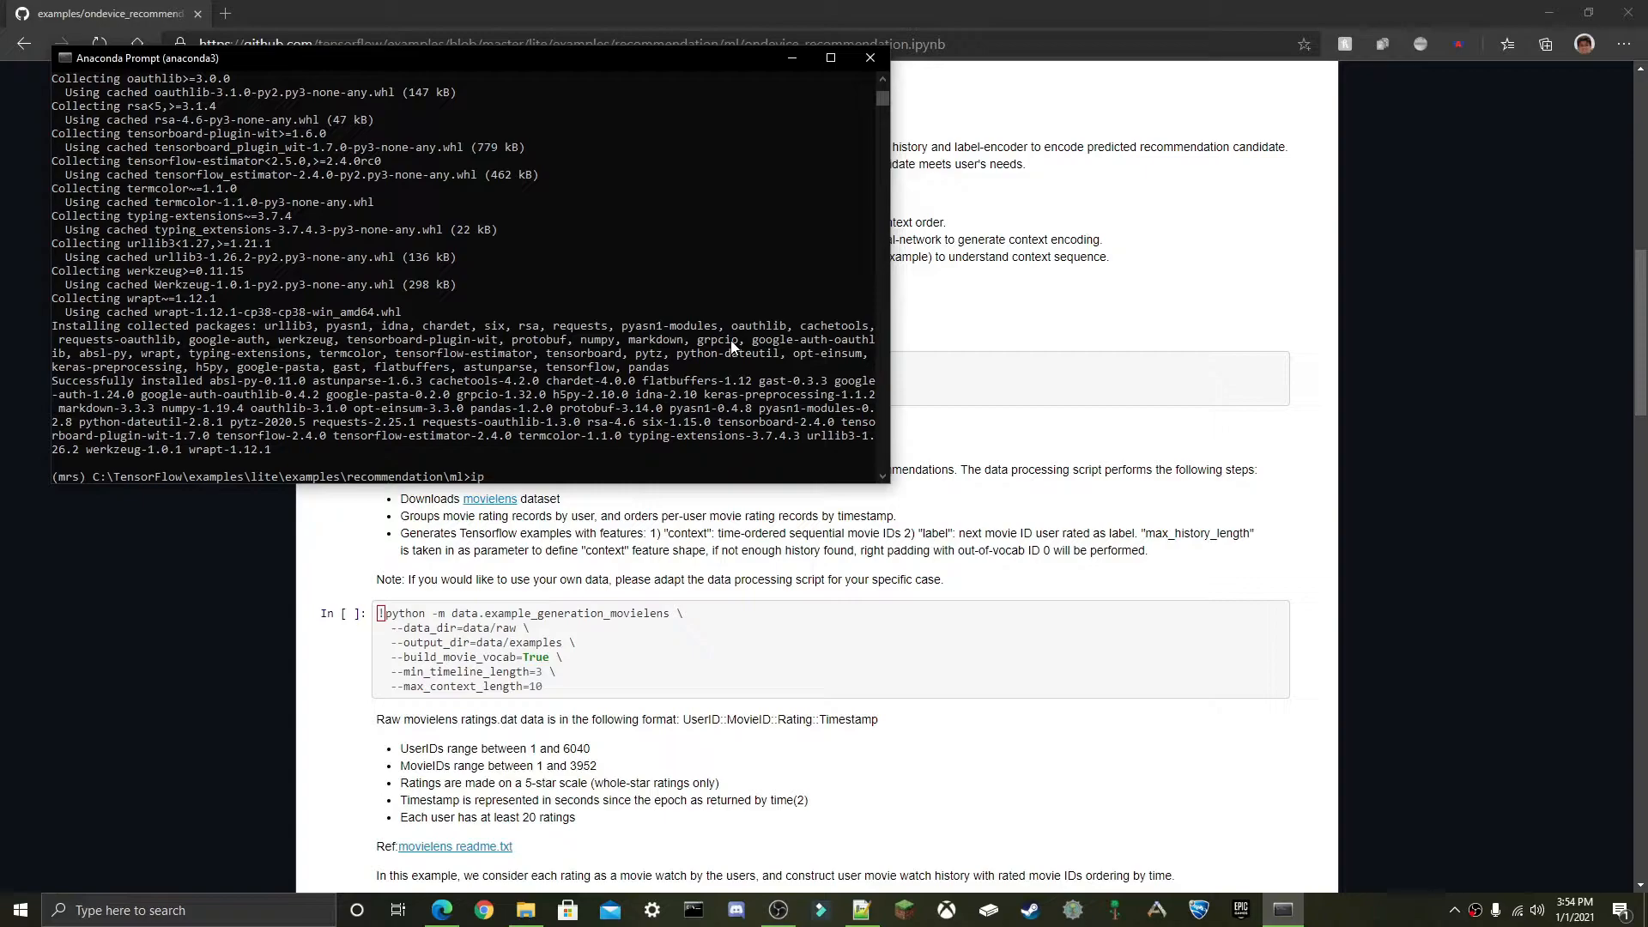
type("install tenso")
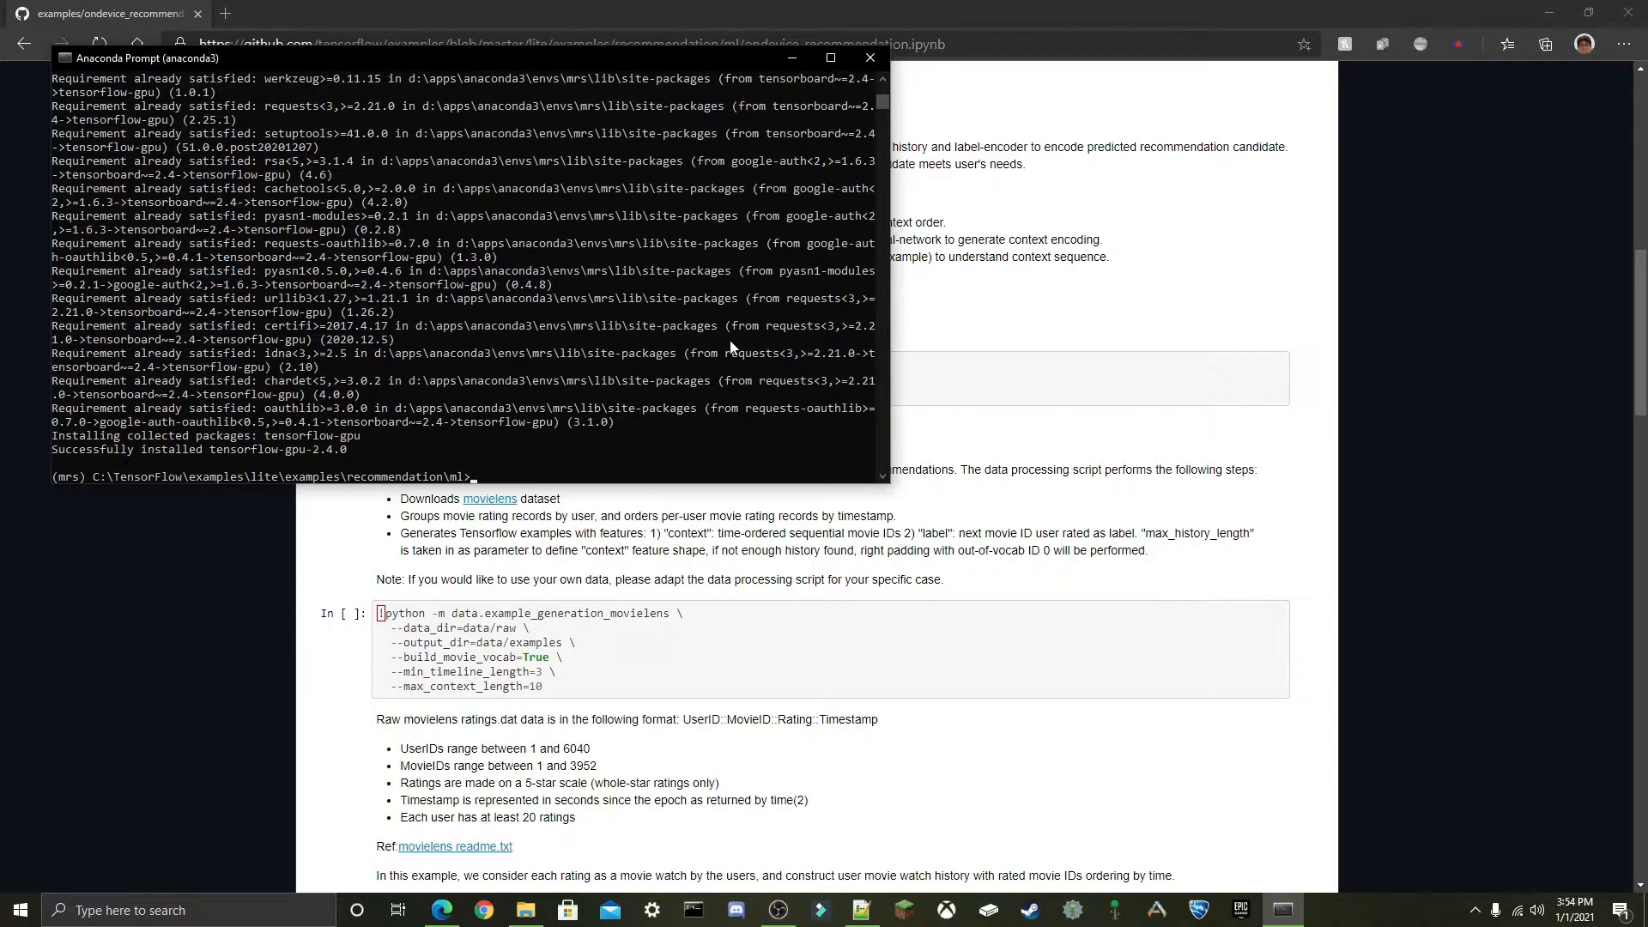
Start python and try 'import tensorflow as tf', hitting the NumPy failure, then exit.
type("python")
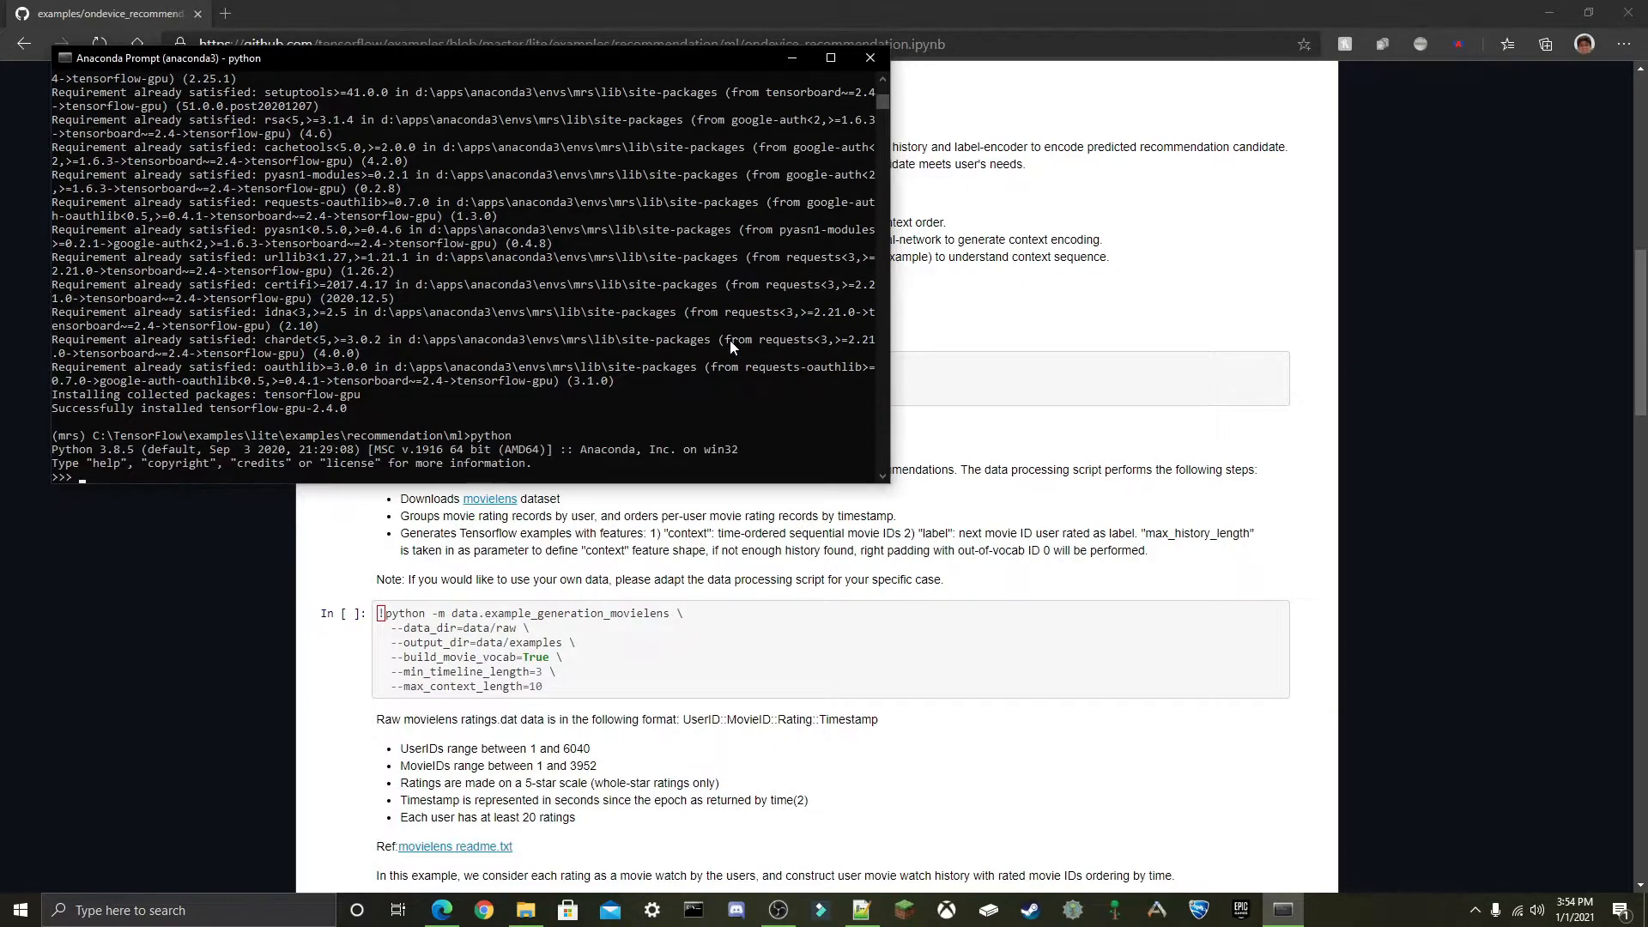
type("import")
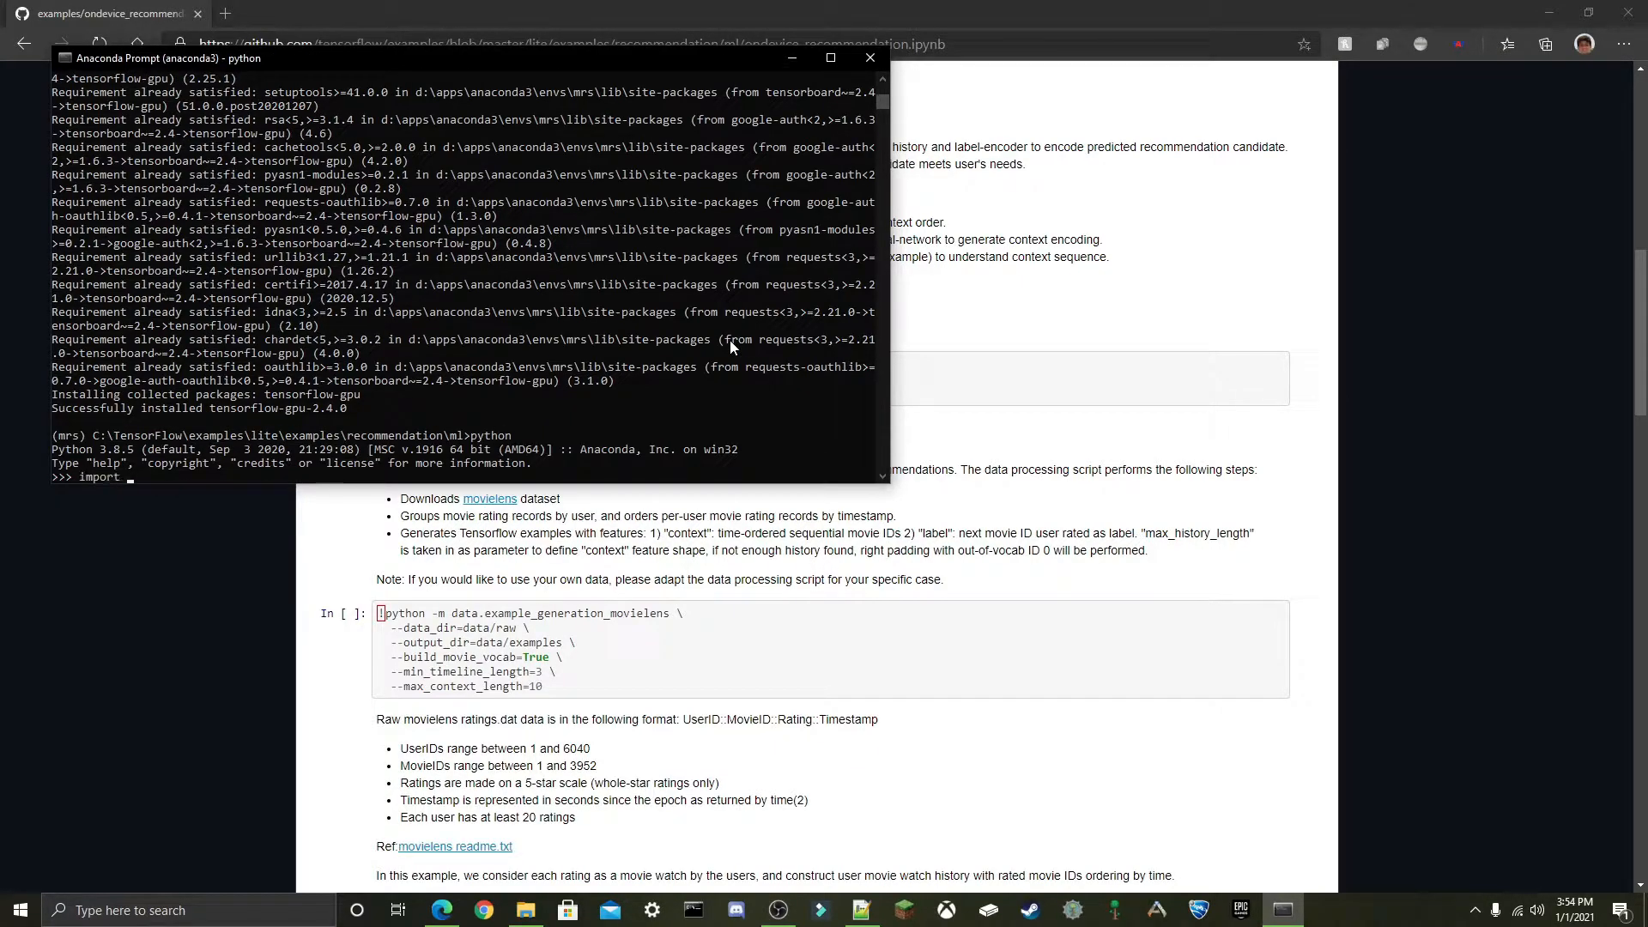
type("tensorflow")
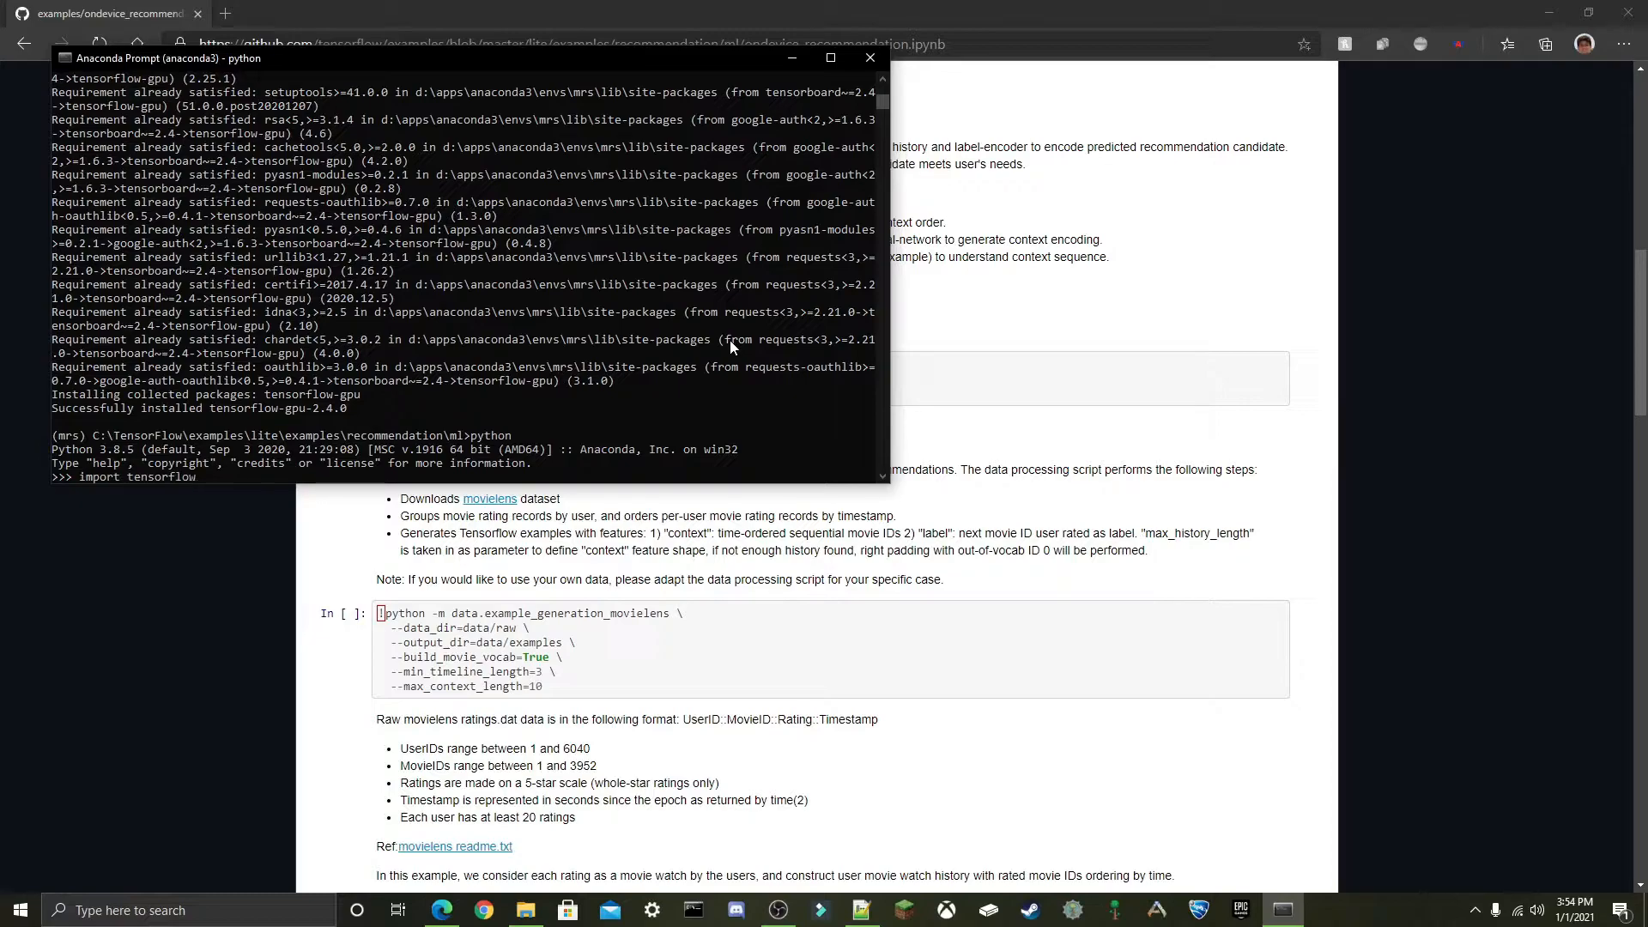
type("as tf")
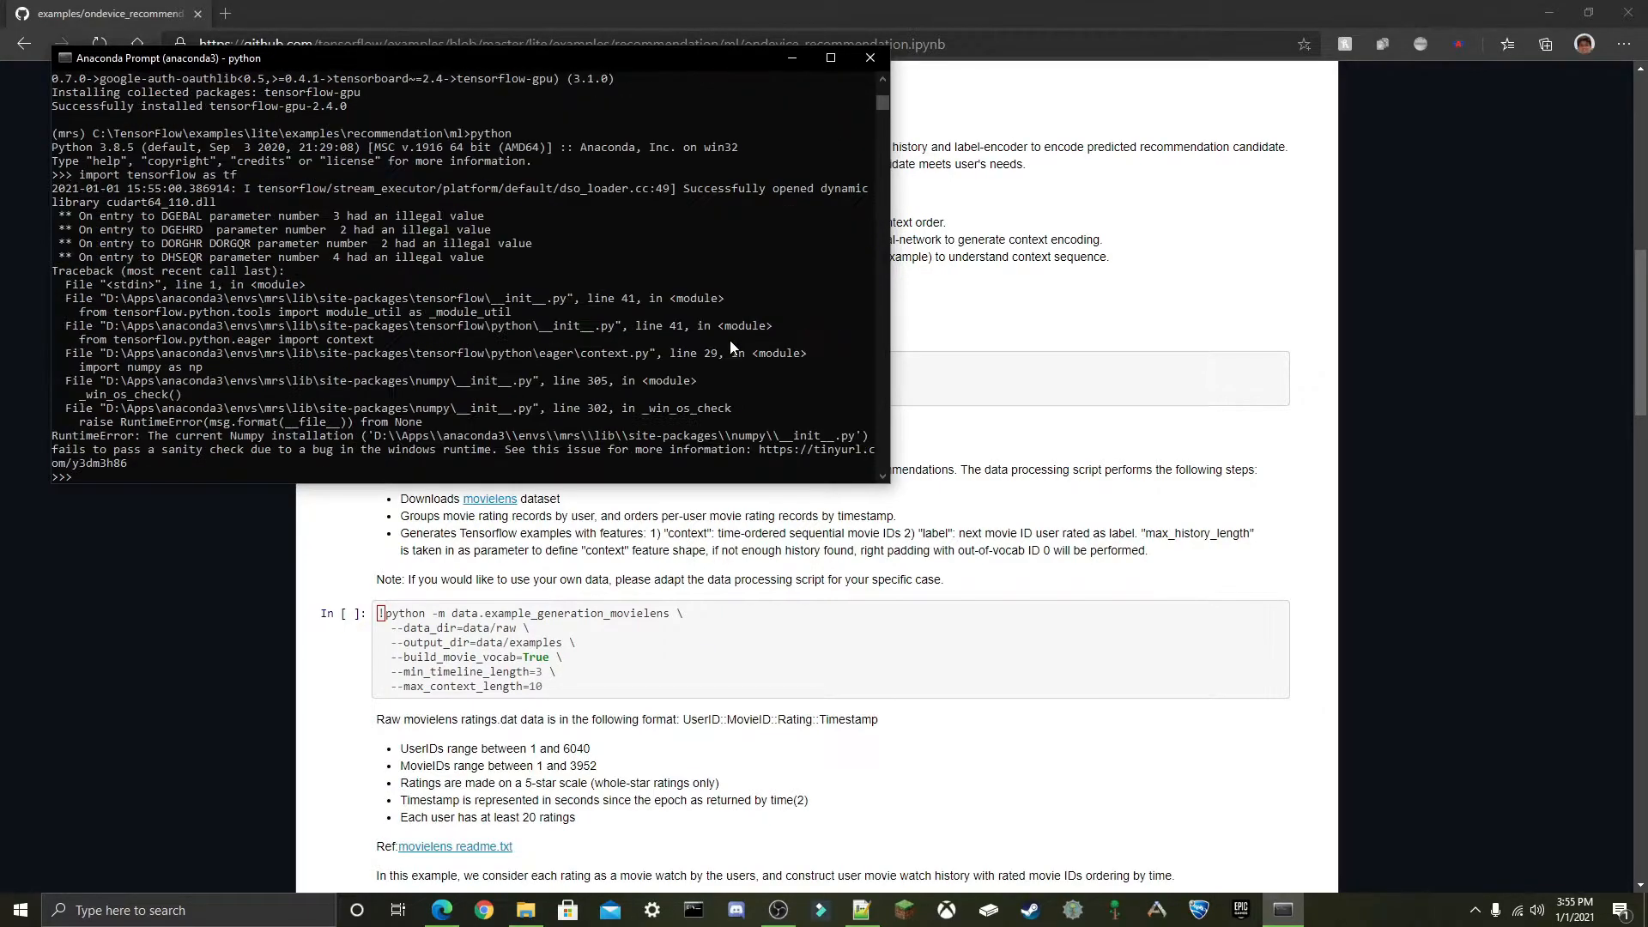
type("exit(")
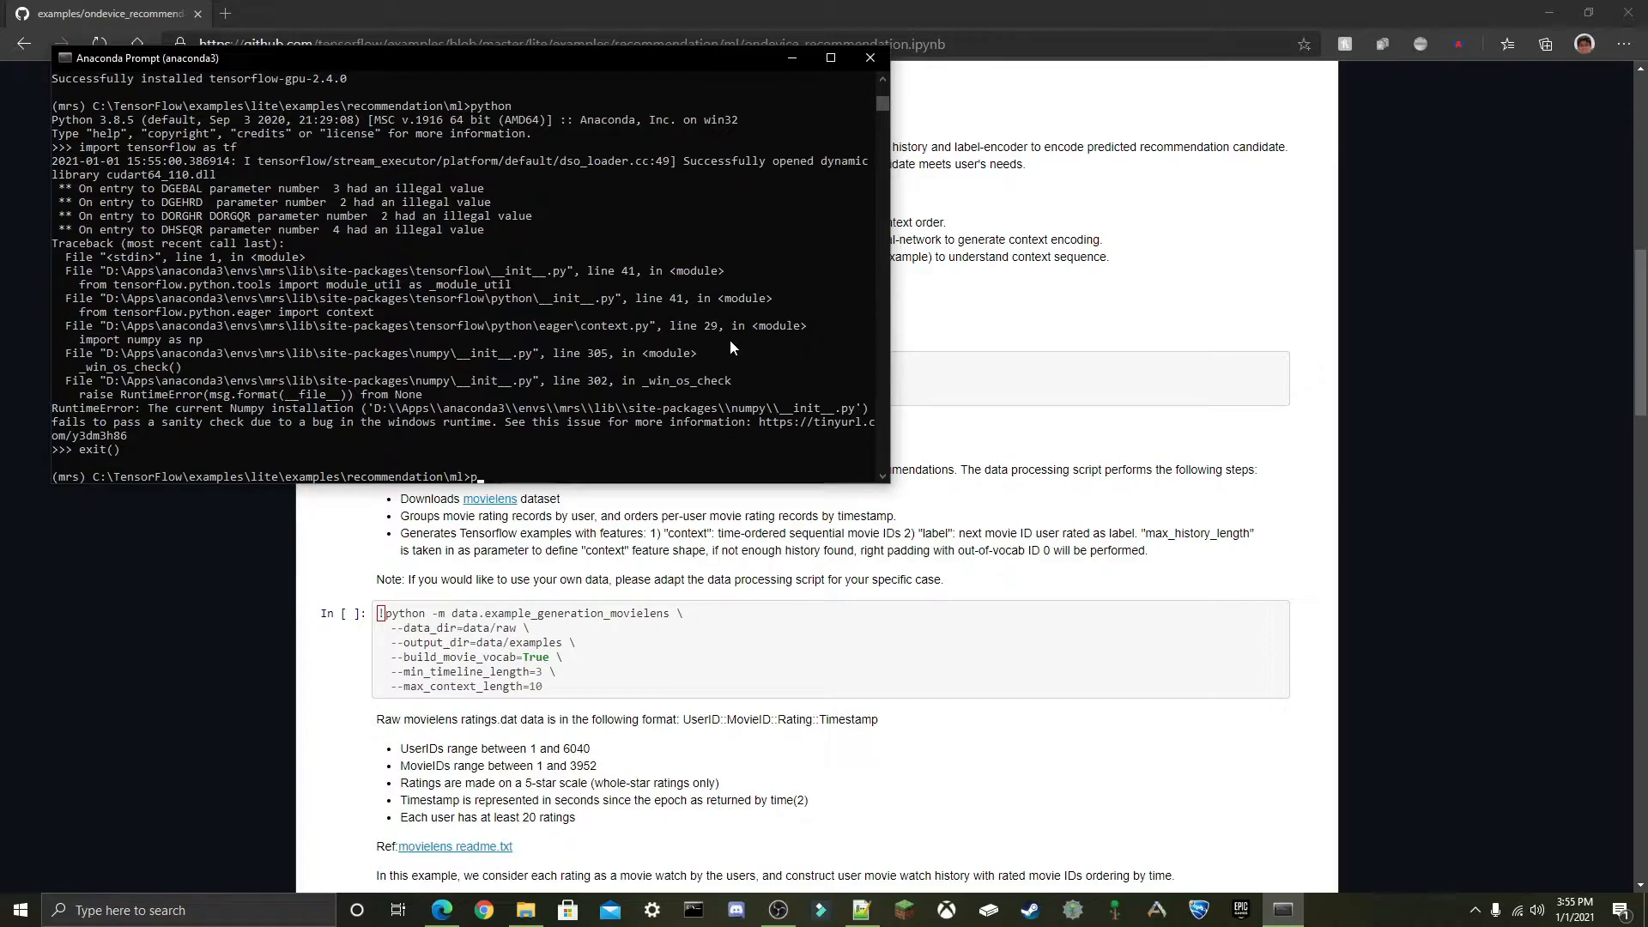
Install numpy==1.19.3 and restart python to confirm TensorFlow 2.4.0 imports.
type("pip install p")
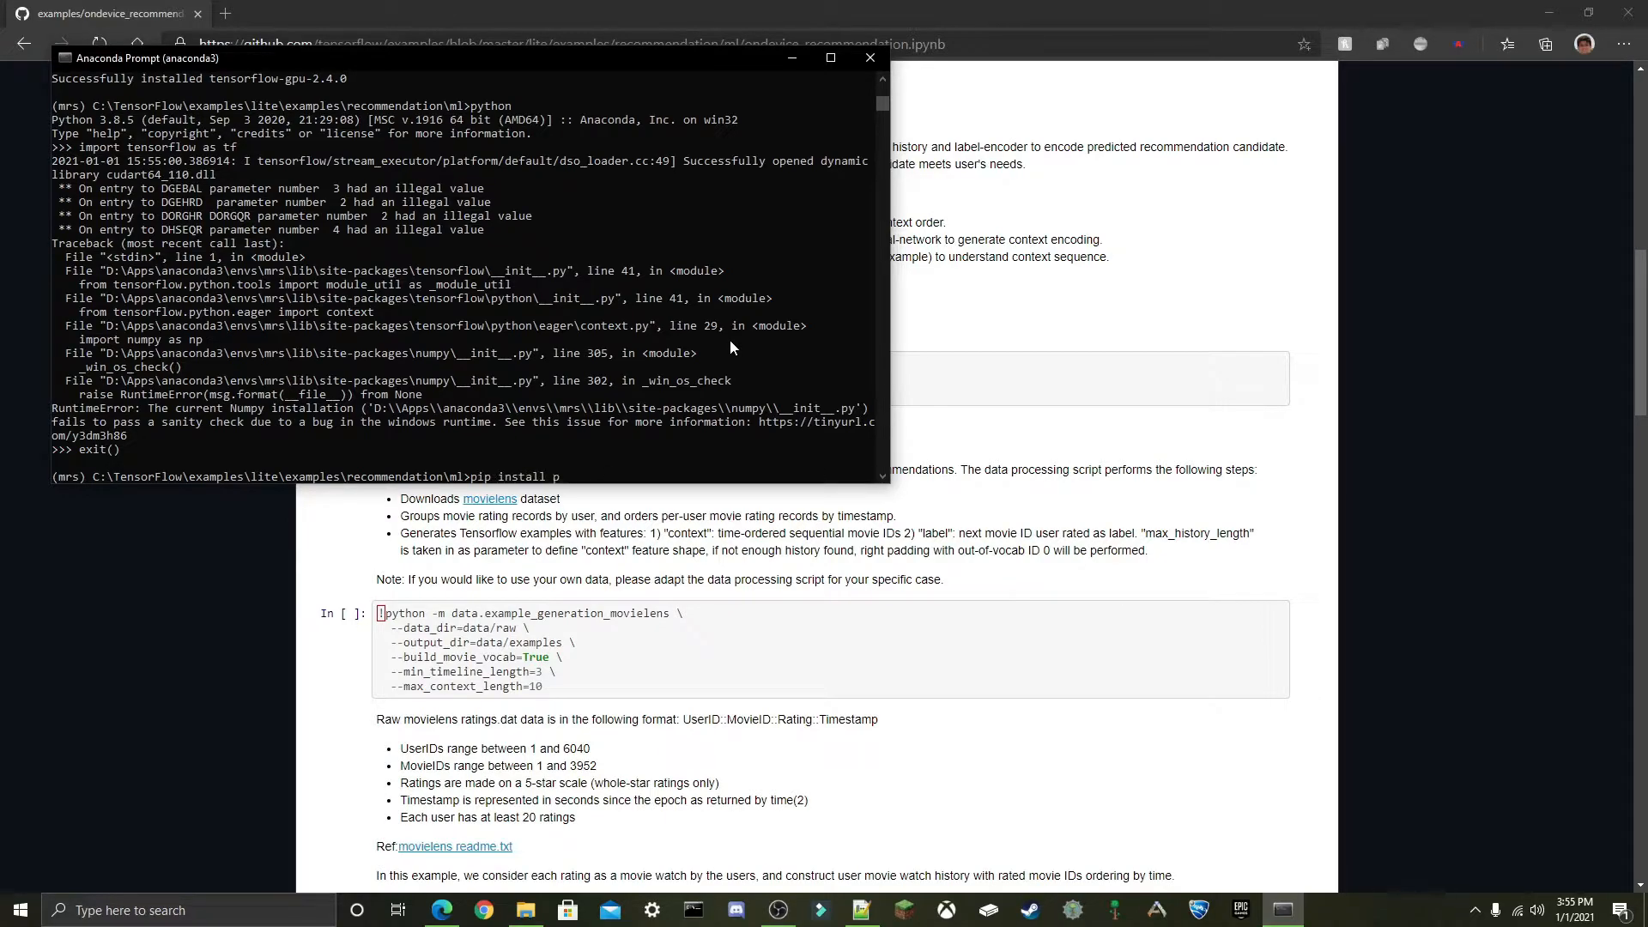
type("umpt")
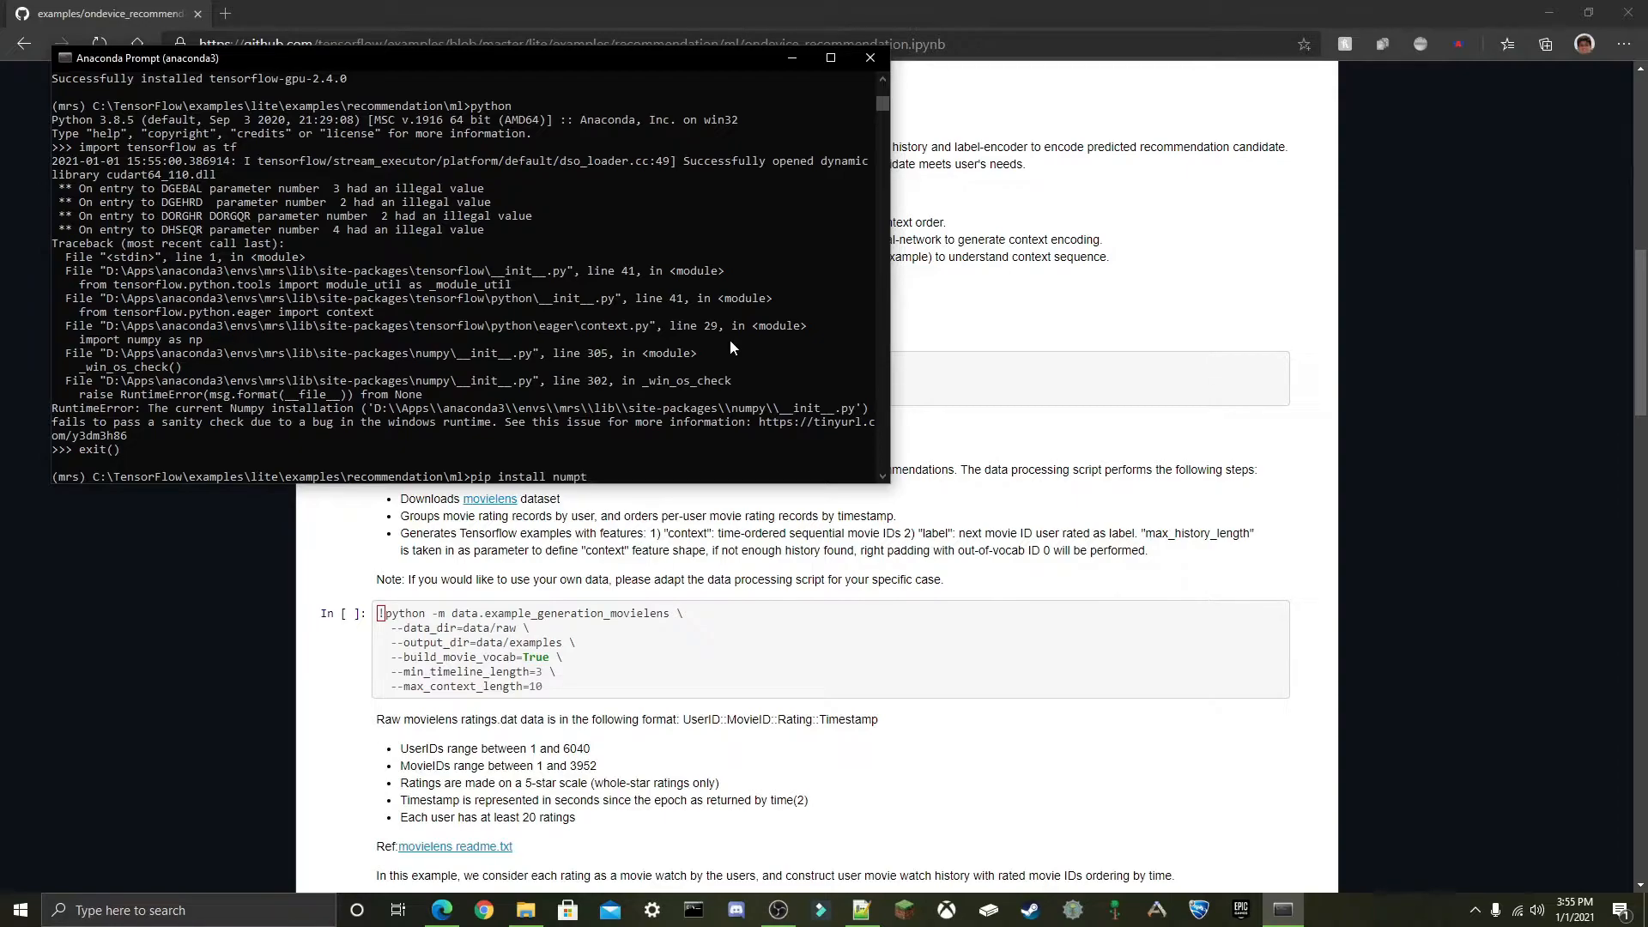
type("y==1.19.3")
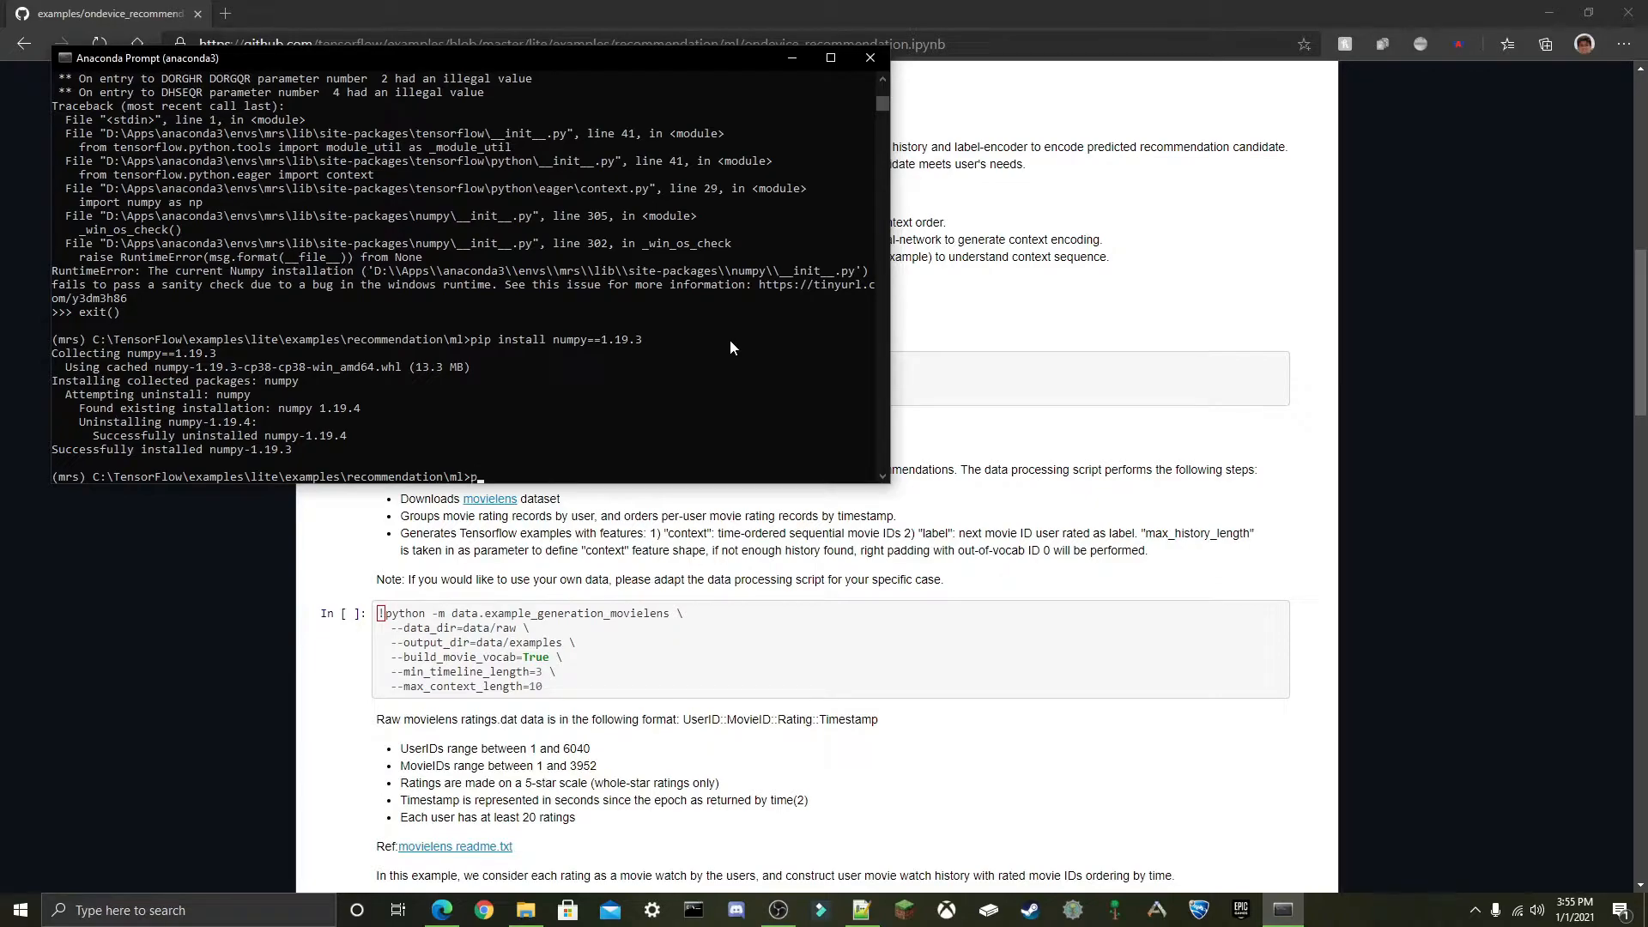
type("python")
type("pip i")
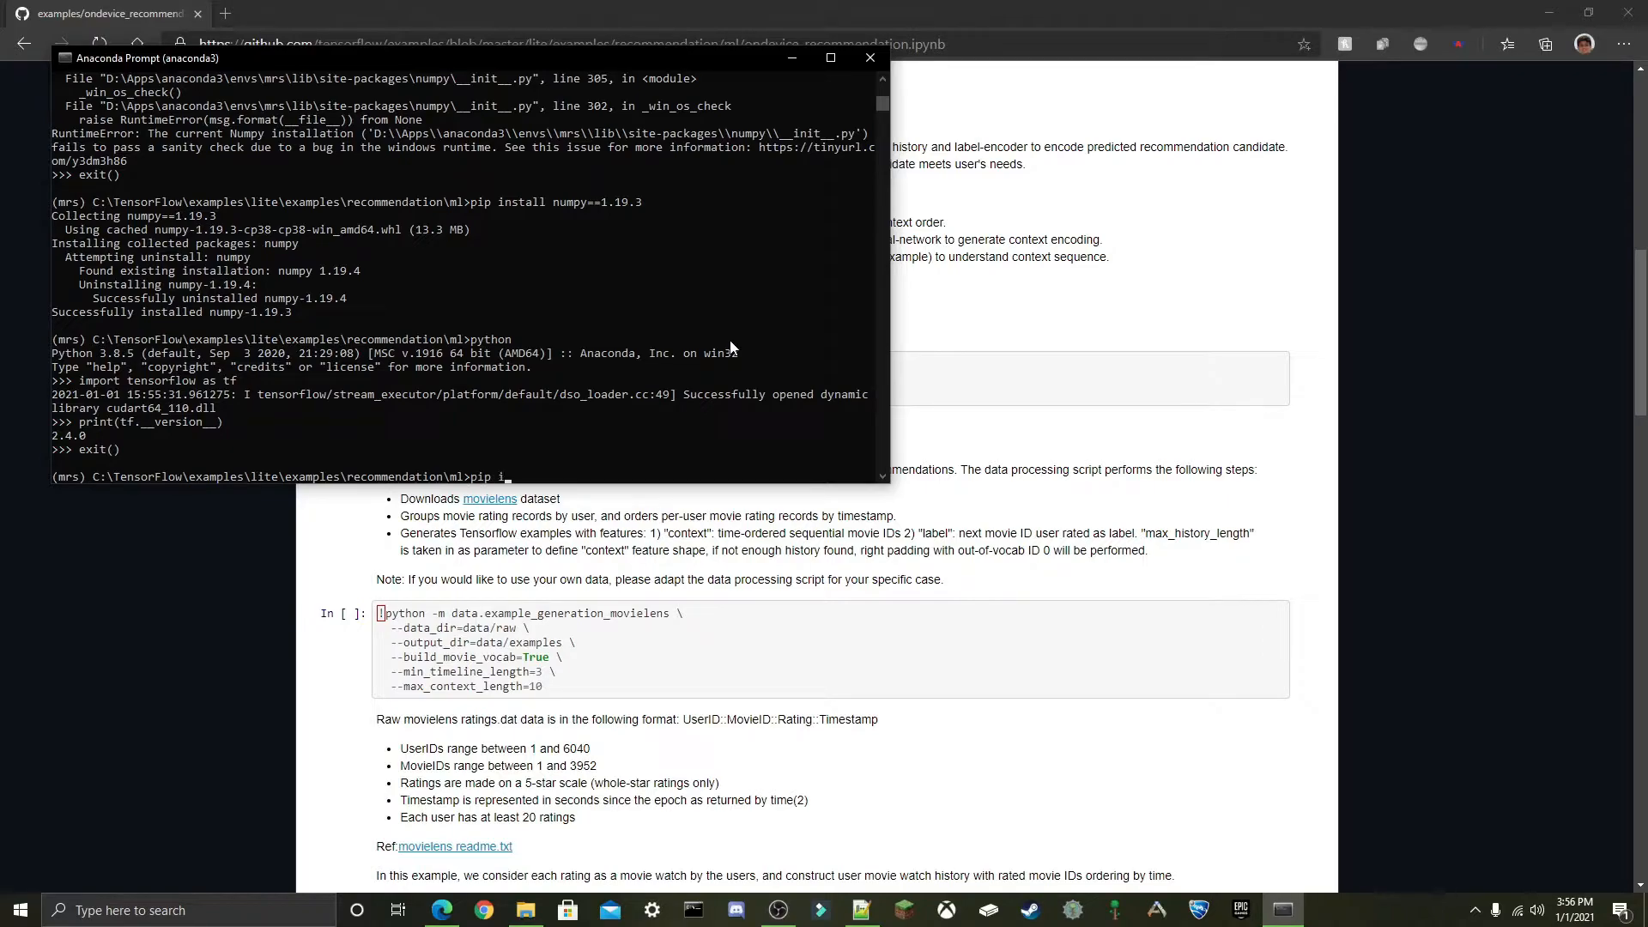
Run pip install pandas==1.1.5 in the mrs environment.
type("nstall")
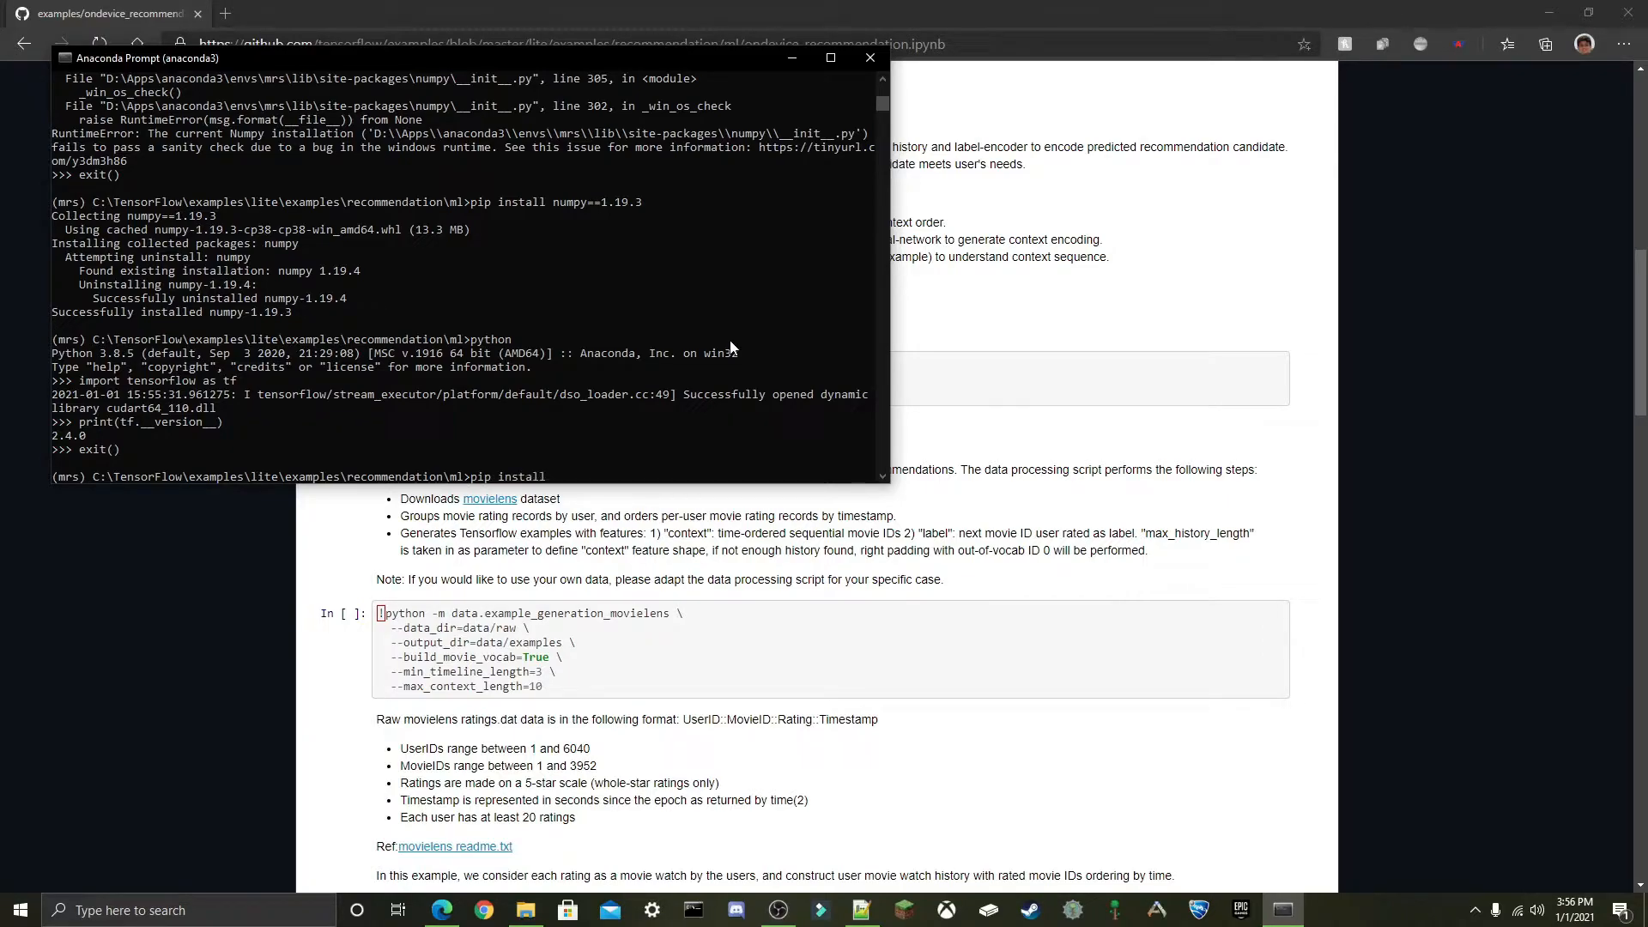
type("pandas")
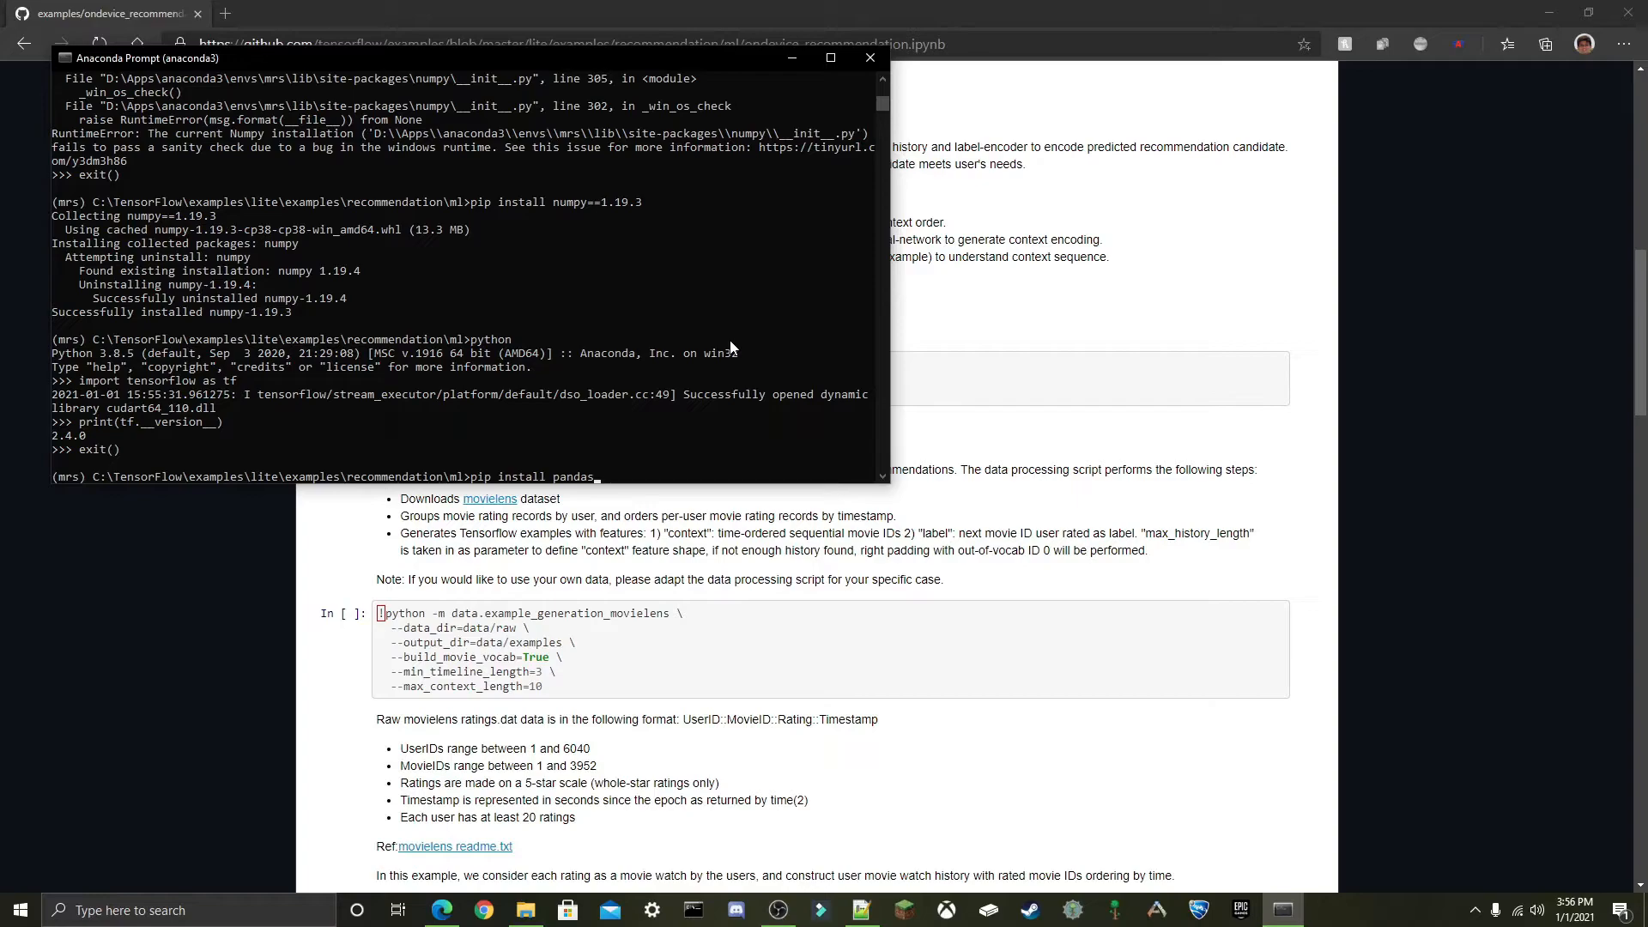
type("==1.")
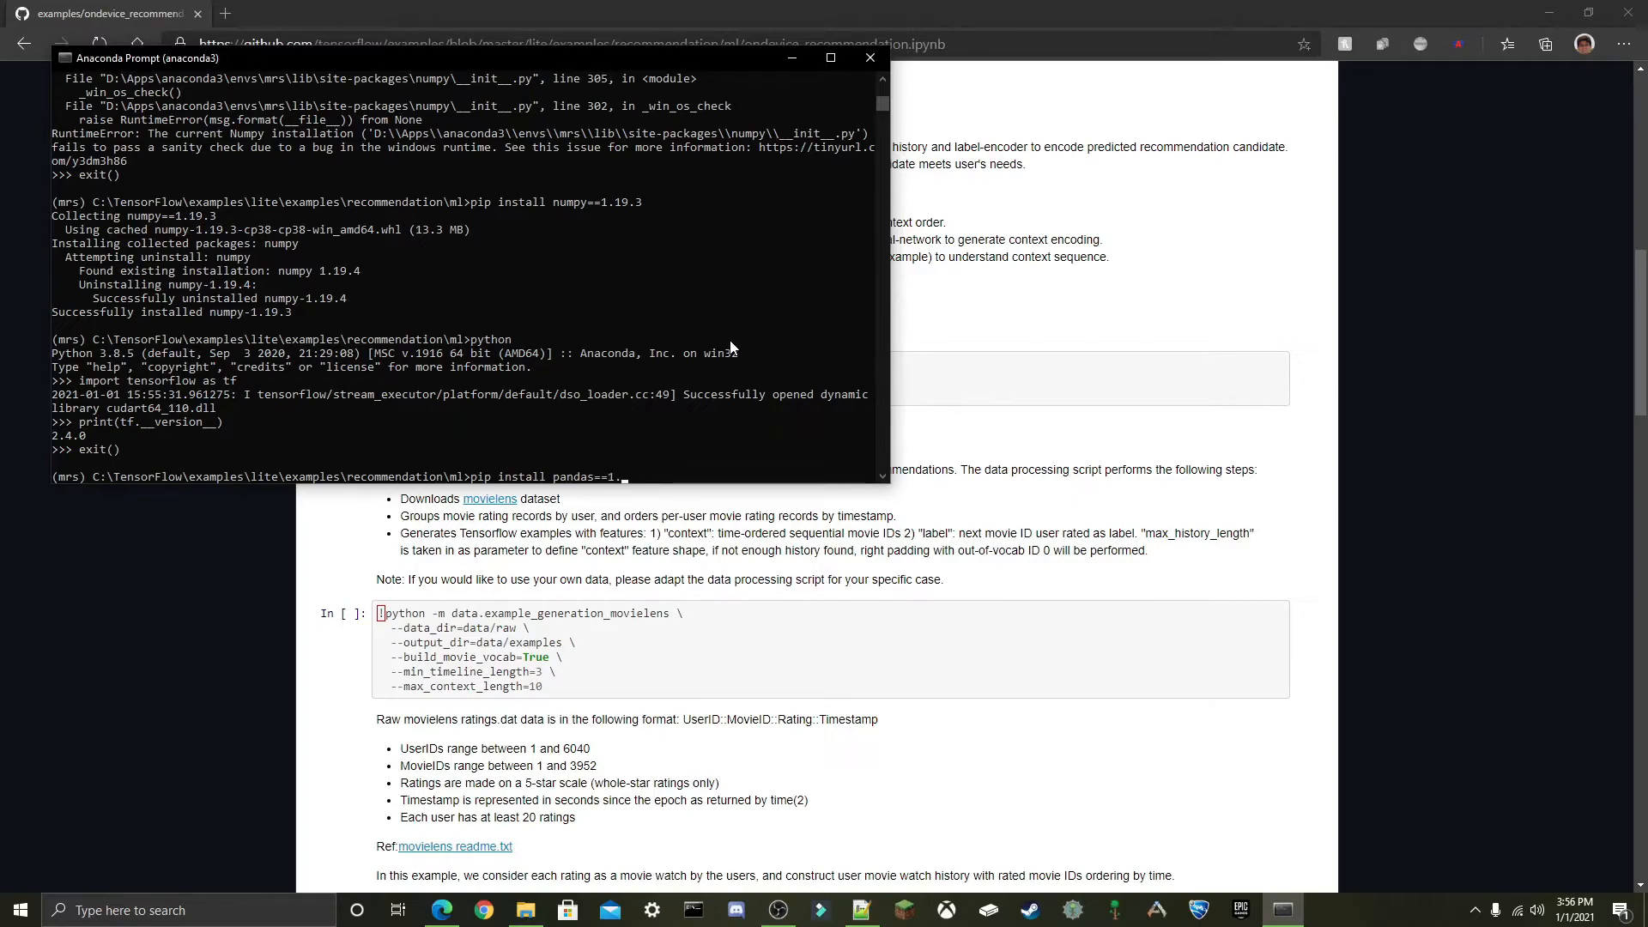
type("1.5")
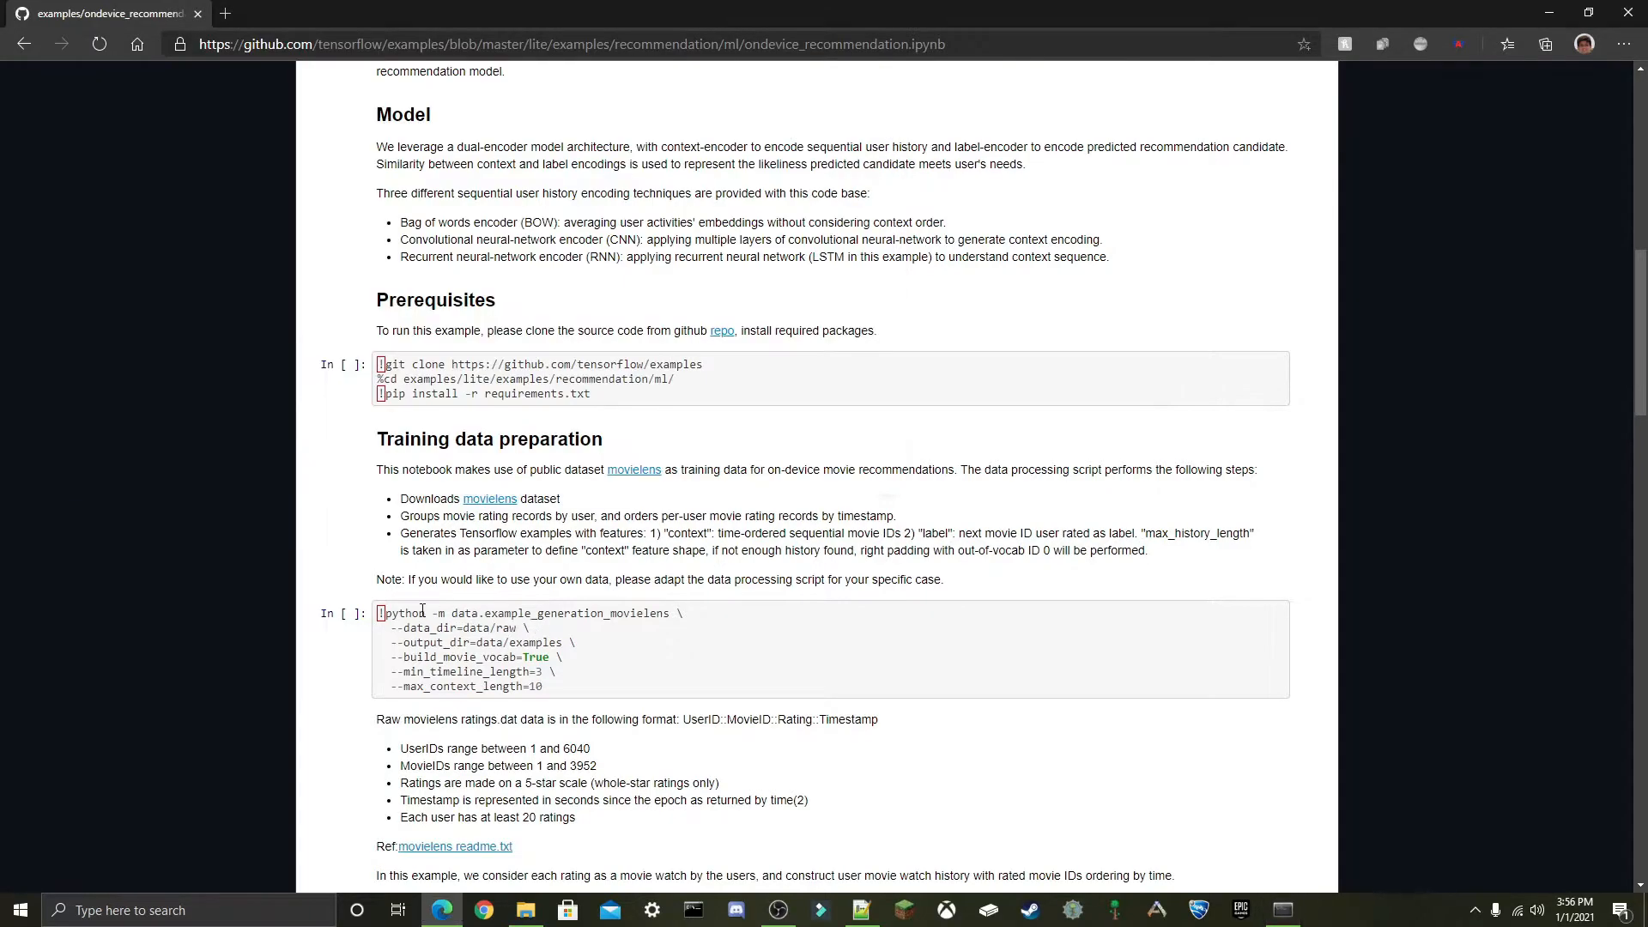
mouse_move(597, 614)
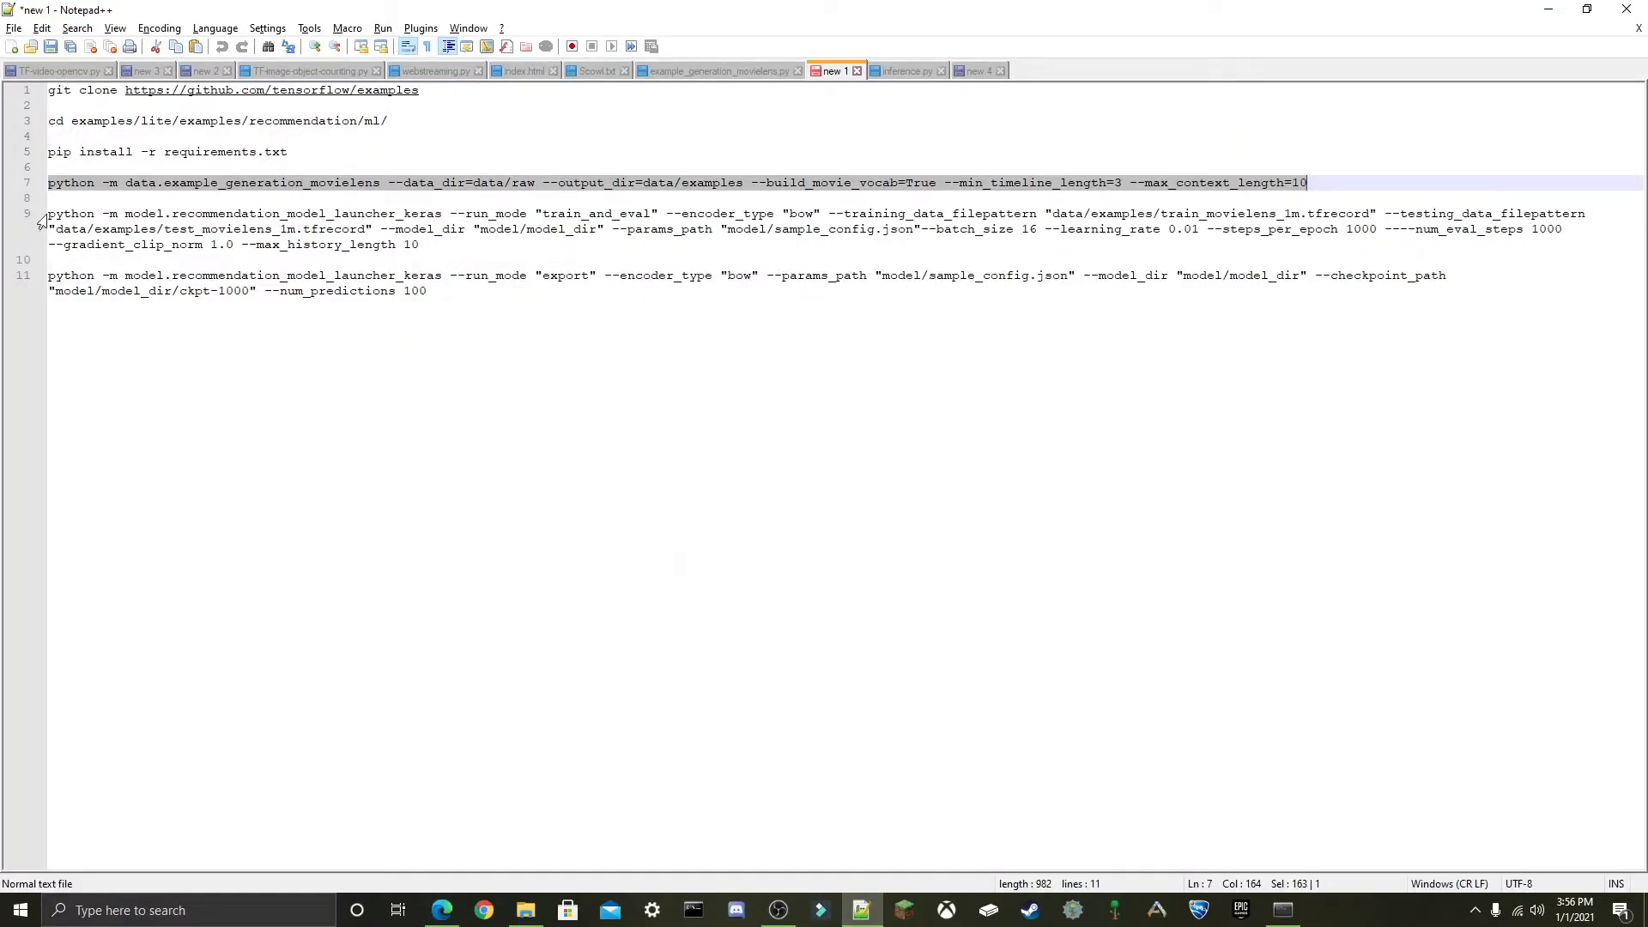
mouse_move(597, 422)
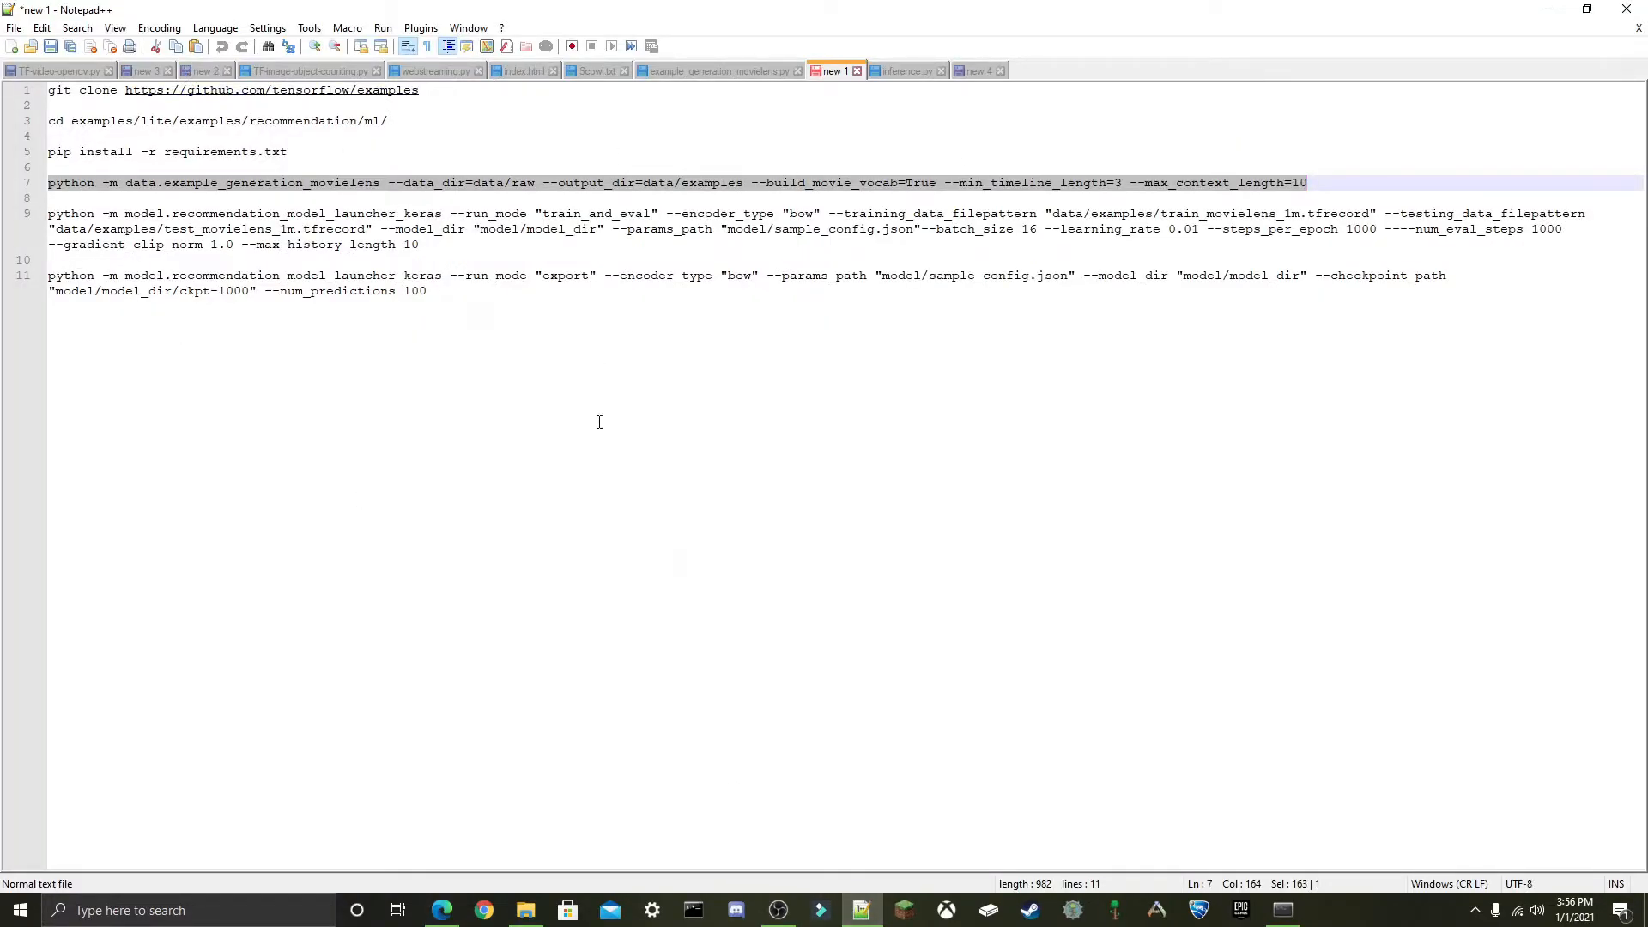
Run the python -m data.example_generation_movielens command from the notes to generate the datasets.
left_click(441, 910)
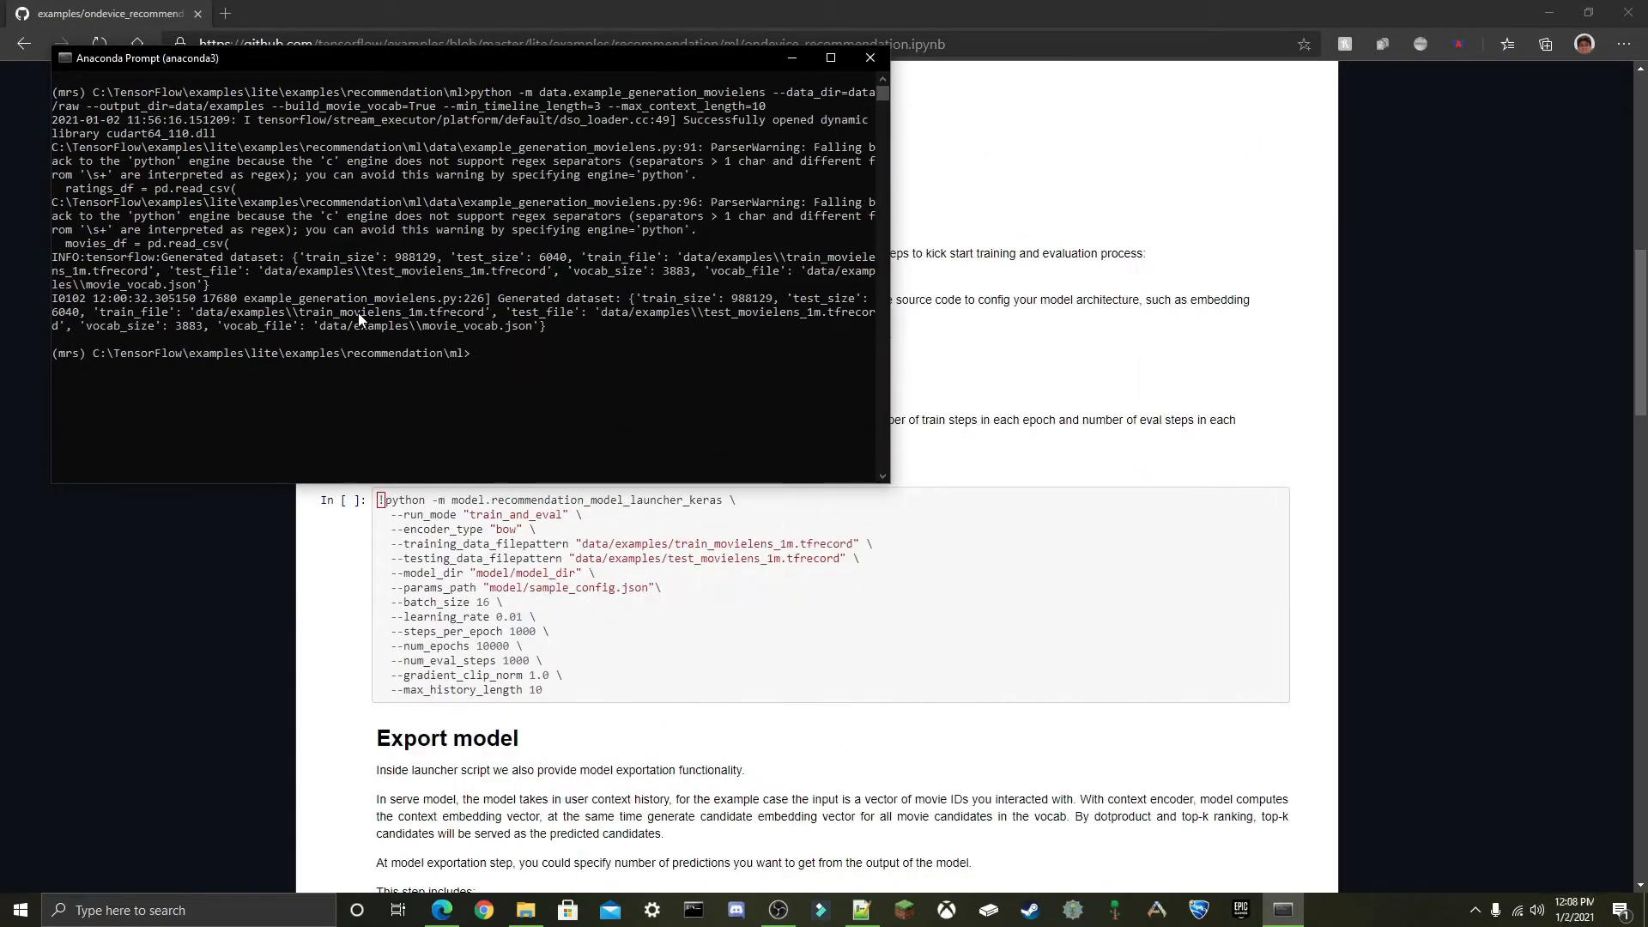
mouse_move(372, 304)
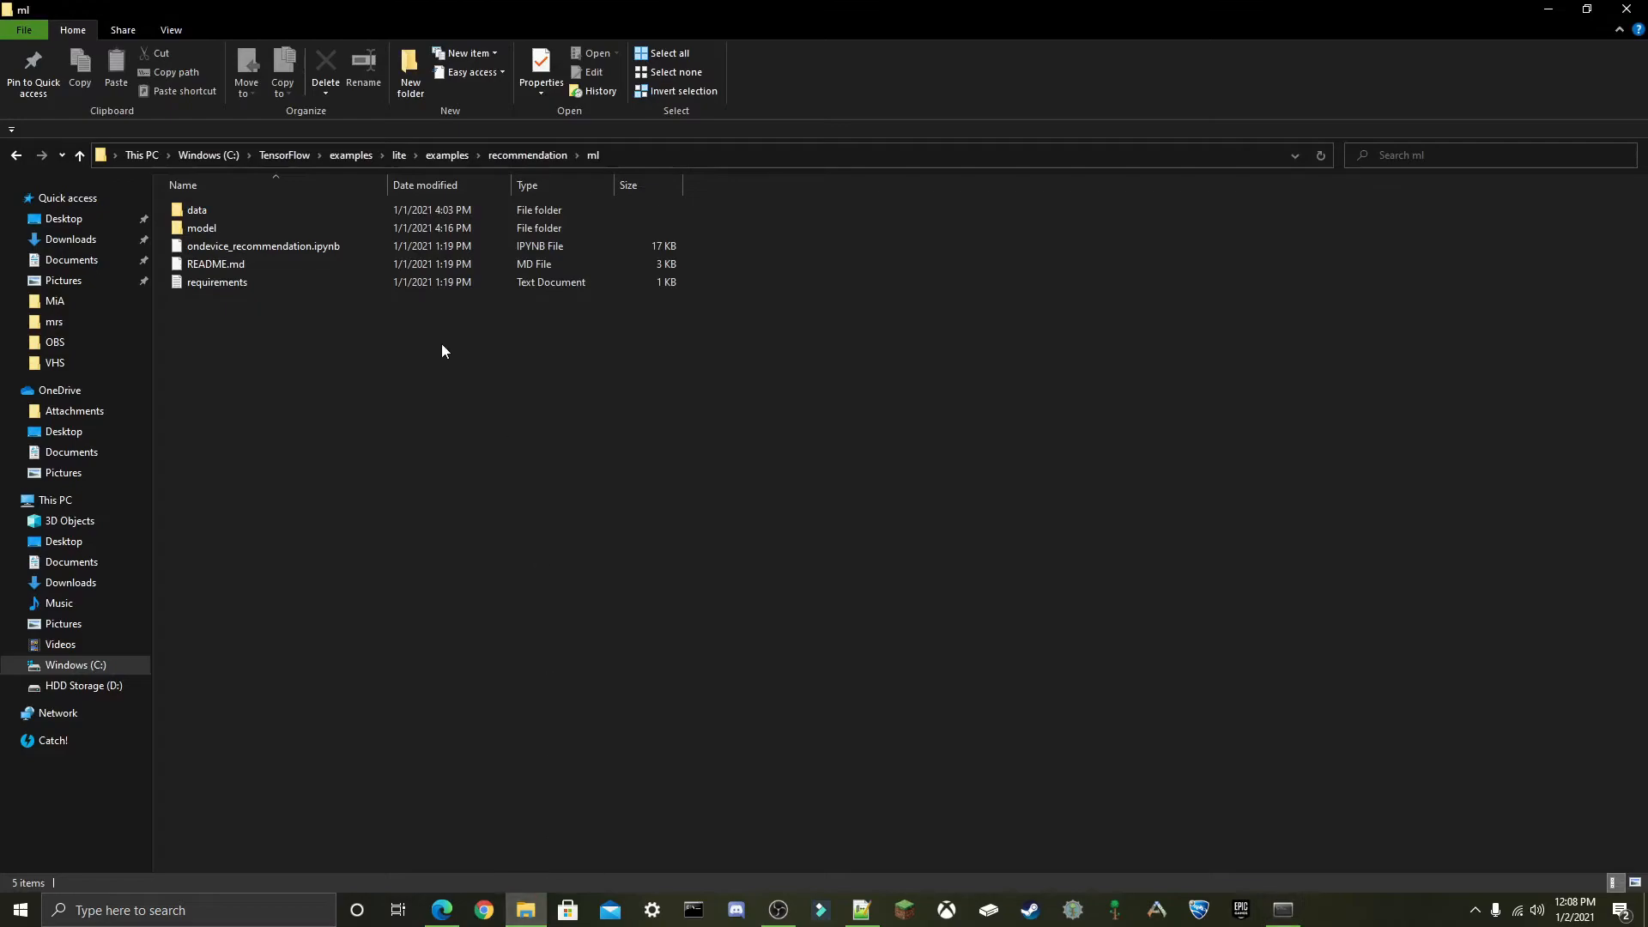
Open the data folder inside the recommendation ml directory to view its contents.
left_click(201, 228)
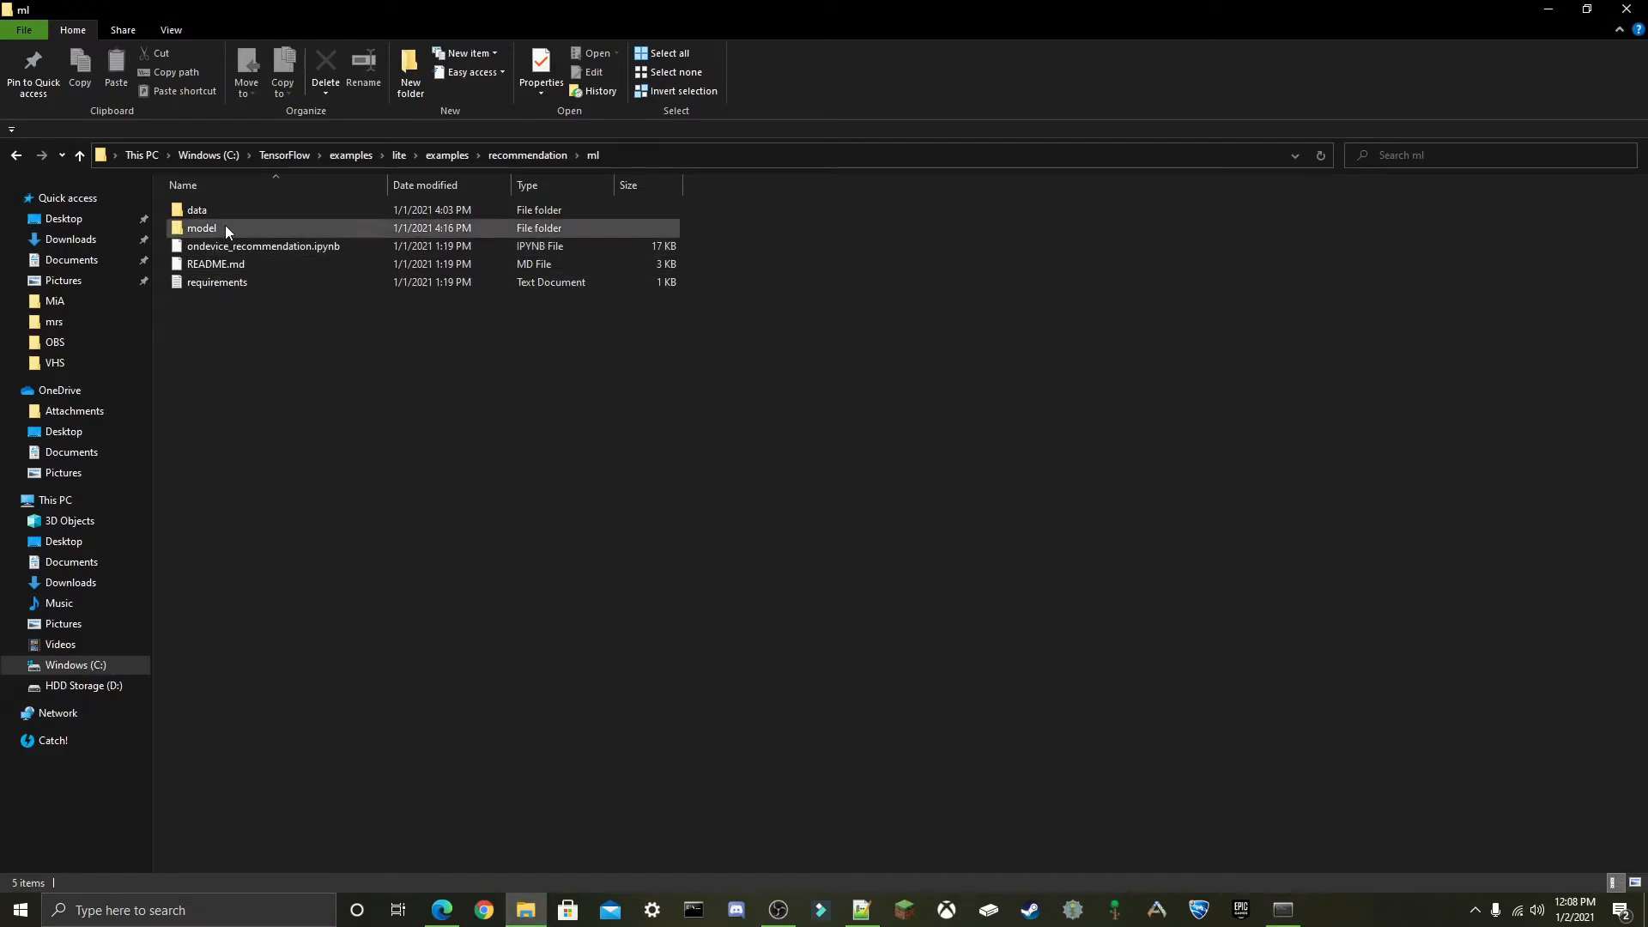
double_click(196, 209)
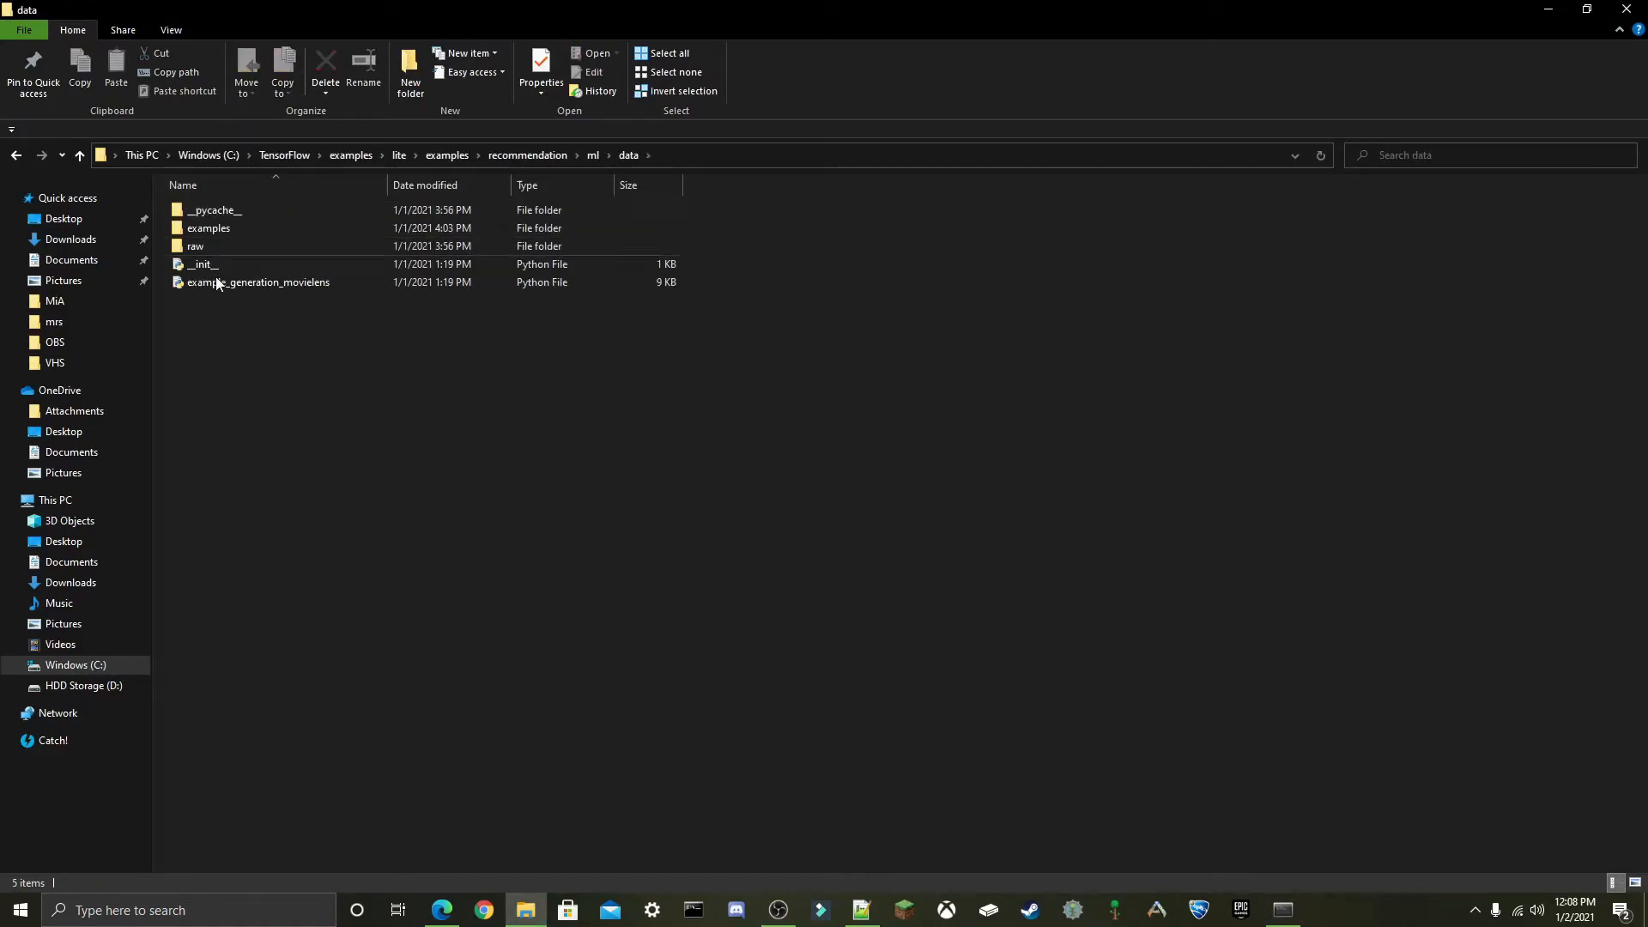
left_click(194, 246)
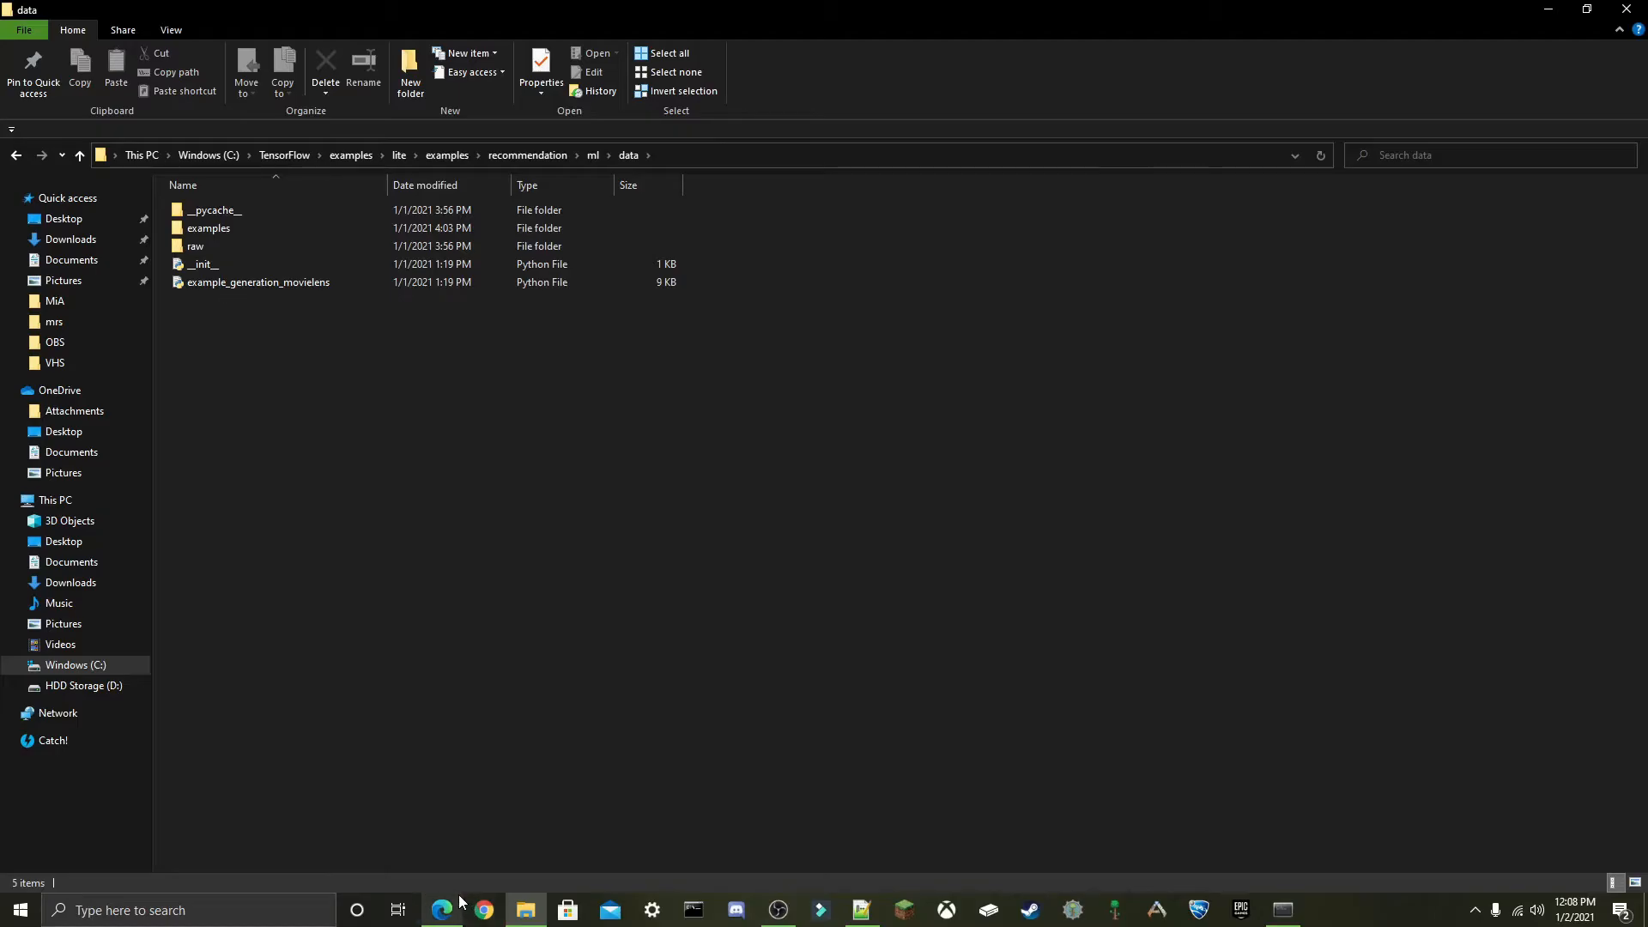
left_click(441, 909)
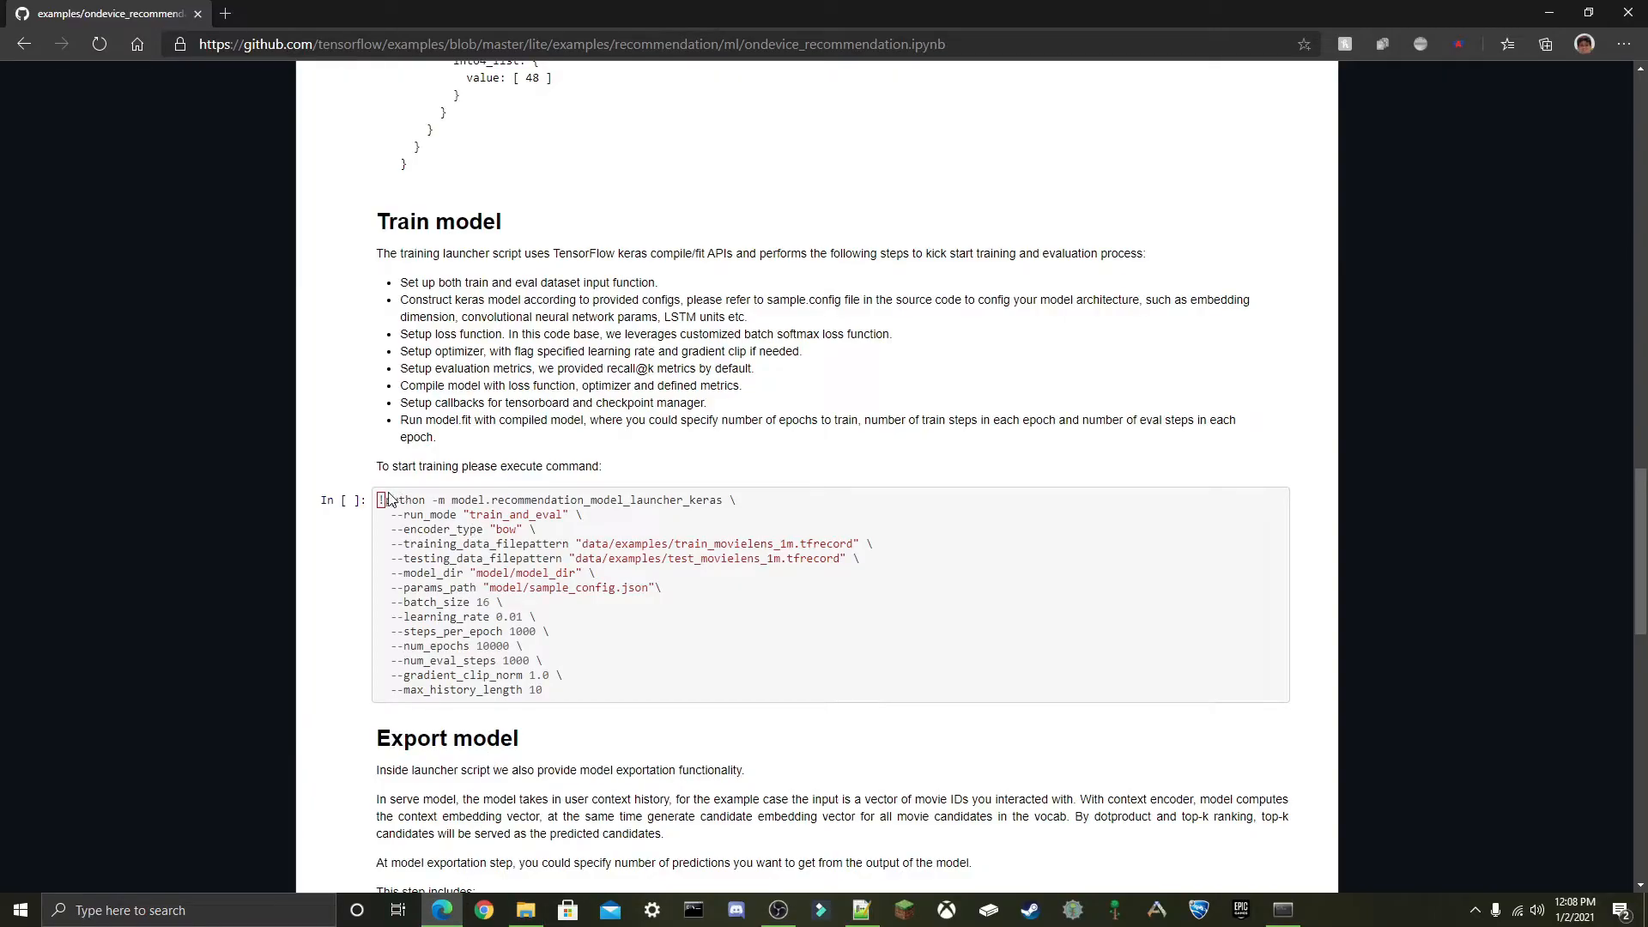
mouse_move(850, 659)
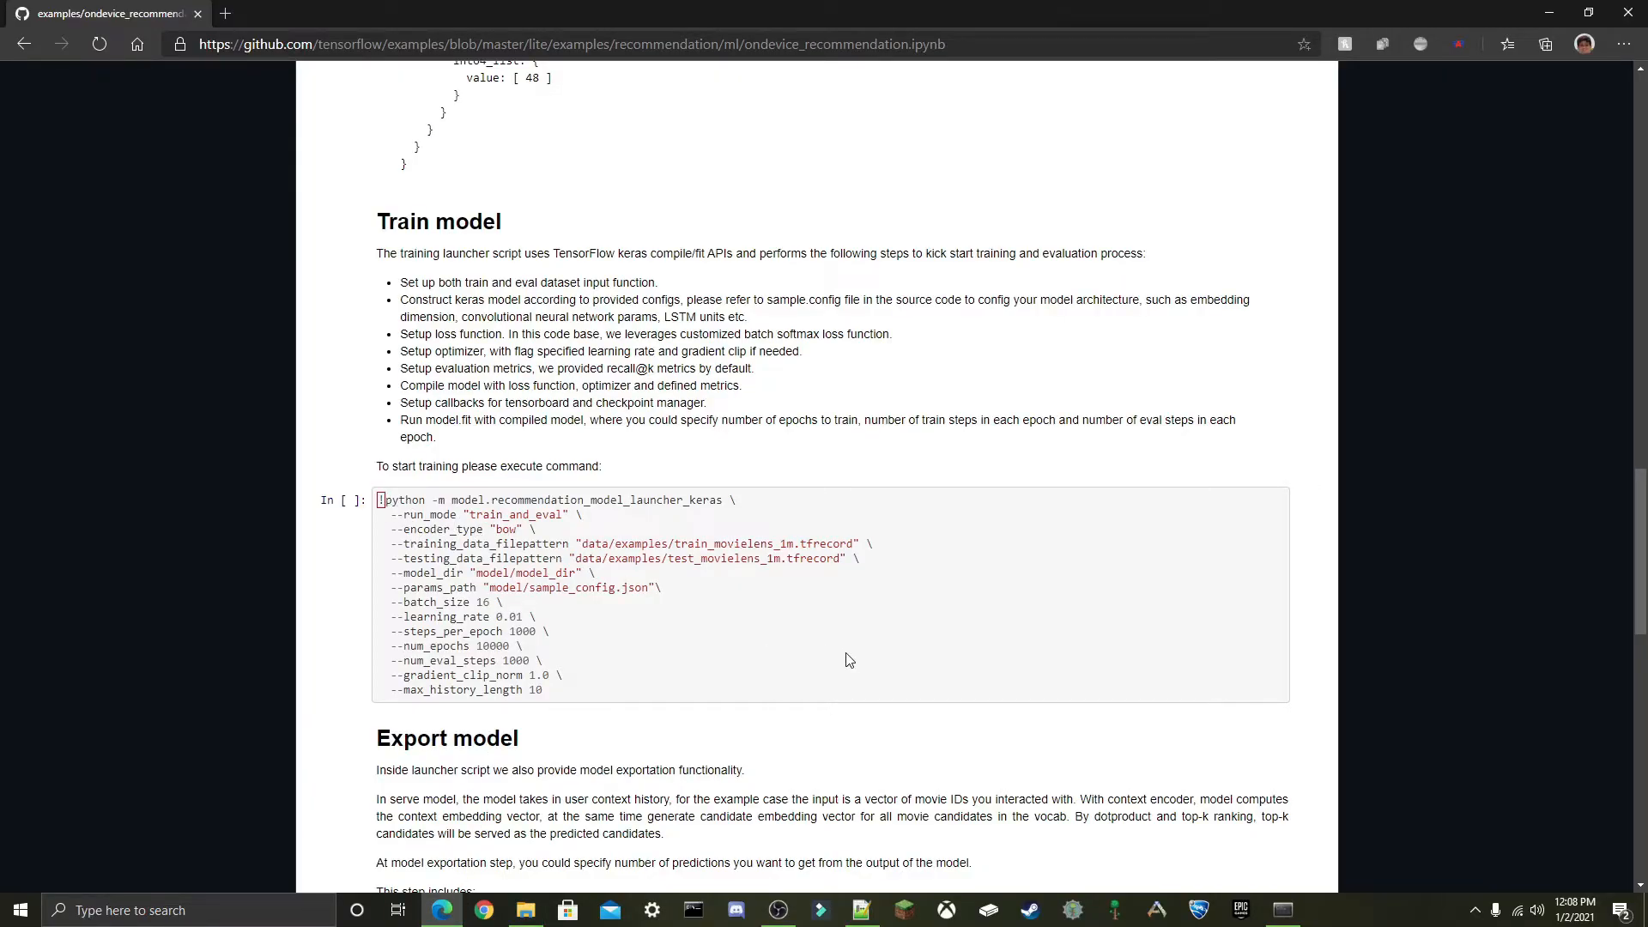
mouse_move(721, 752)
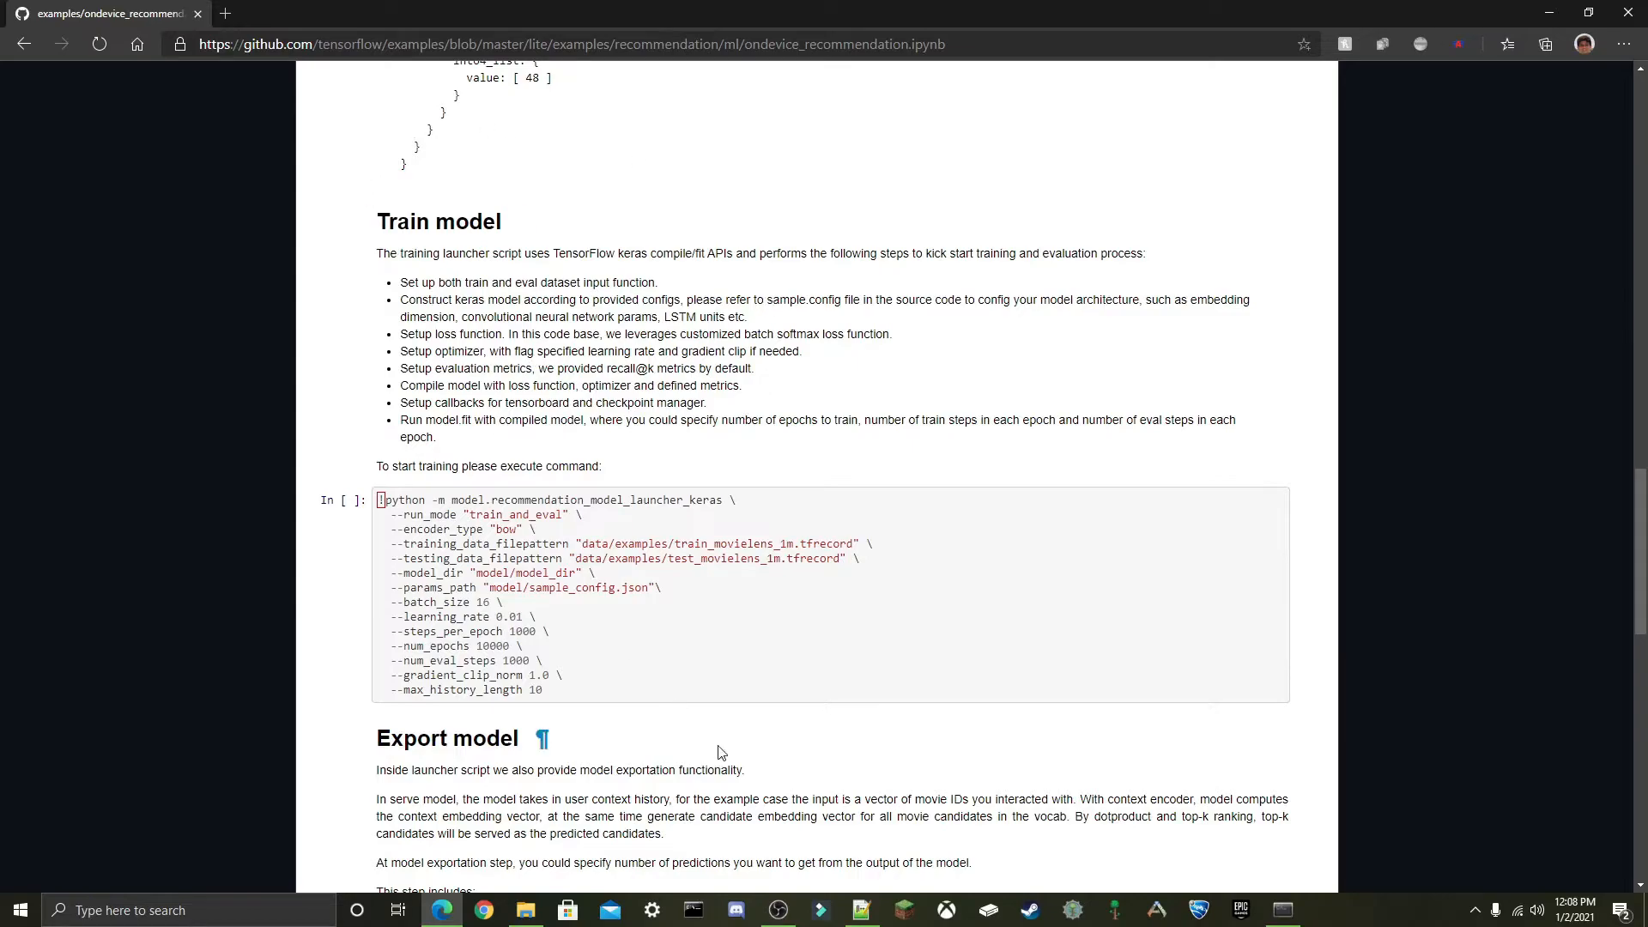
left_click(860, 910)
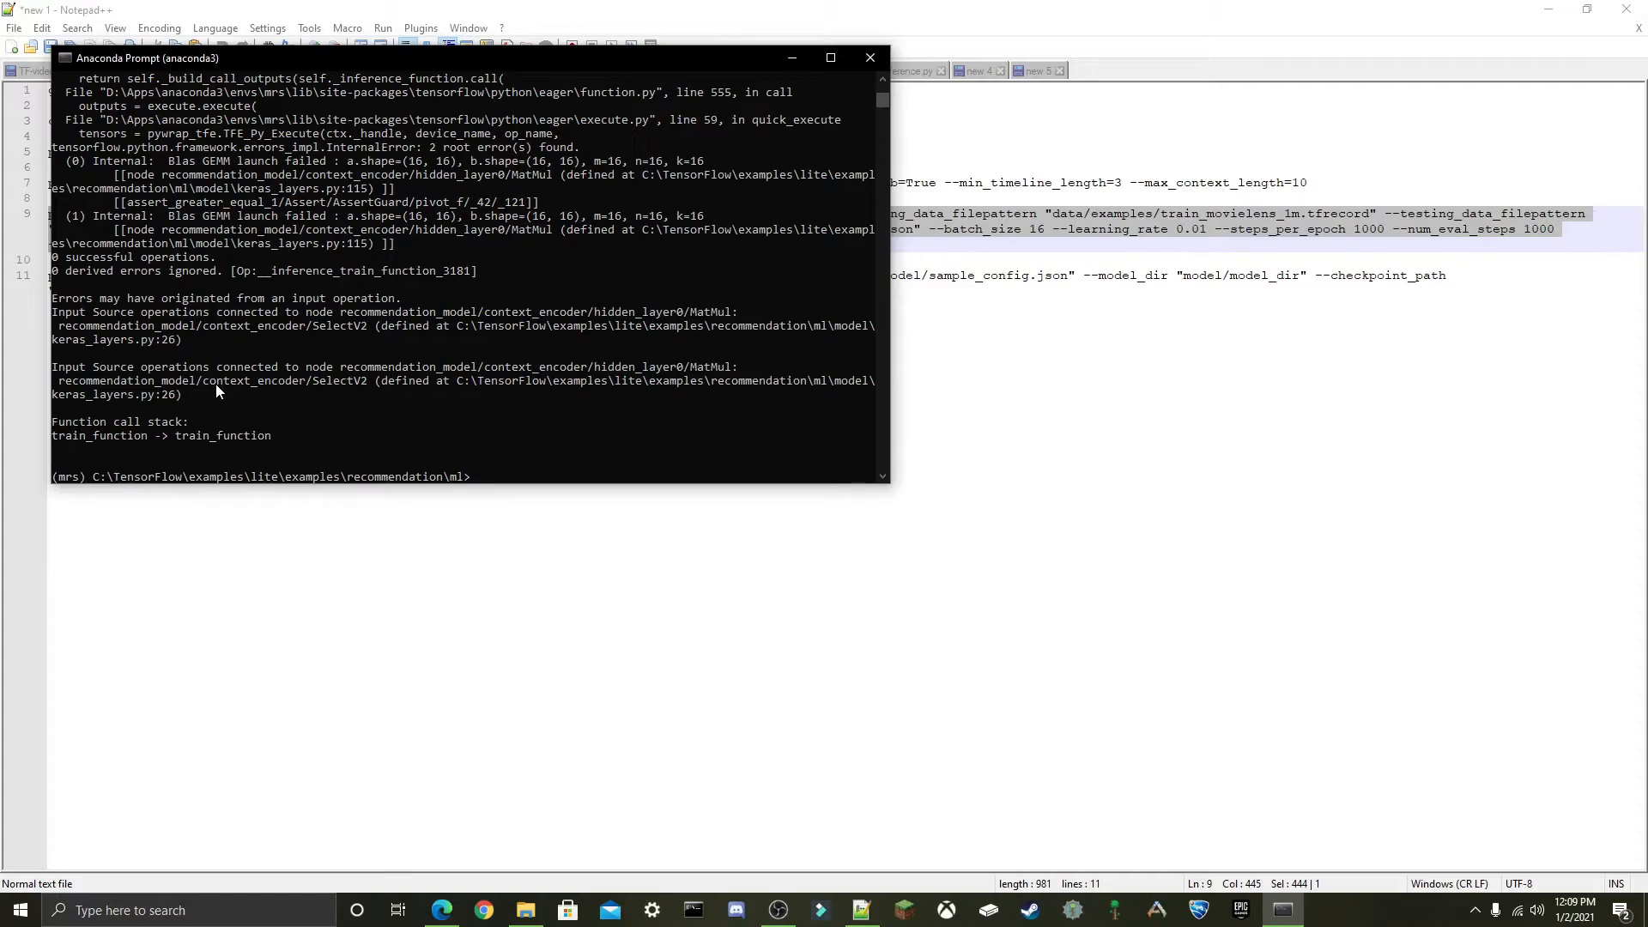
mouse_move(218, 386)
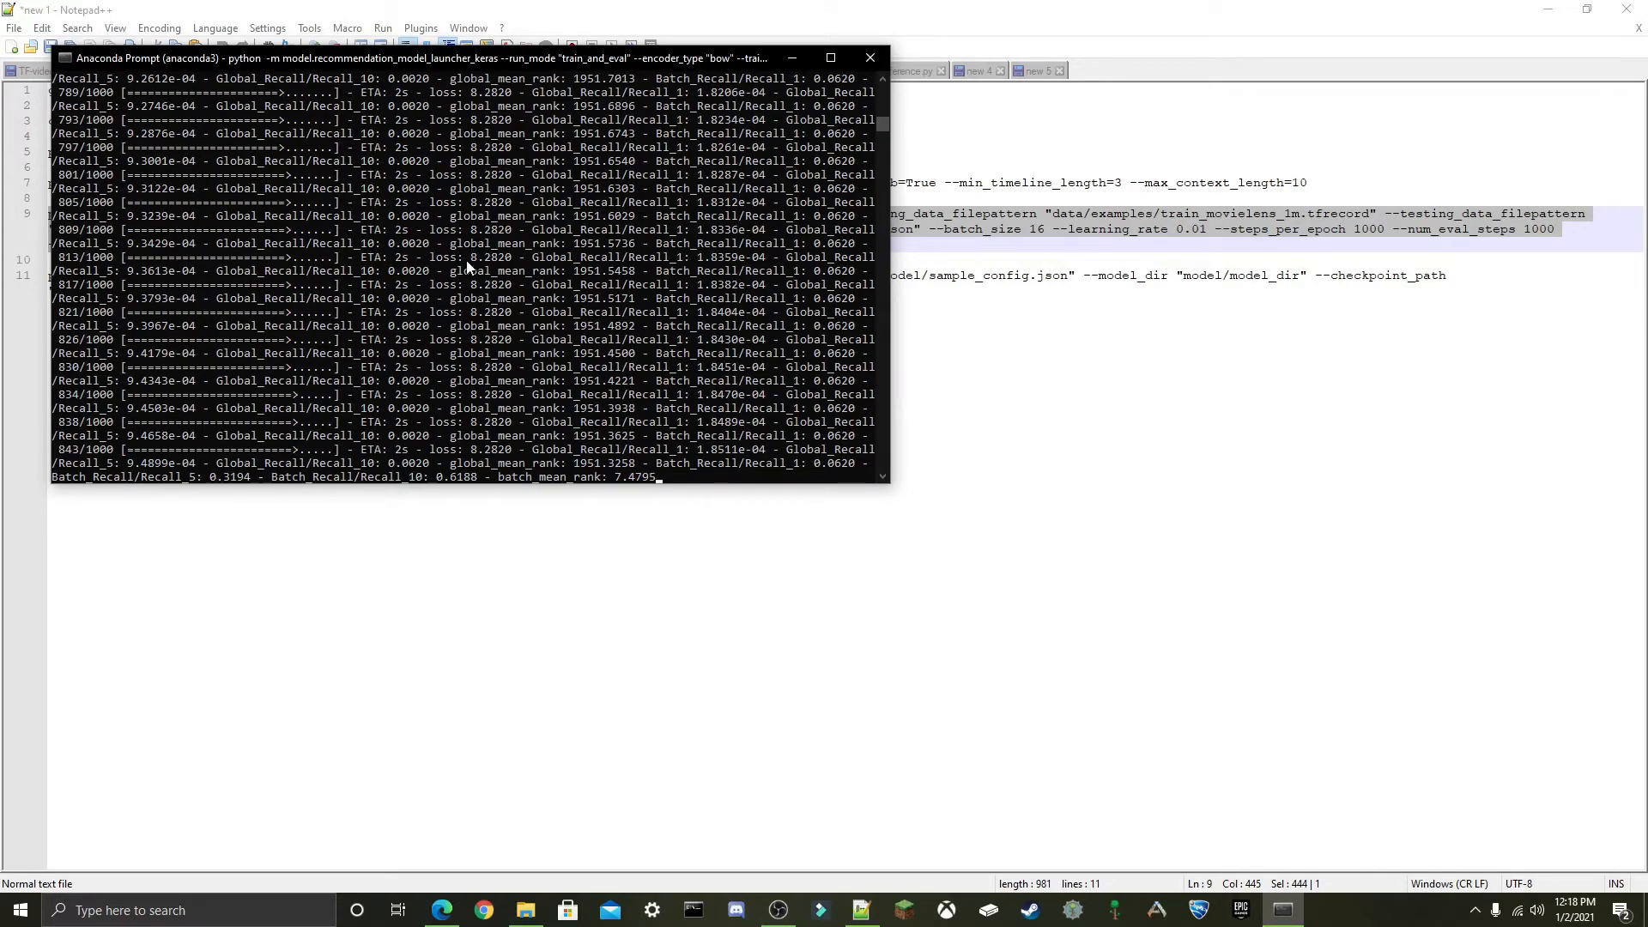
mouse_move(862, 425)
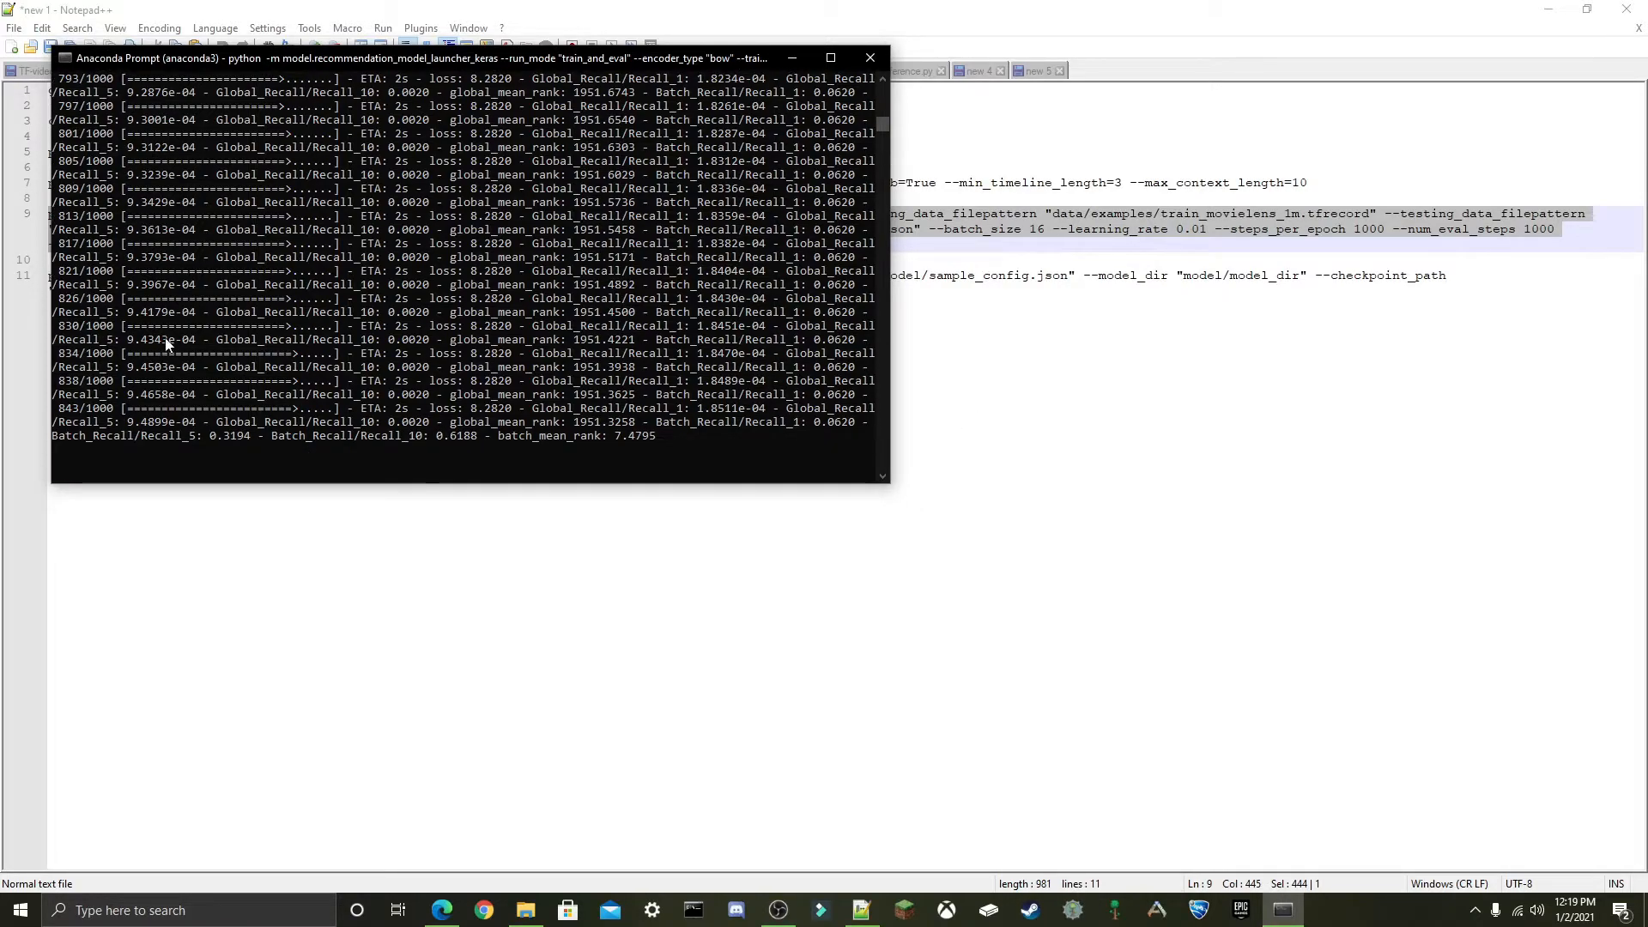
mouse_move(286, 429)
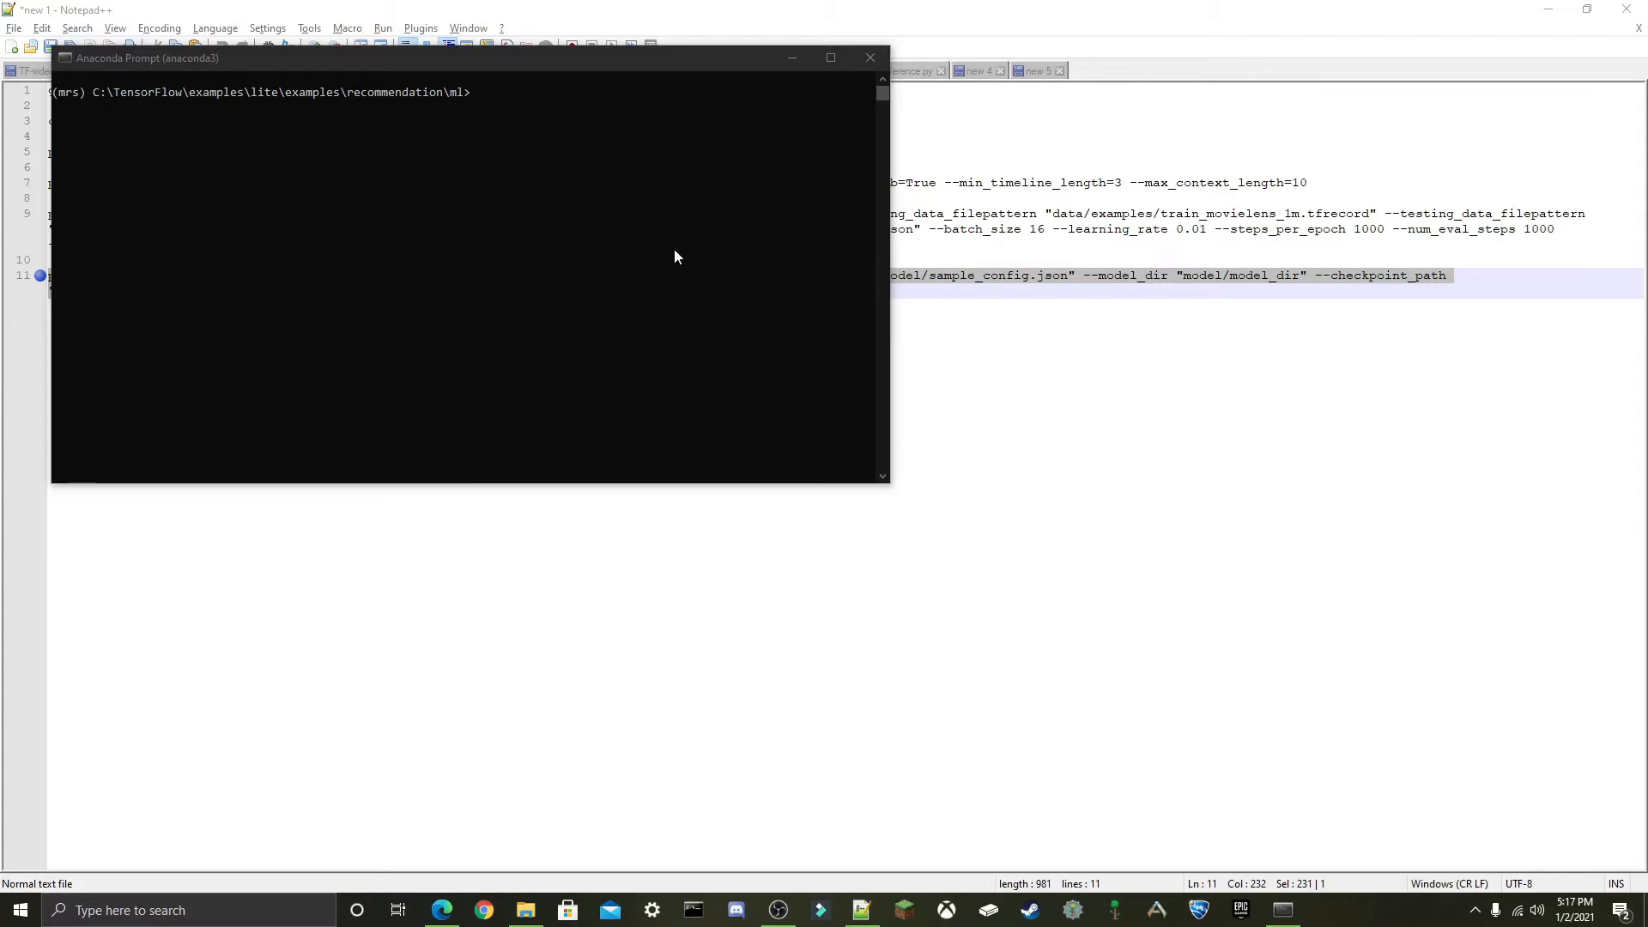
Run the model export command in Anaconda Prompt, then return to the recommendation folder window.
left_click(869, 57)
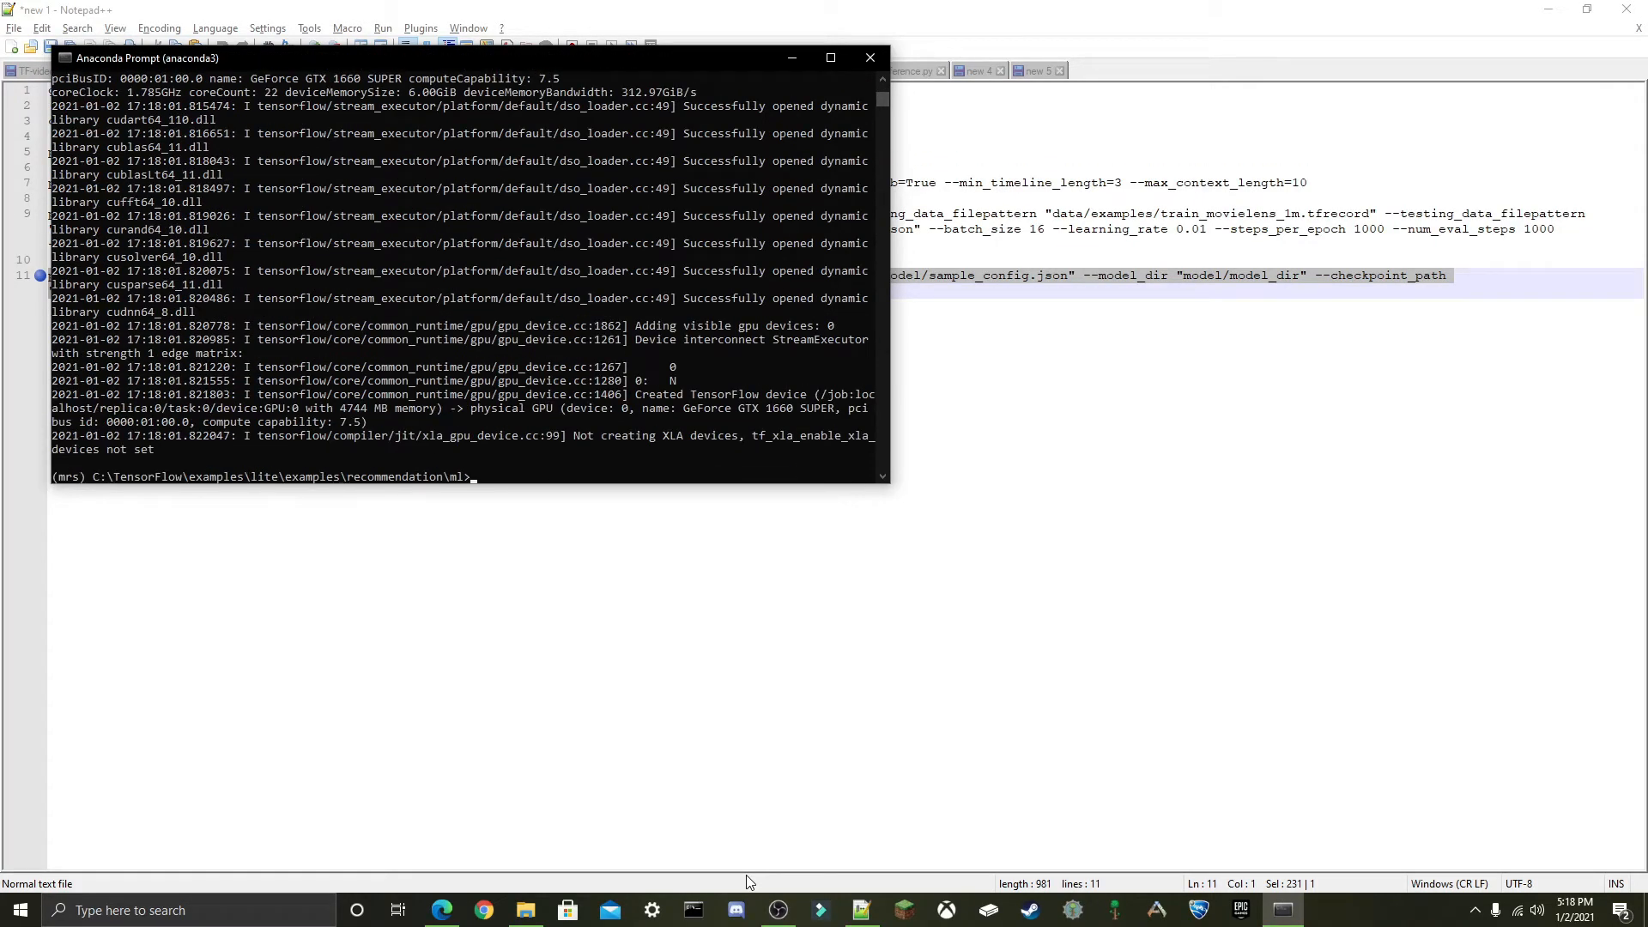
left_click(526, 910)
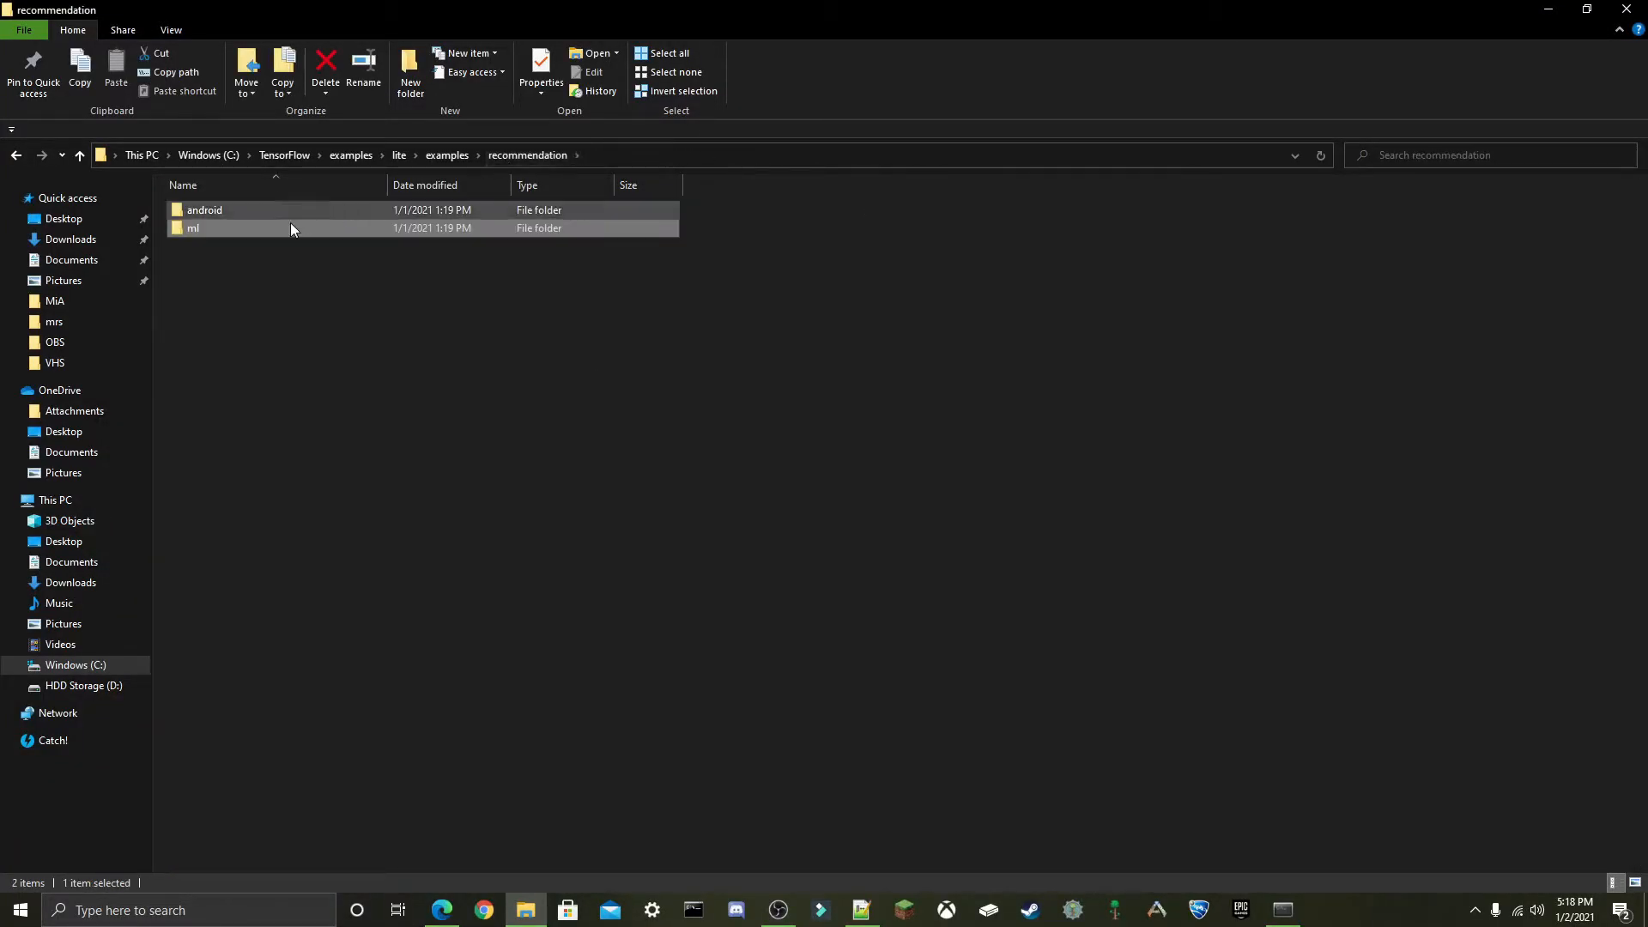
Navigate ml > model > model_dir > export to reach the exported model.tflite and saved_model.pb.
double_click(192, 228)
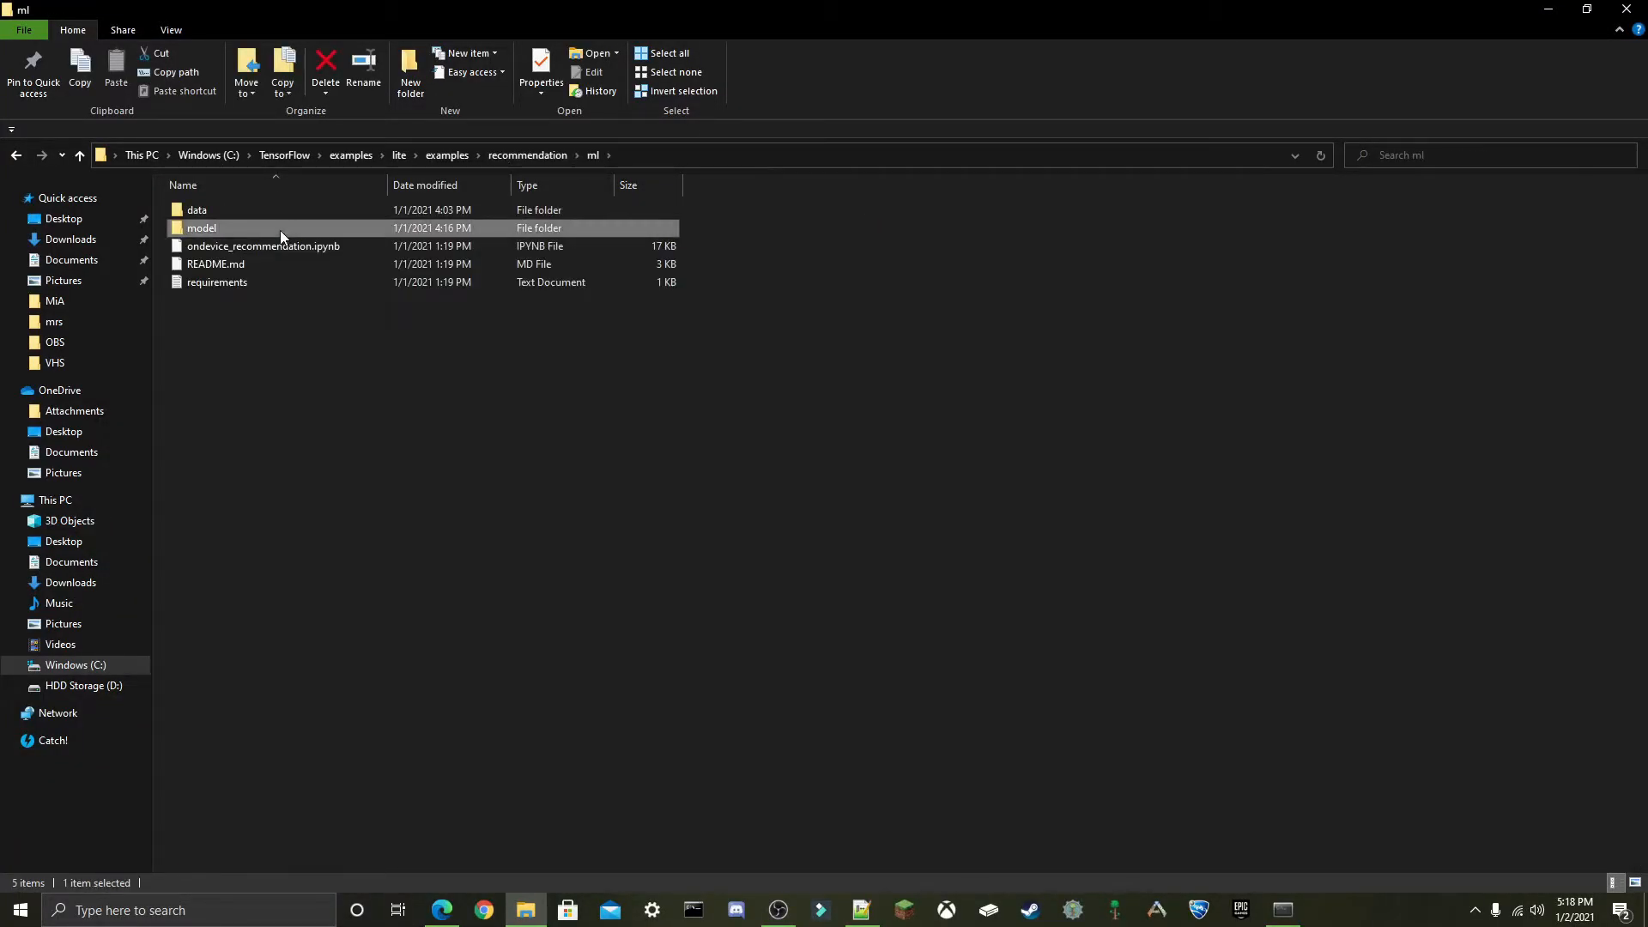
double_click(200, 228)
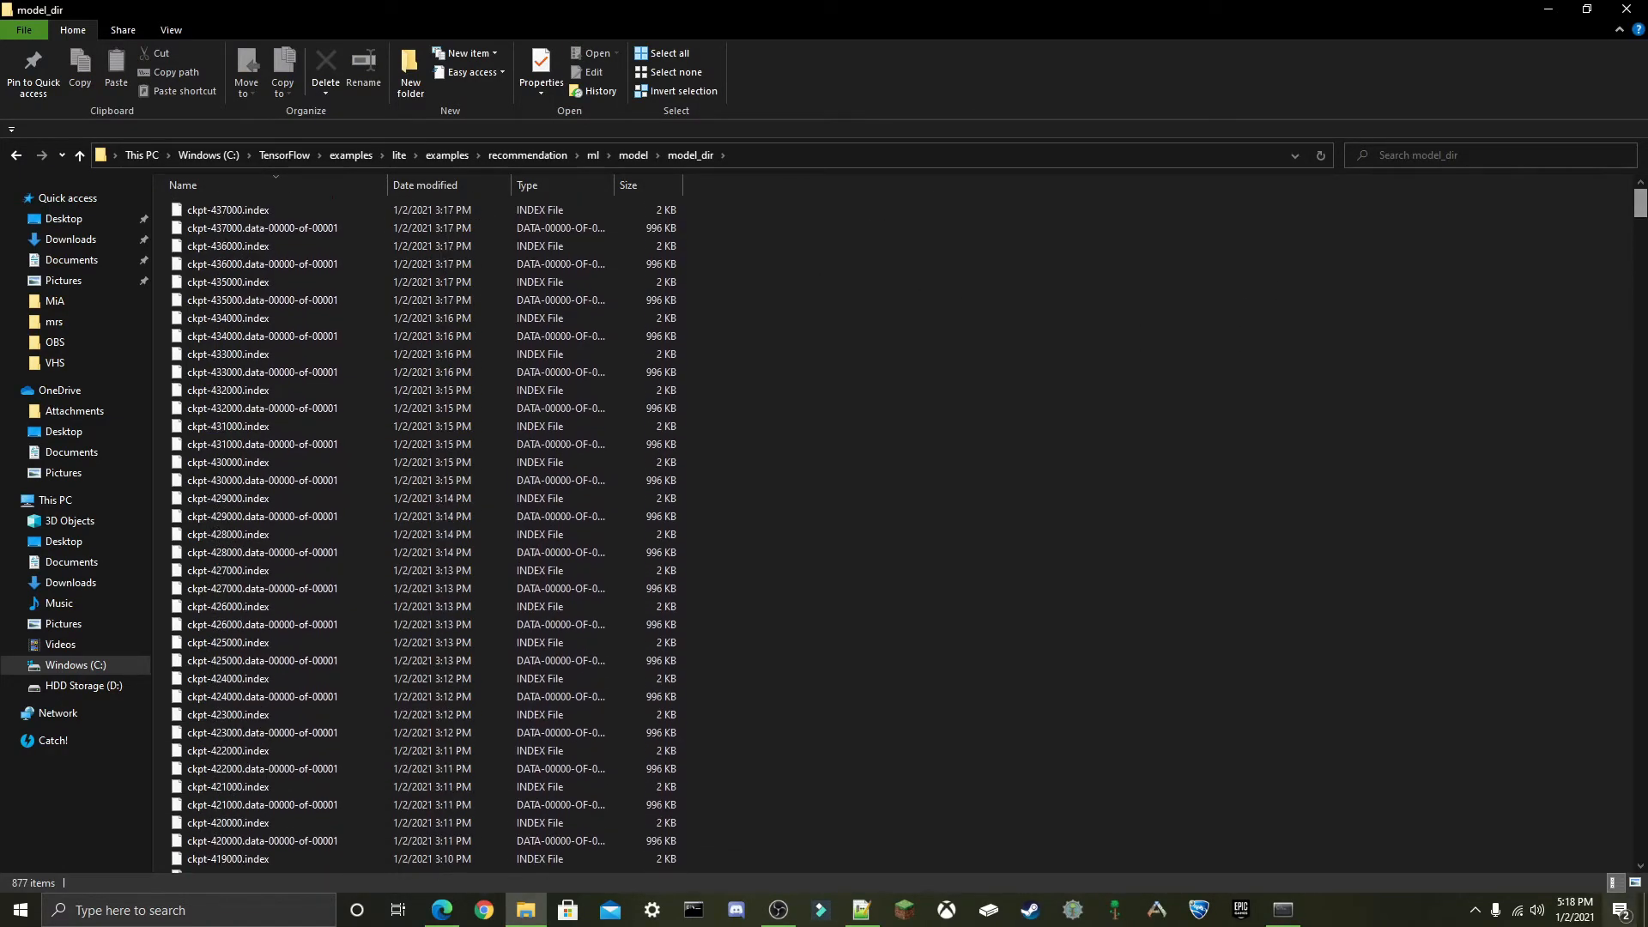
scroll("down", 3)
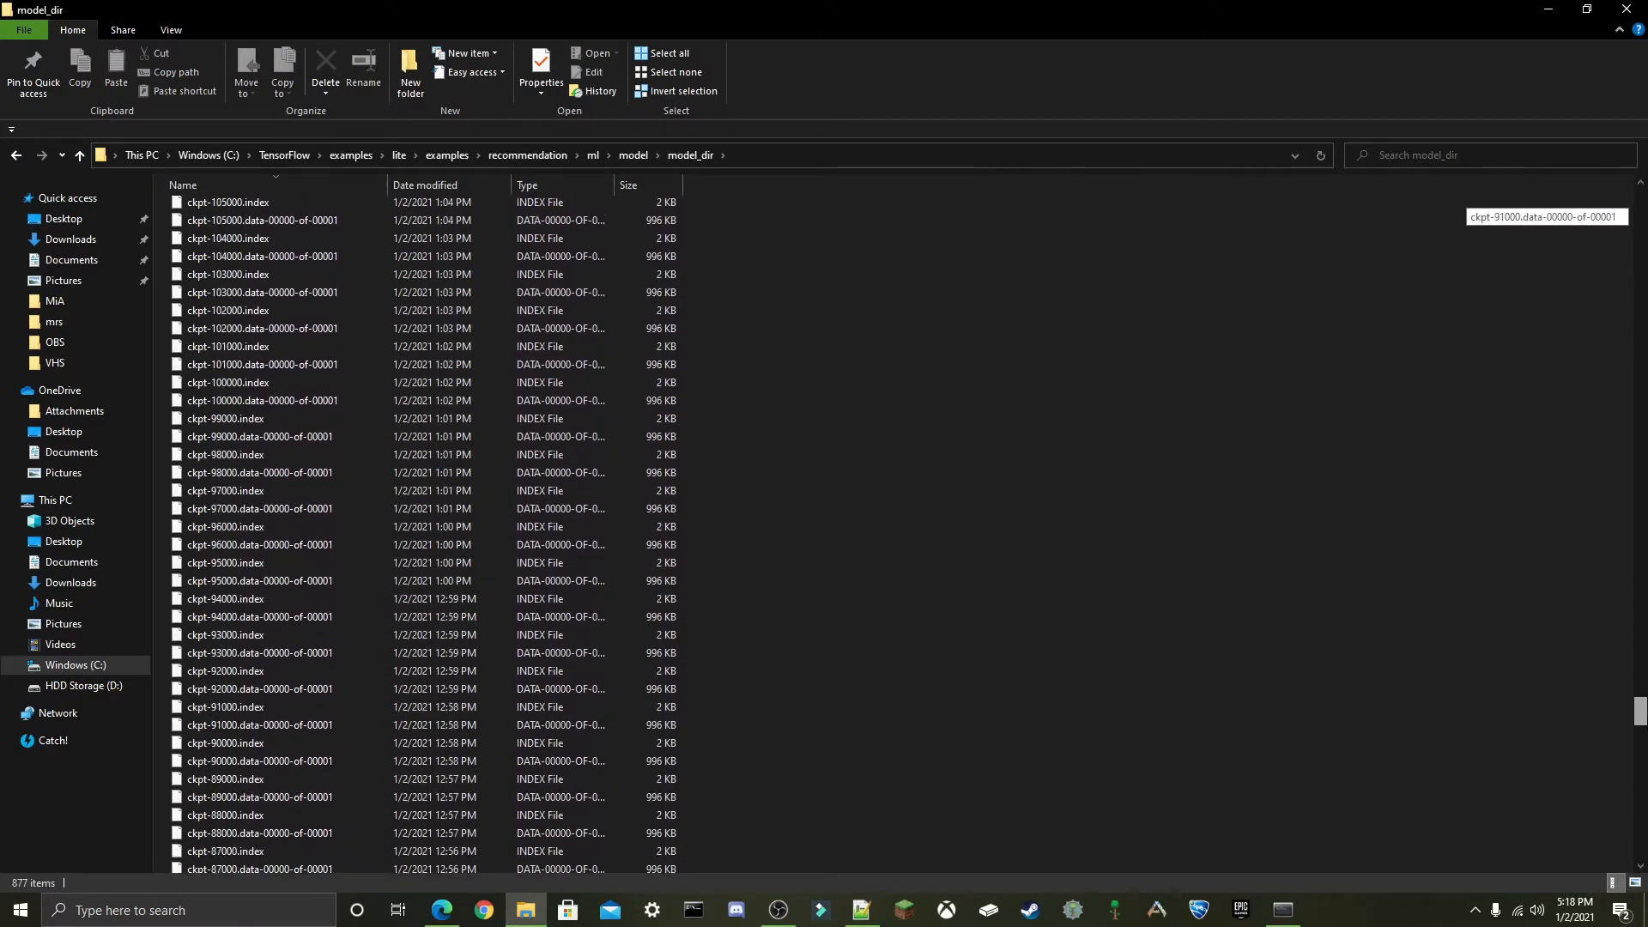
scroll("down", 3)
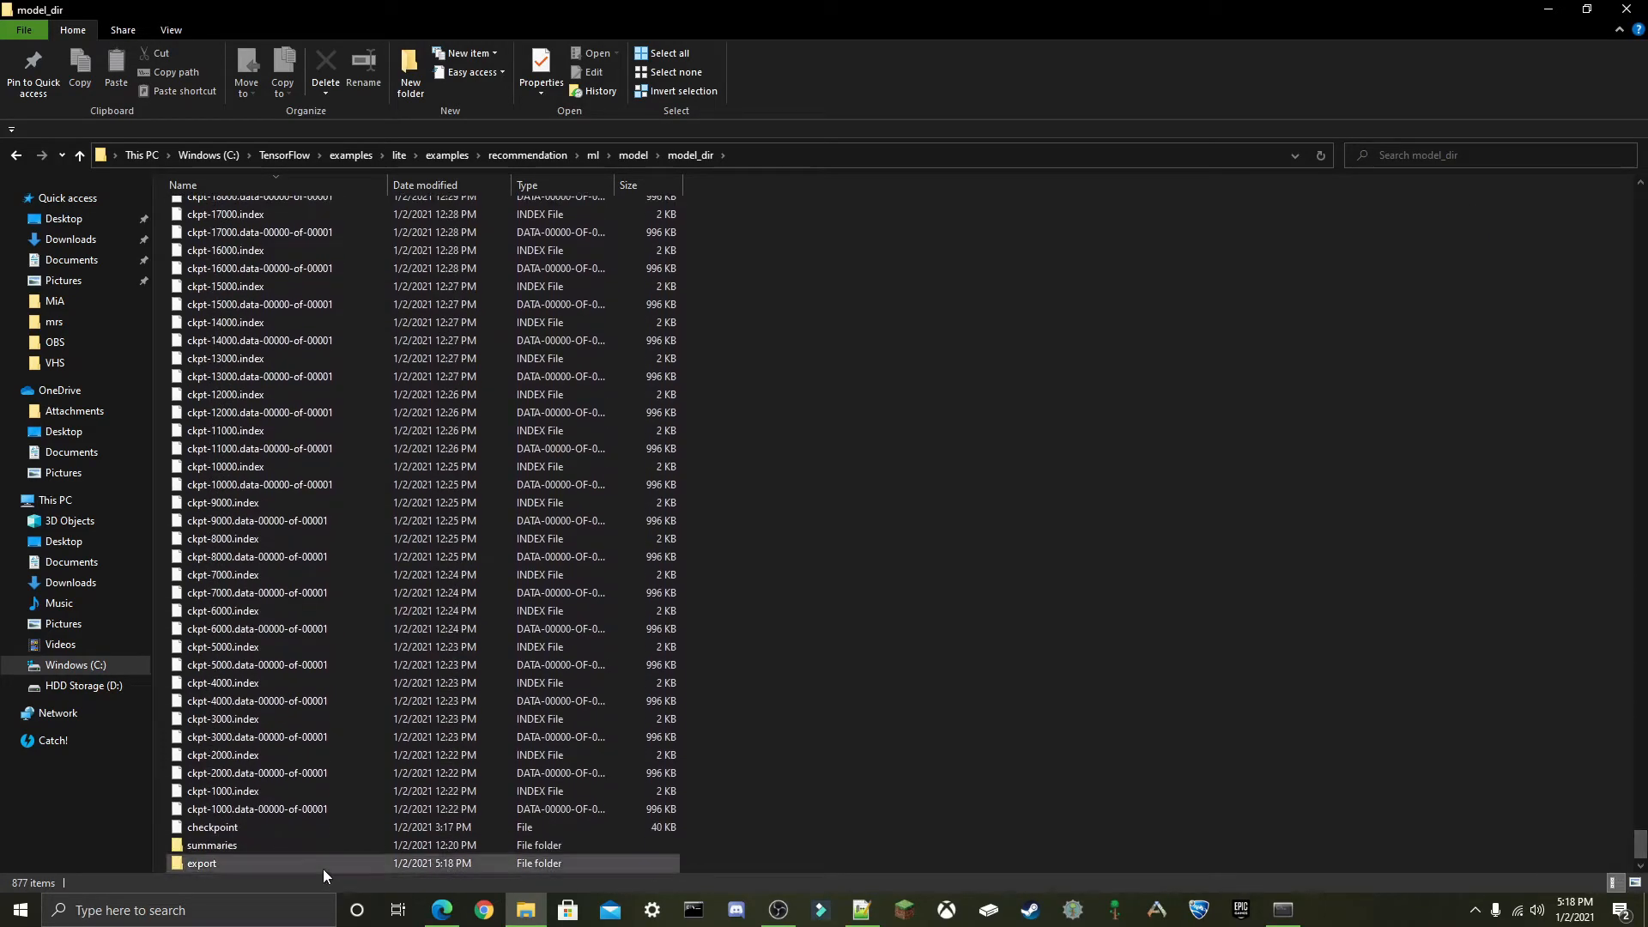
double_click(201, 864)
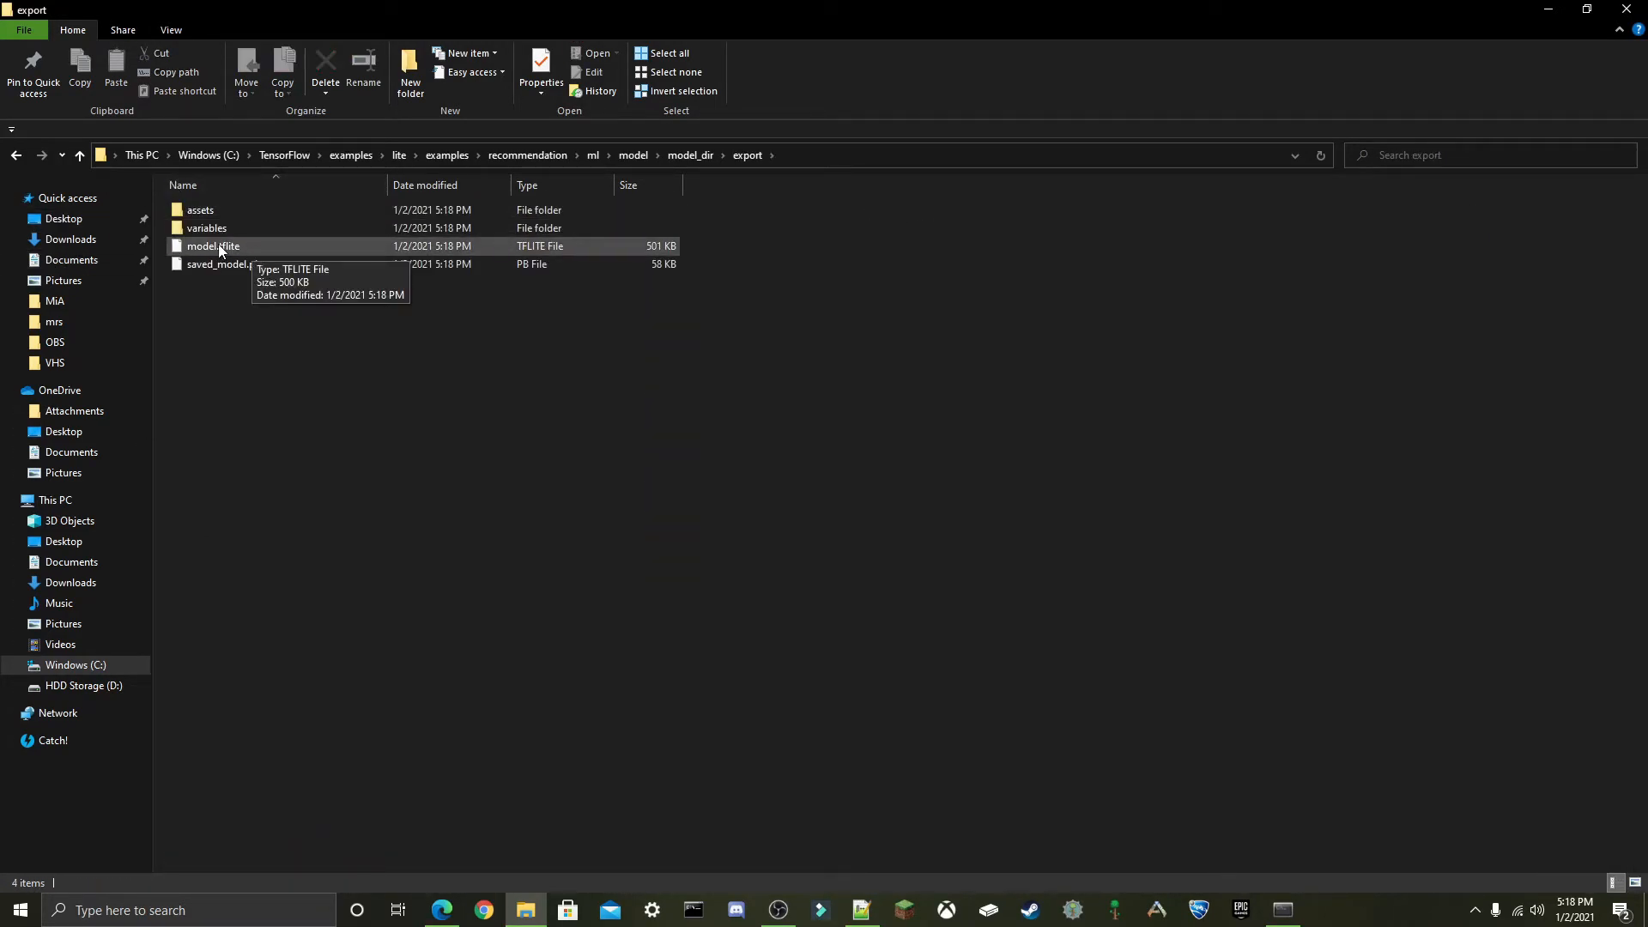
mouse_move(254, 283)
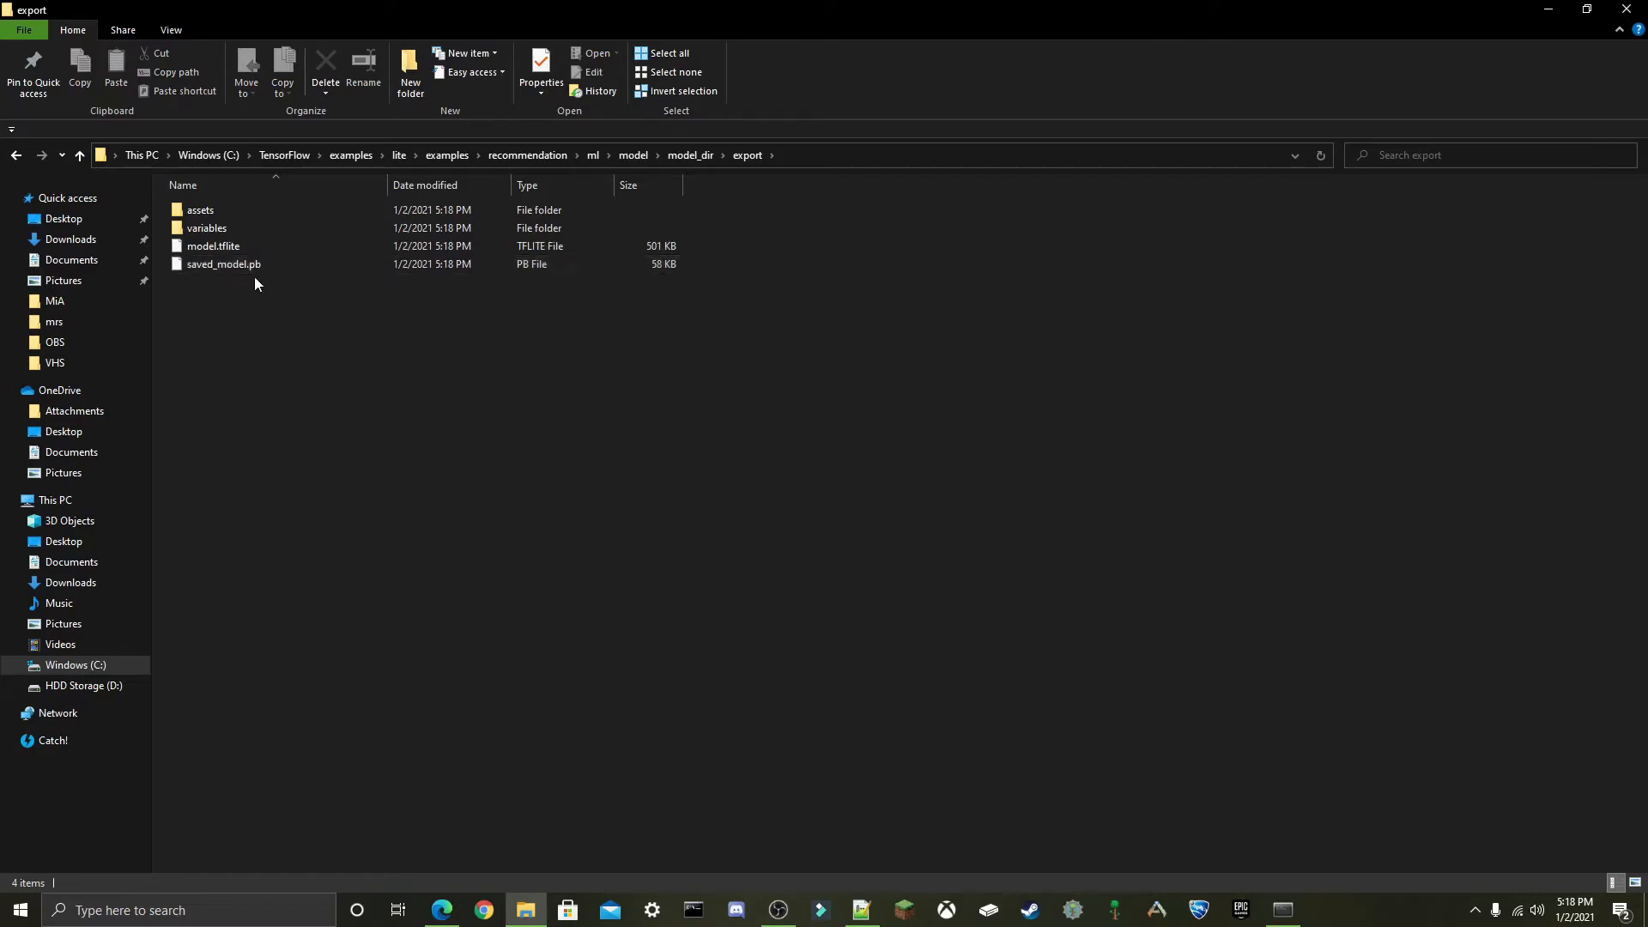
left_click(223, 265)
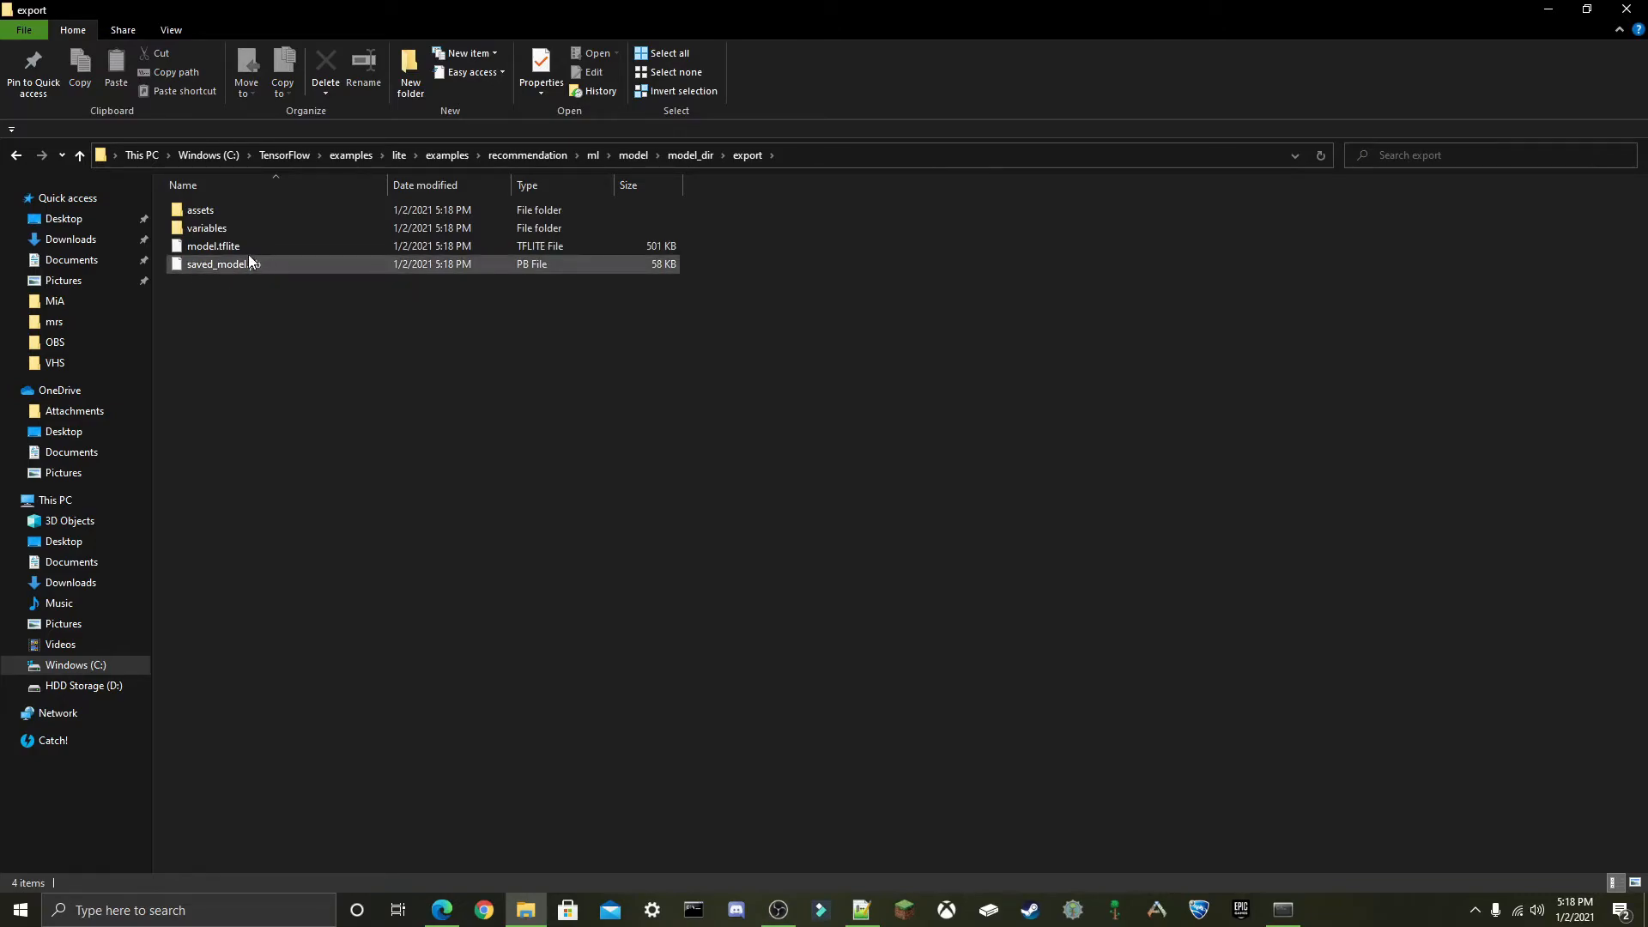
left_click(213, 246)
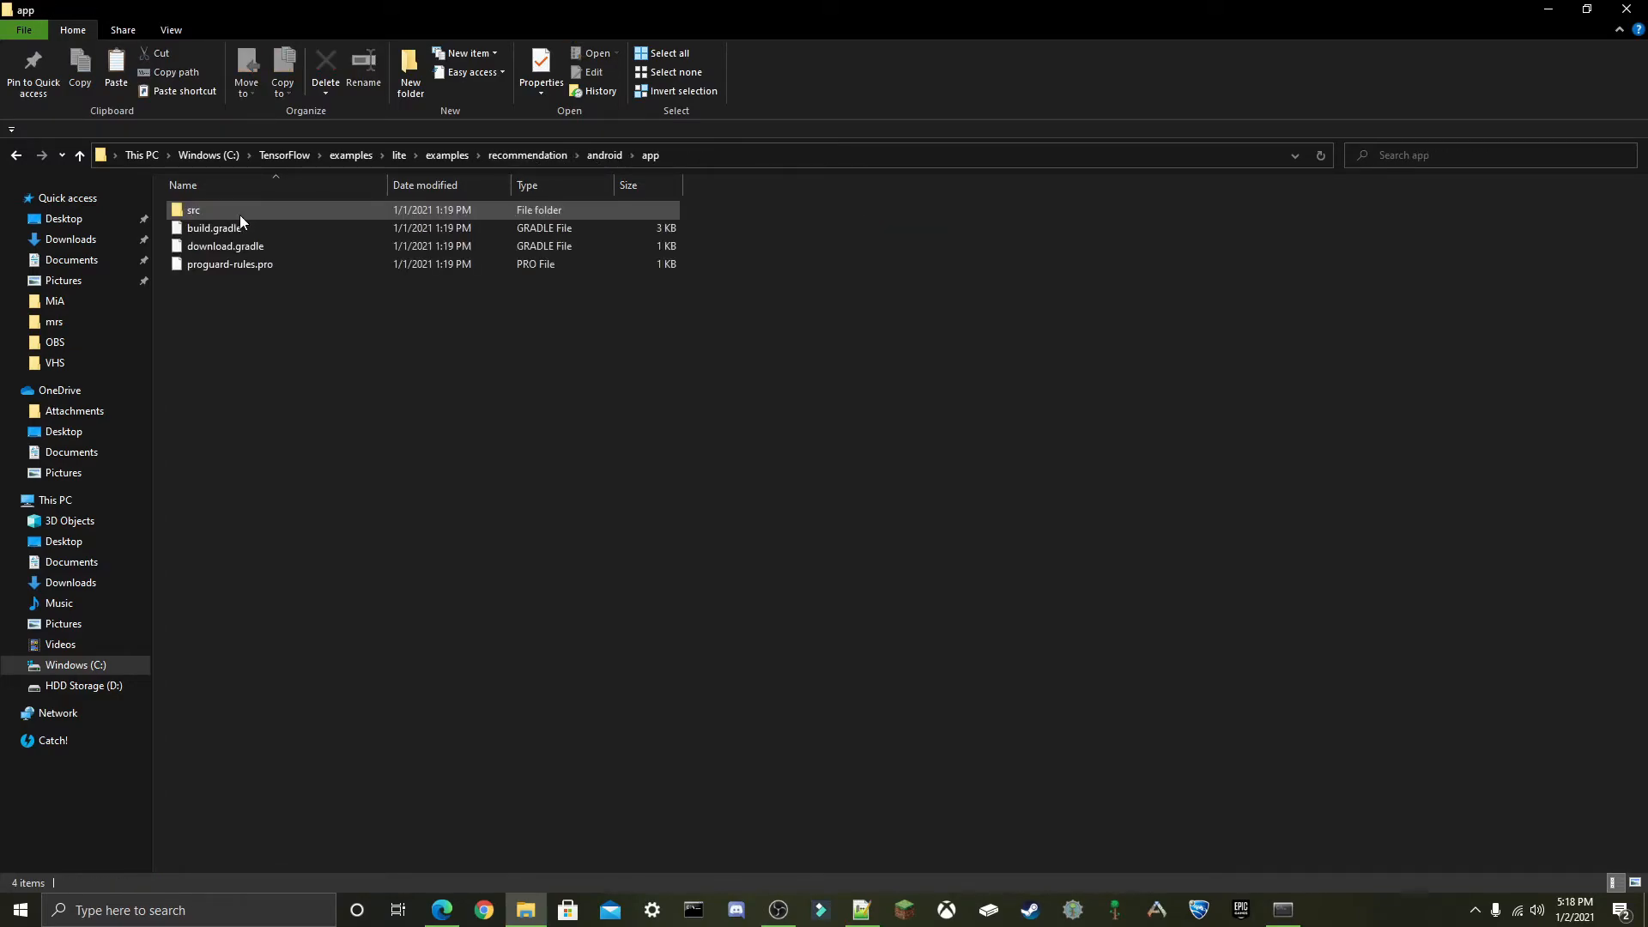
Go to android\app\src\main\assets and view config.json beside the new model.tflite.
double_click(194, 210)
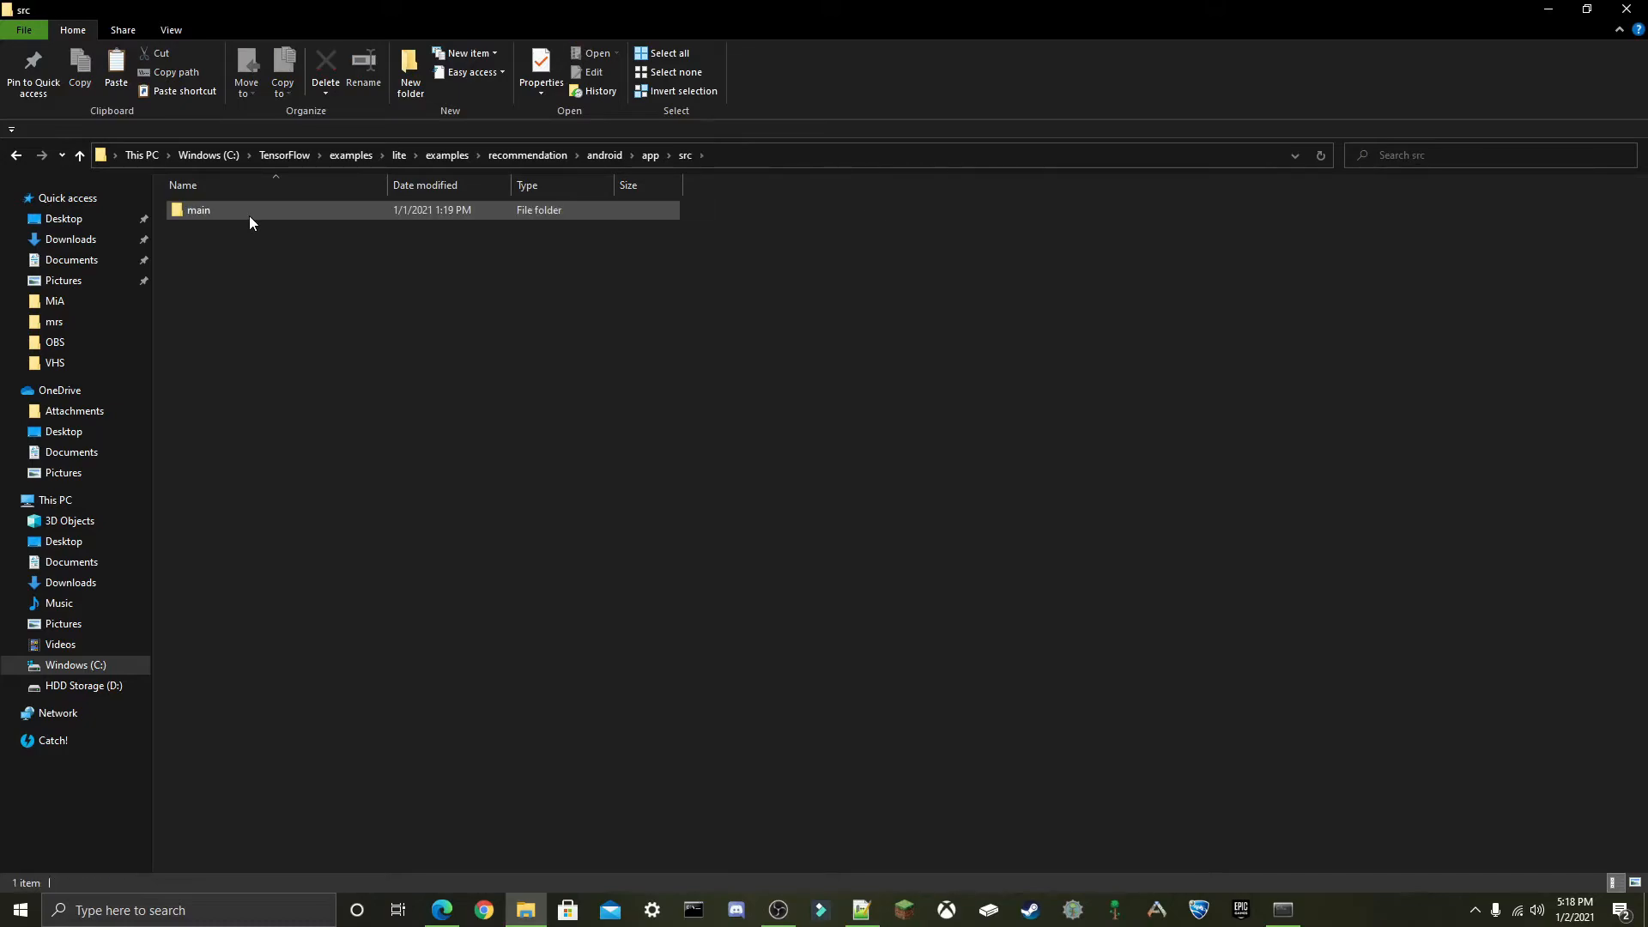
double_click(198, 210)
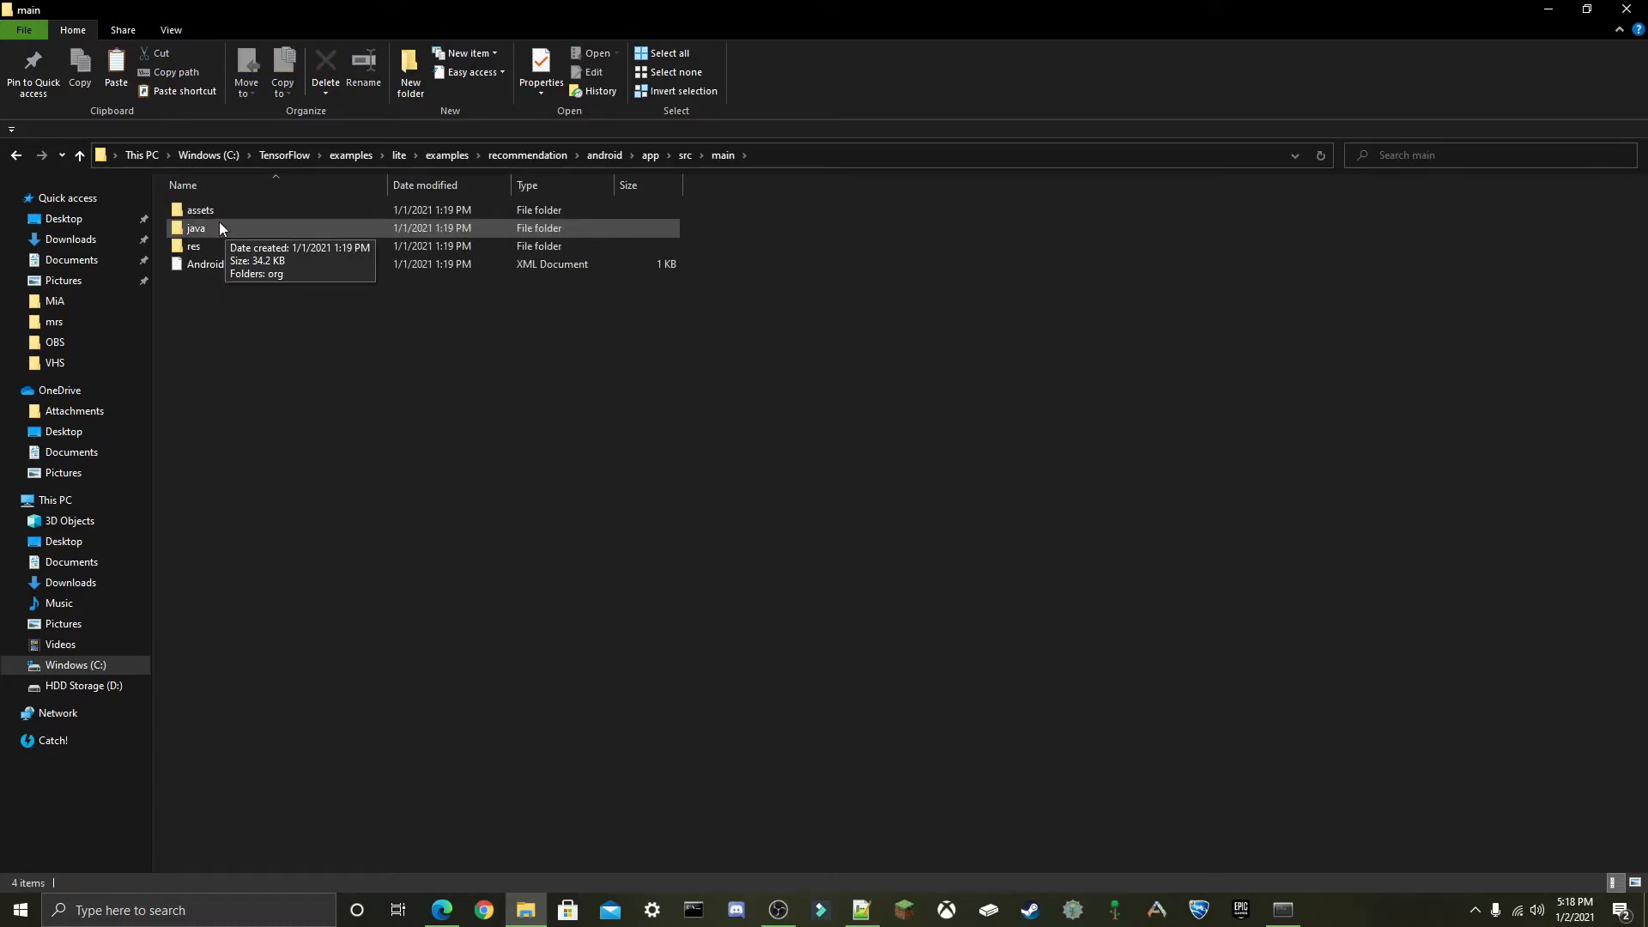
double_click(199, 209)
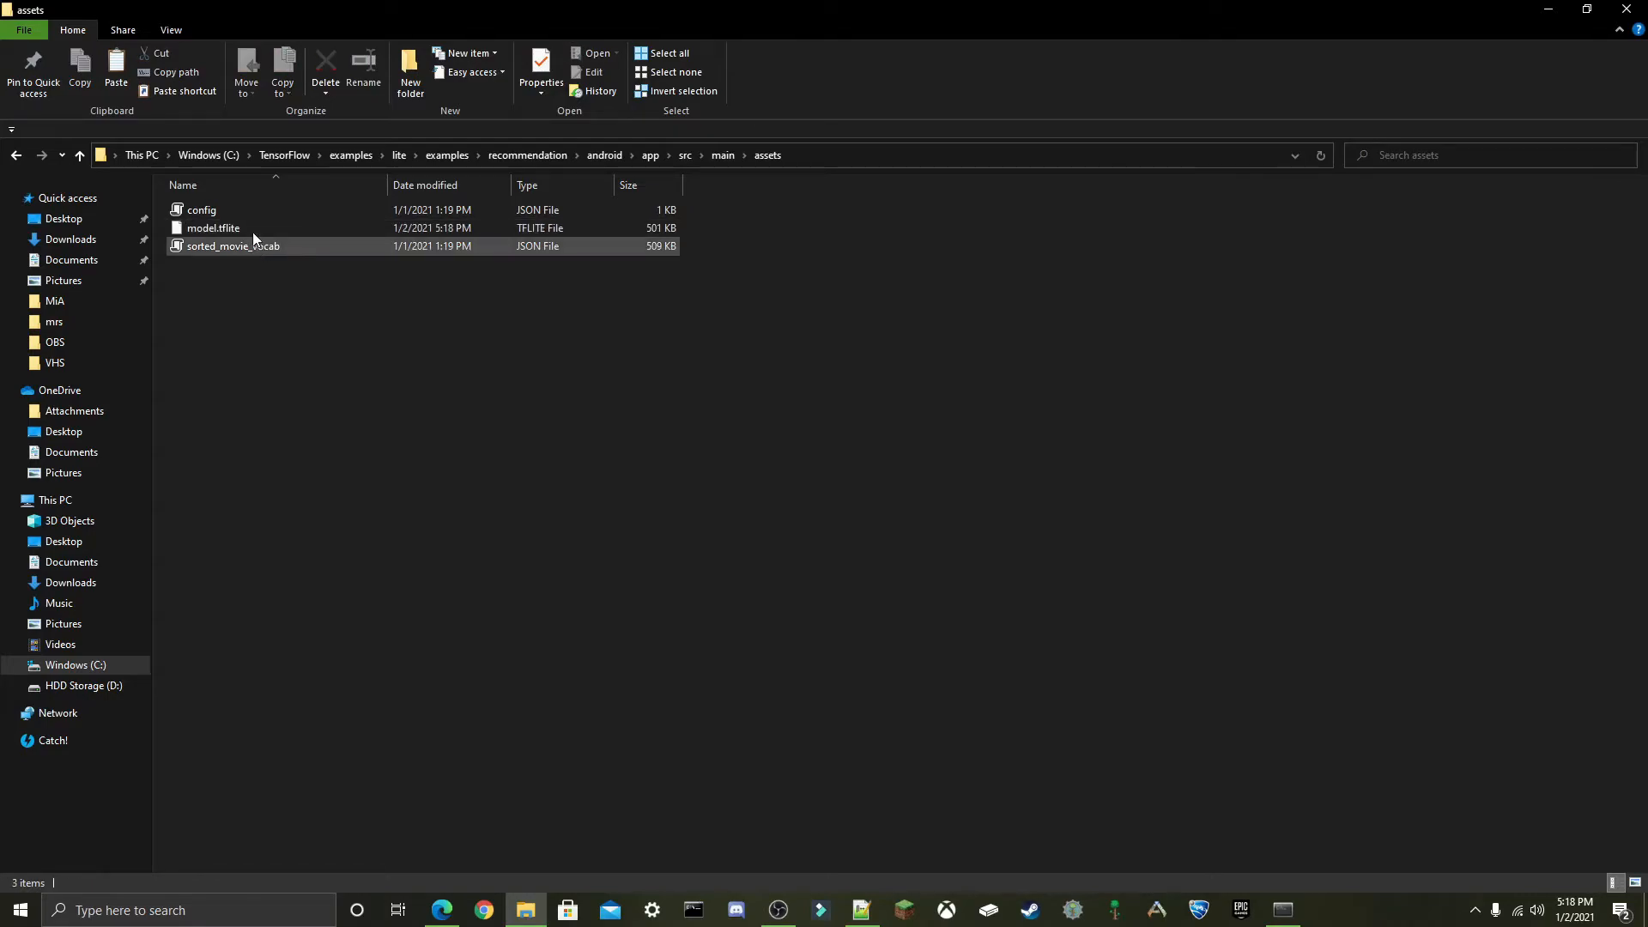
left_click(201, 209)
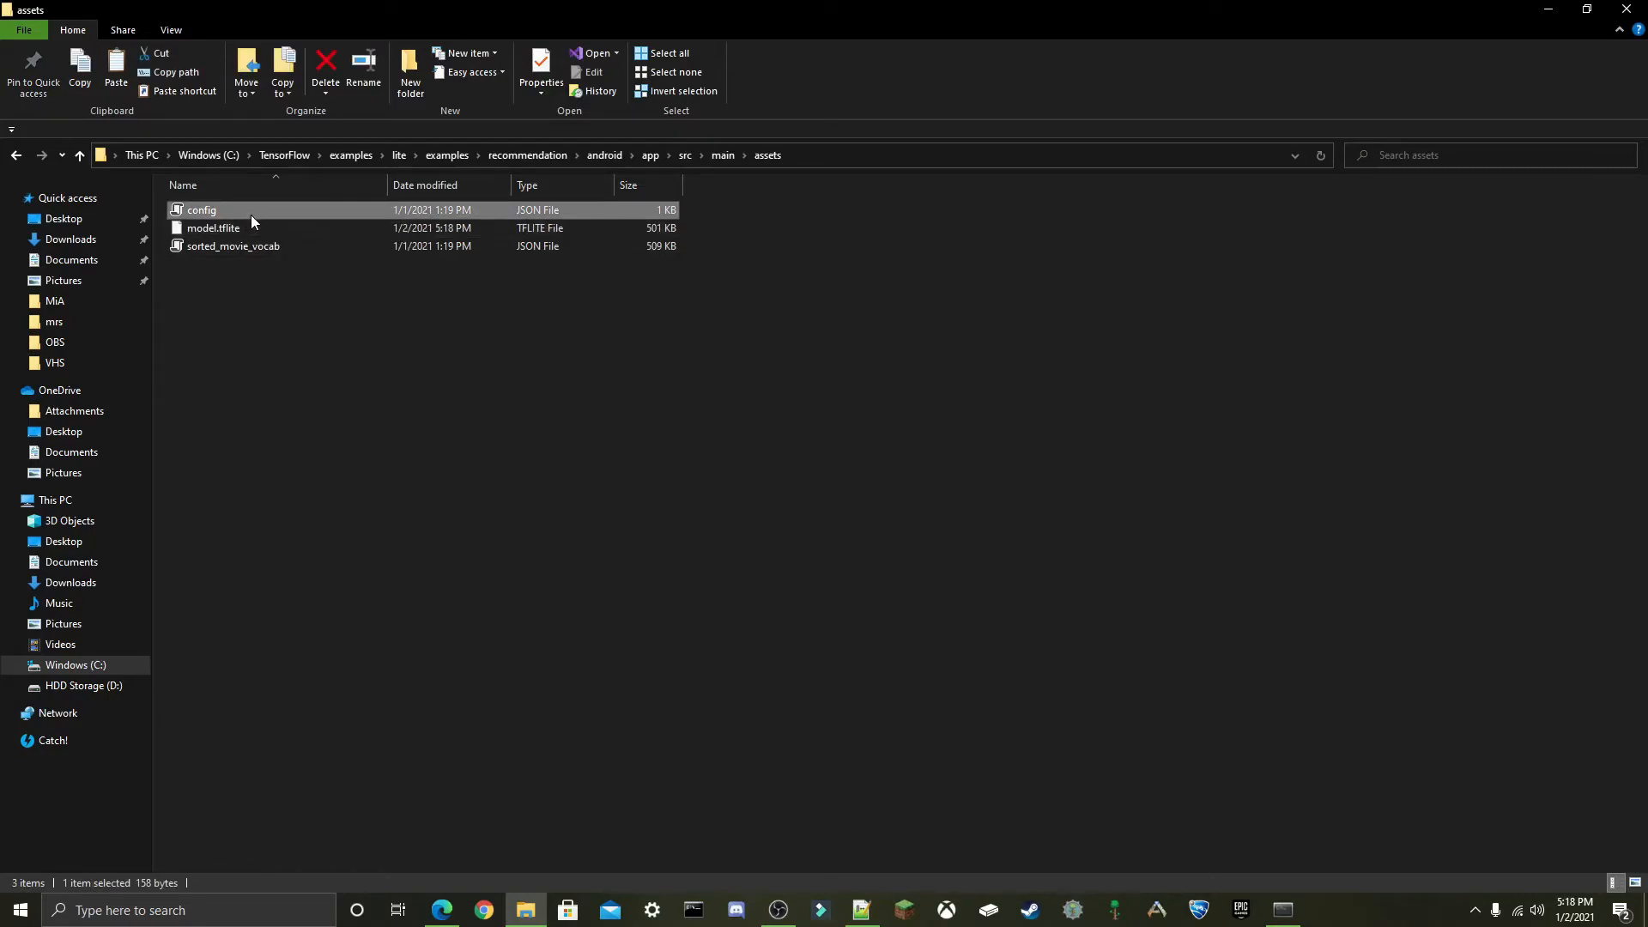
double_click(201, 209)
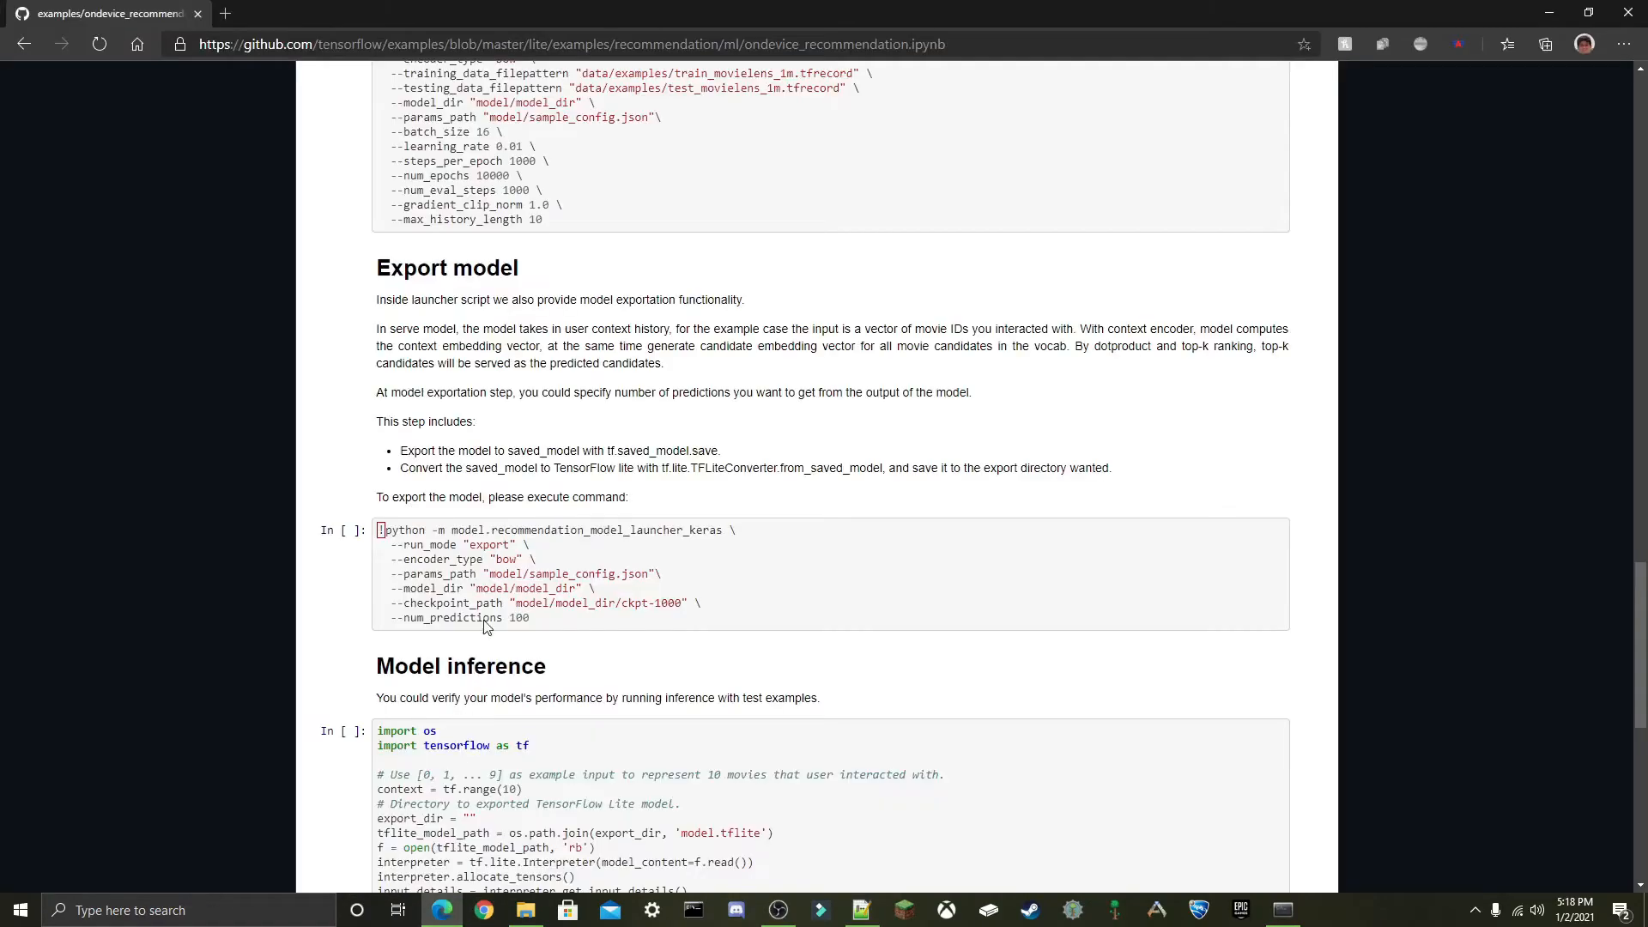
mouse_move(719, 683)
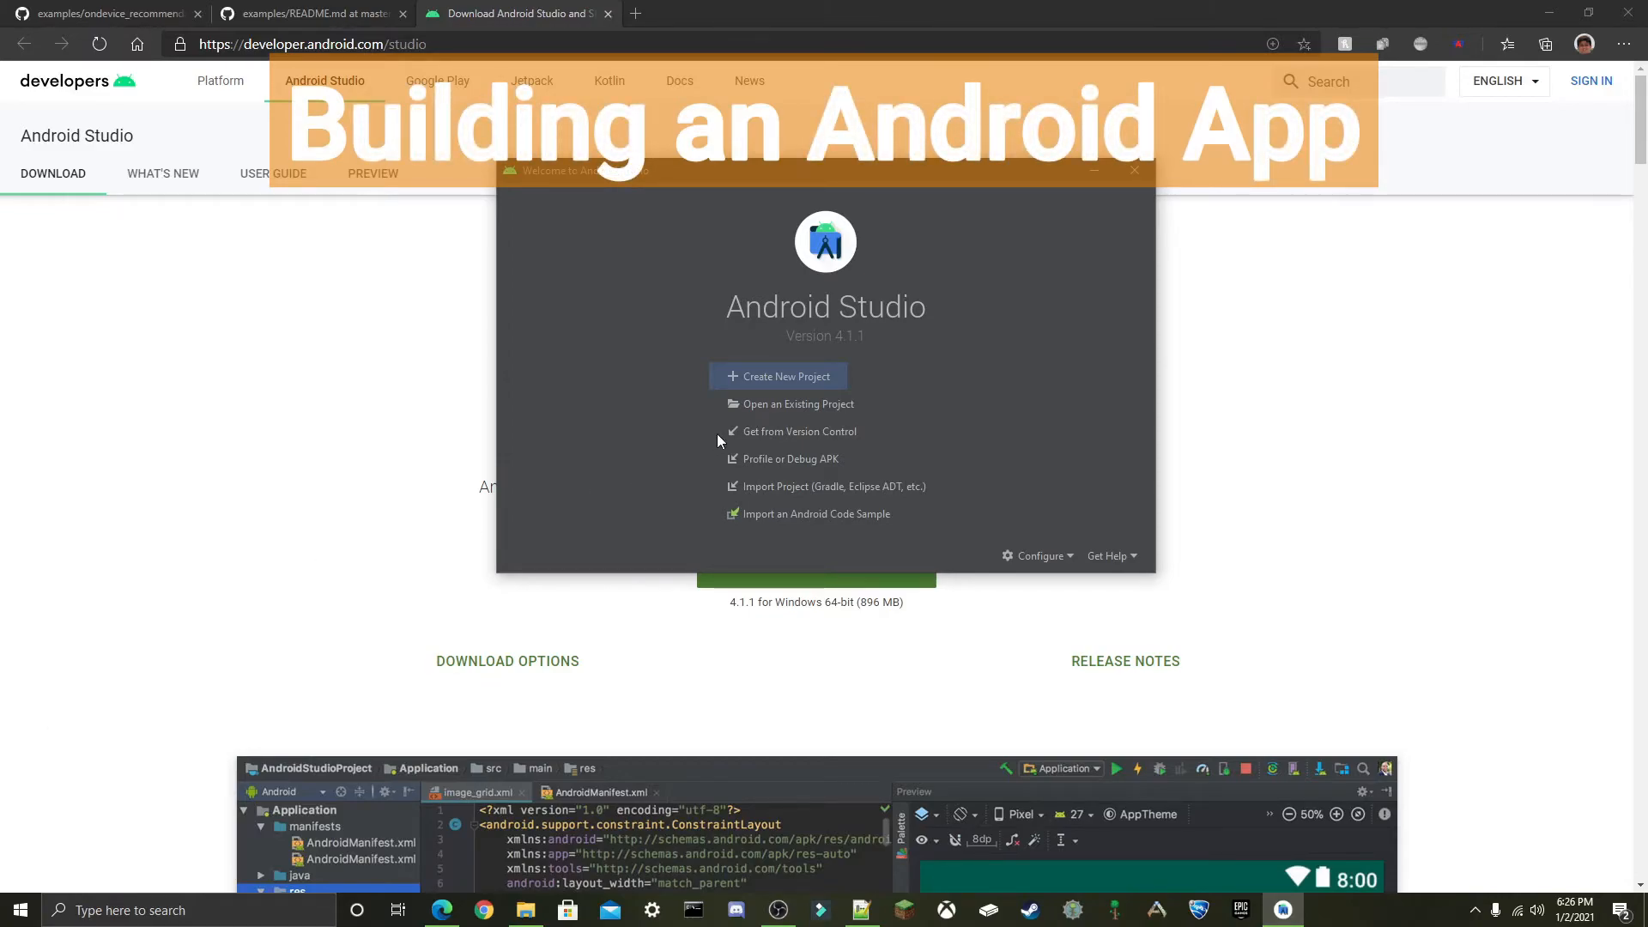
mouse_move(893, 376)
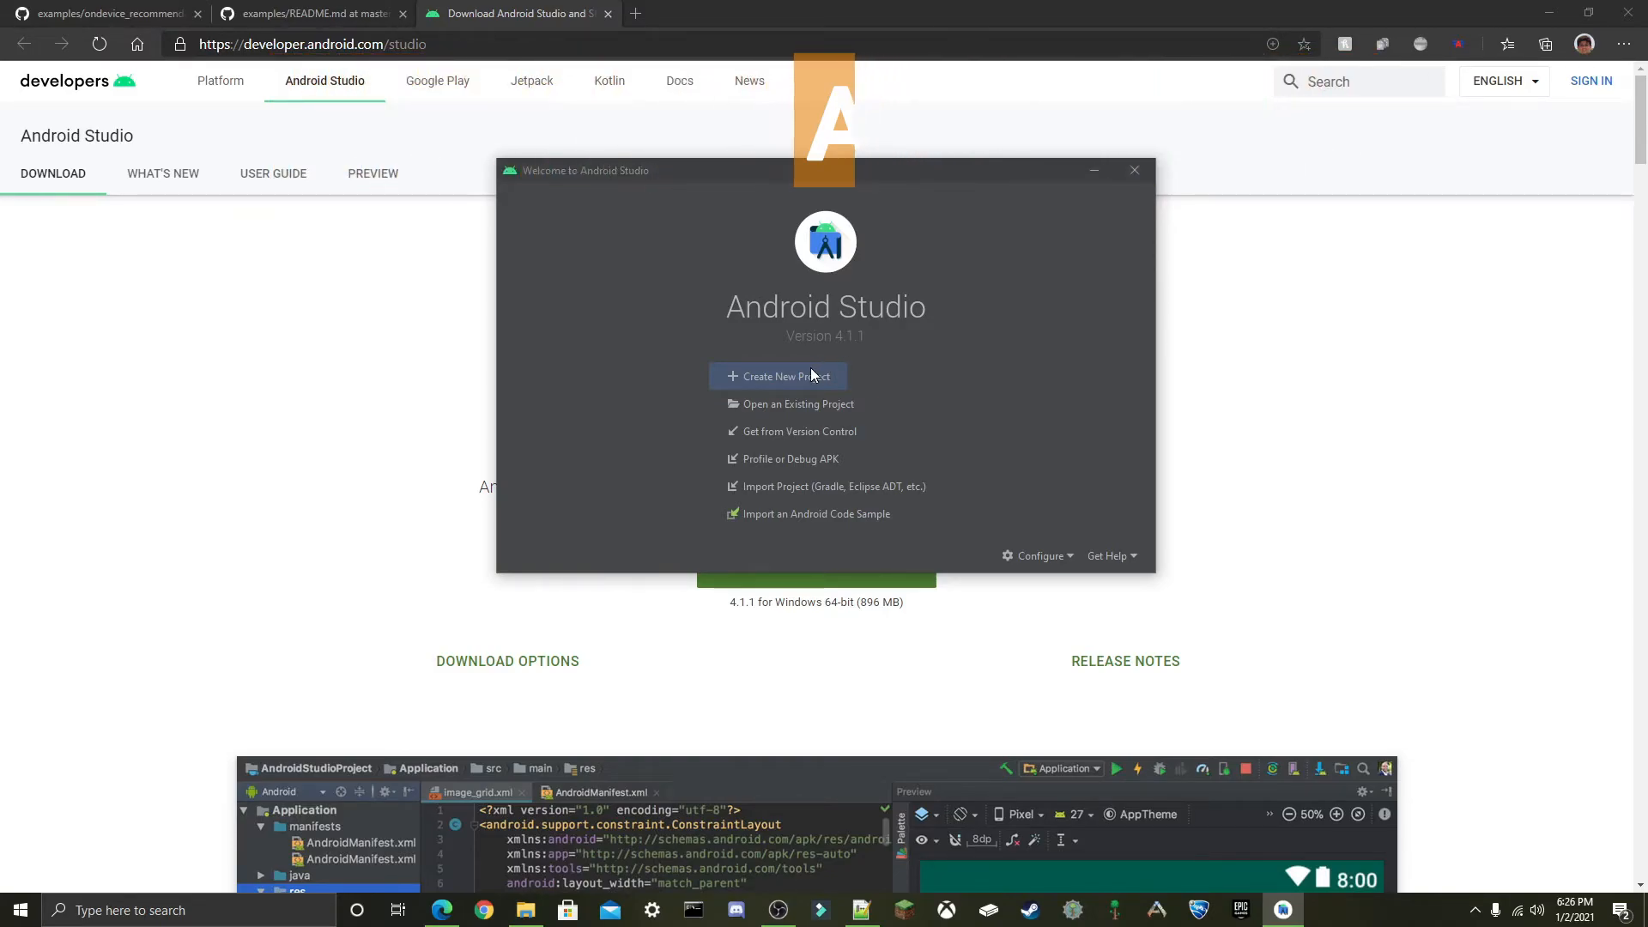
mouse_move(816, 410)
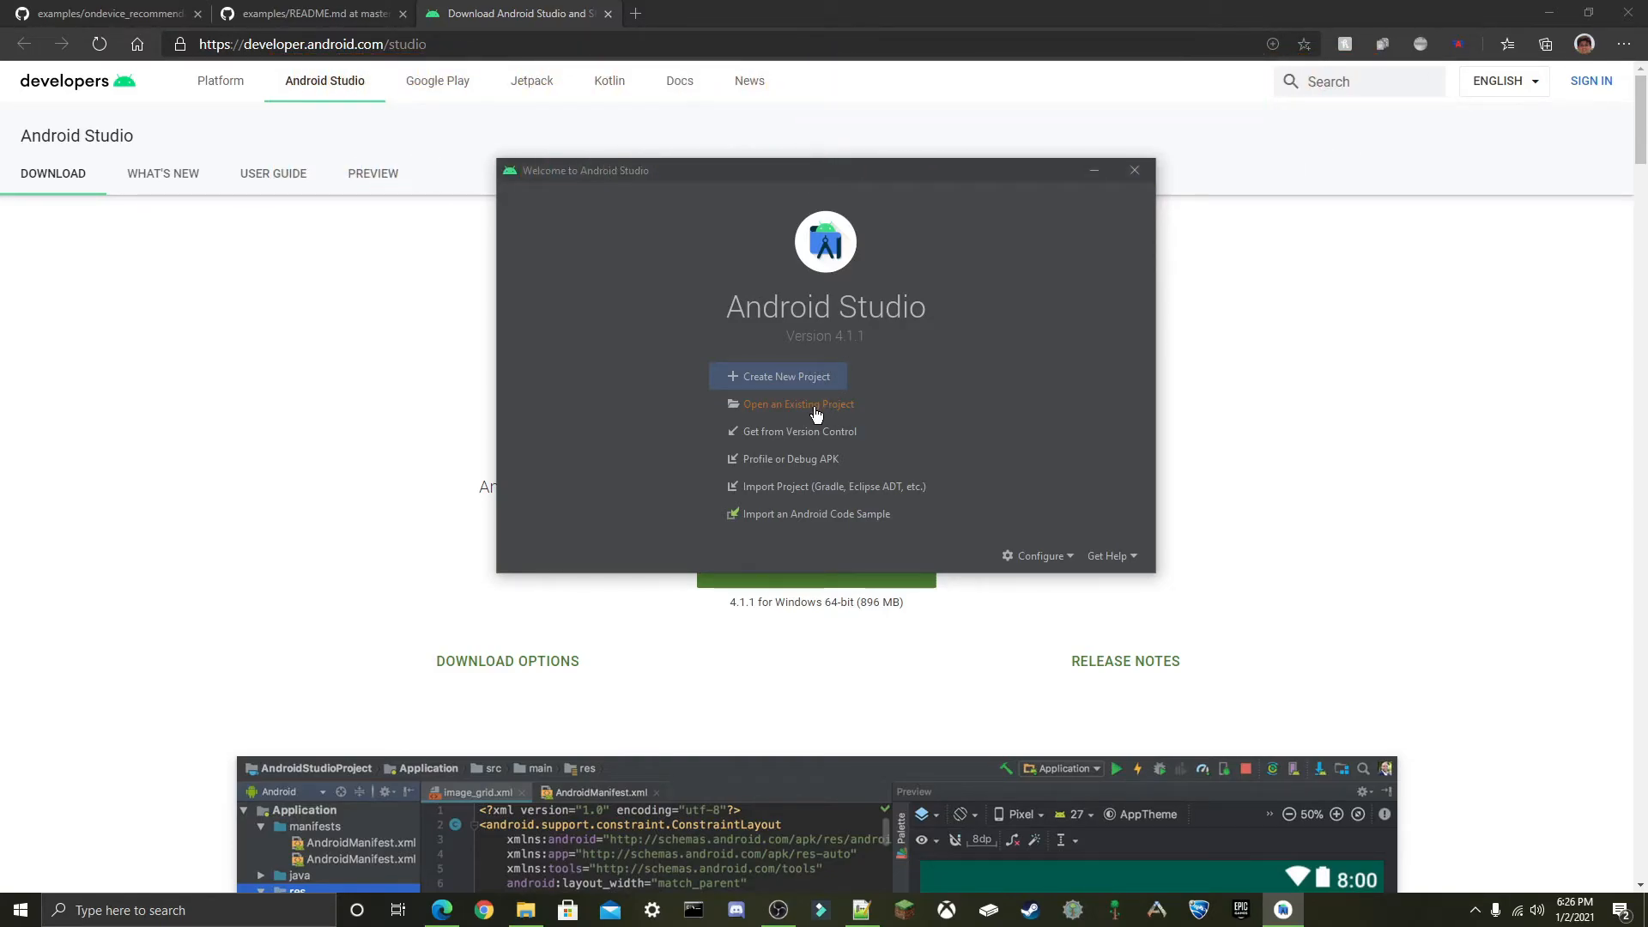
Open the existing project at C:\TensorFlow\examples\lite\examples\recommendation\android.
left_click(798, 404)
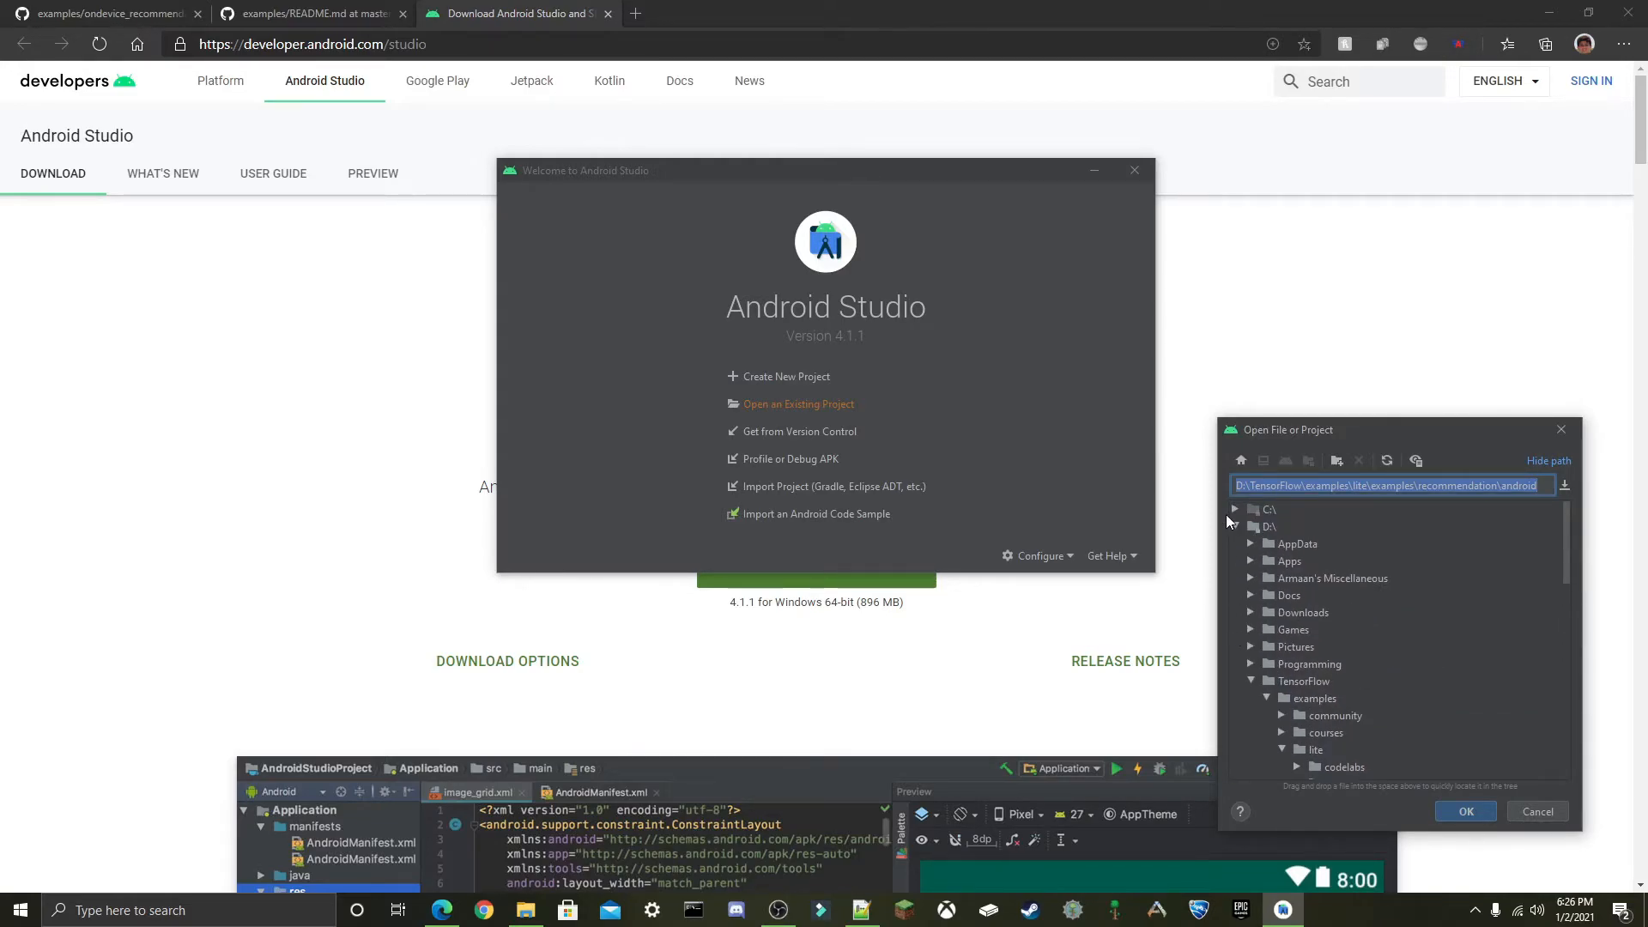
left_click(1268, 510)
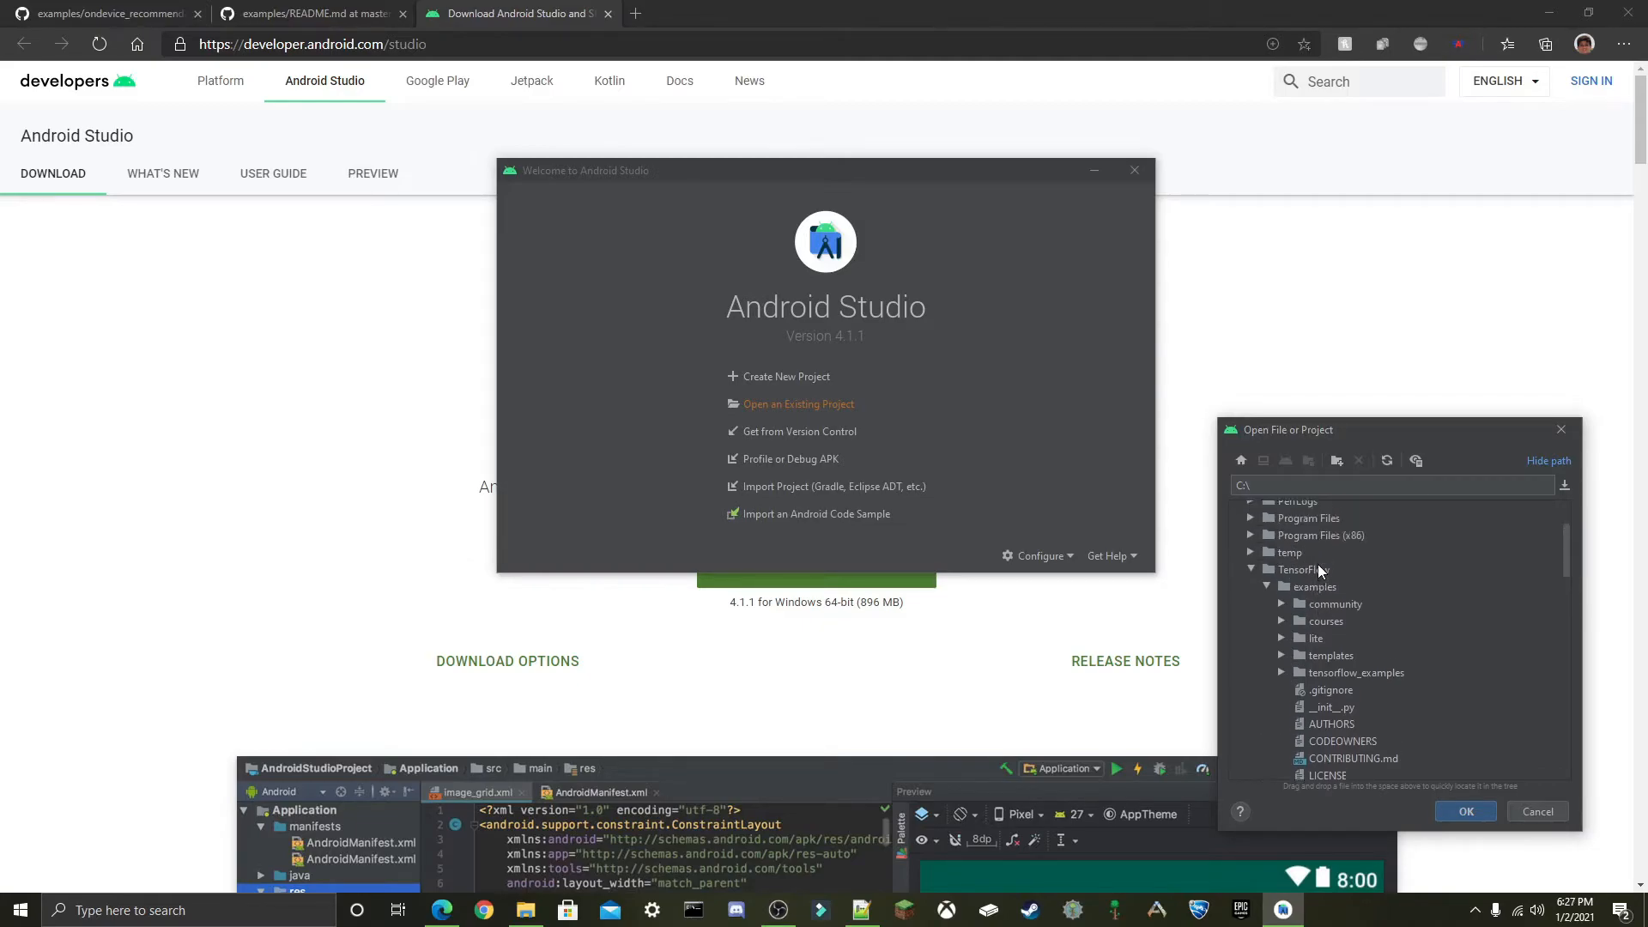
scroll("down", 3)
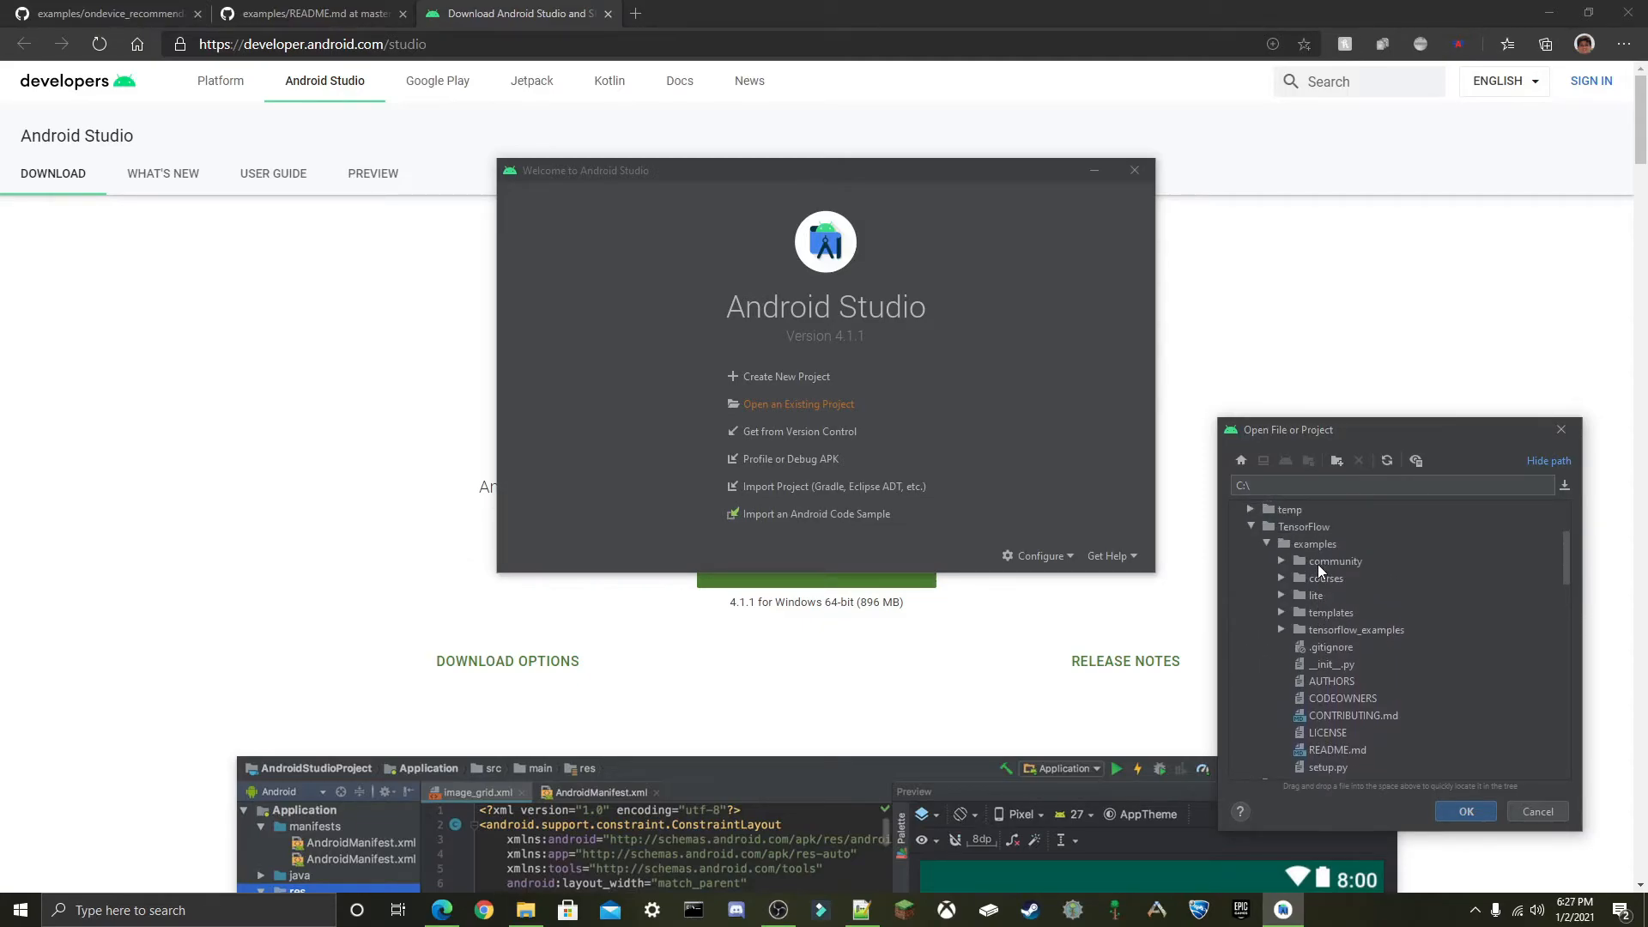
mouse_move(1293, 610)
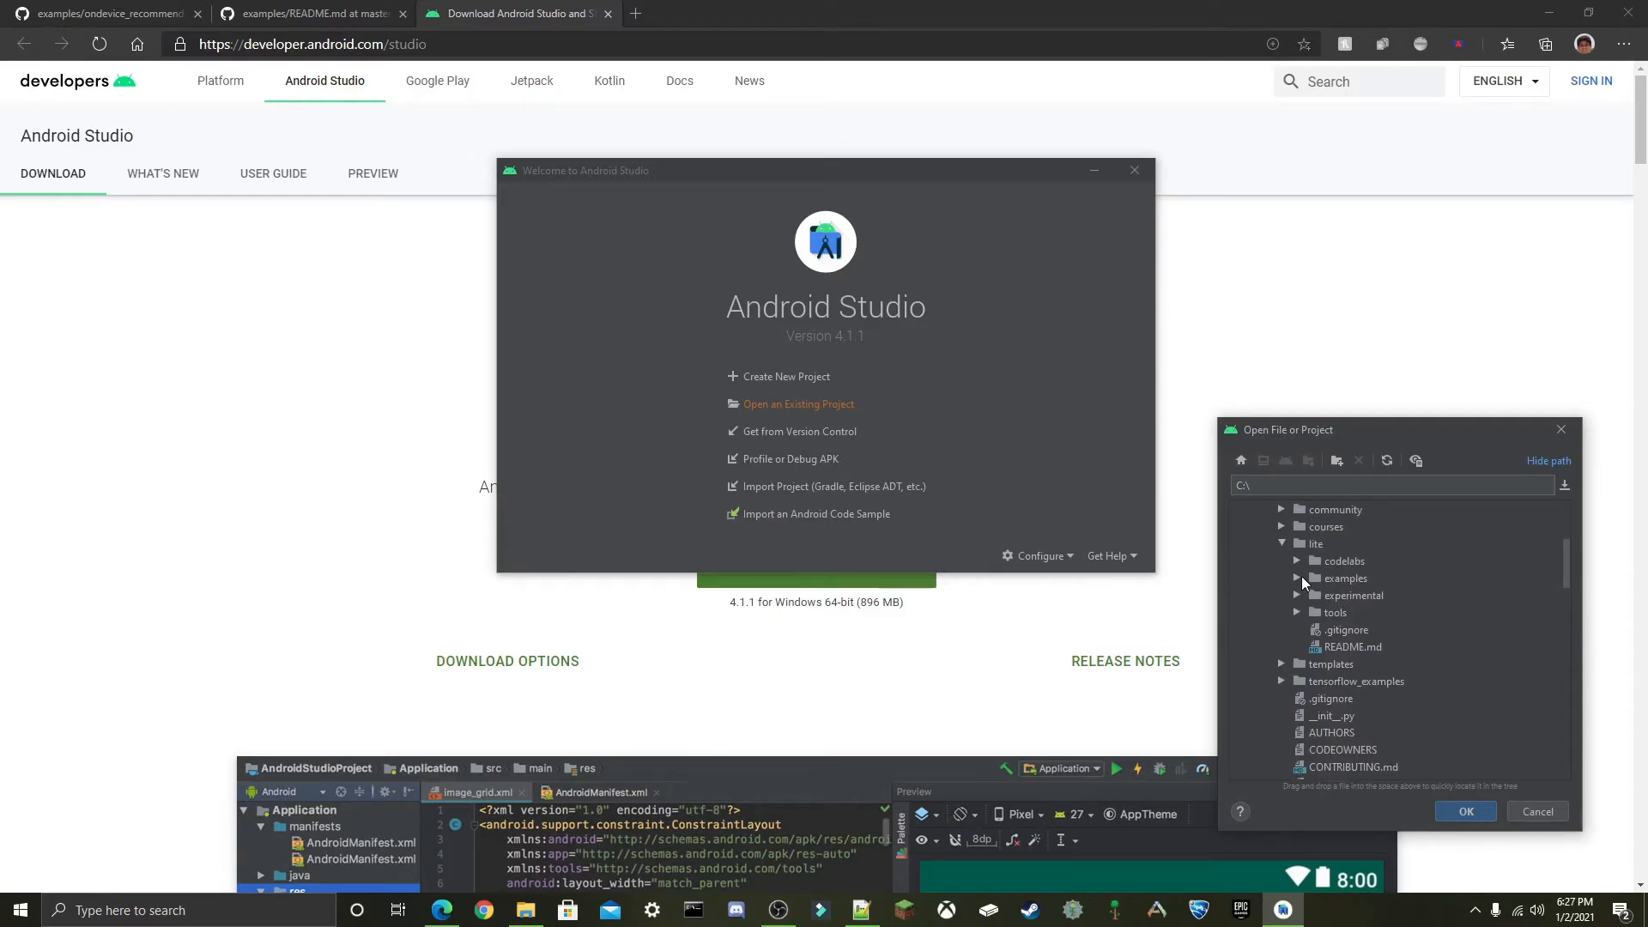
left_click(1298, 579)
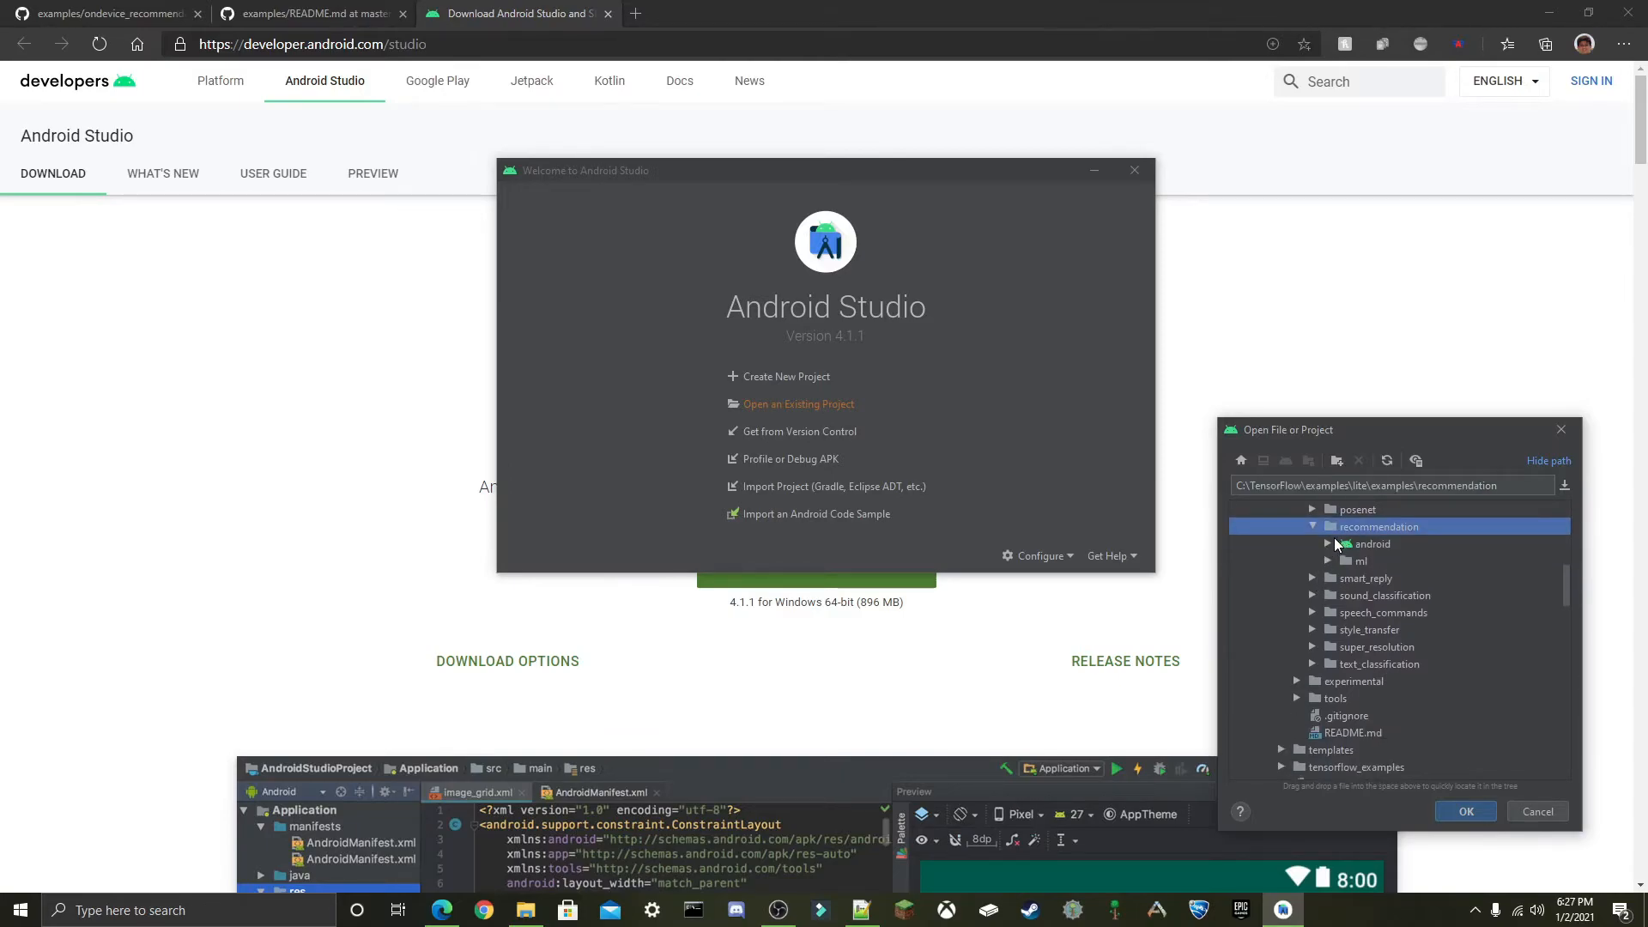
left_click(1371, 544)
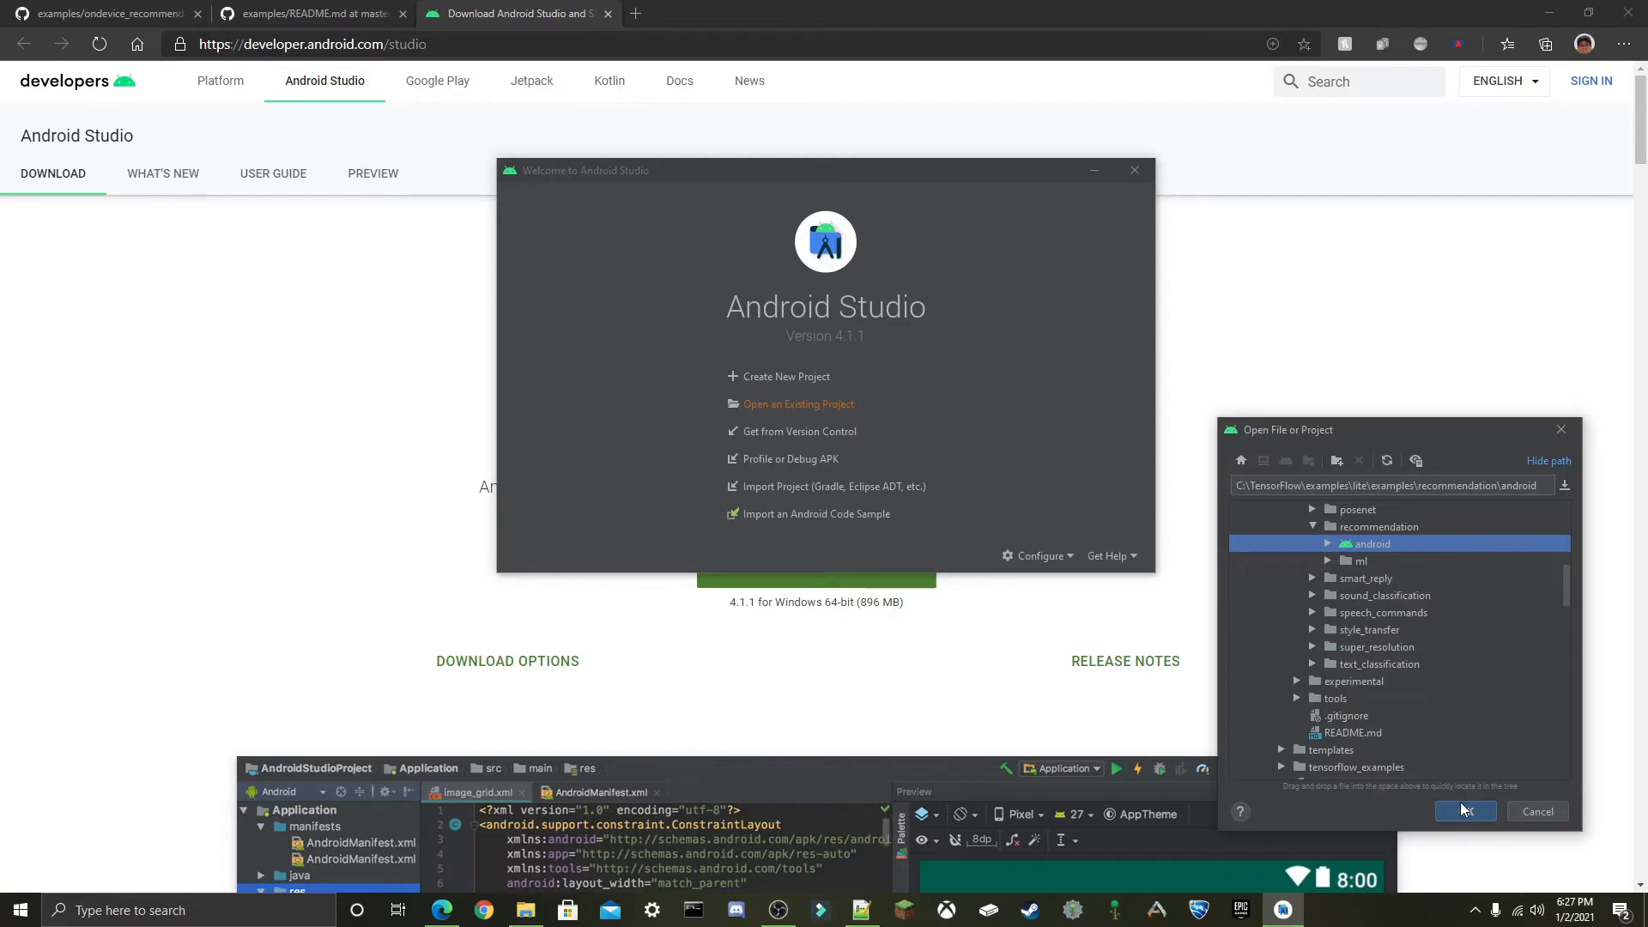
left_click(1464, 810)
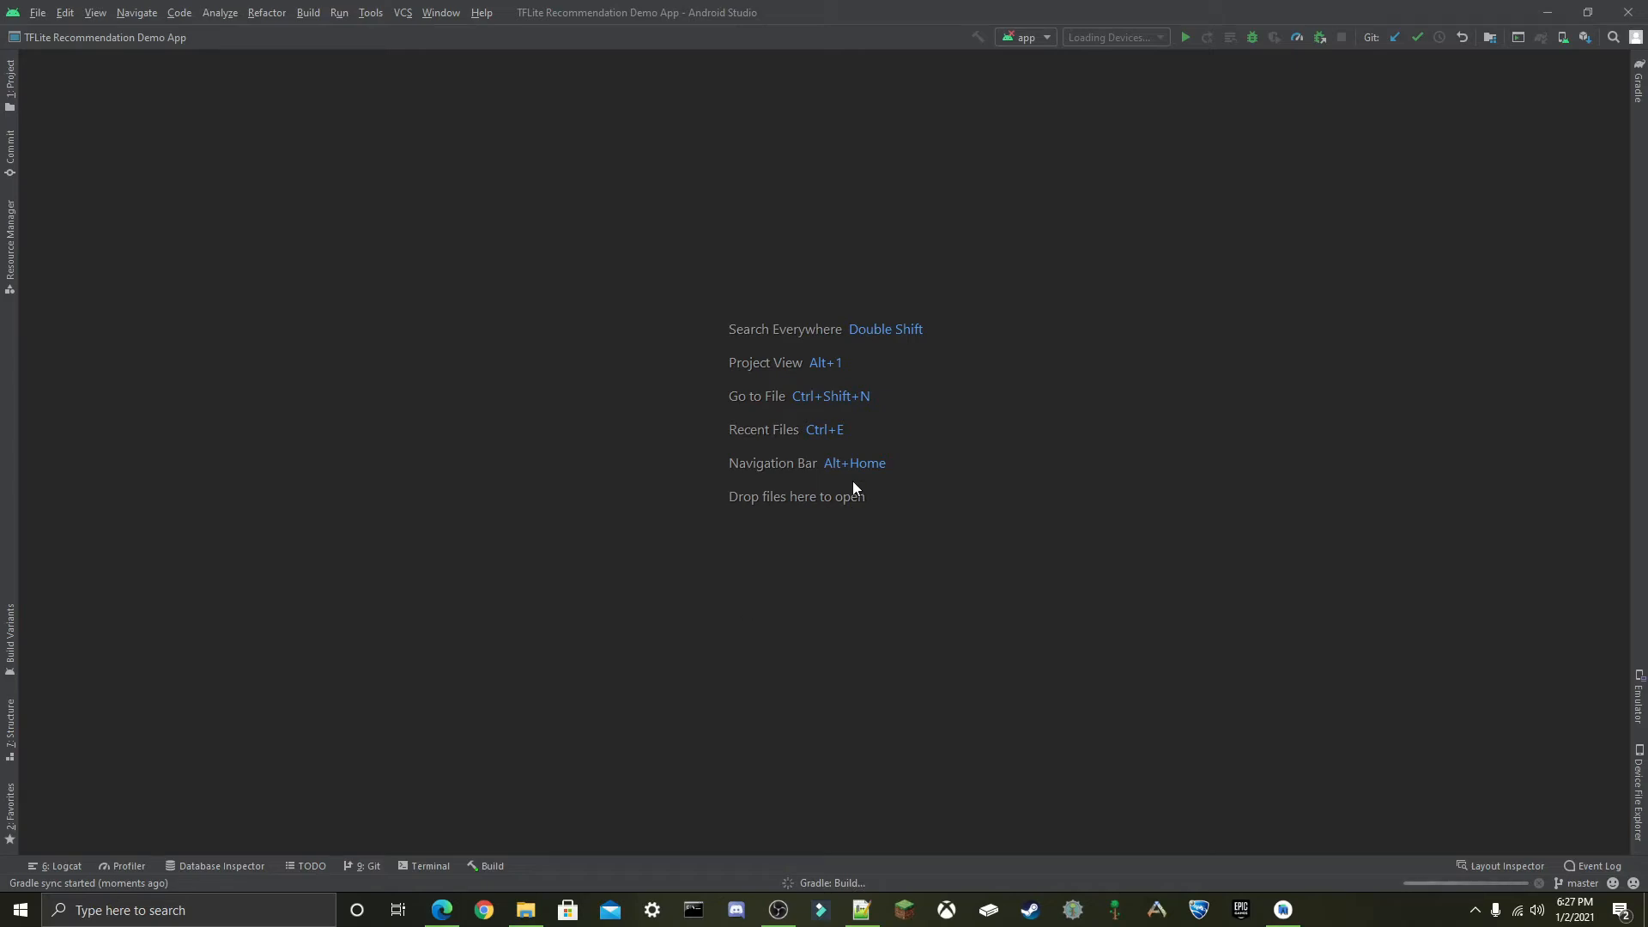
mouse_move(386, 19)
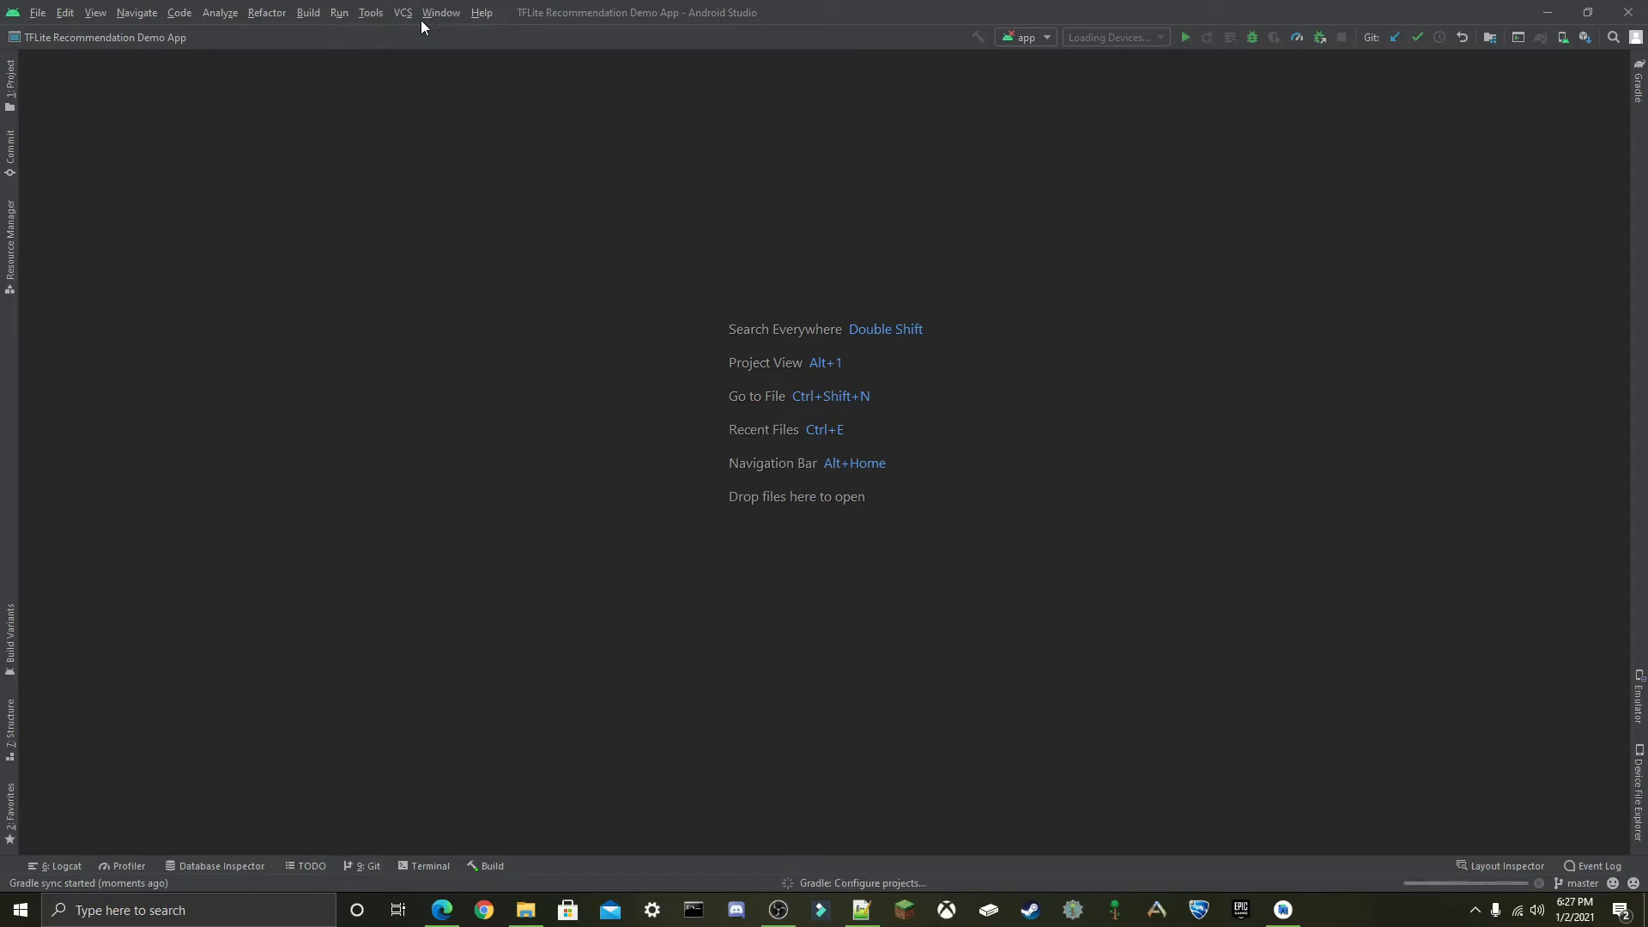
mouse_move(481, 19)
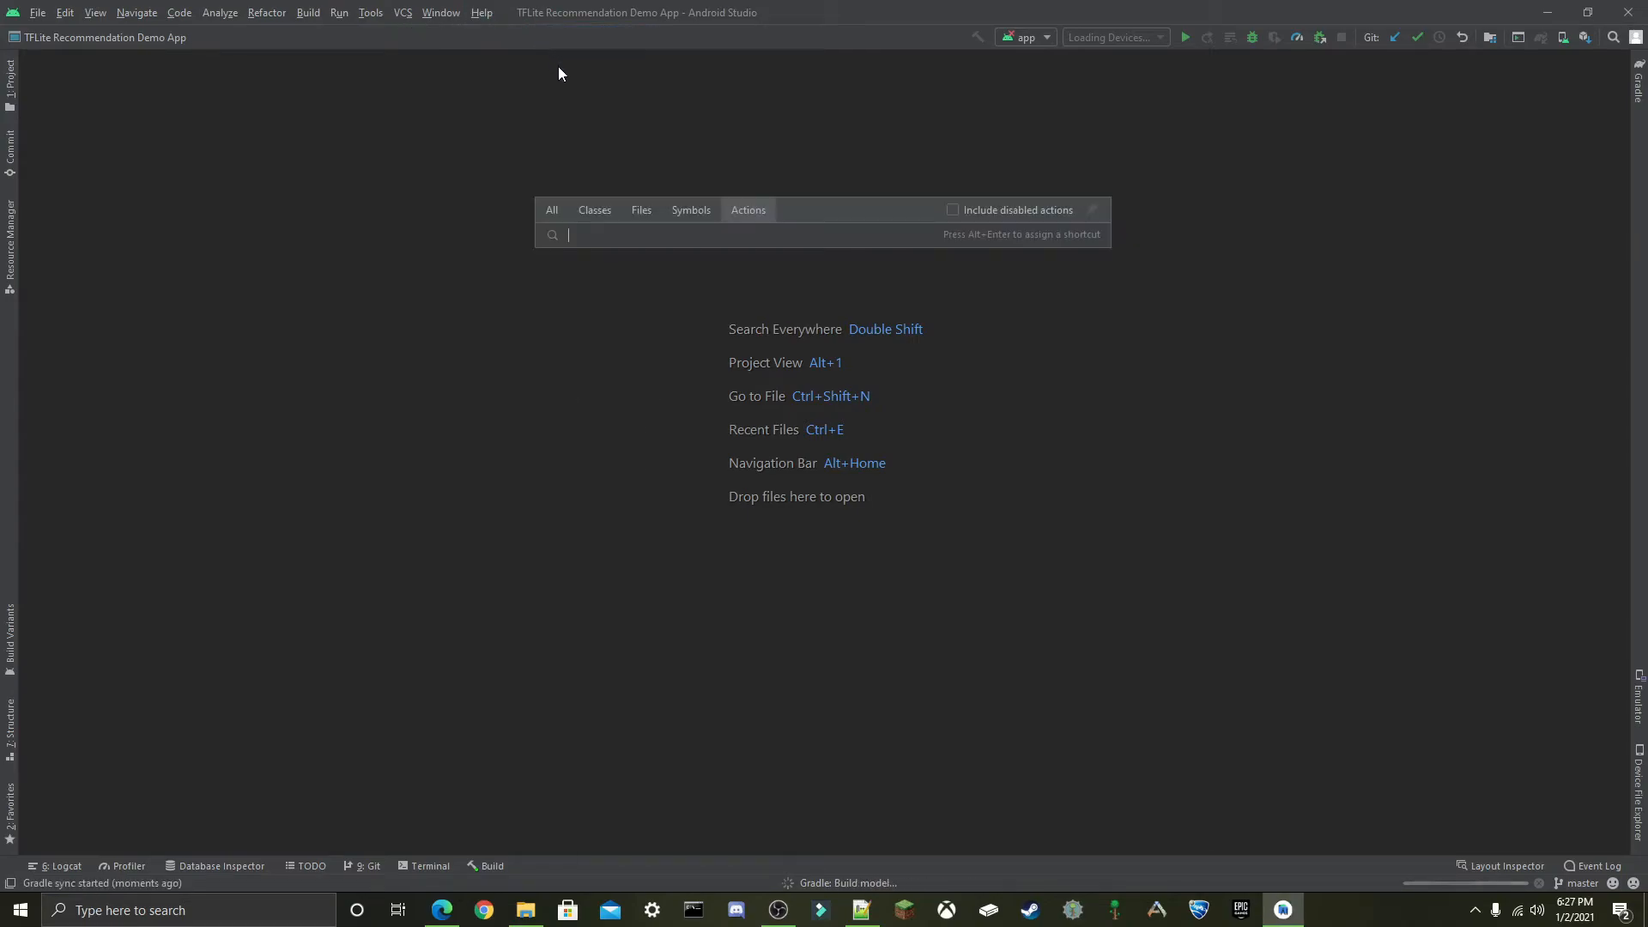
Search Actions for 'AVD' to bring up the Virtual Device Manager listing the Pixel 3a.
type("AVD")
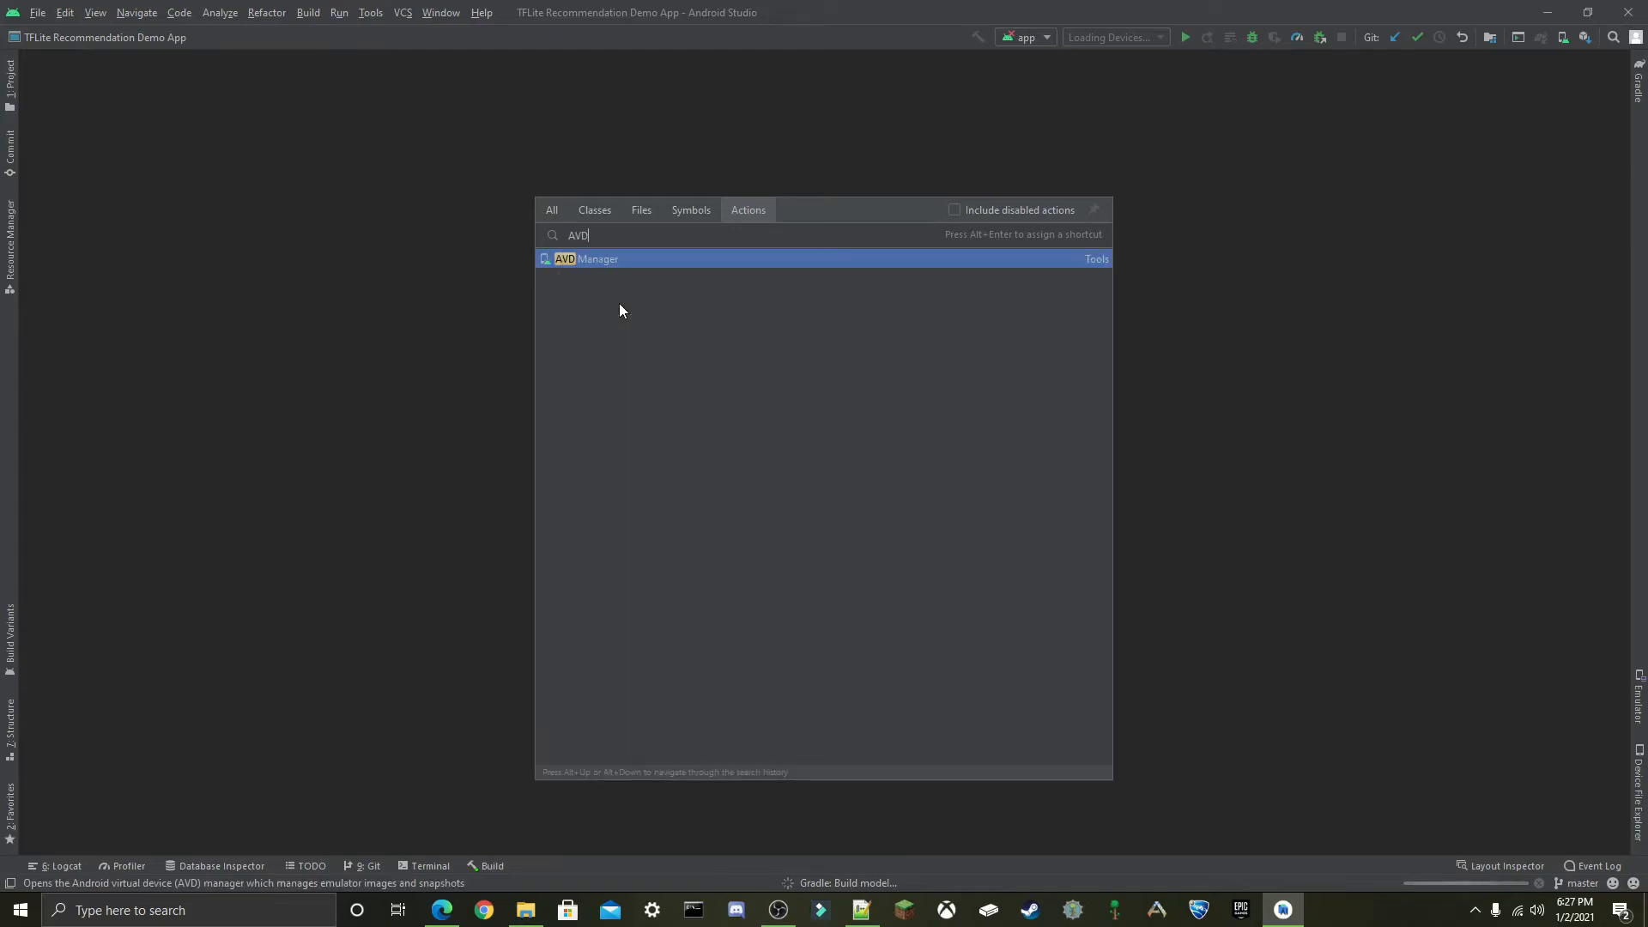
key("Escape")
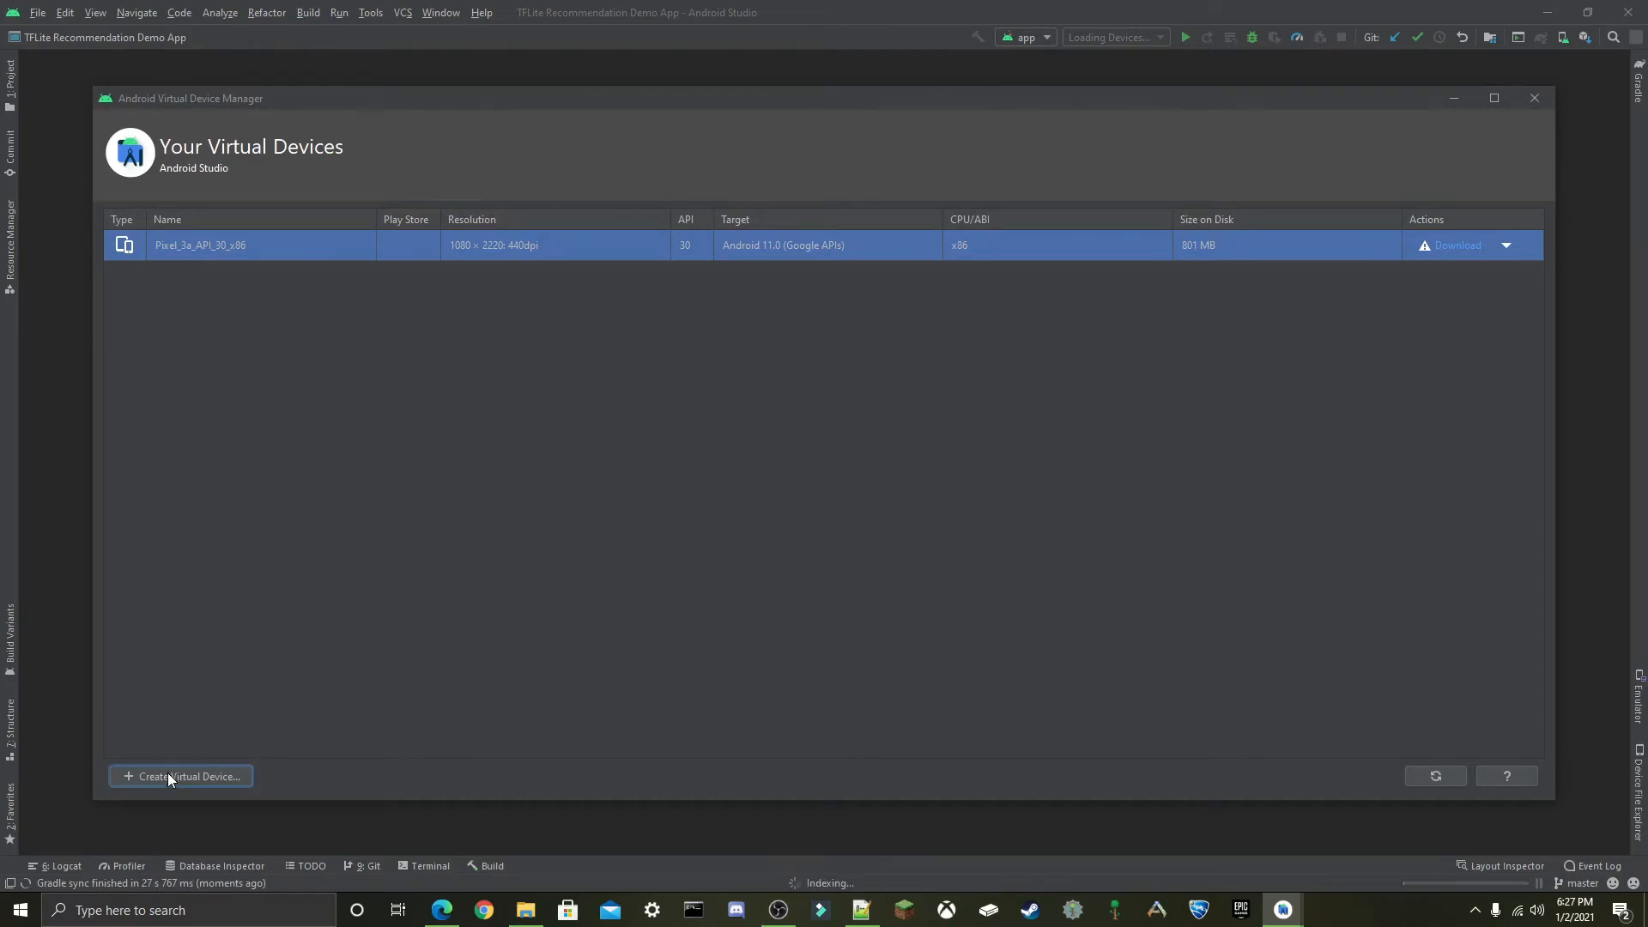
Create a Pixel 3 virtual device with the Android 11 (API 30) R system image and default name.
left_click(181, 776)
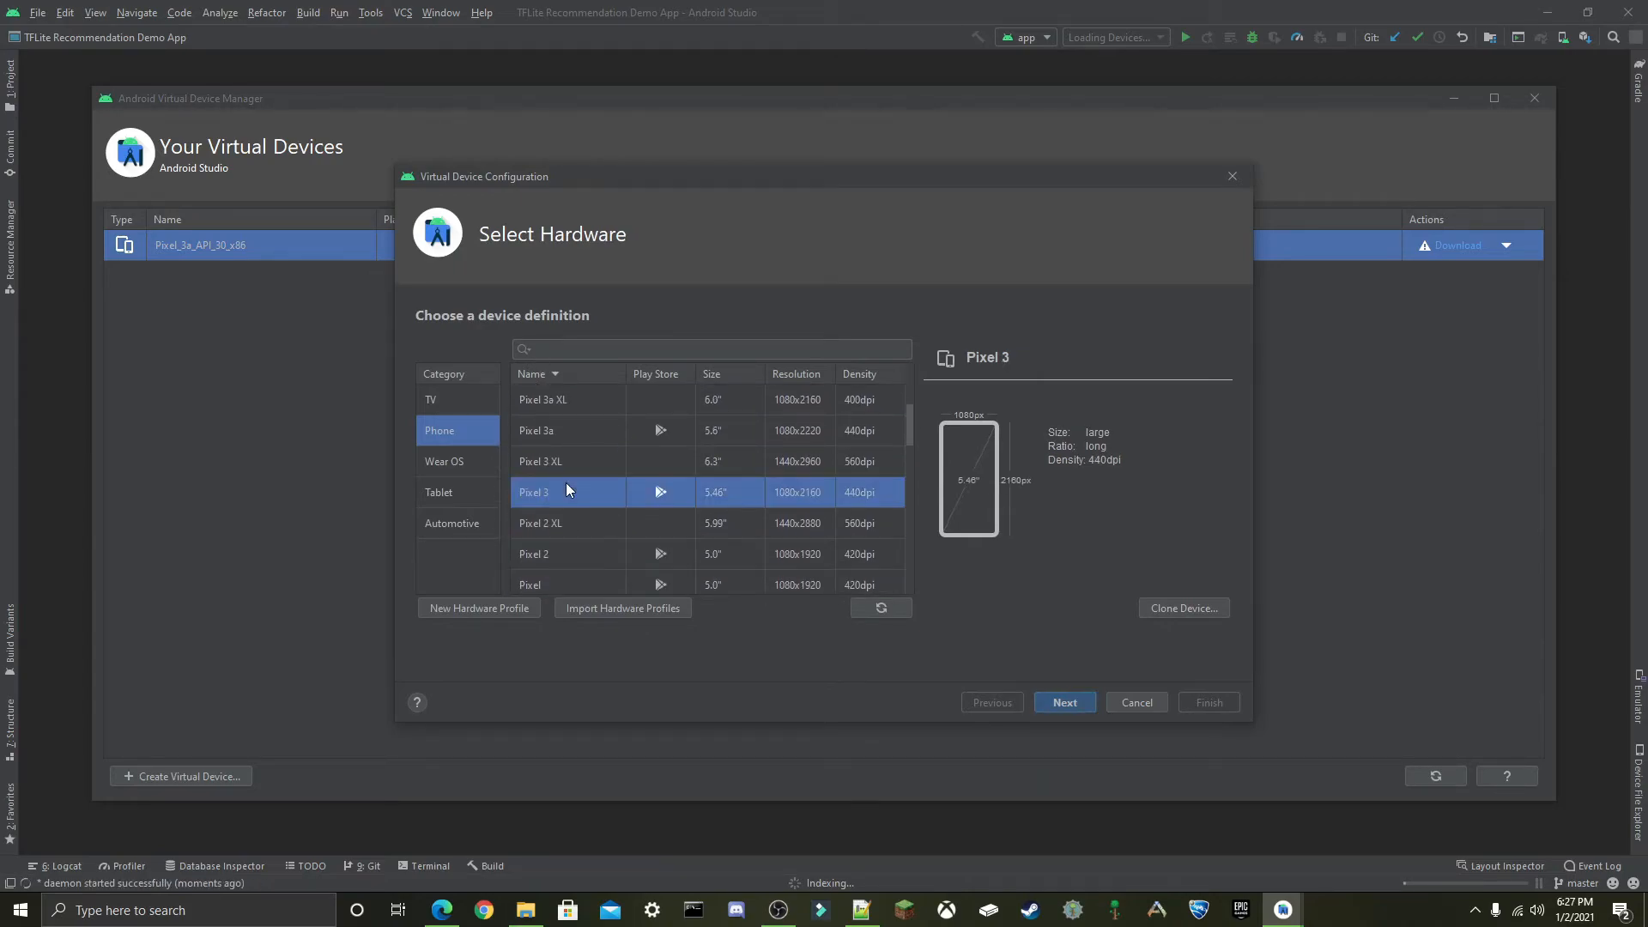
left_click(1064, 702)
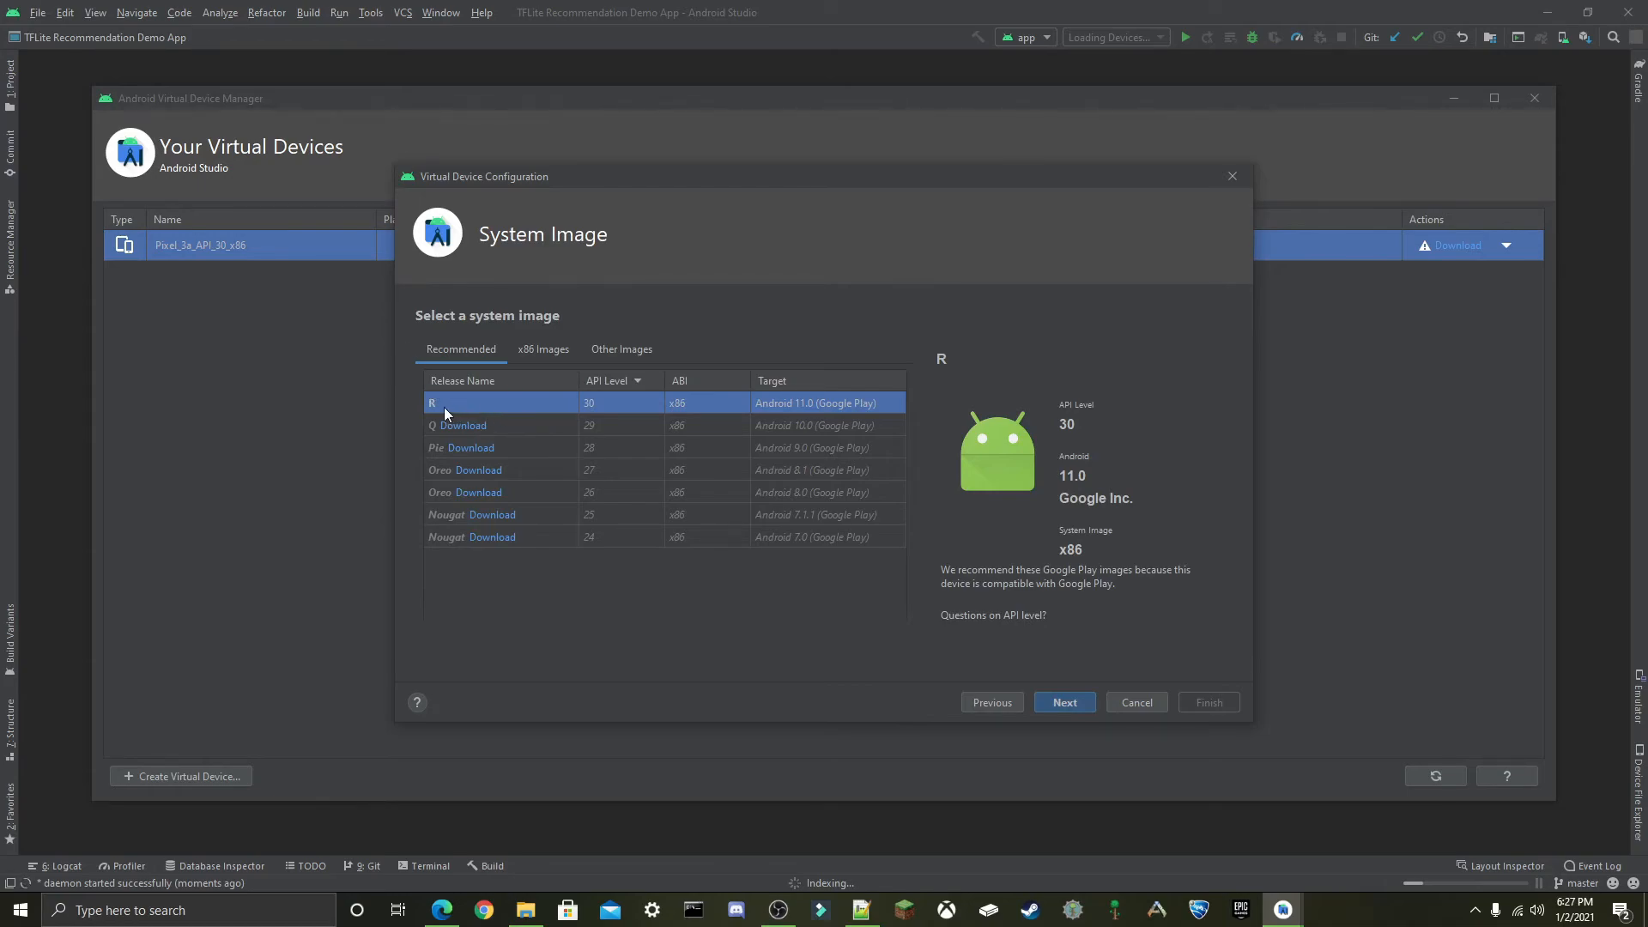
mouse_move(587, 414)
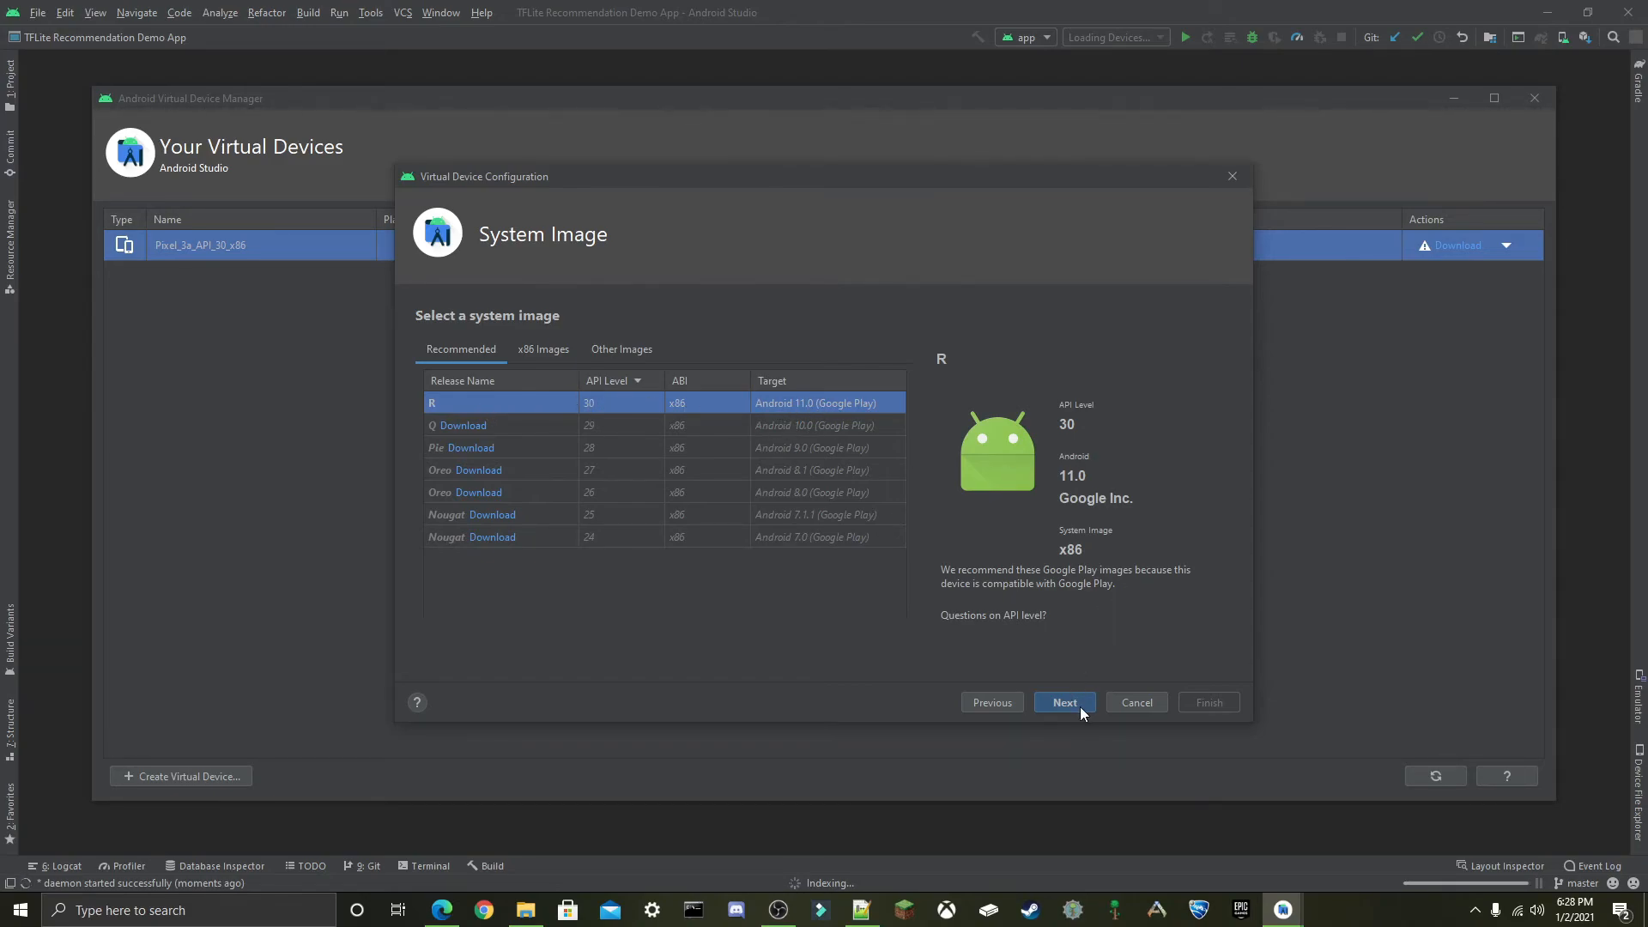
left_click(1062, 702)
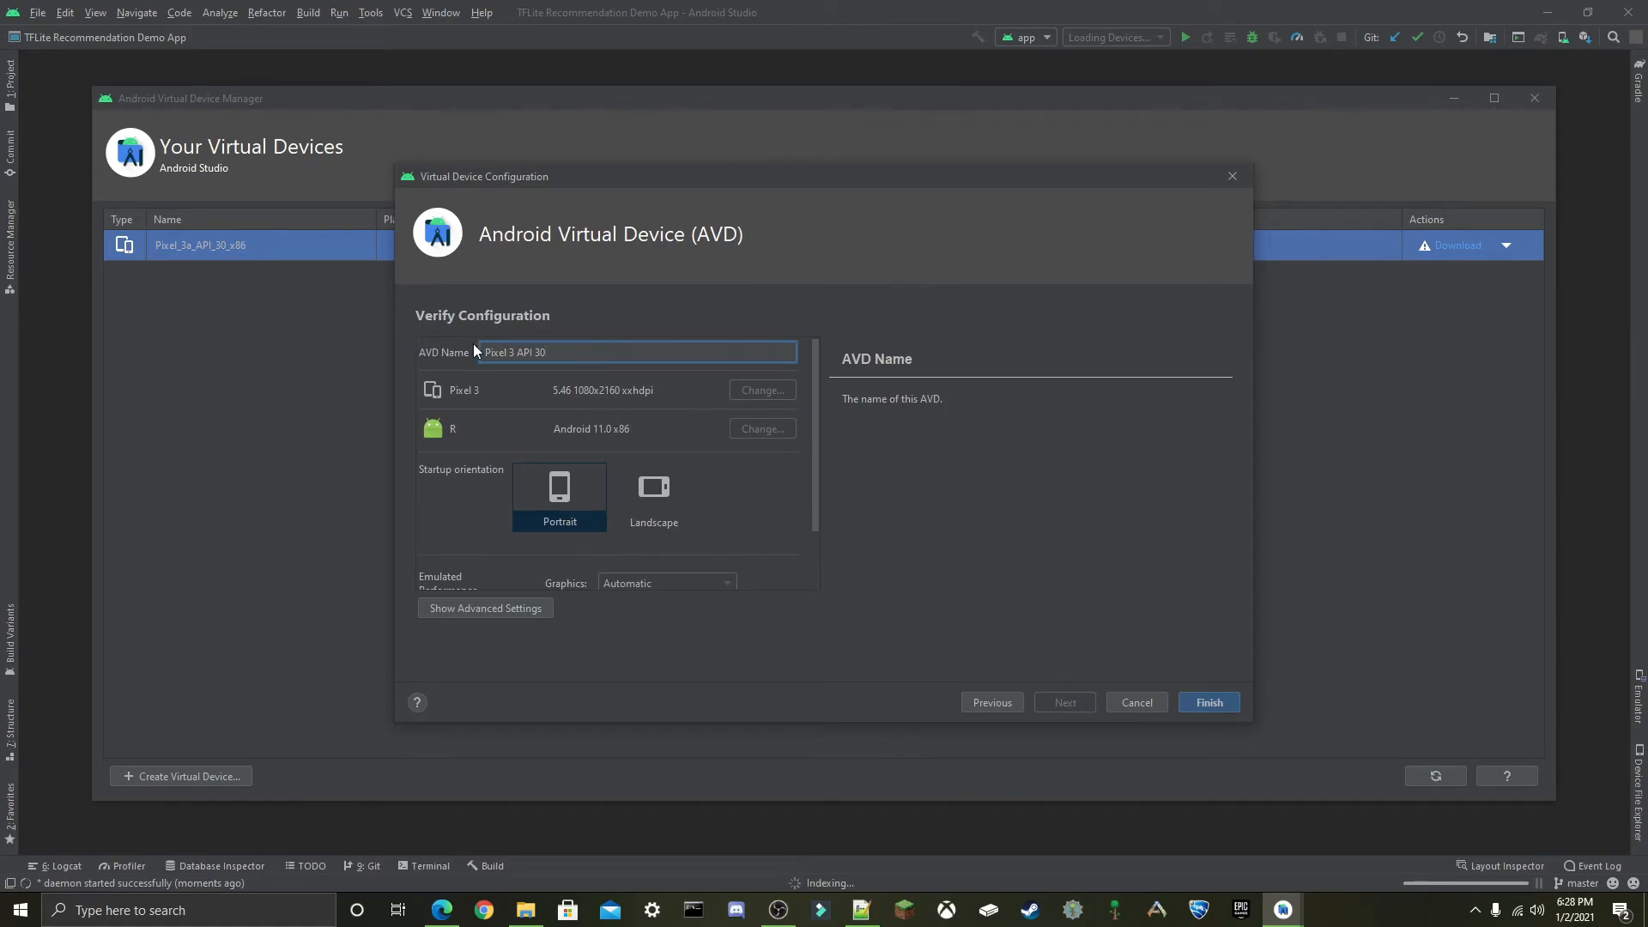
left_click(602, 352)
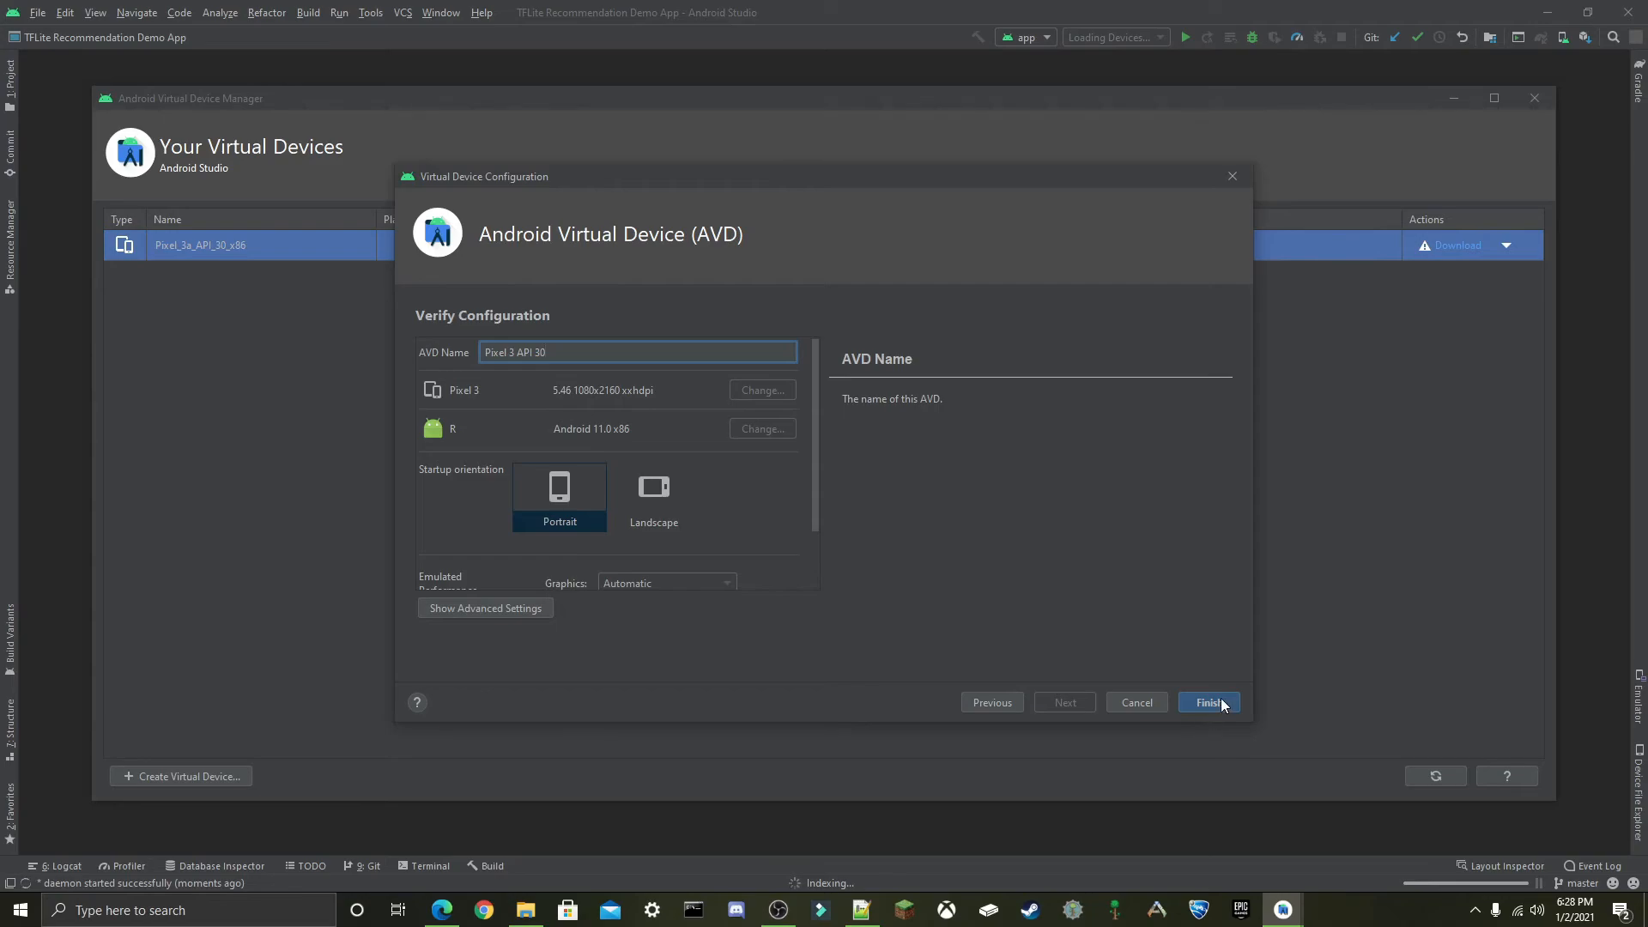
left_click(1207, 702)
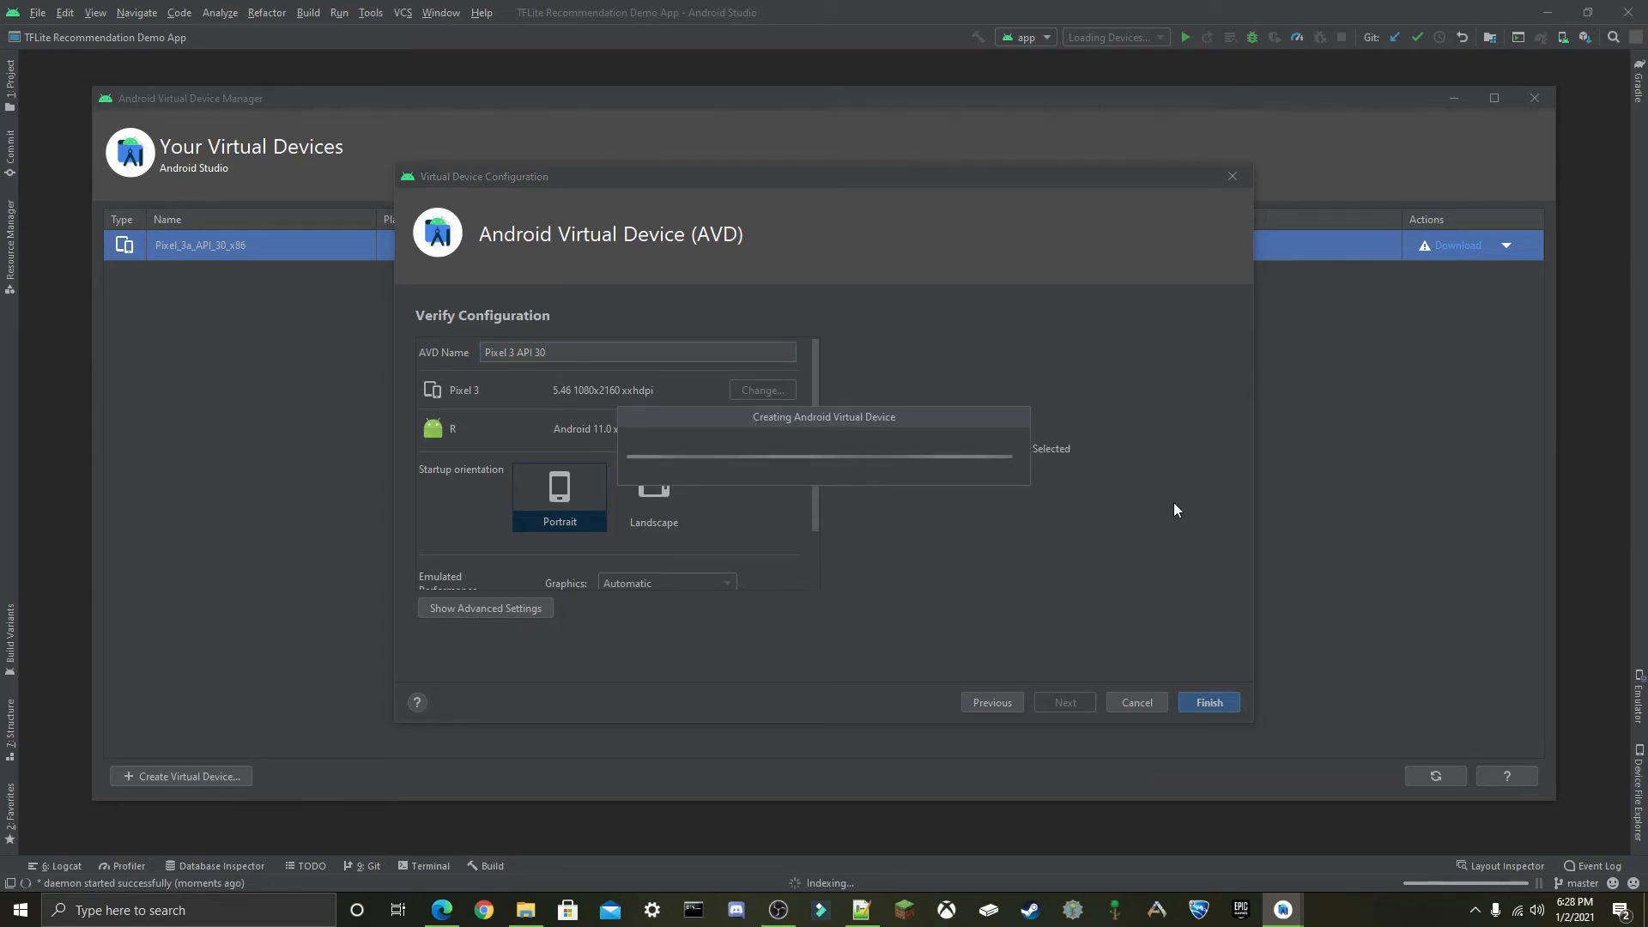
left_click(1206, 702)
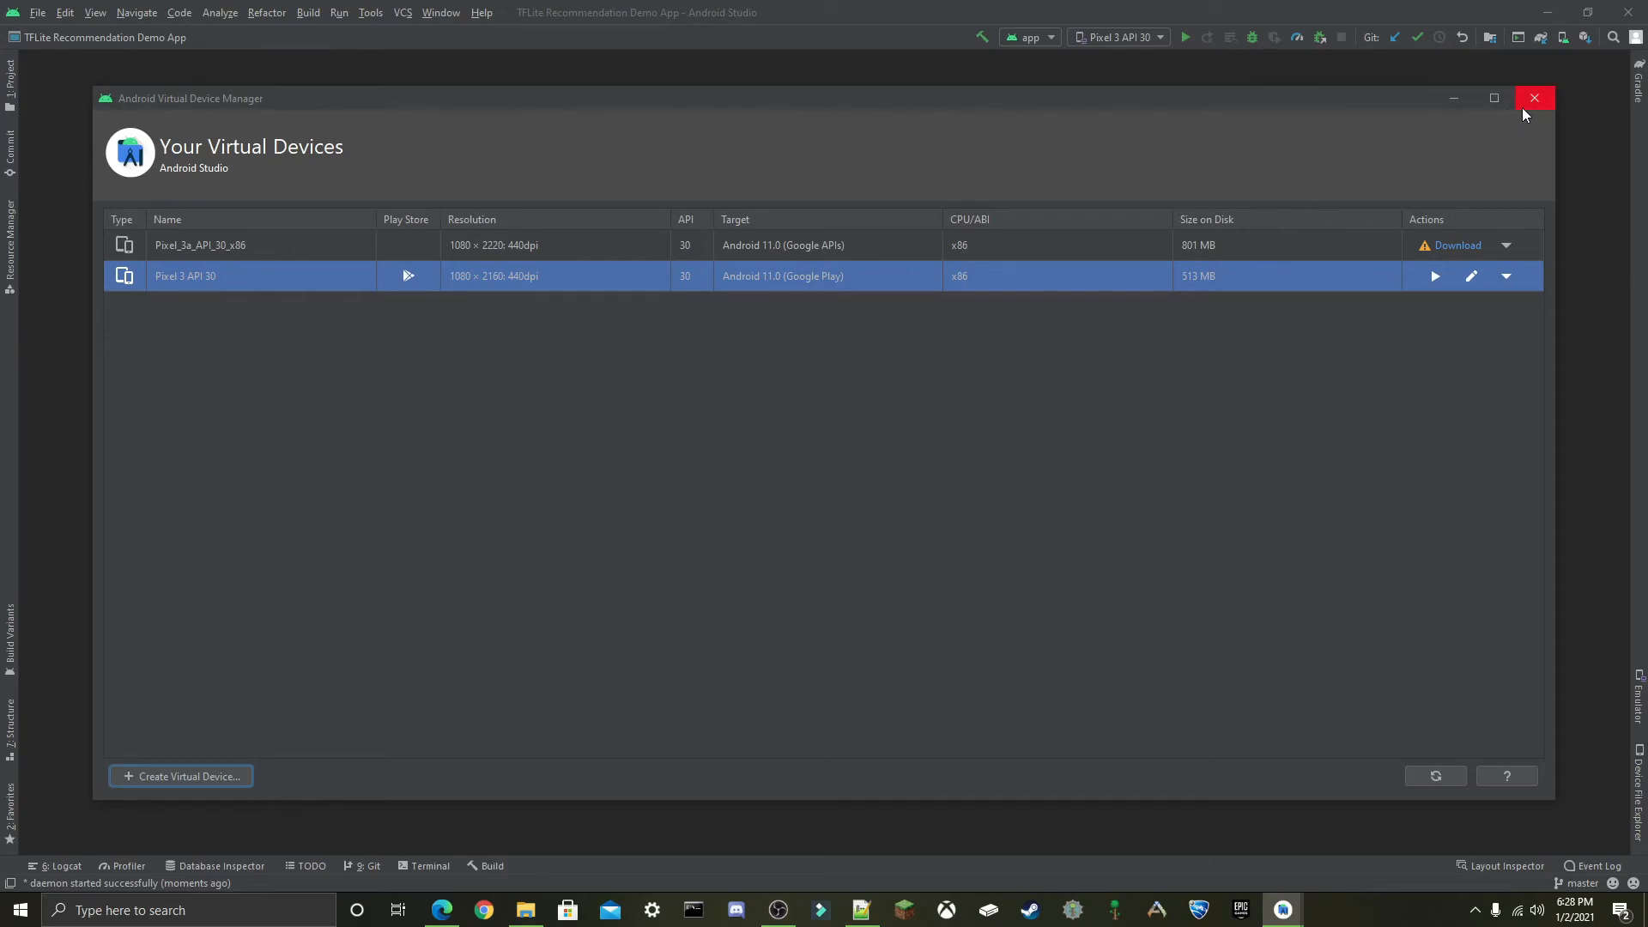
Close the device manager and run the app on the Pixel 3 API 30 emulator.
left_click(1533, 98)
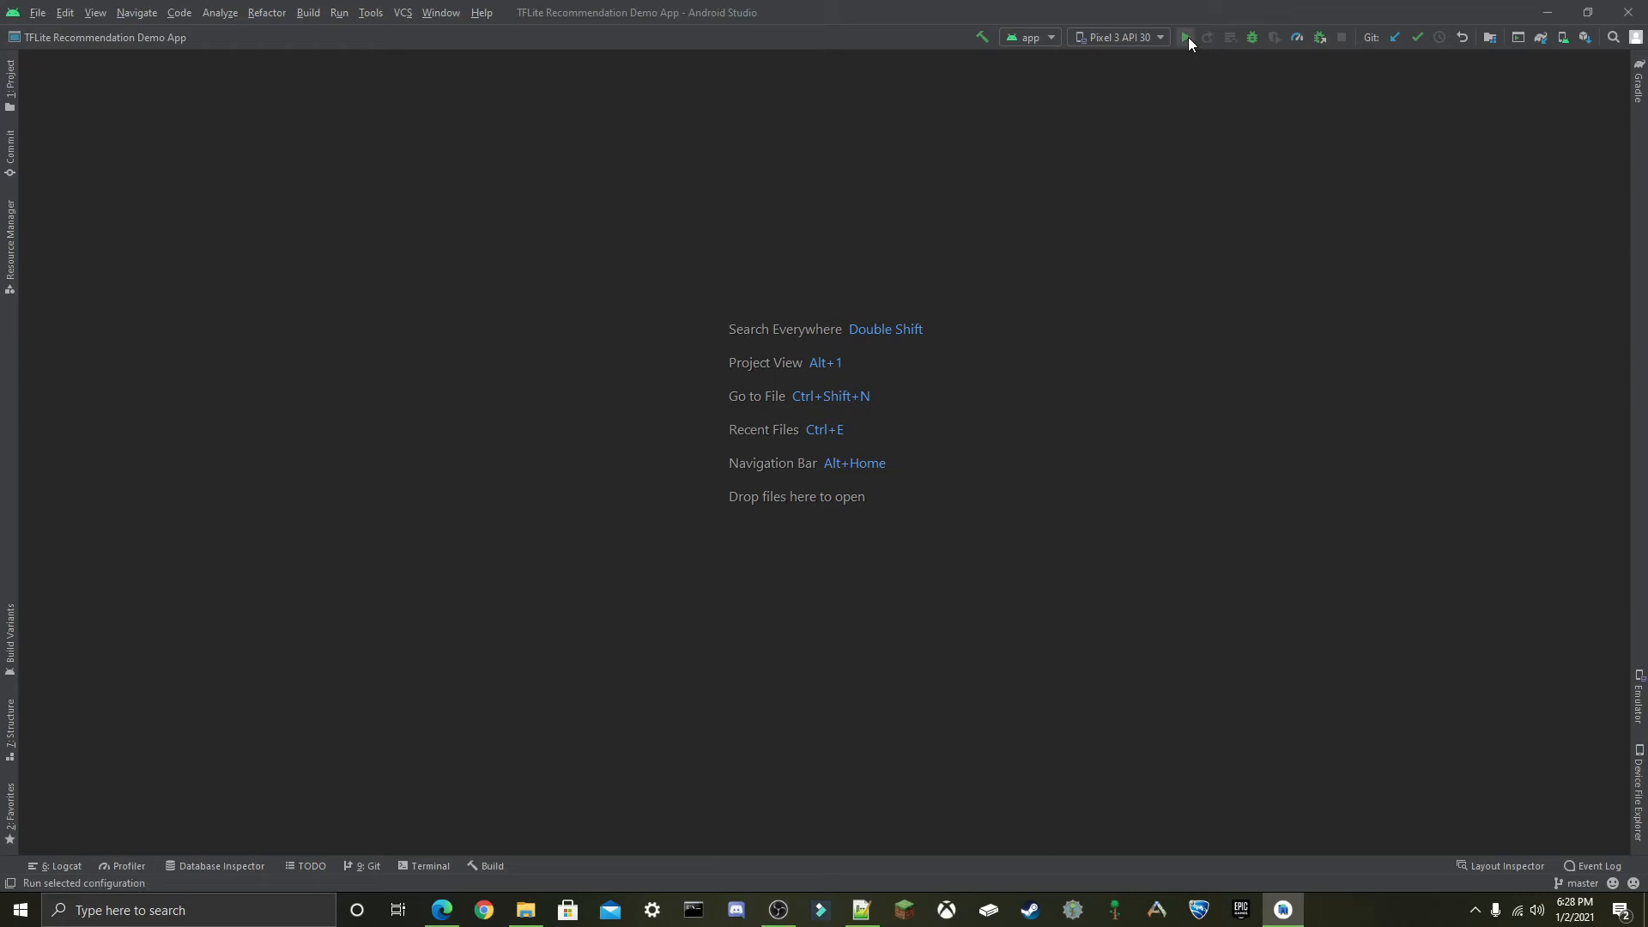
left_click(1184, 36)
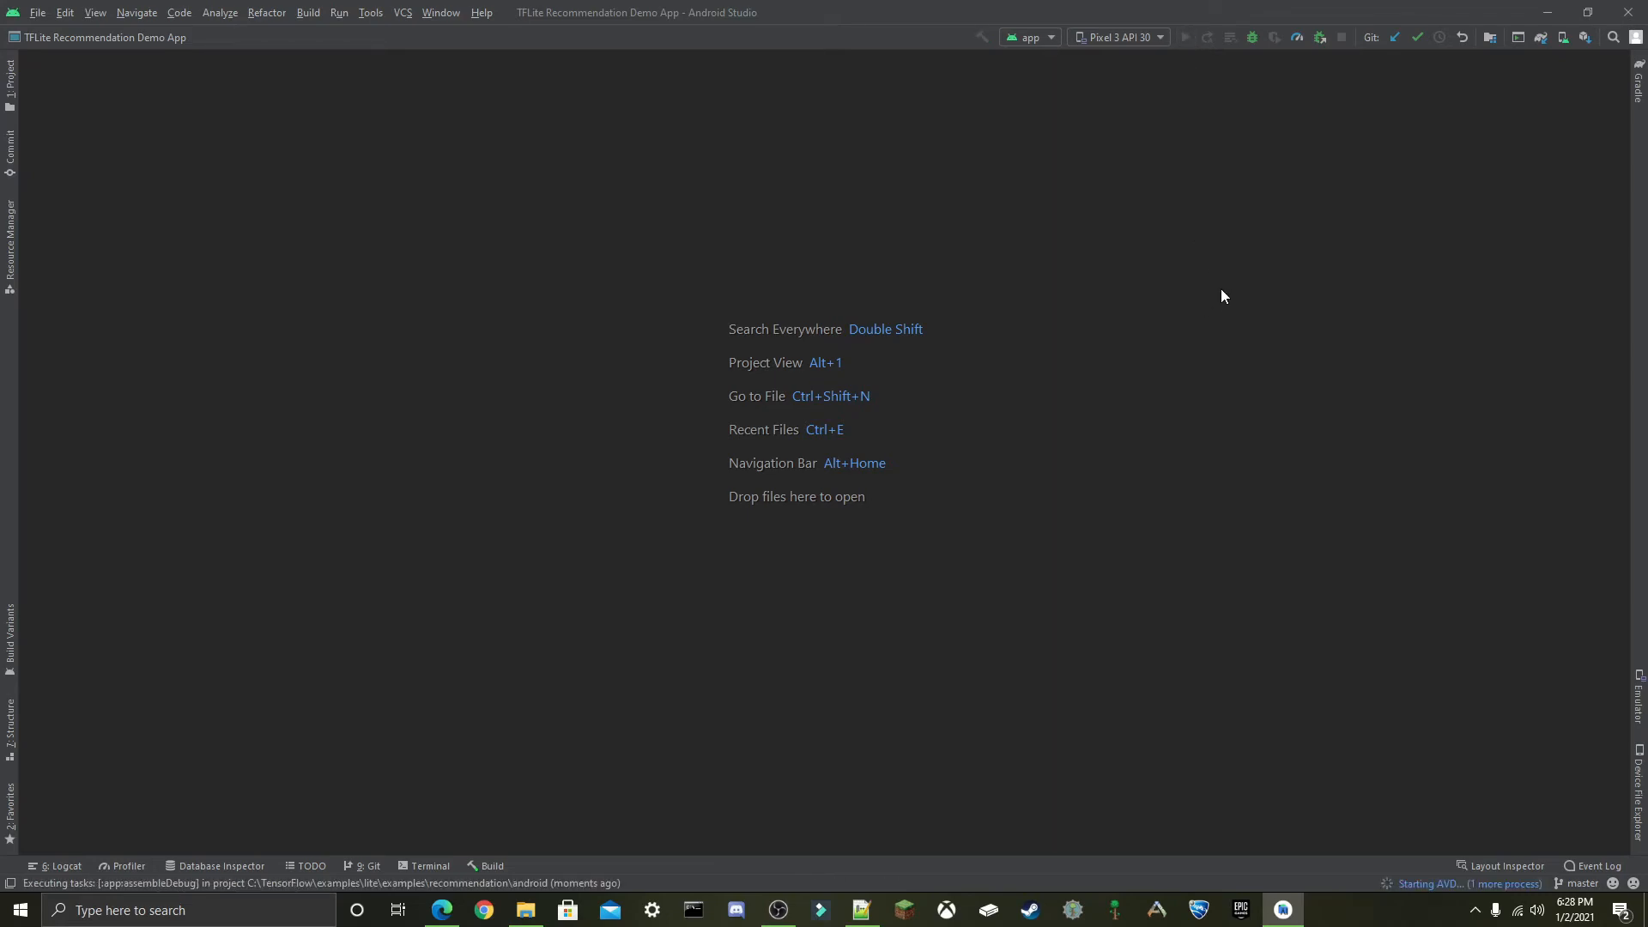
mouse_move(673, 324)
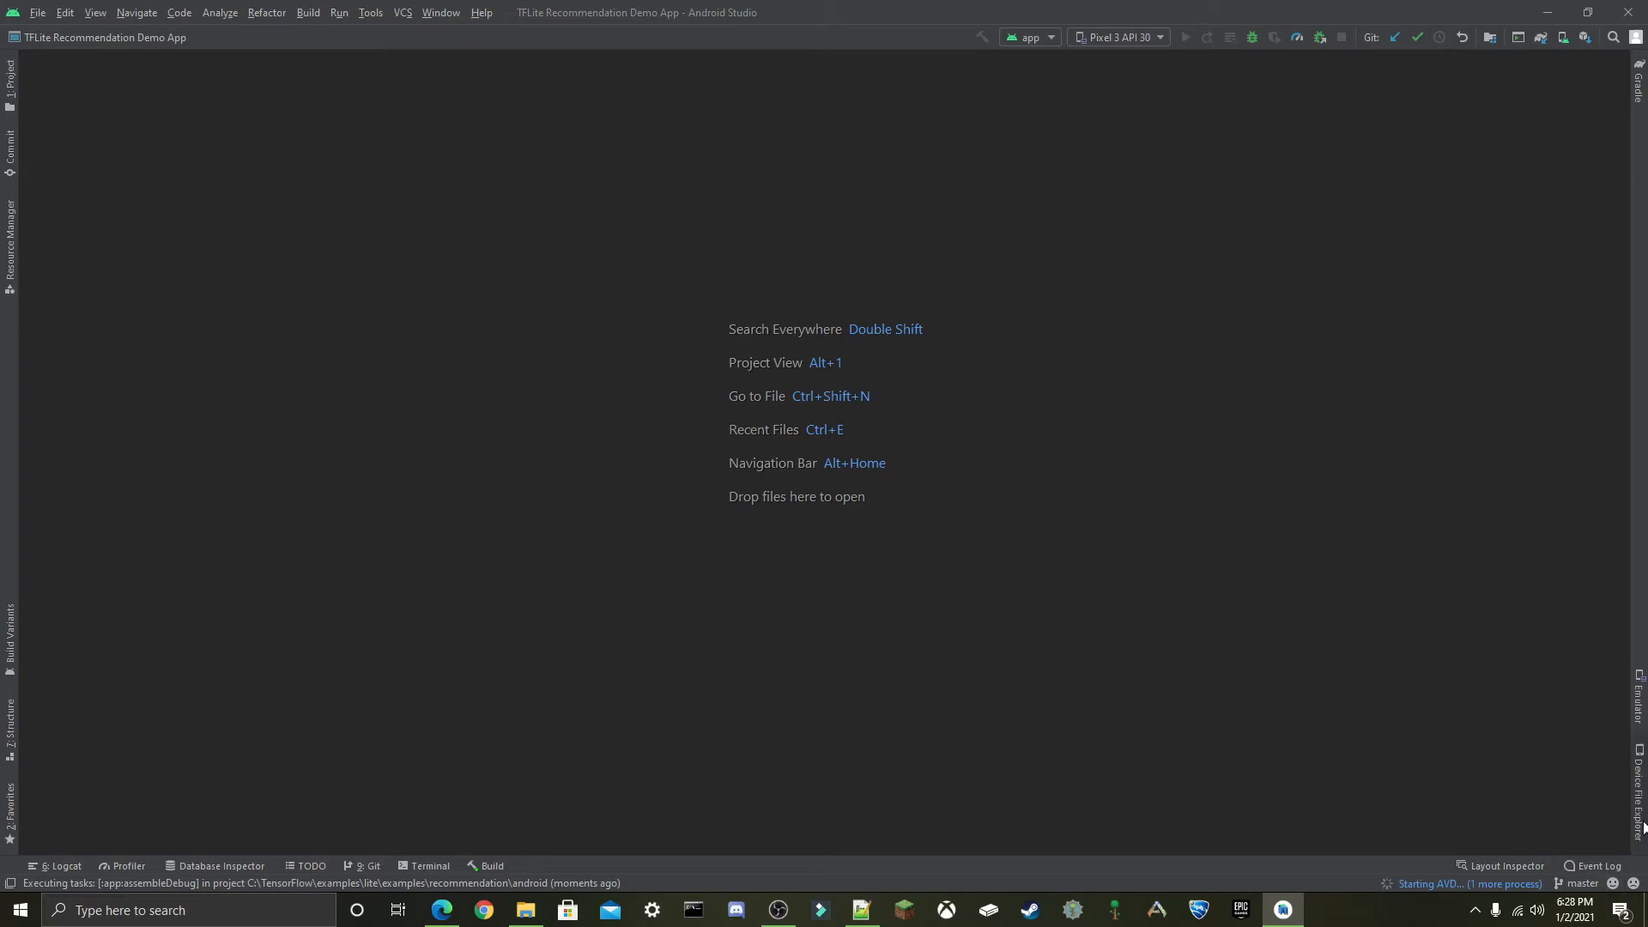
mouse_move(1598, 834)
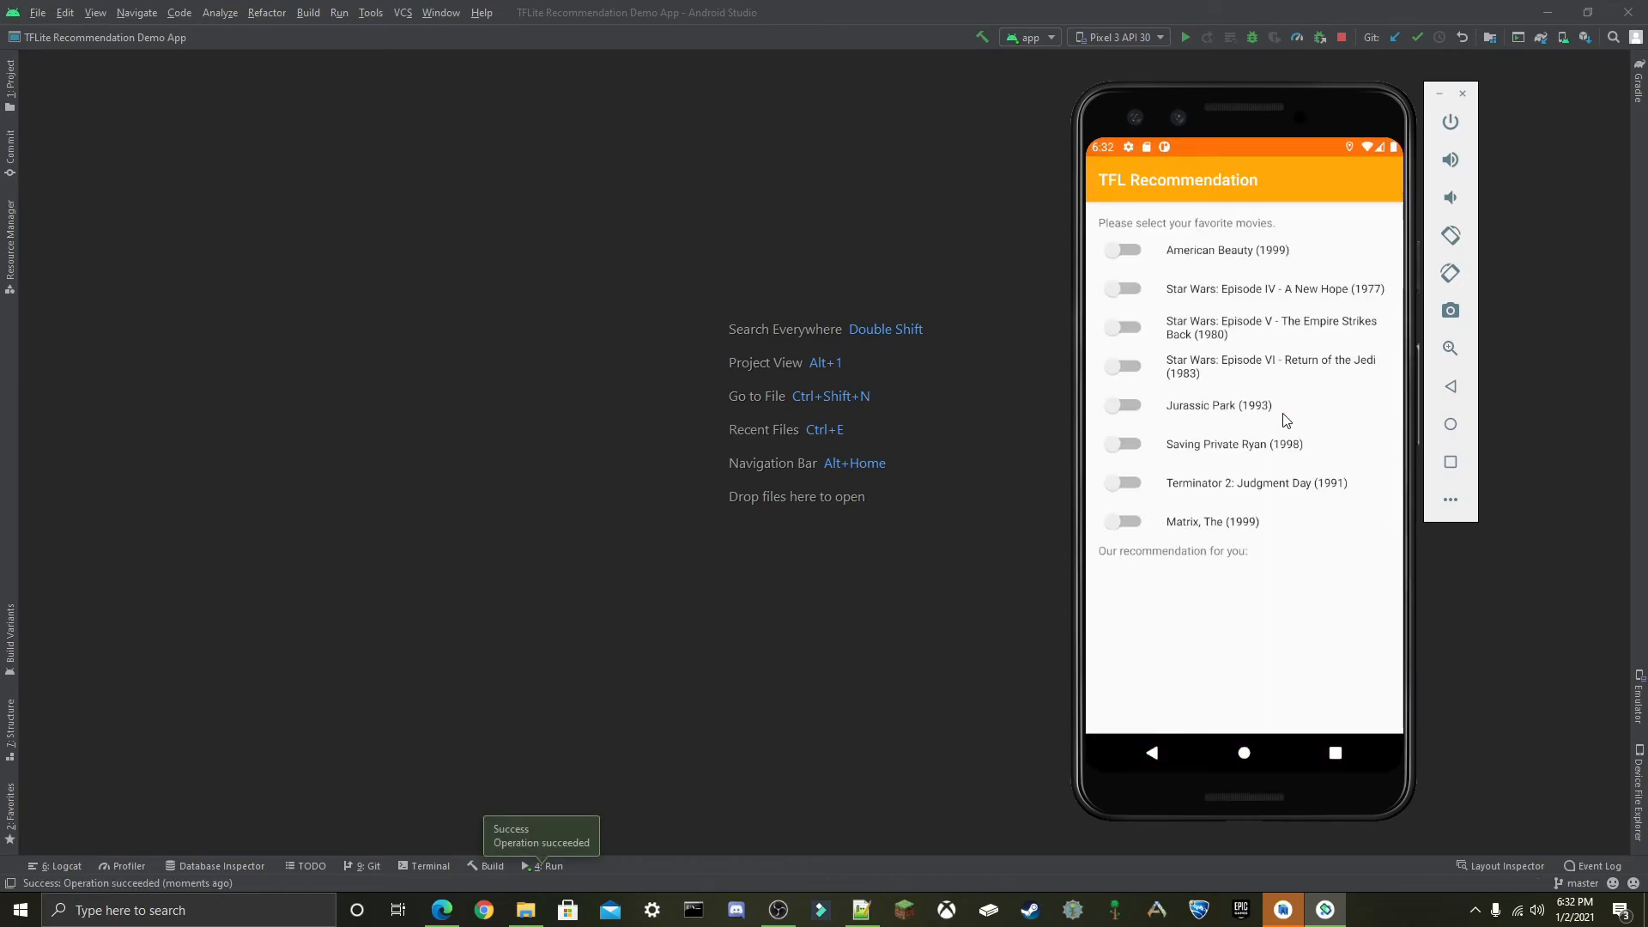
mouse_move(1202, 345)
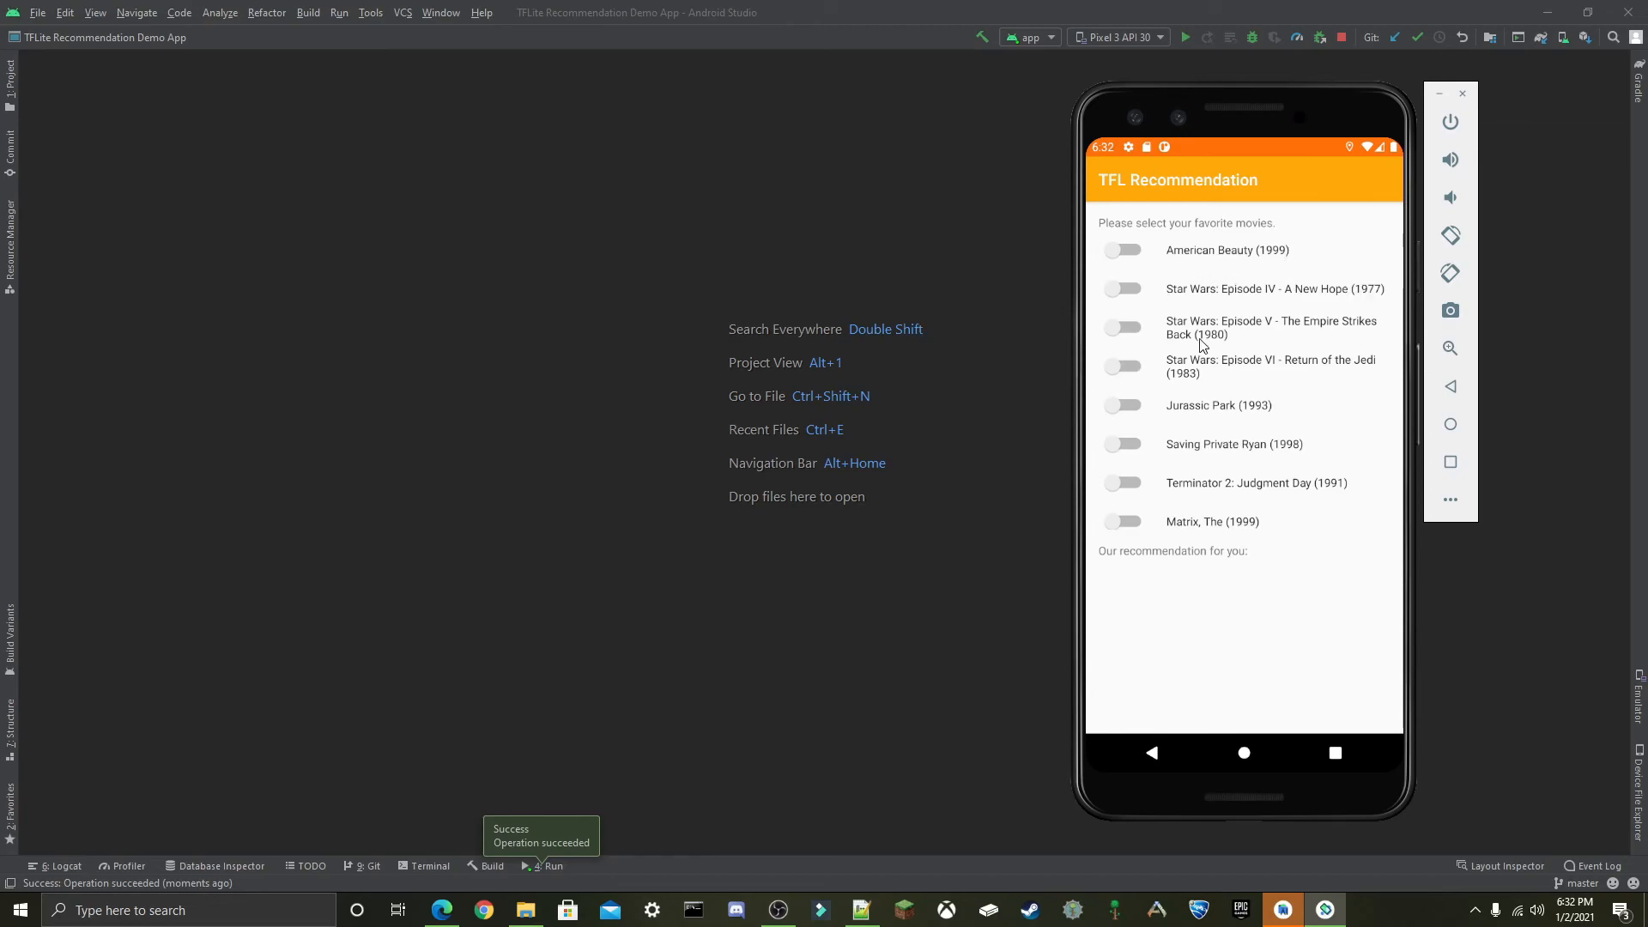
Scroll the movie list and switch on Star Wars: Episode IV - A New Hope (1977) as a favourite.
scroll("down", 3)
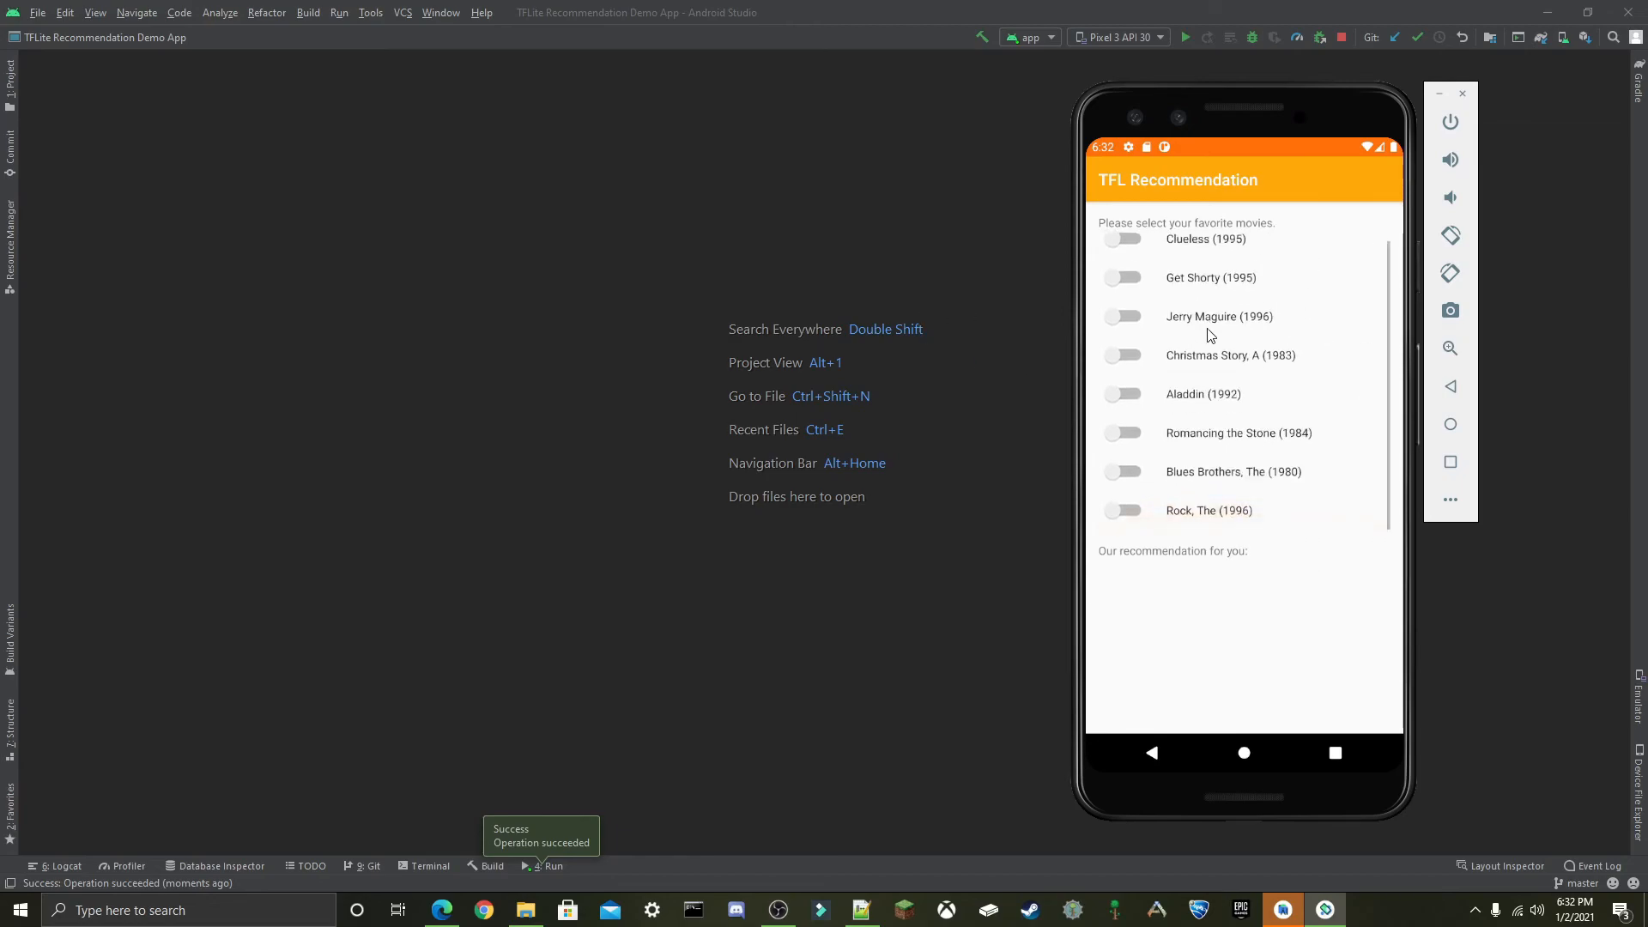
scroll("down", 3)
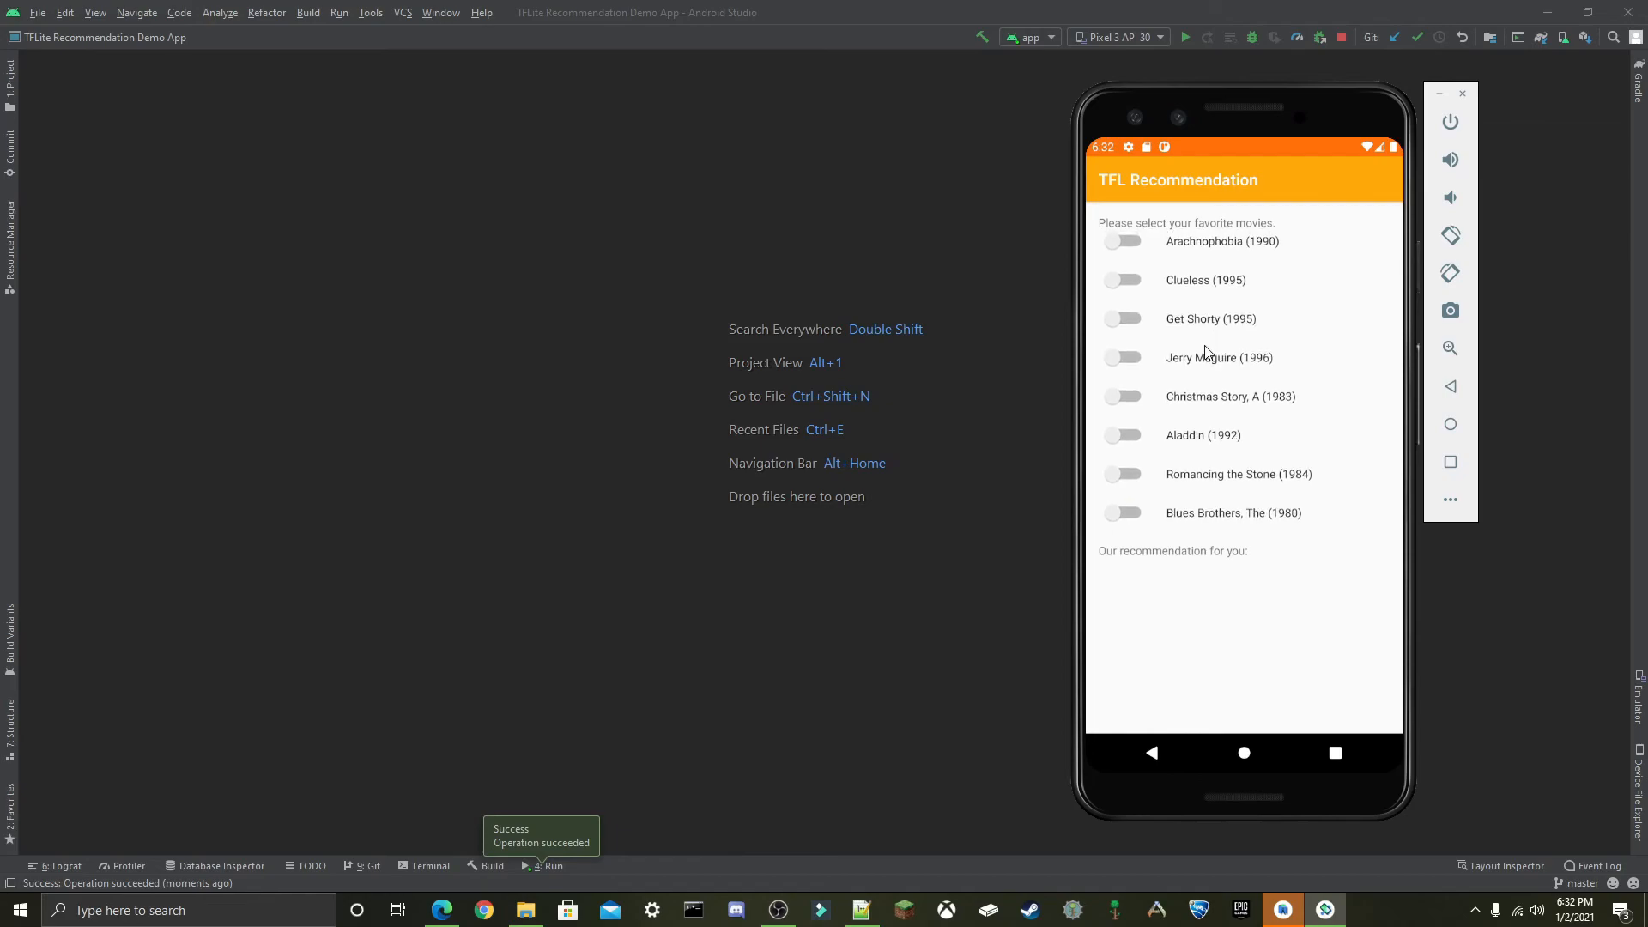
scroll("down", 3)
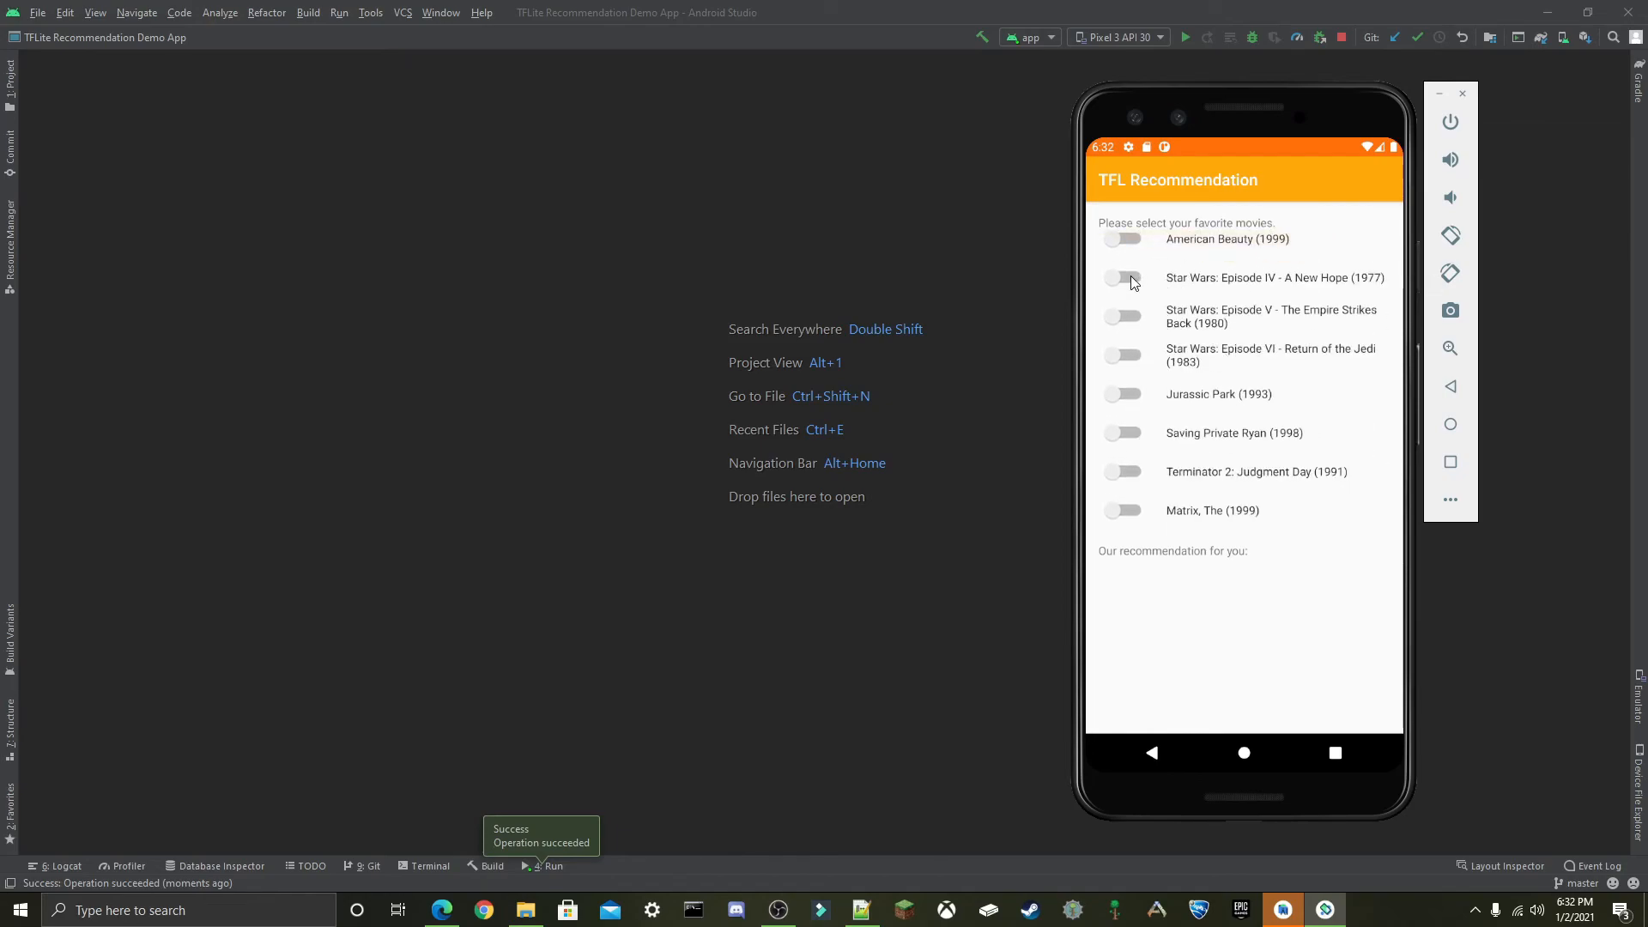
left_click(1123, 279)
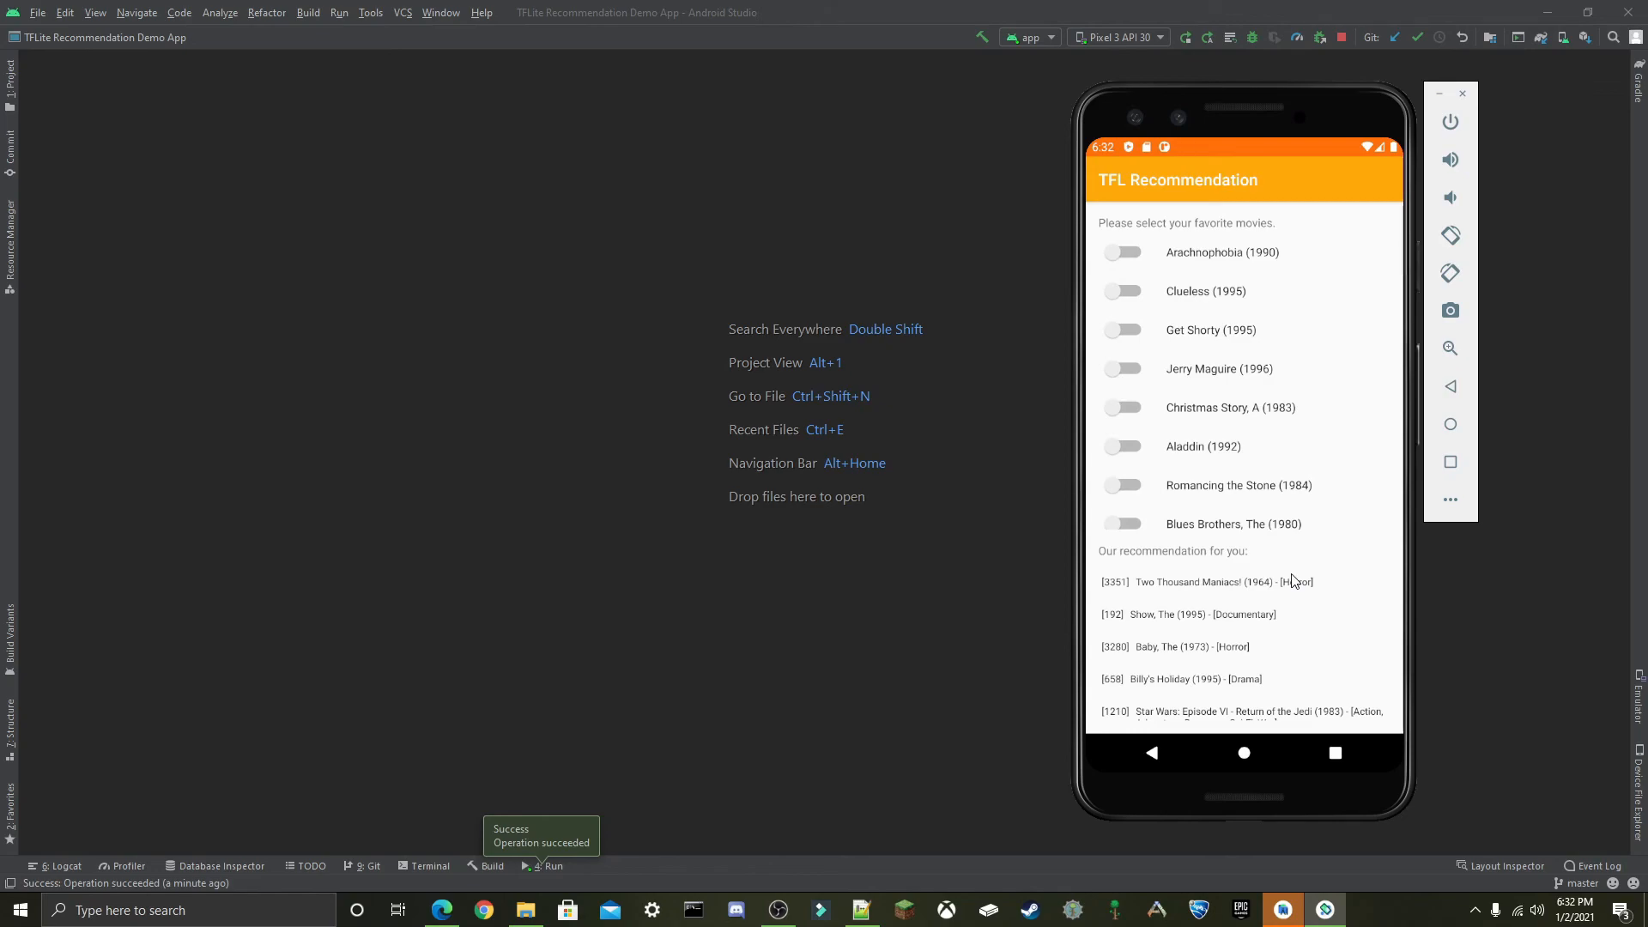
mouse_move(1162, 395)
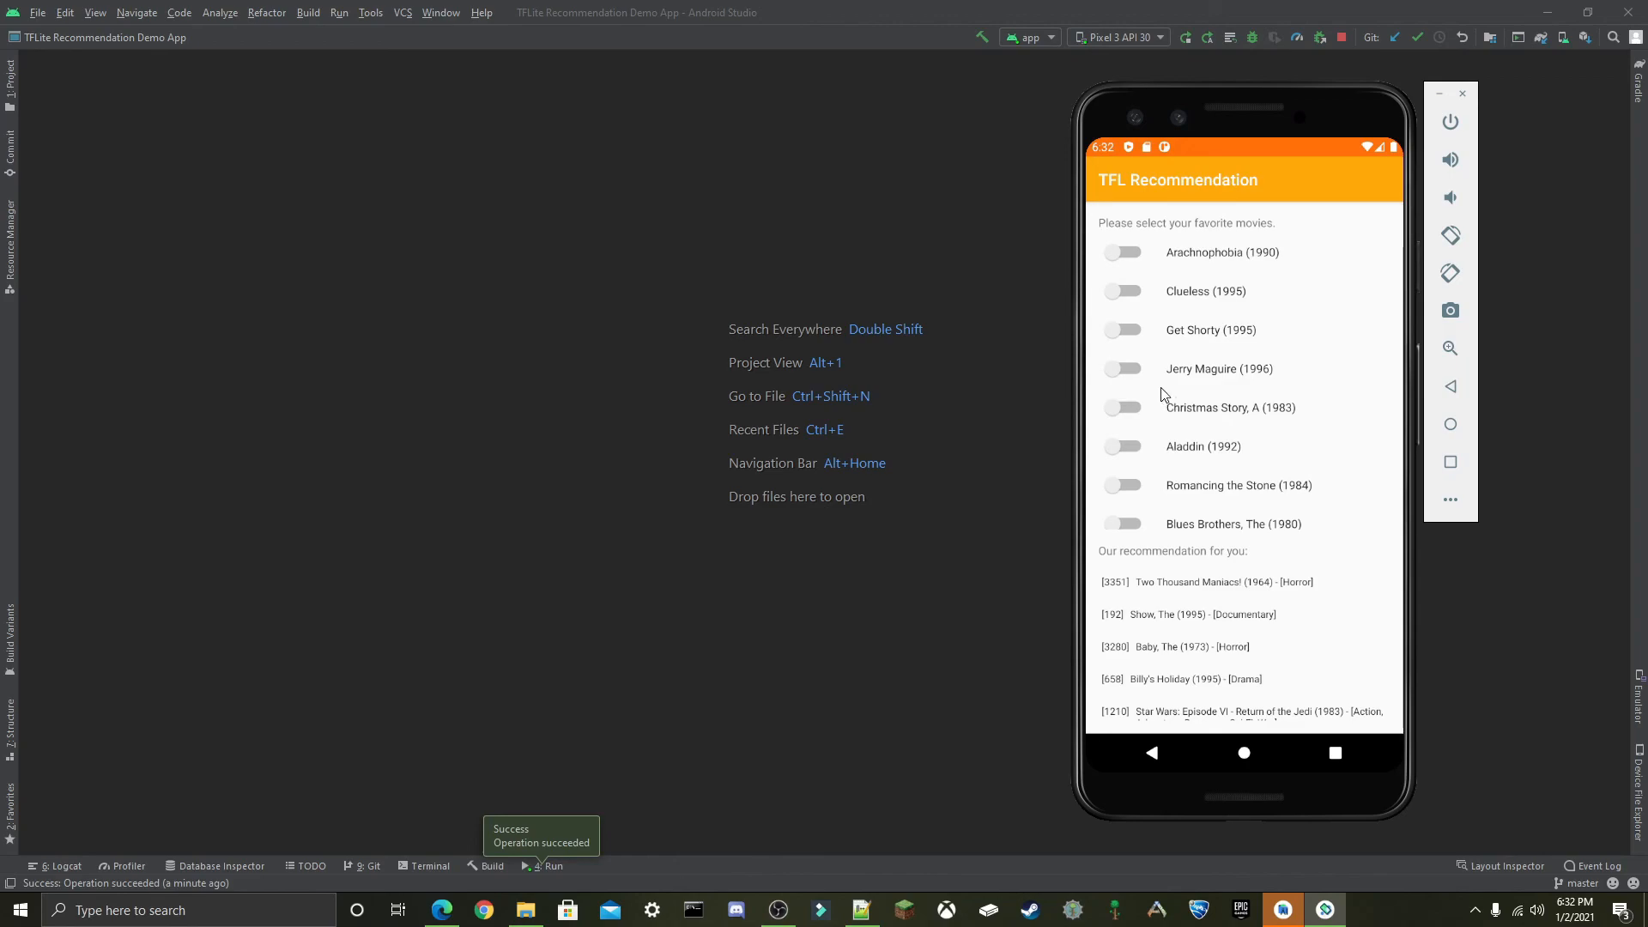
mouse_move(1149, 390)
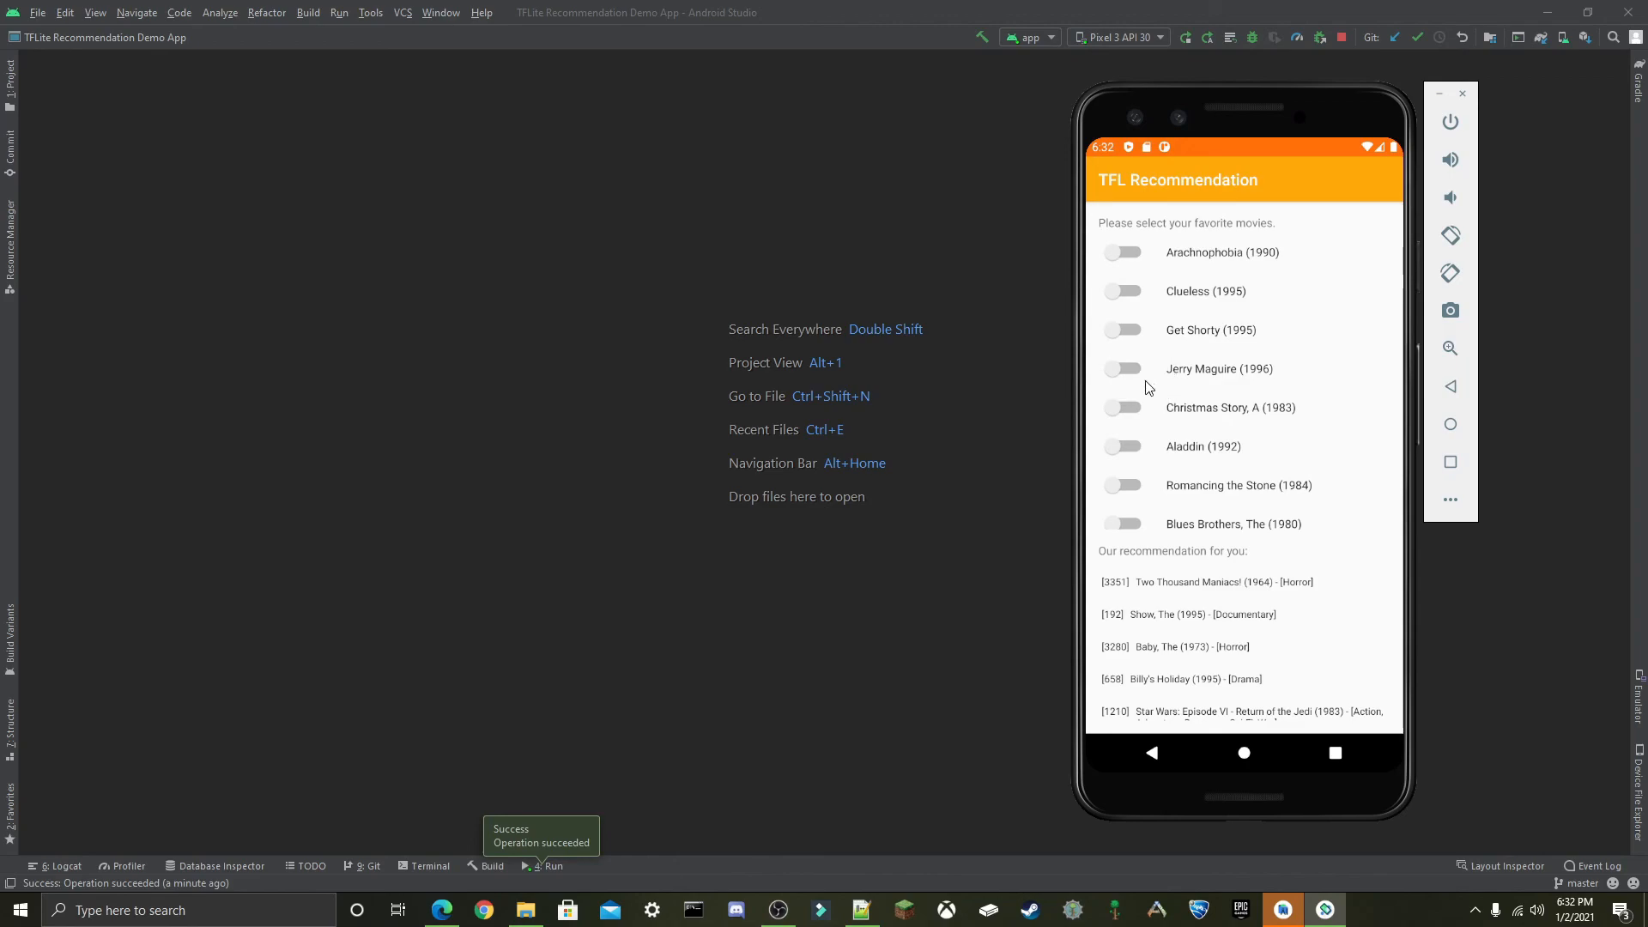
mouse_move(1155, 386)
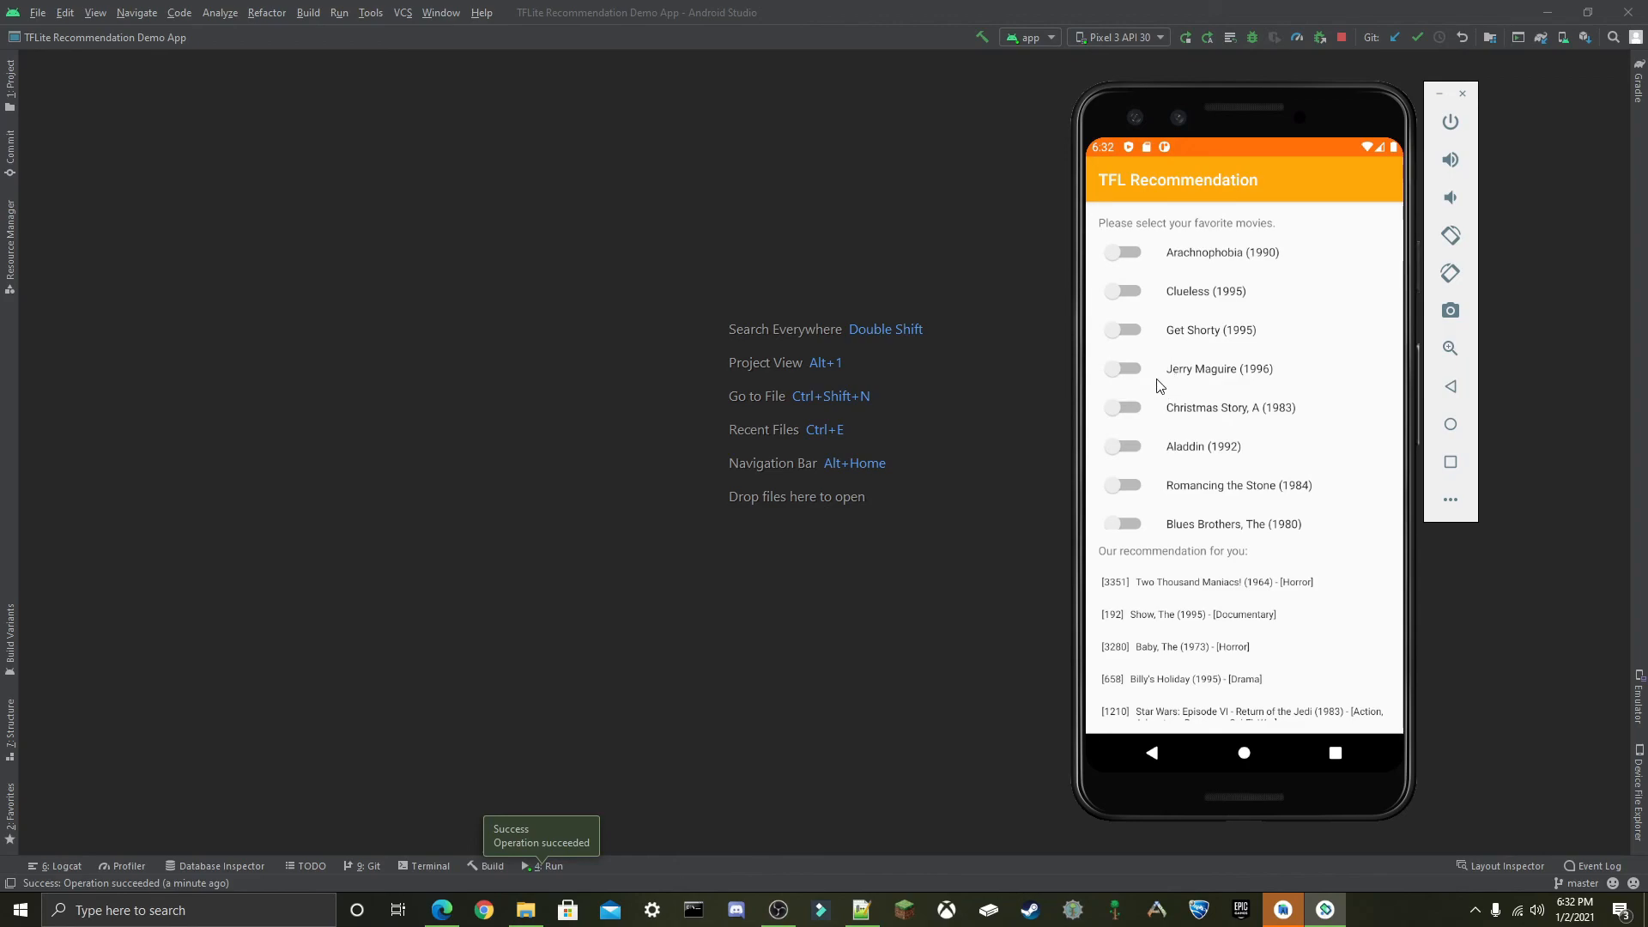